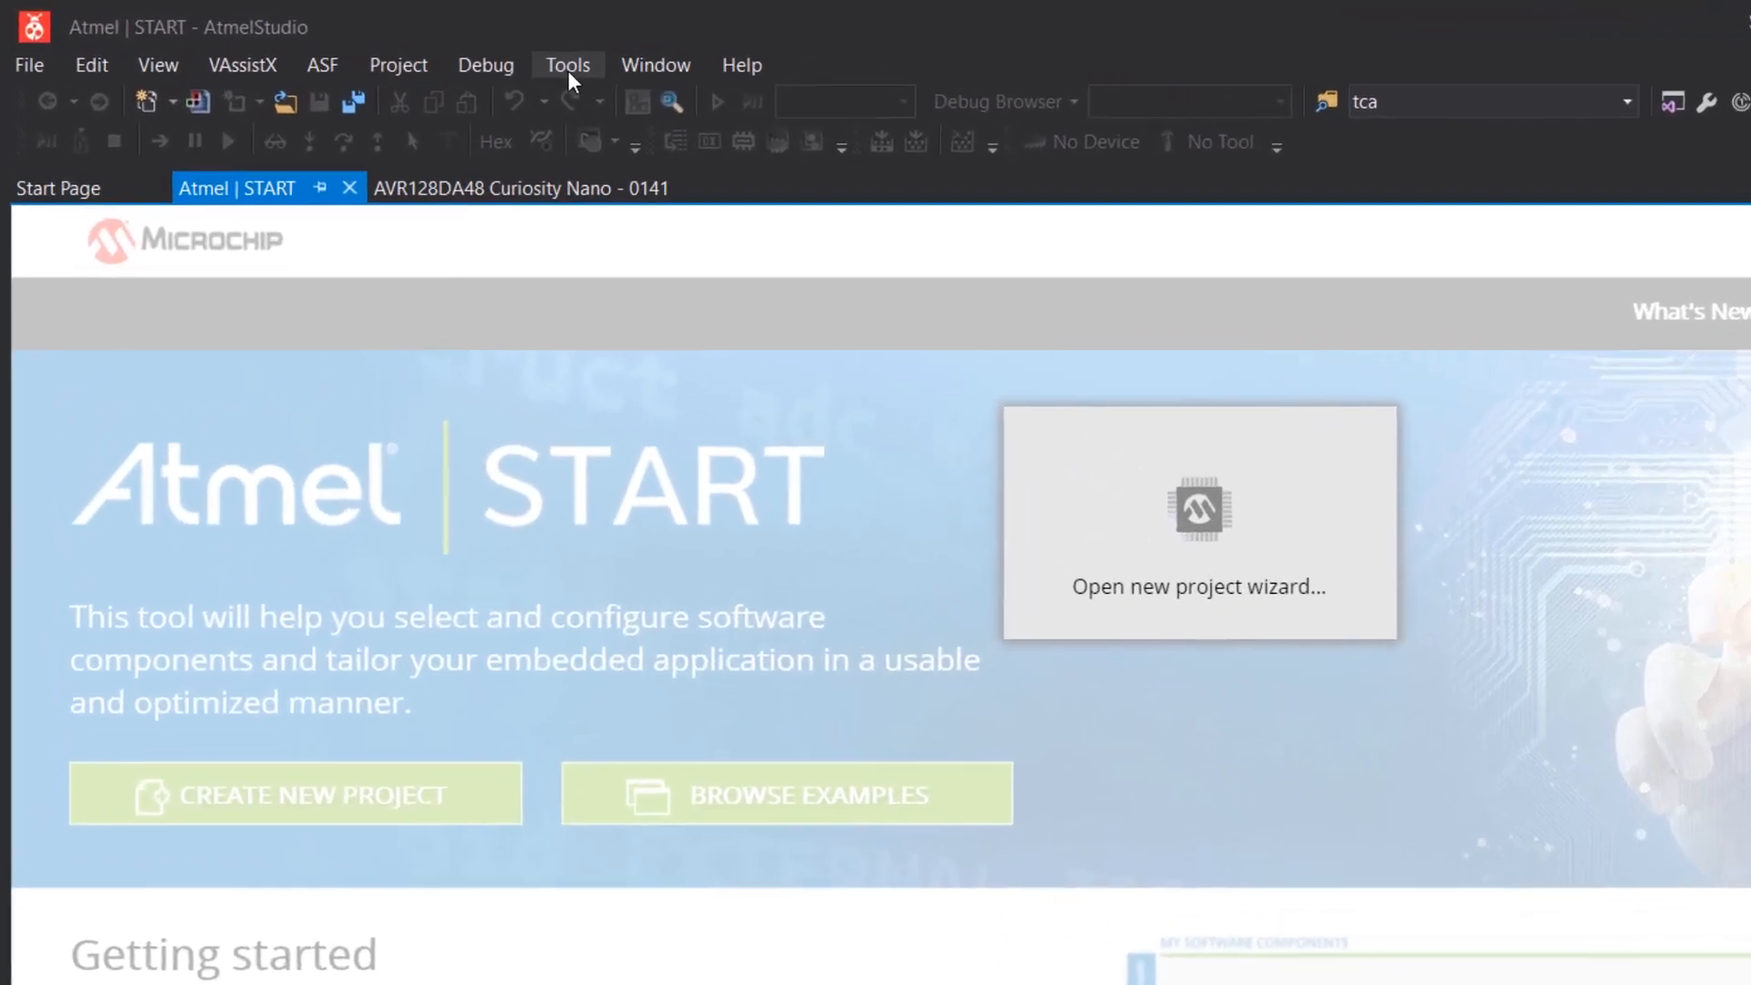
View the Atmel Start extension's version in Extensions and Updates, then close the manager.
left_click(566, 64)
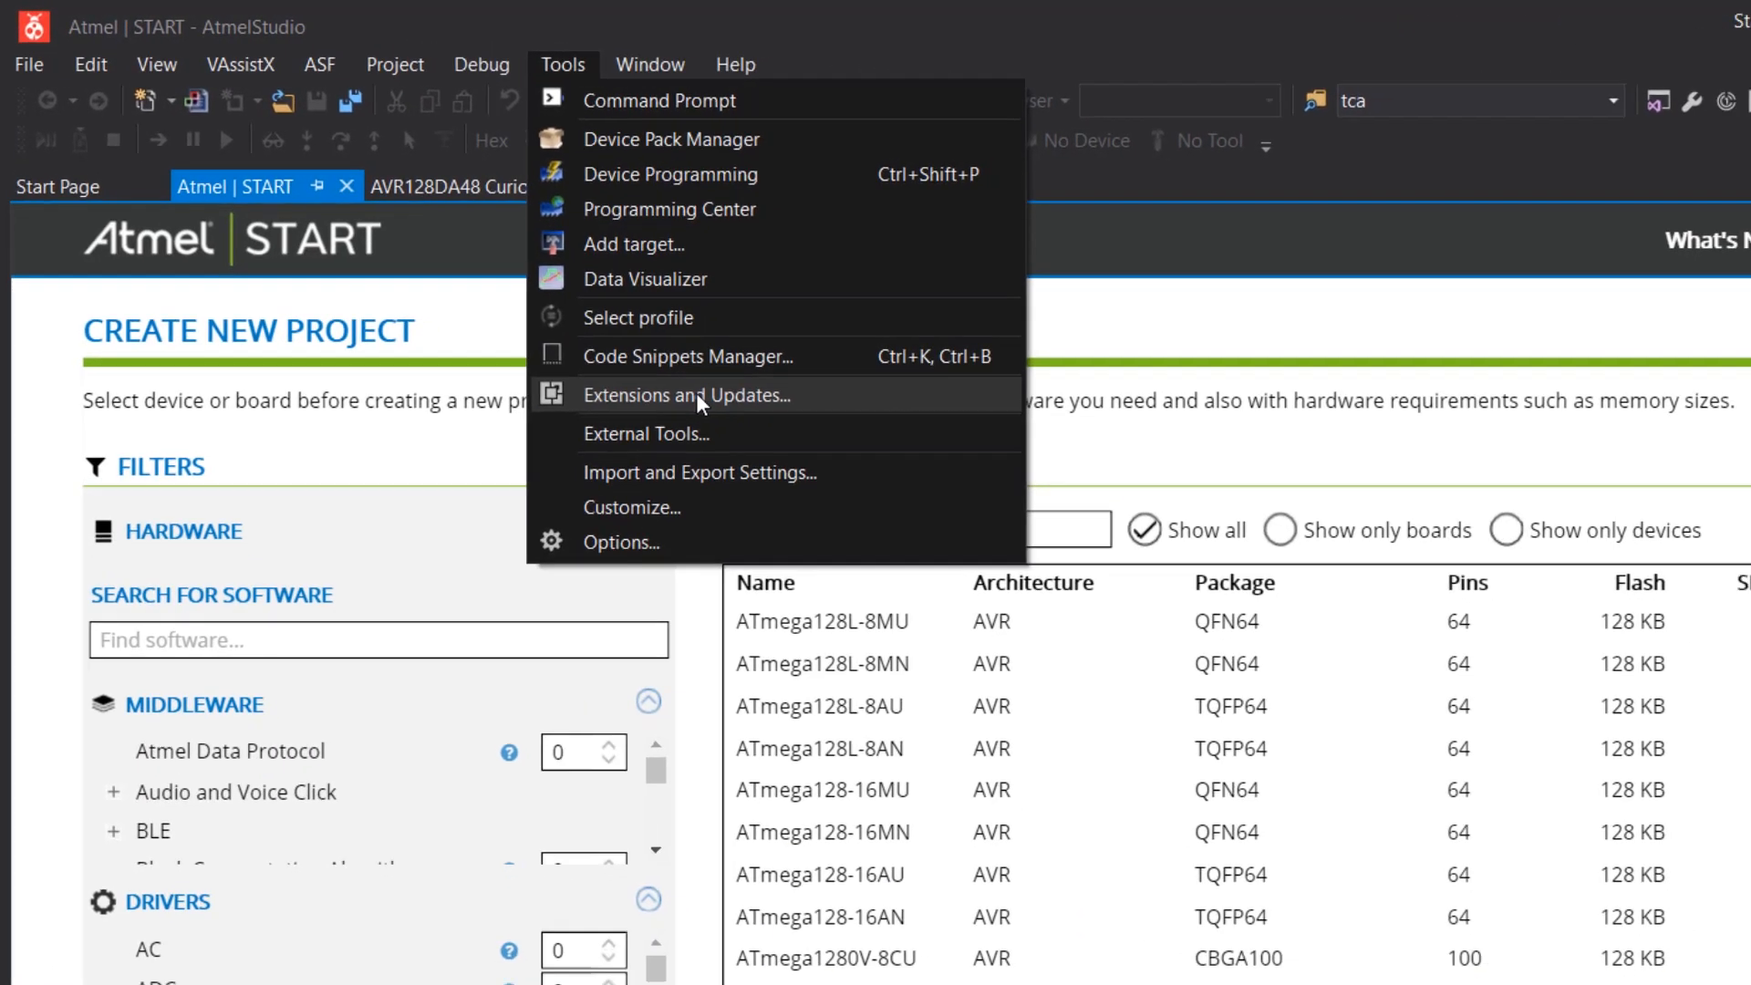
left_click(687, 394)
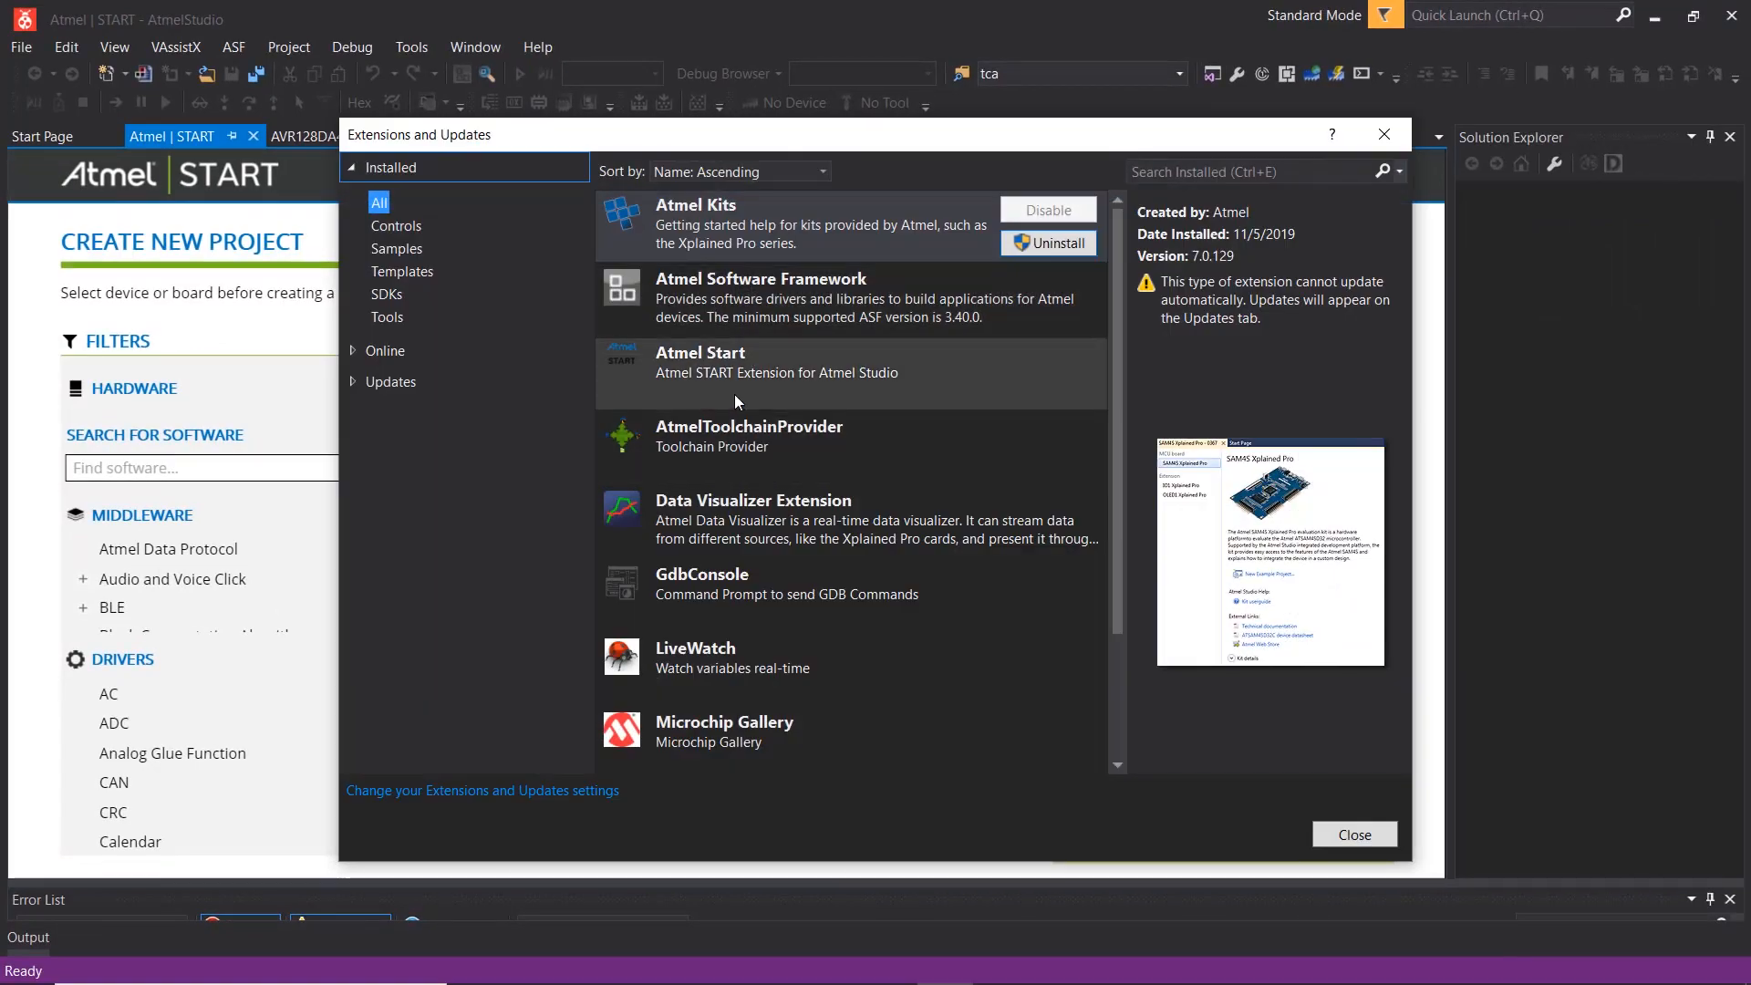
left_click(782, 373)
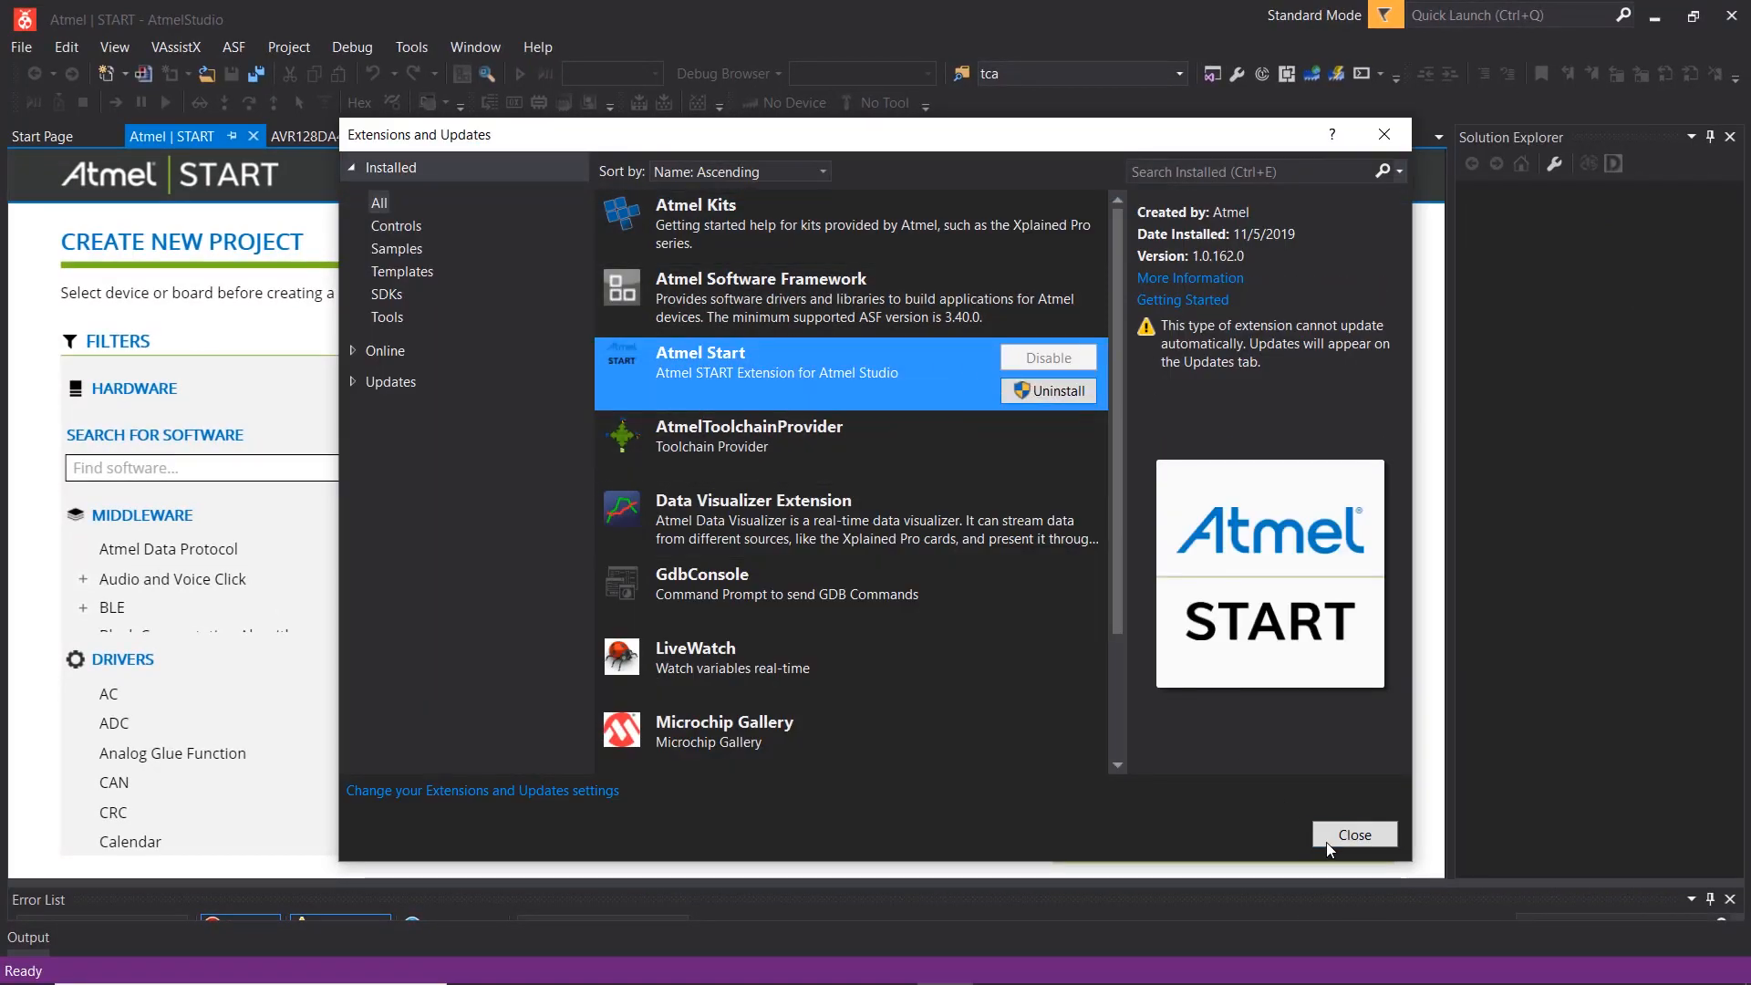
left_click(1353, 834)
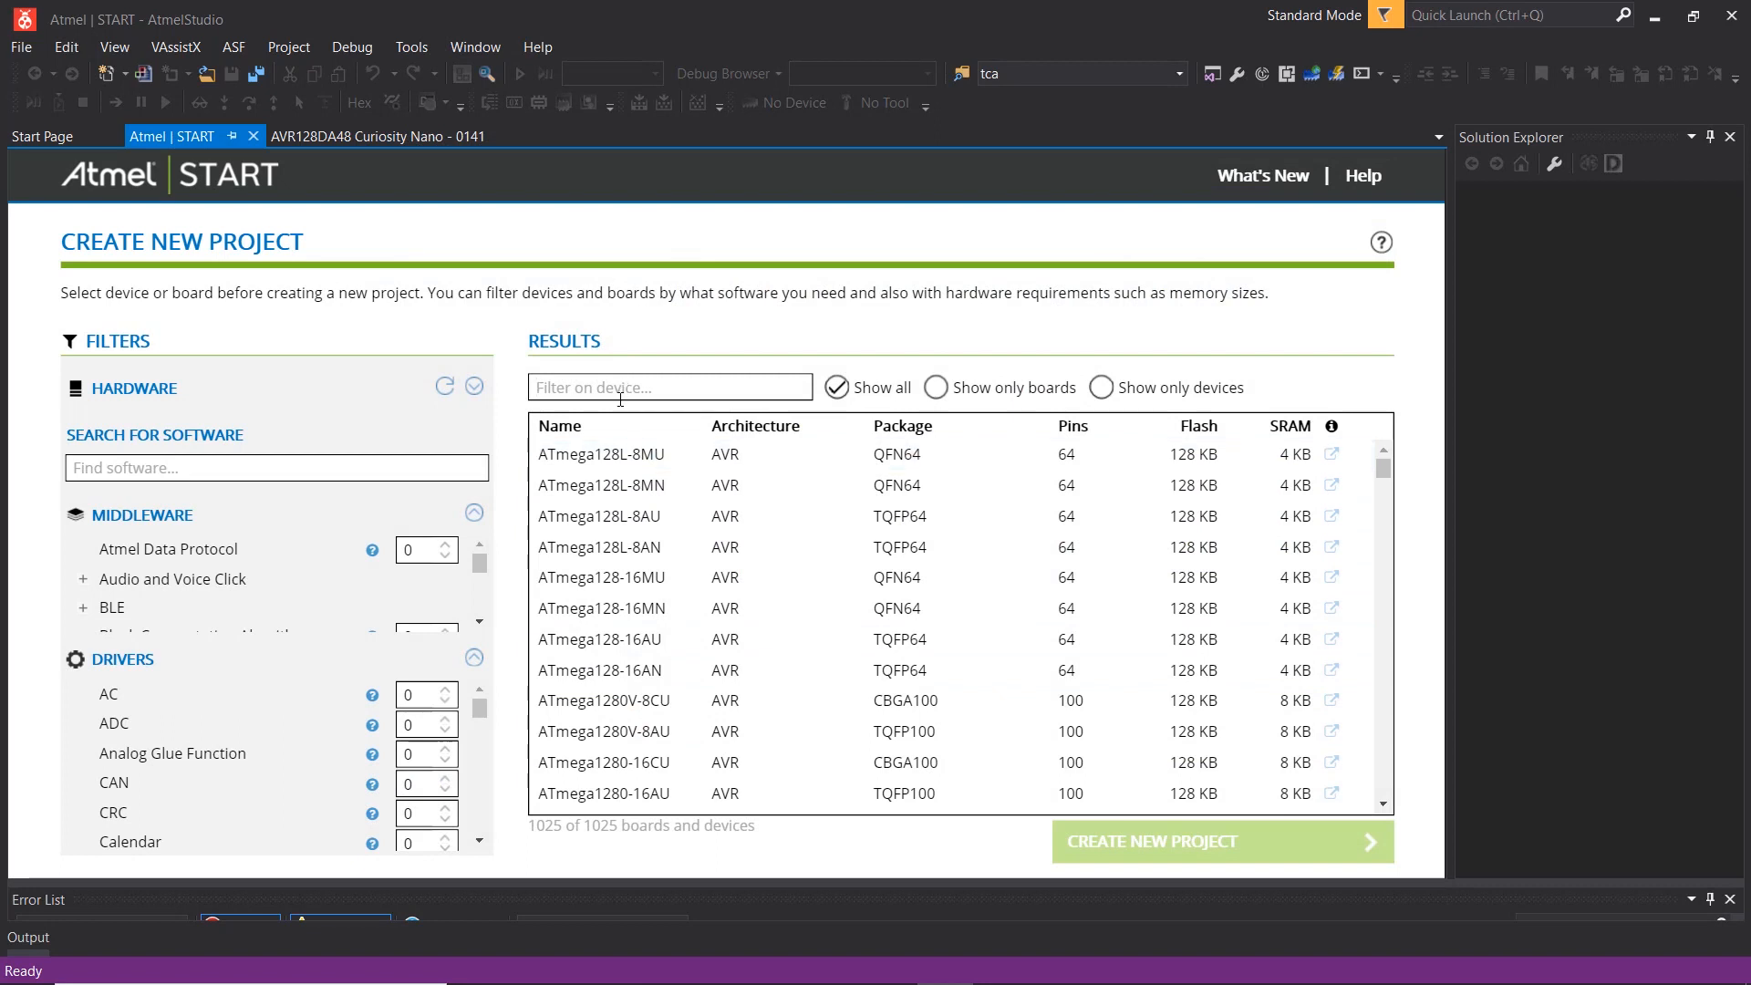
Filter devices by 'da' and create a project for the AVR128DA48 Curiosity Nano.
type("da")
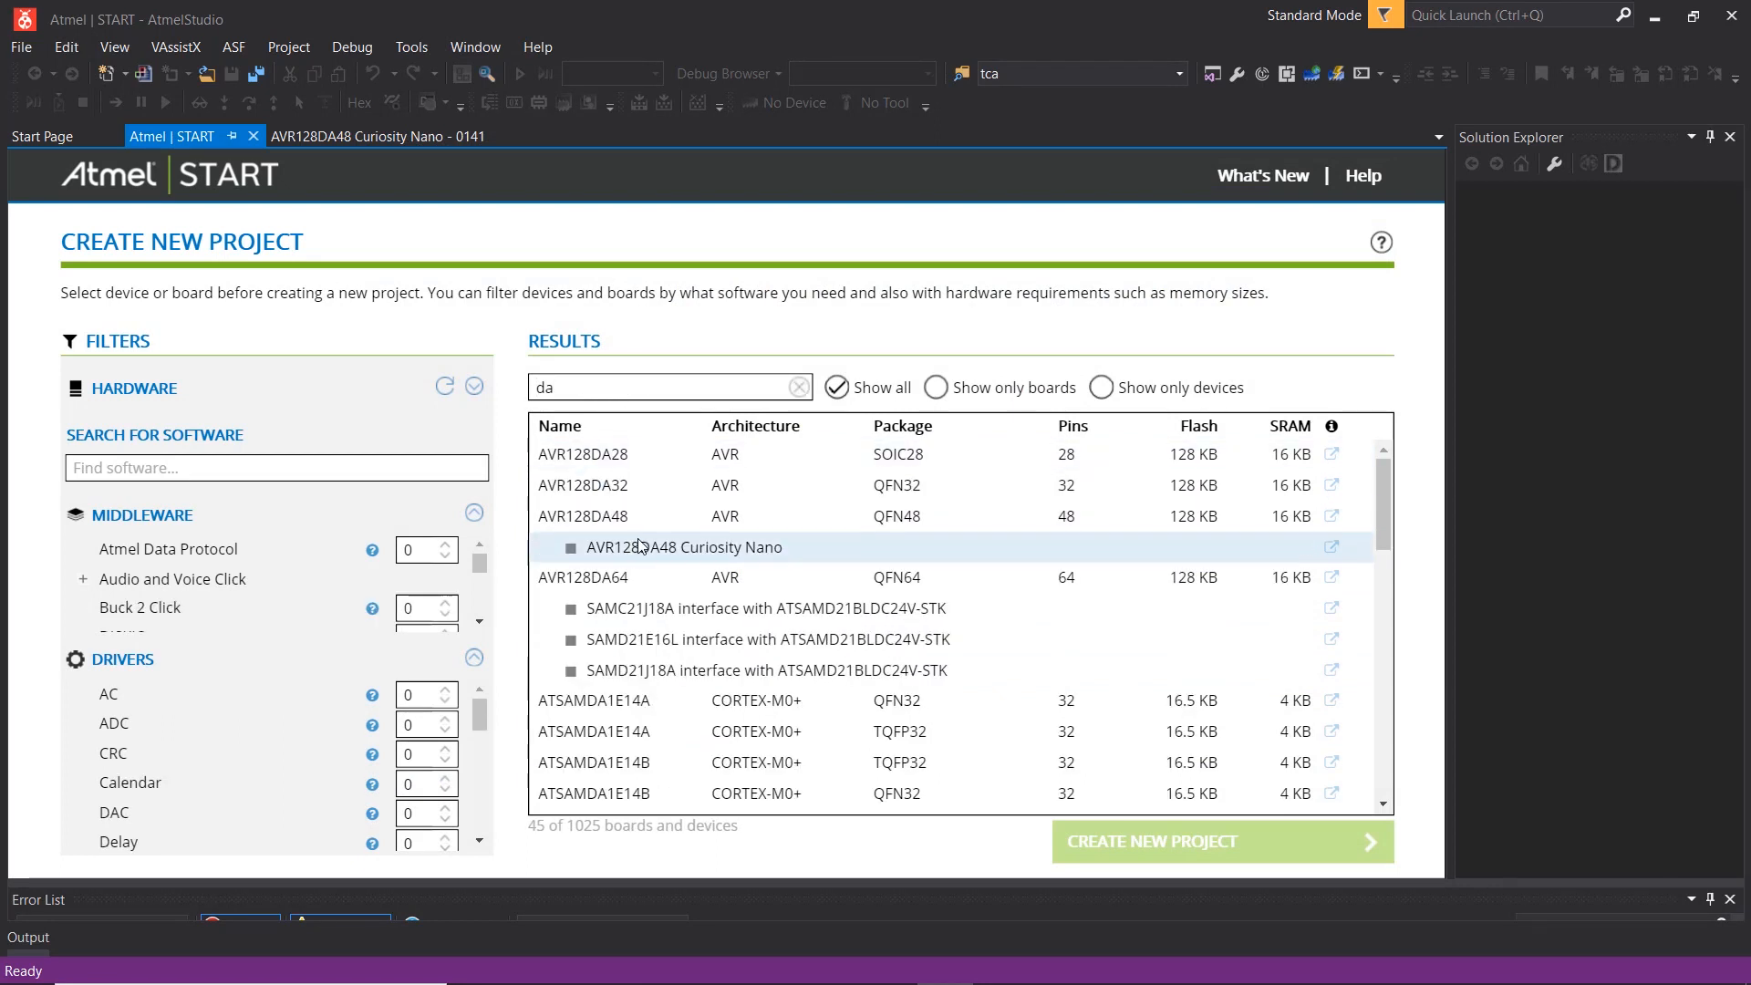
left_click(683, 547)
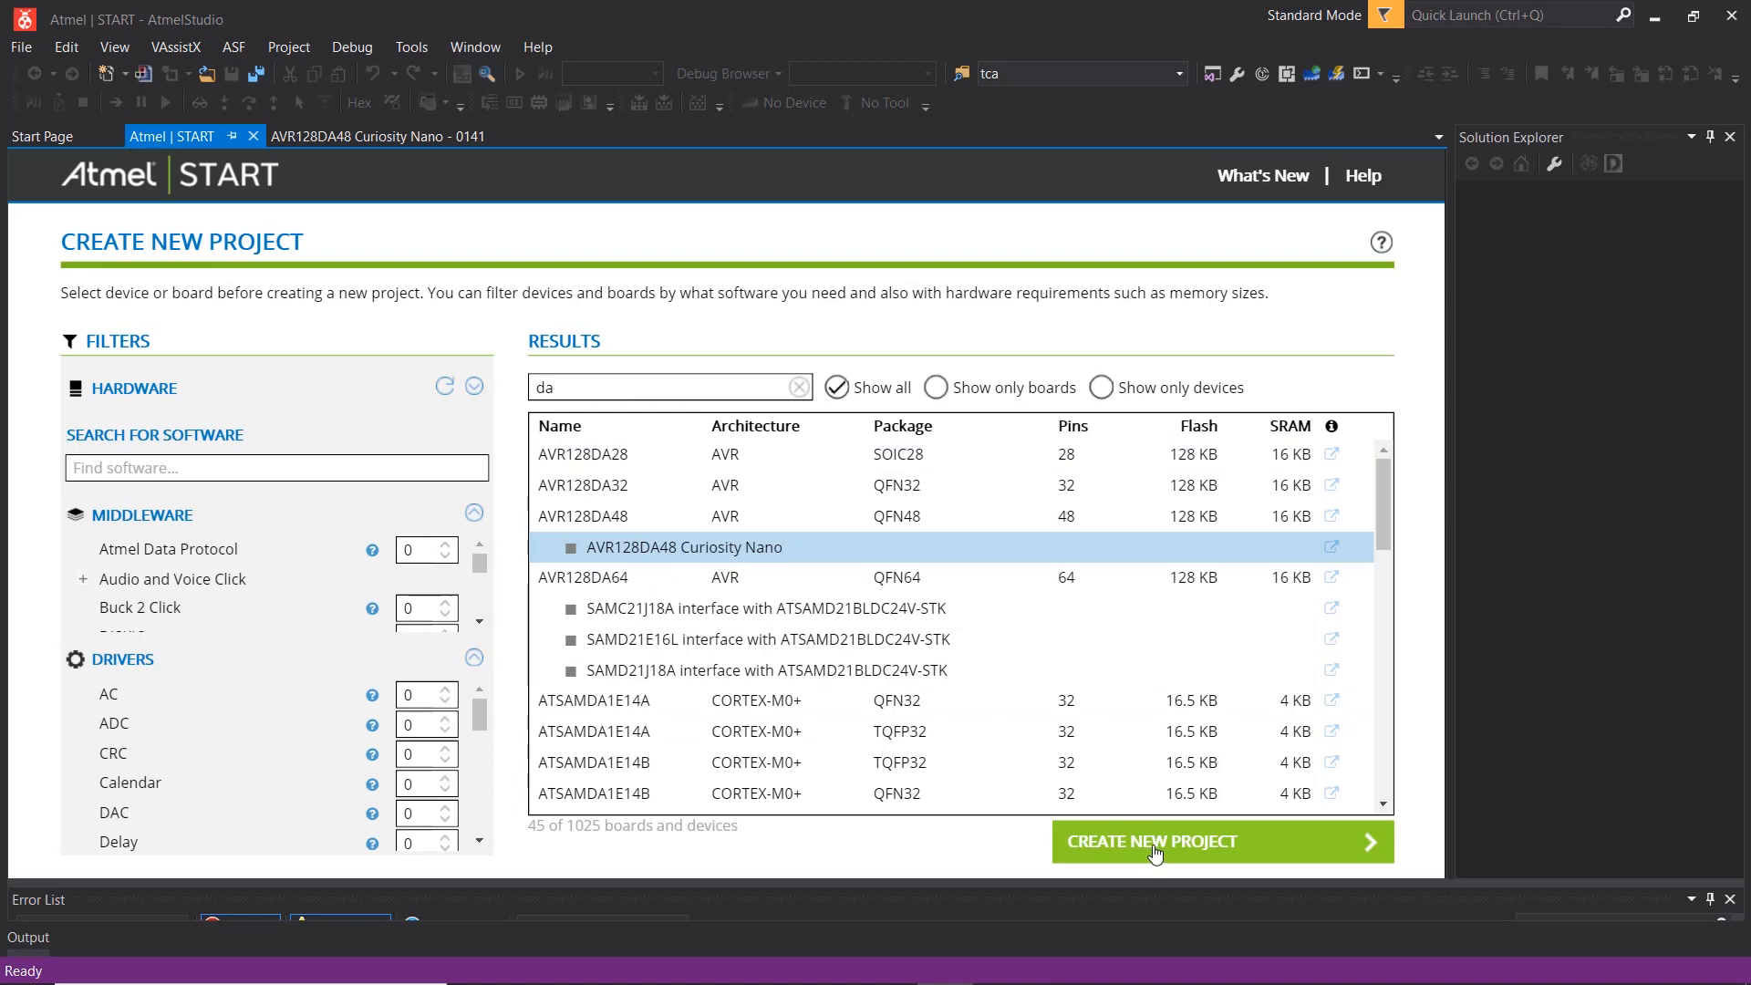
left_click(1150, 841)
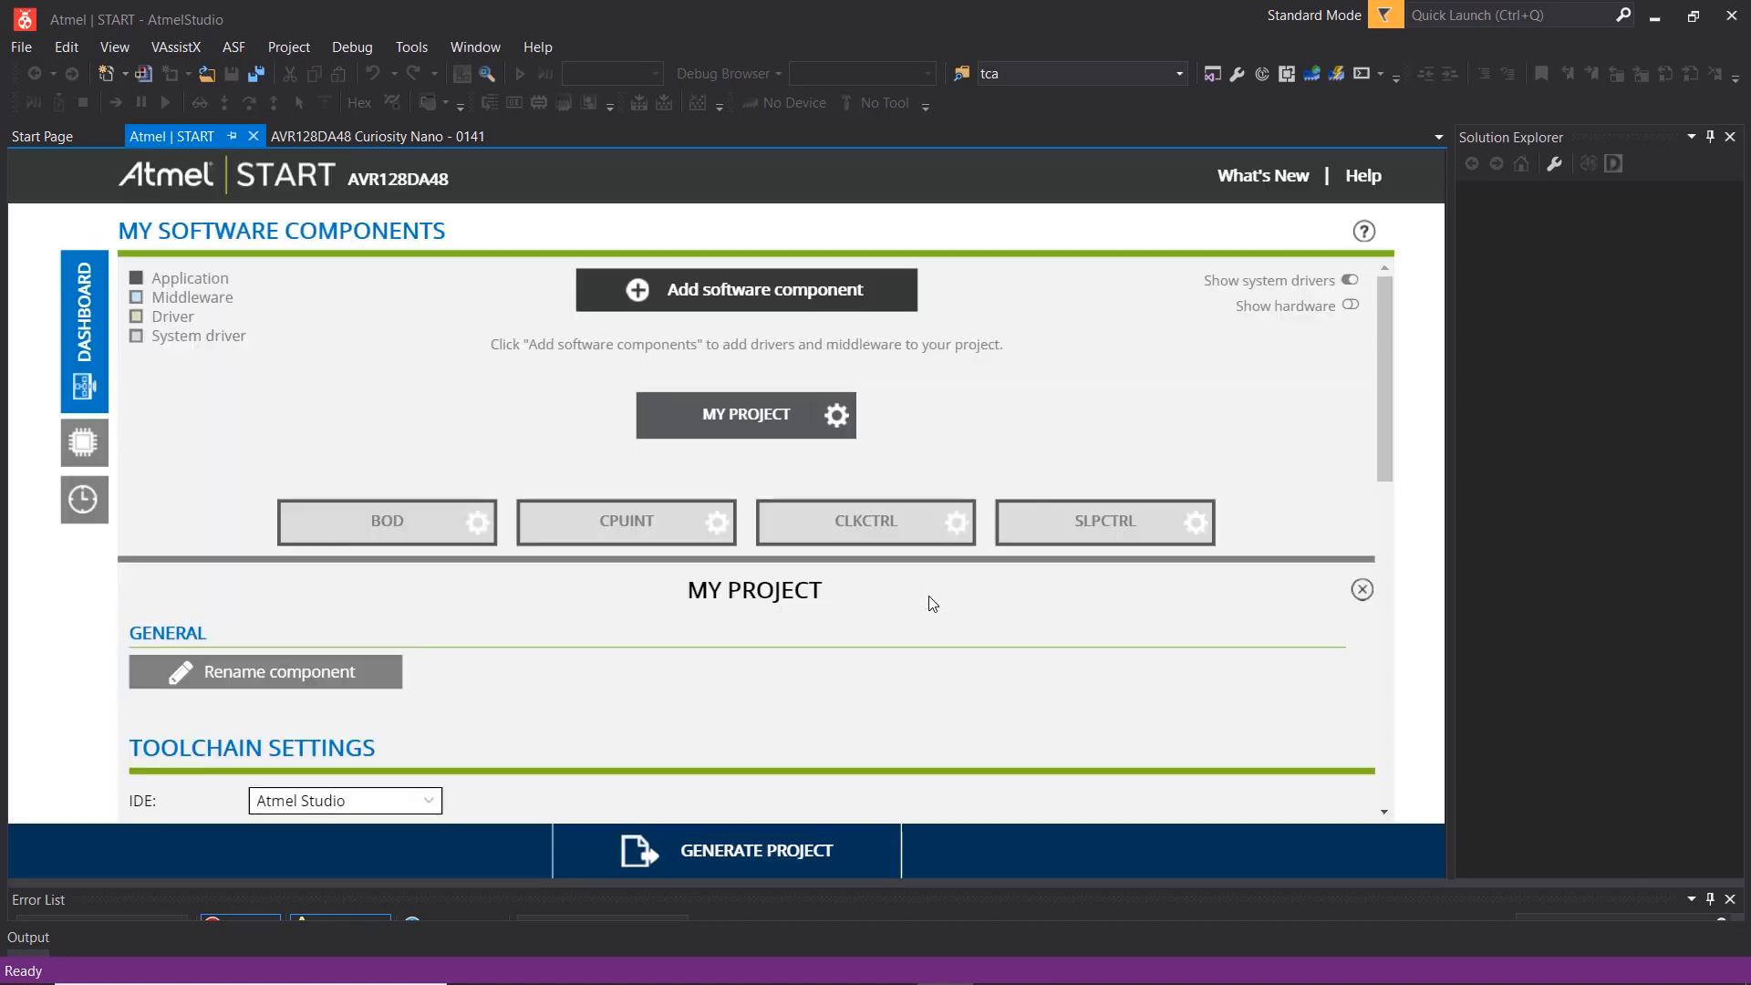
mouse_move(562, 477)
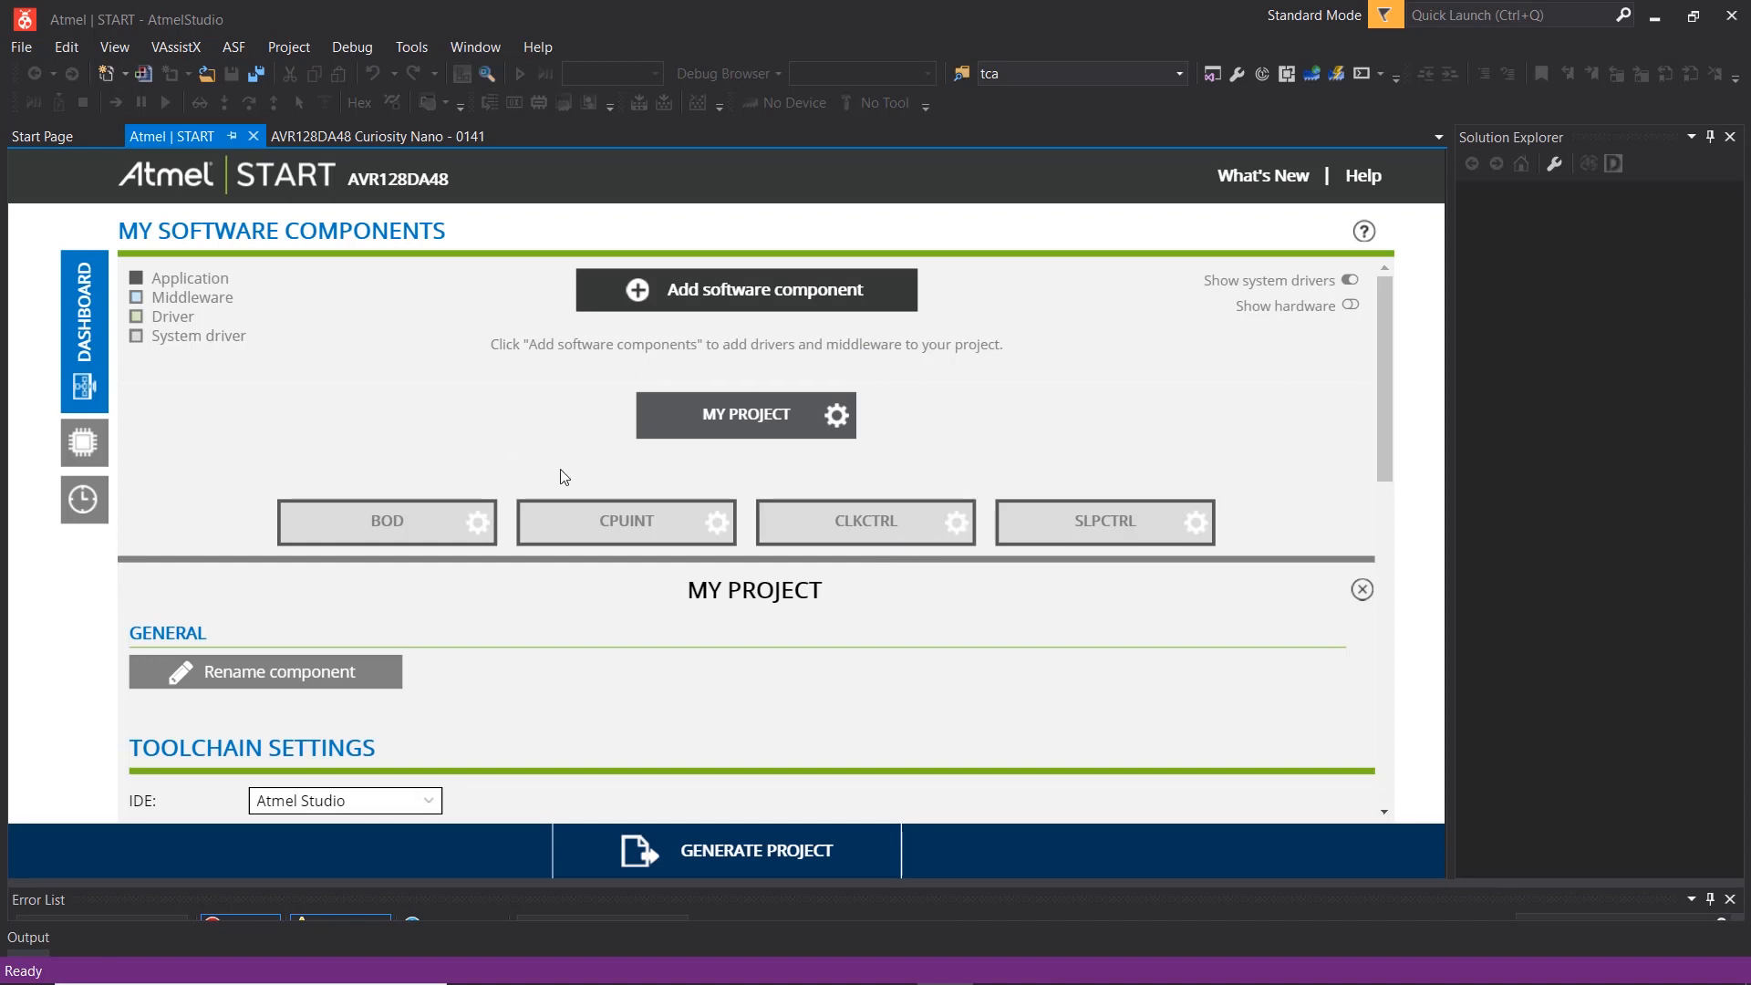
Pick the ADC, DAC, USART and VREF drivers from the Drivers list and add them.
left_click(746, 289)
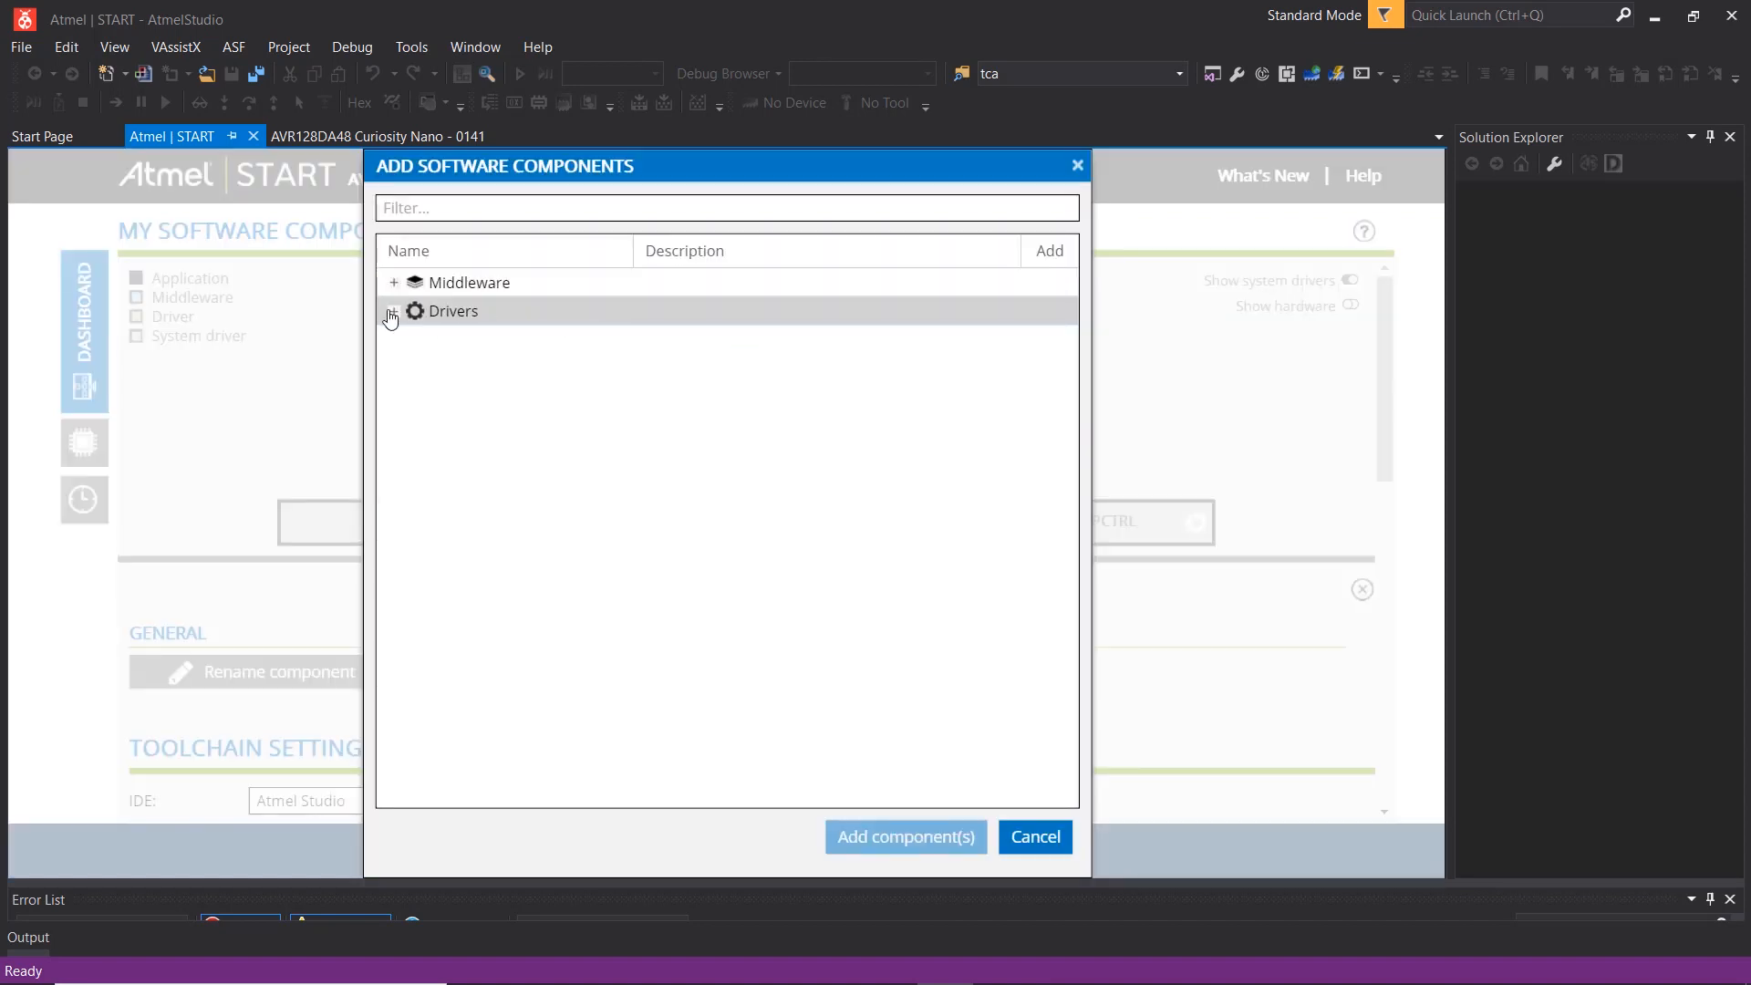
left_click(392, 312)
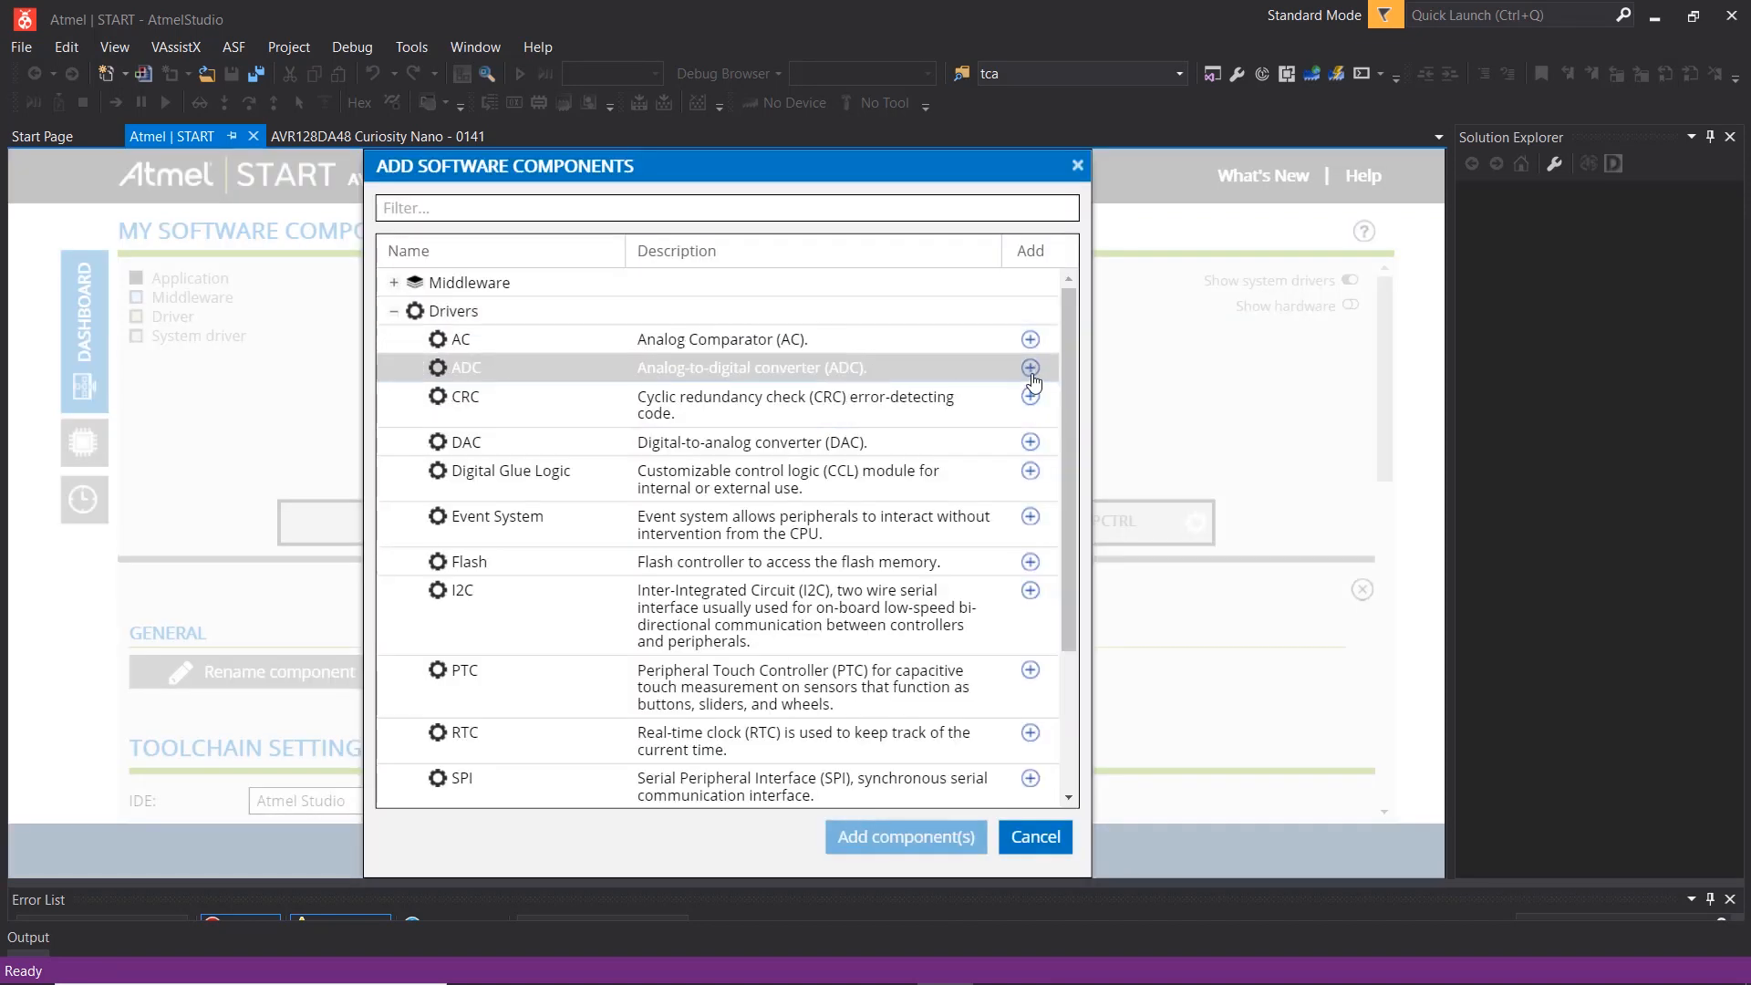
left_click(1029, 368)
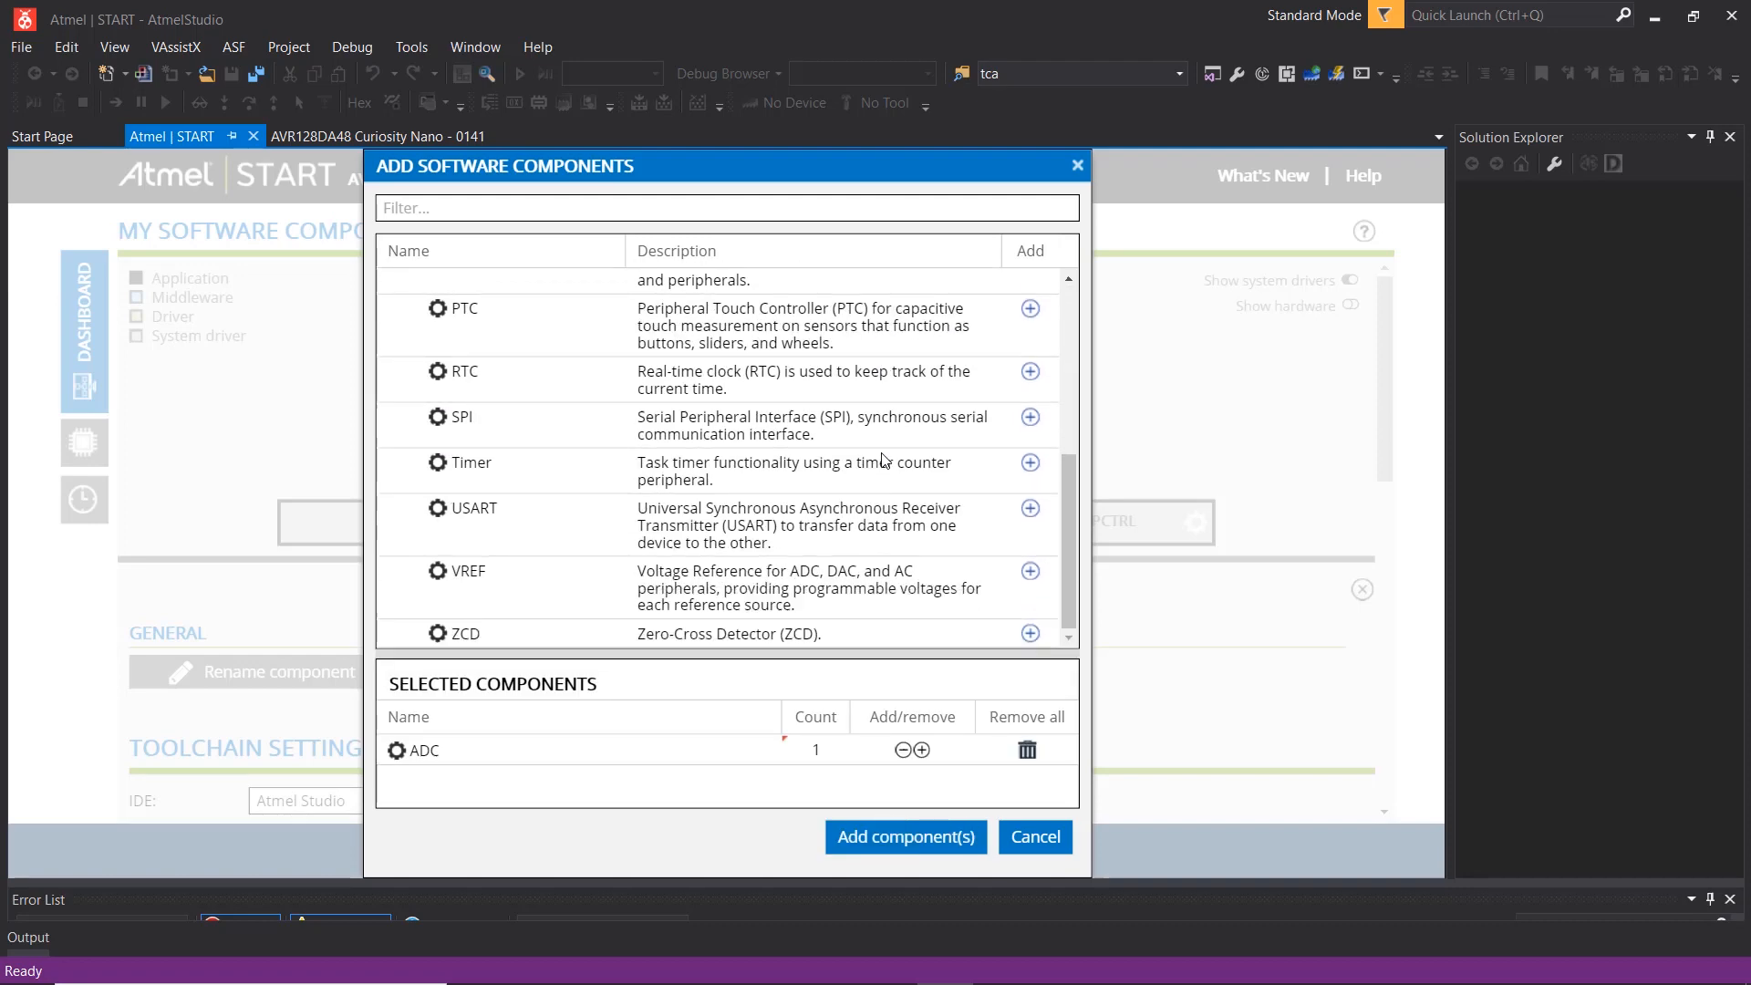
left_click(1029, 348)
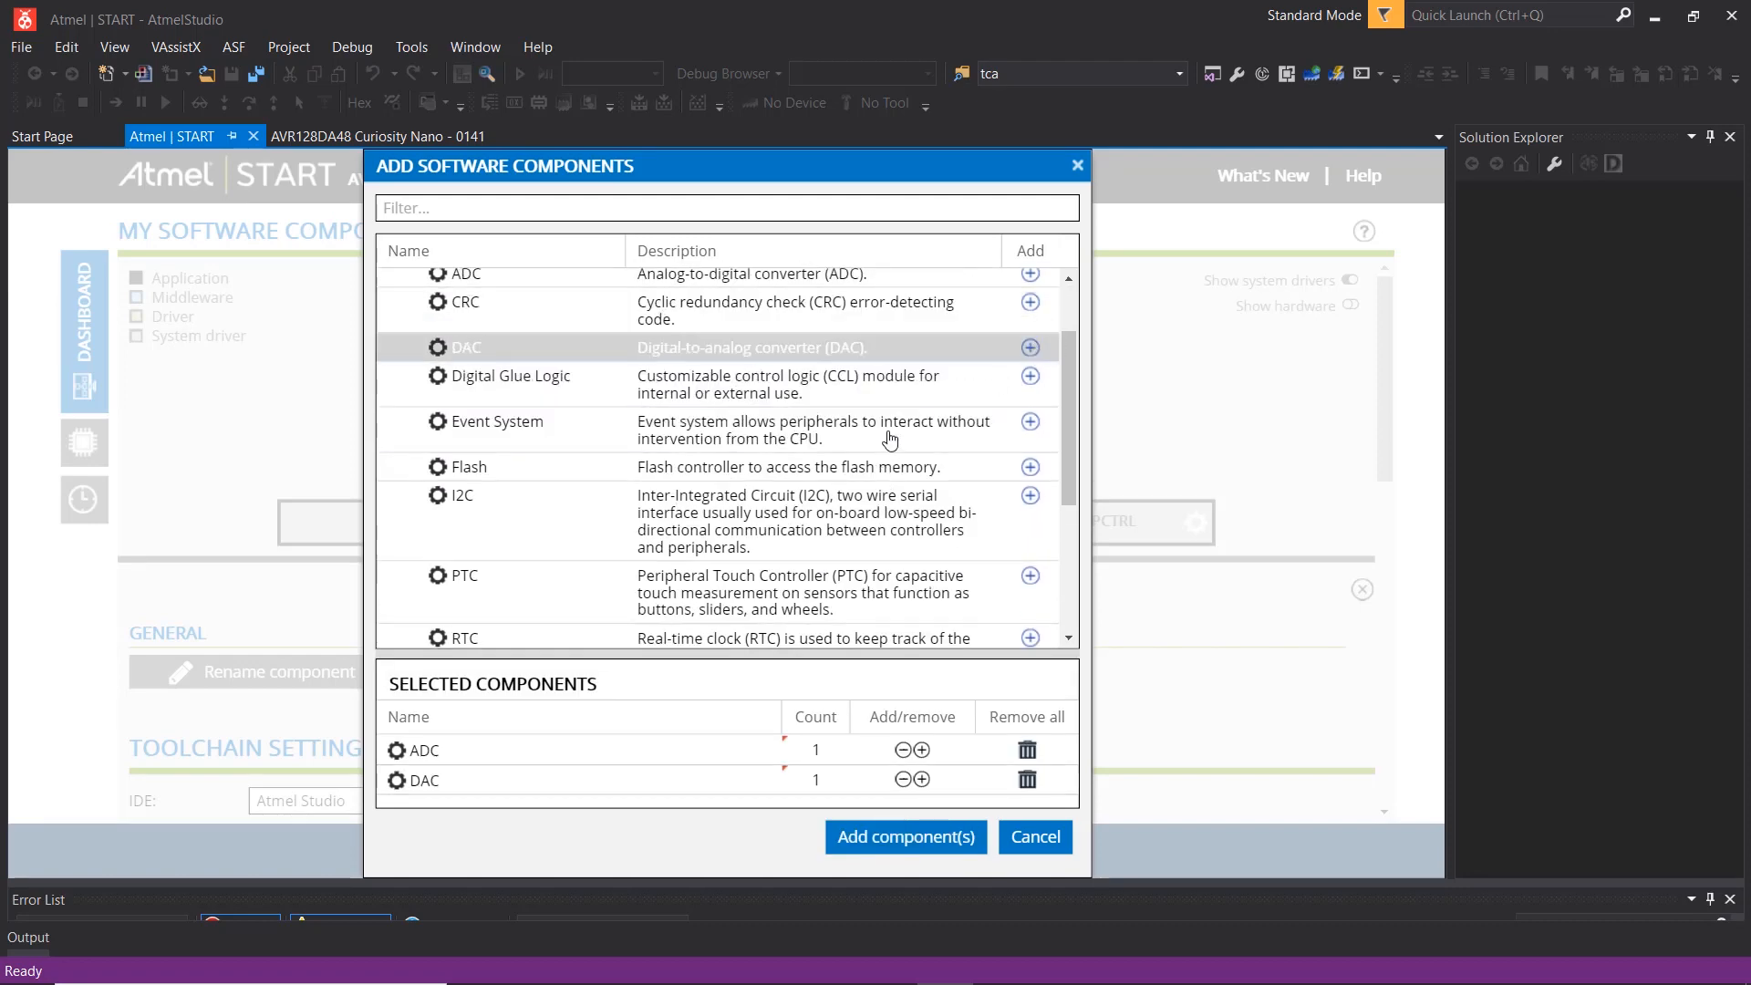
scroll("down", 3)
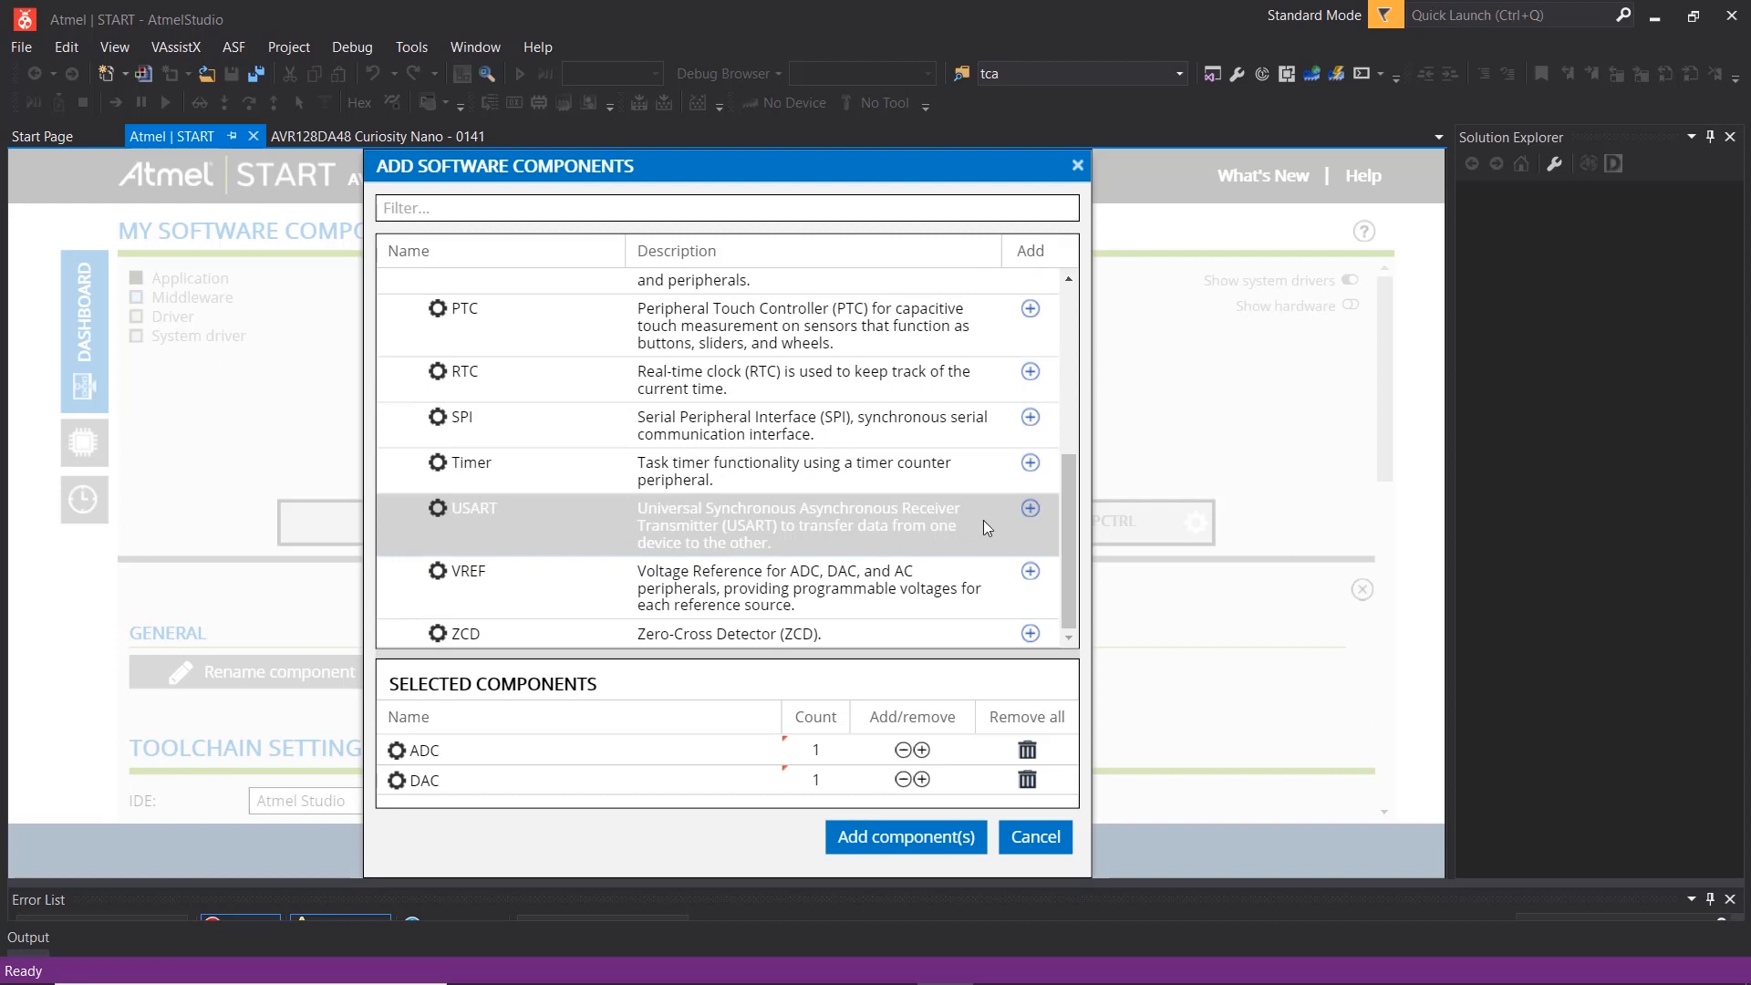
left_click(1029, 508)
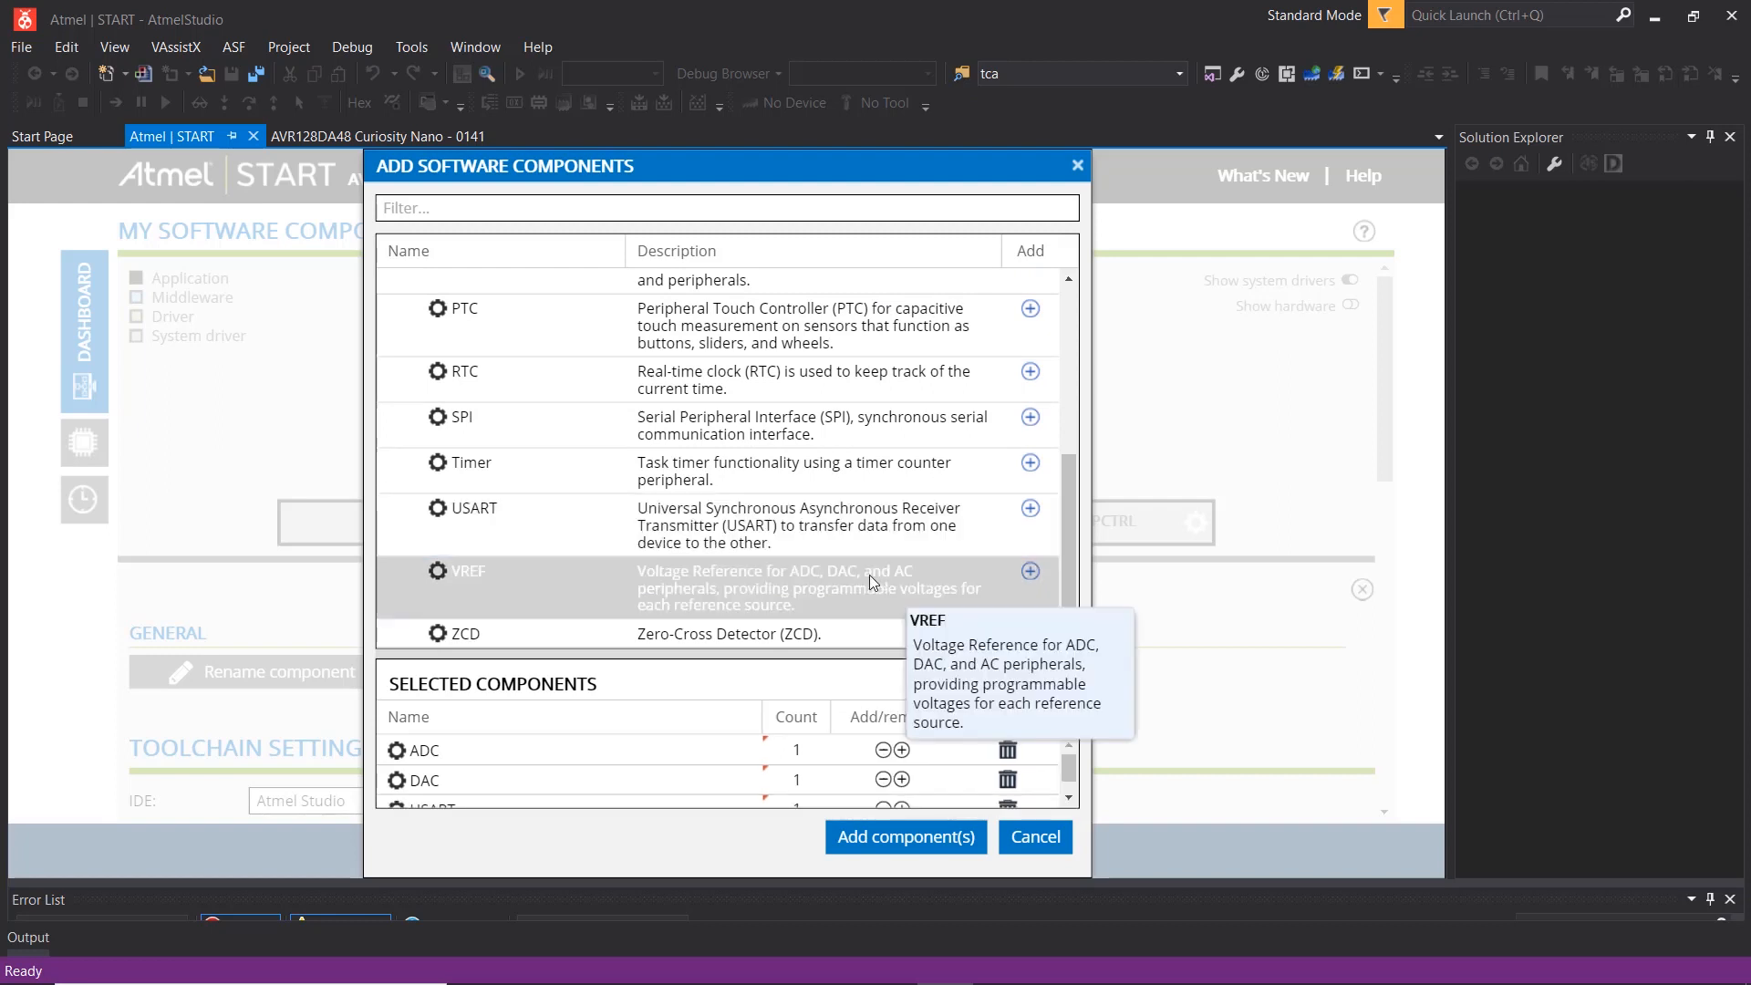
mouse_move(914, 779)
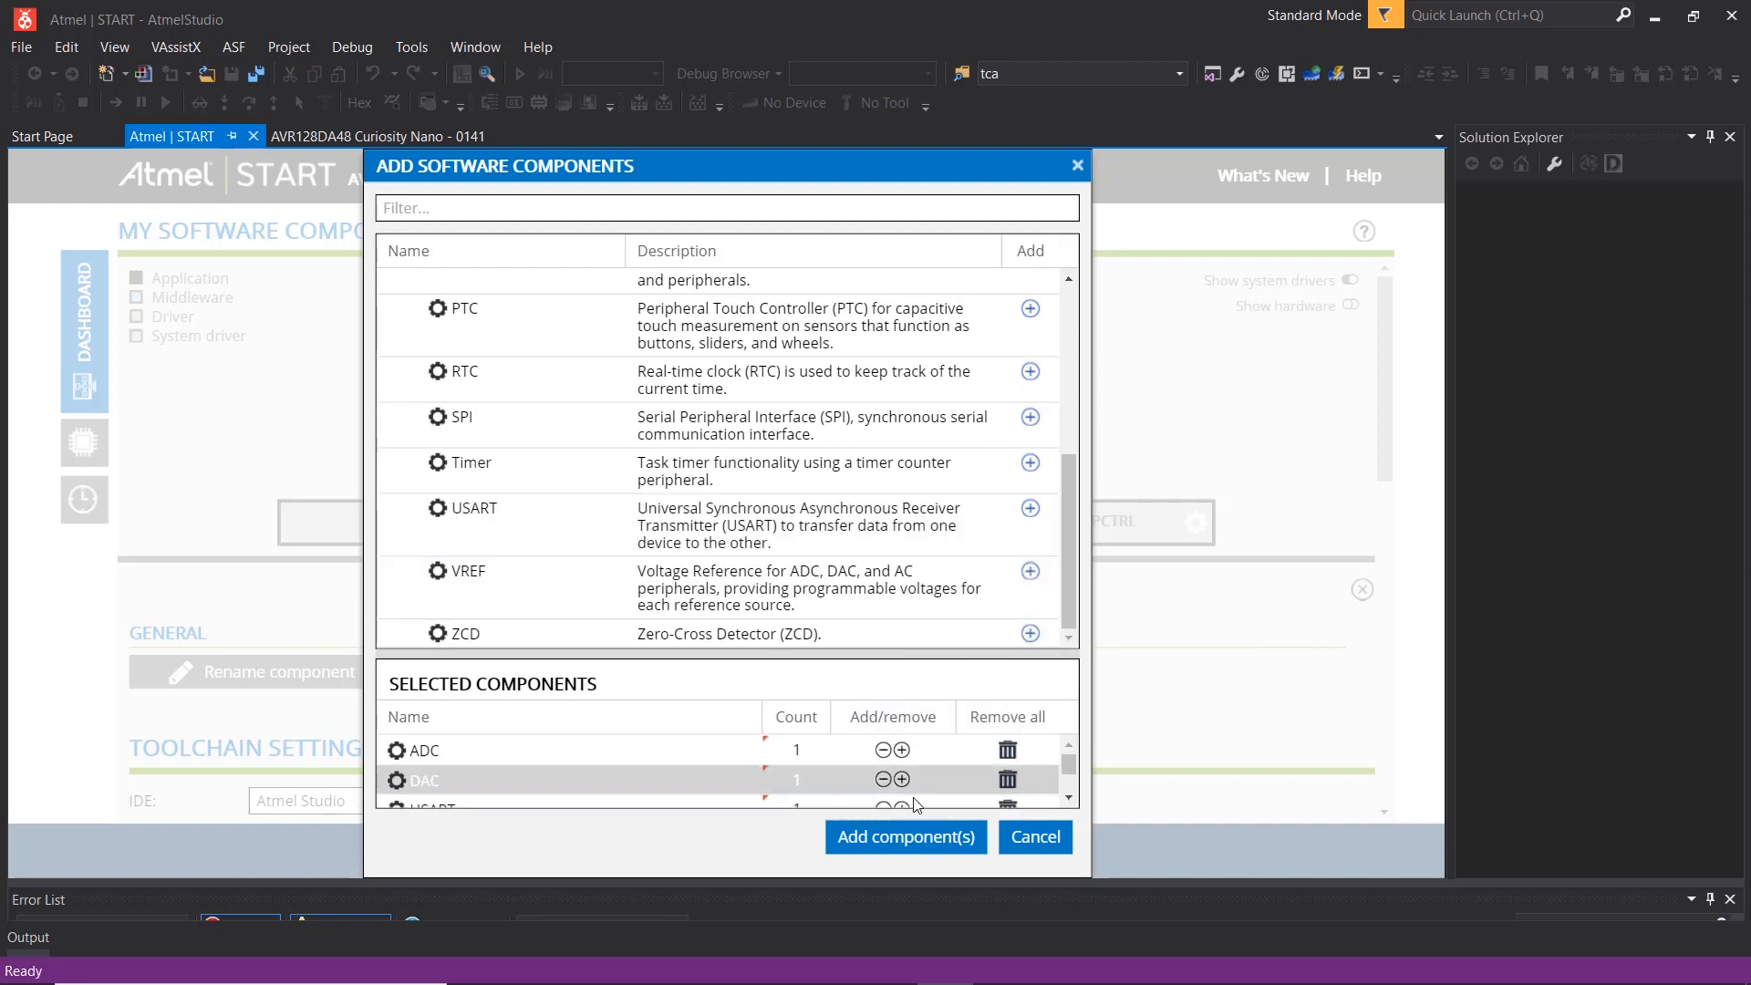
left_click(904, 837)
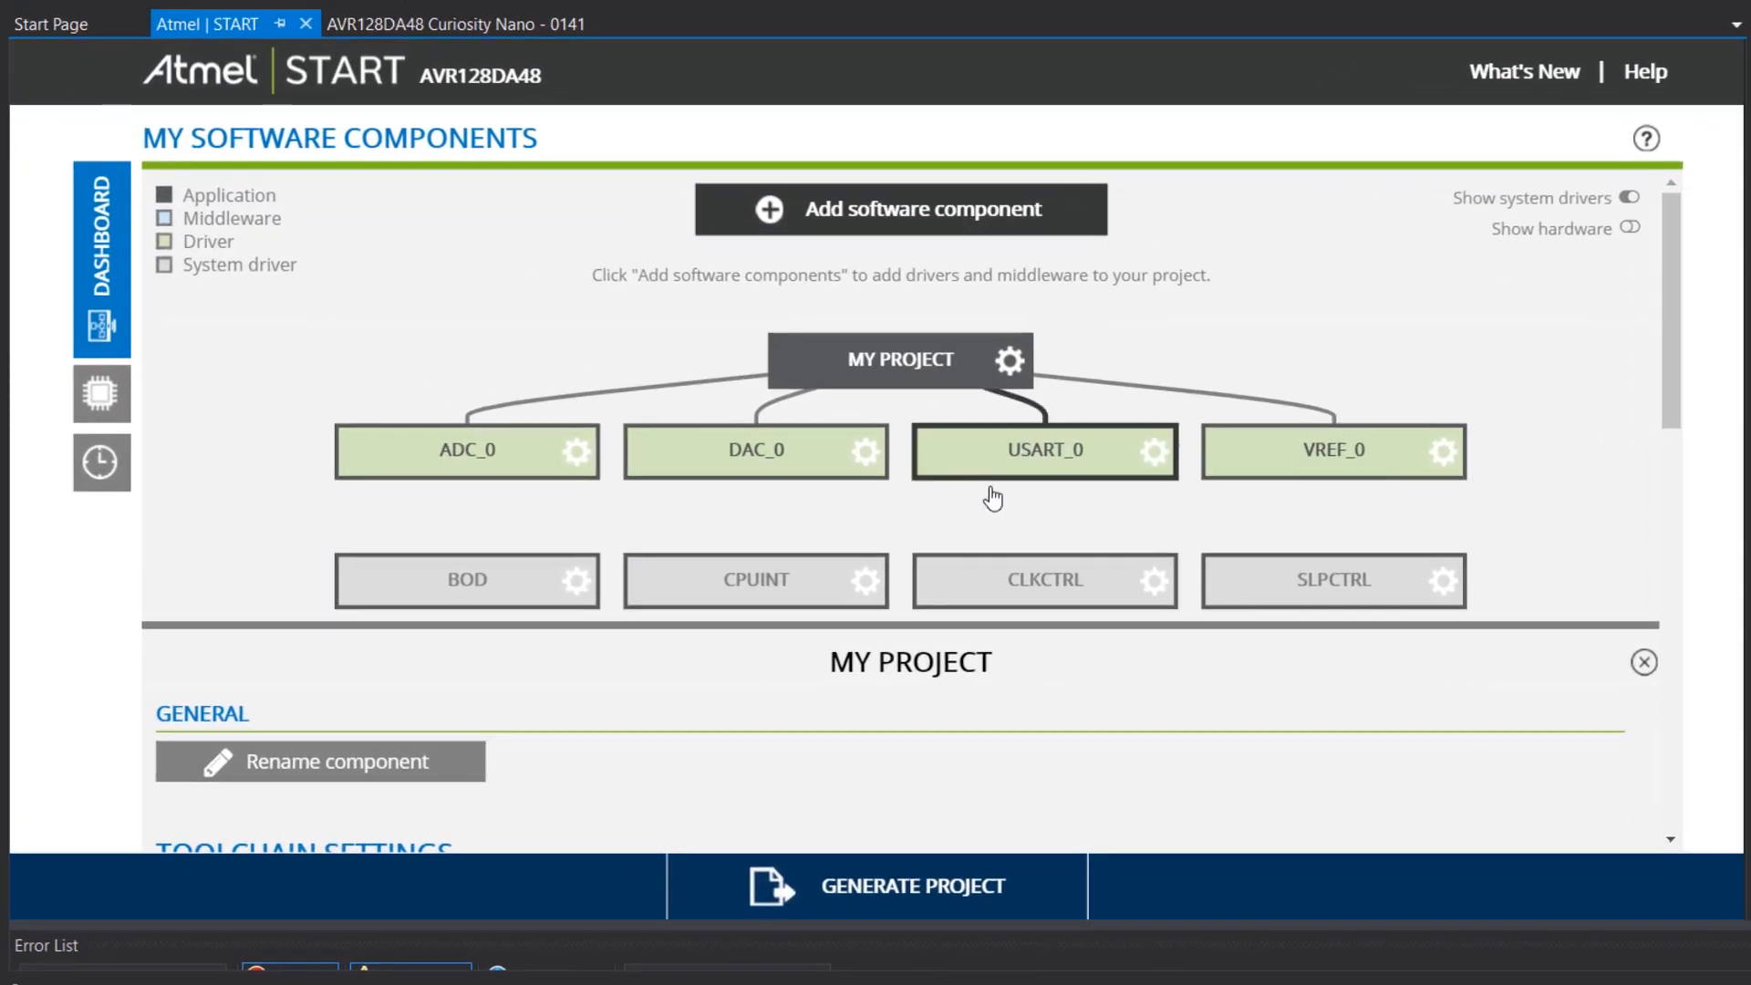
Tick Printf support in USART_0's settings and confirm the 9600 baud rate.
left_click(1044, 451)
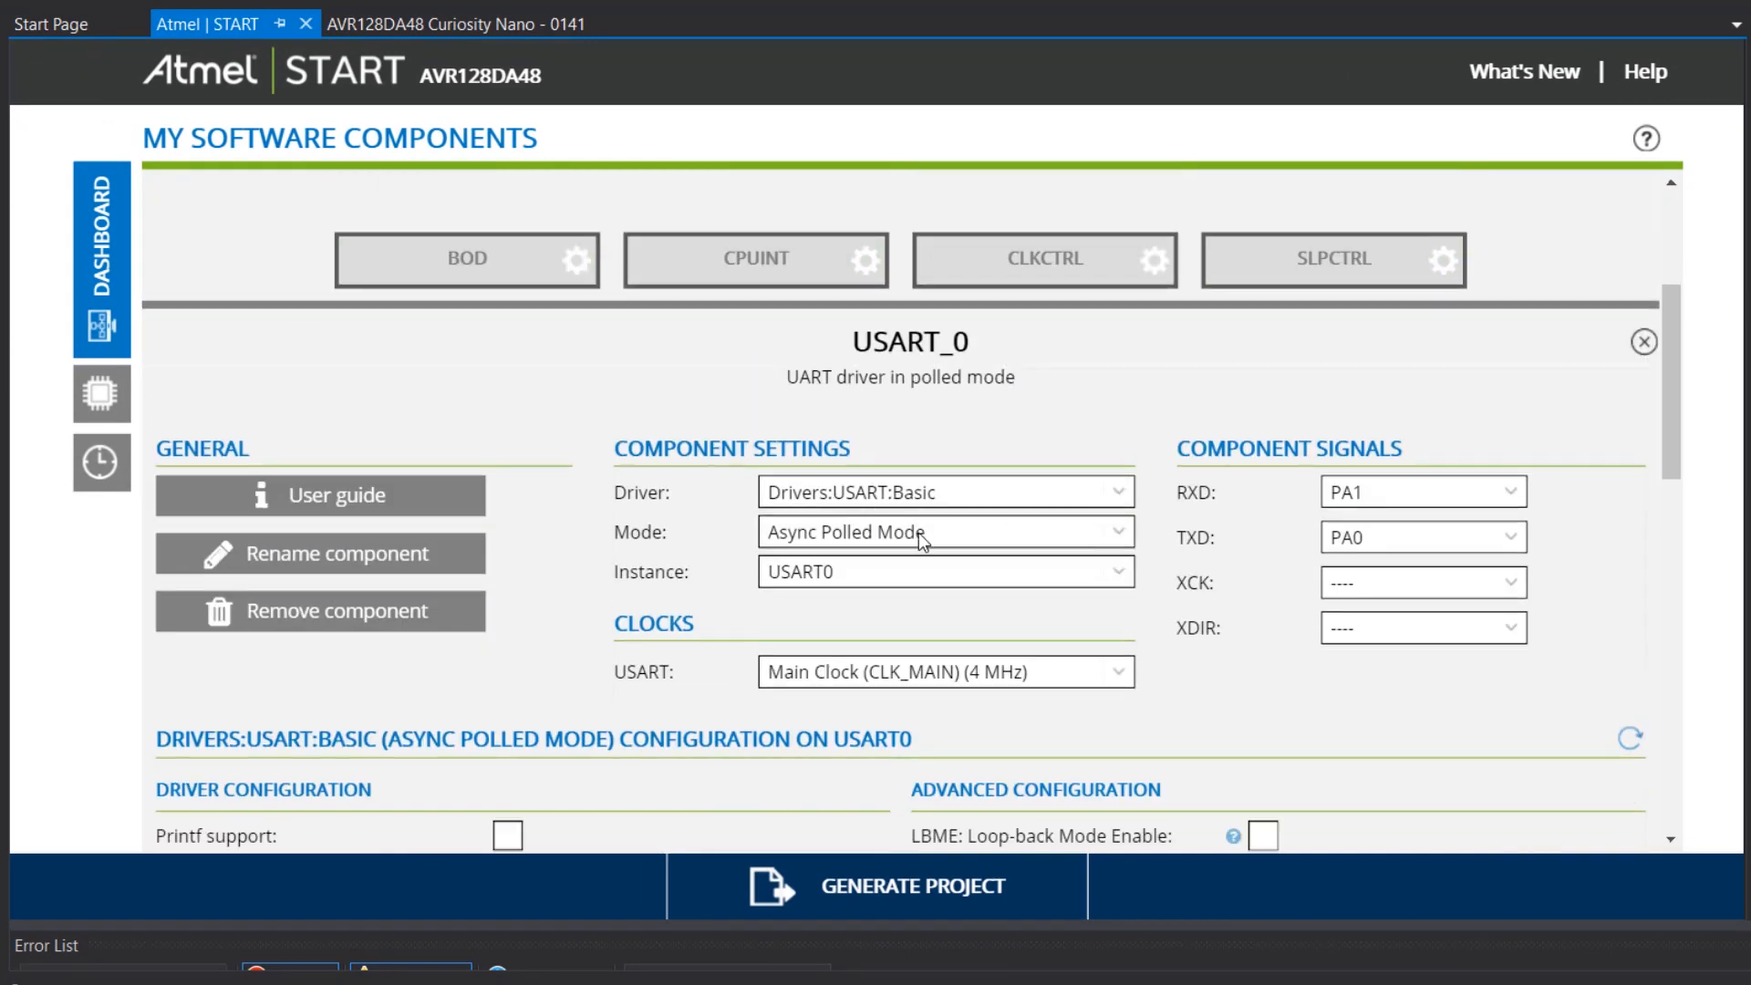
scroll("down", 3)
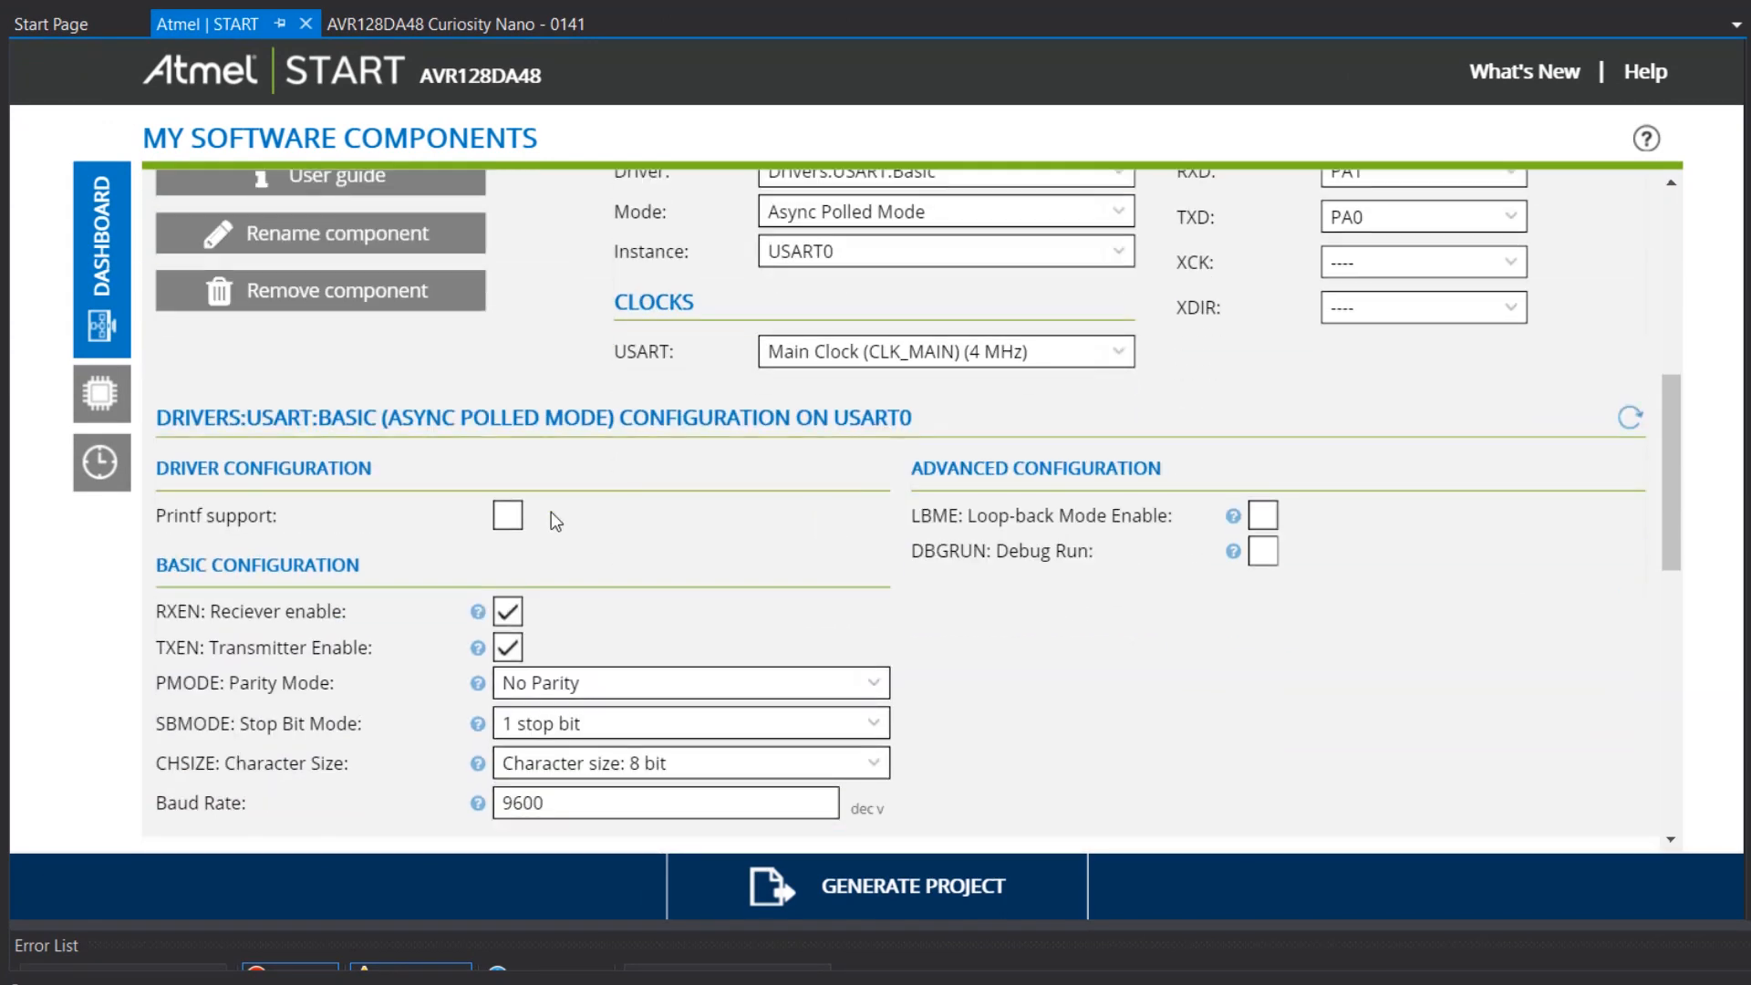
left_click(507, 515)
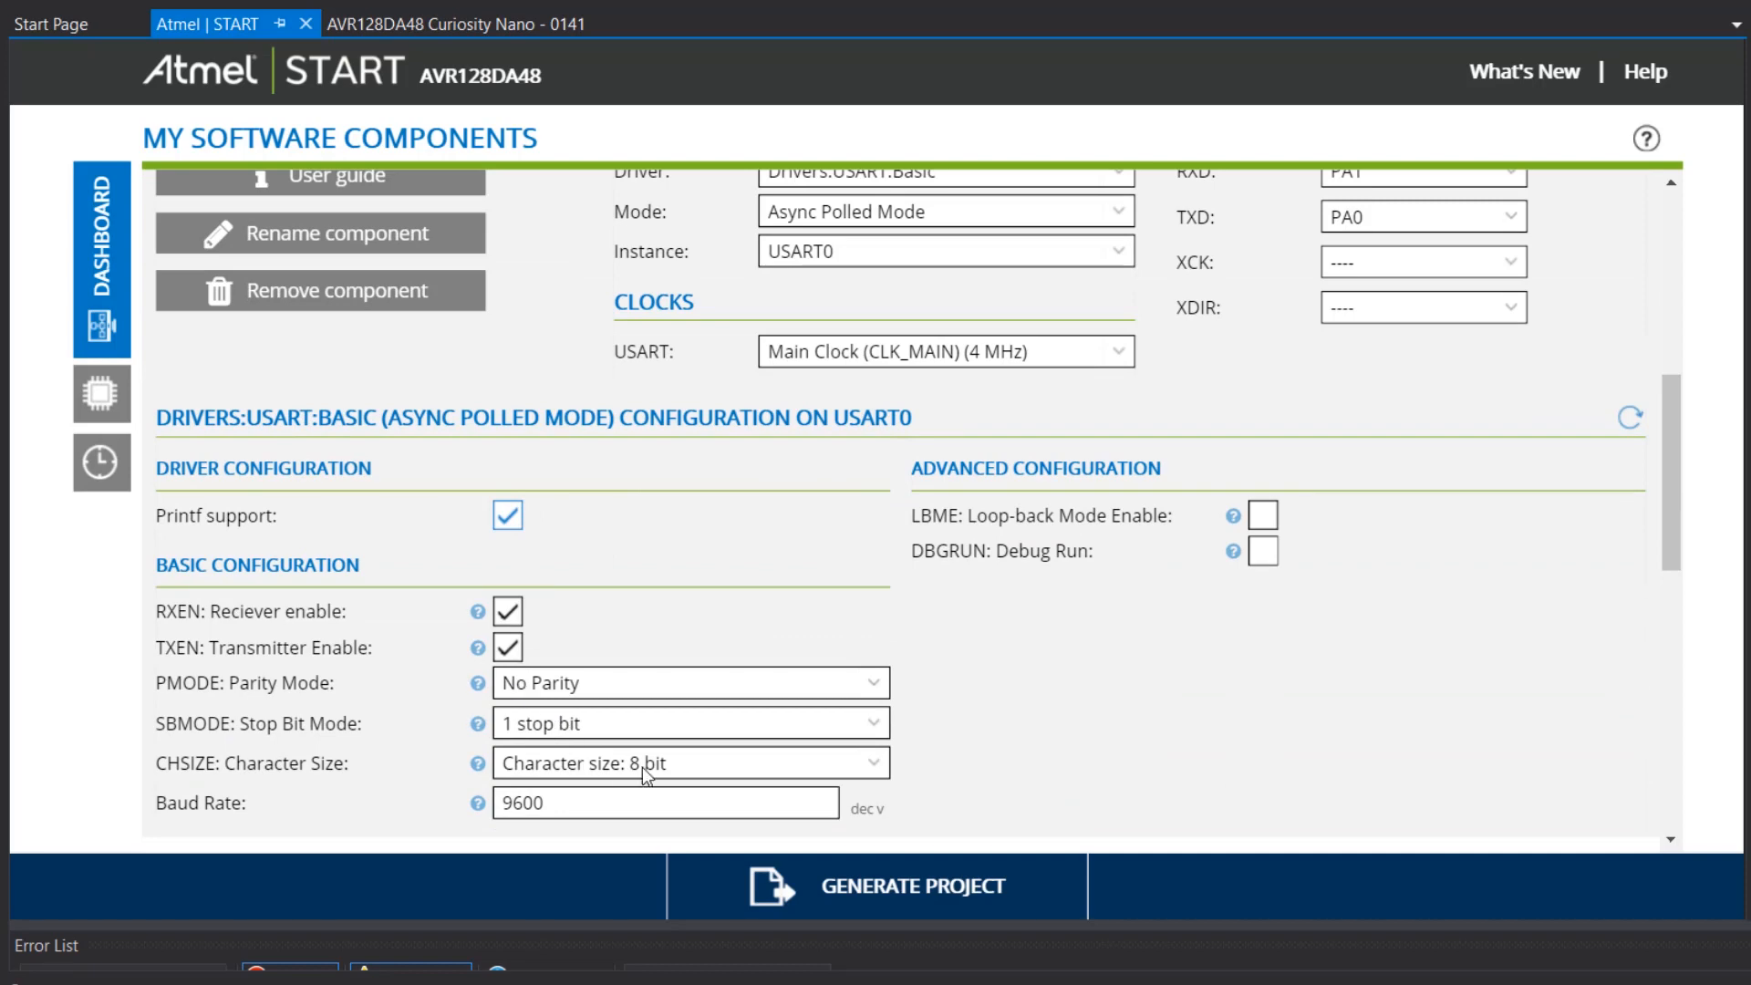
triple_click(666, 802)
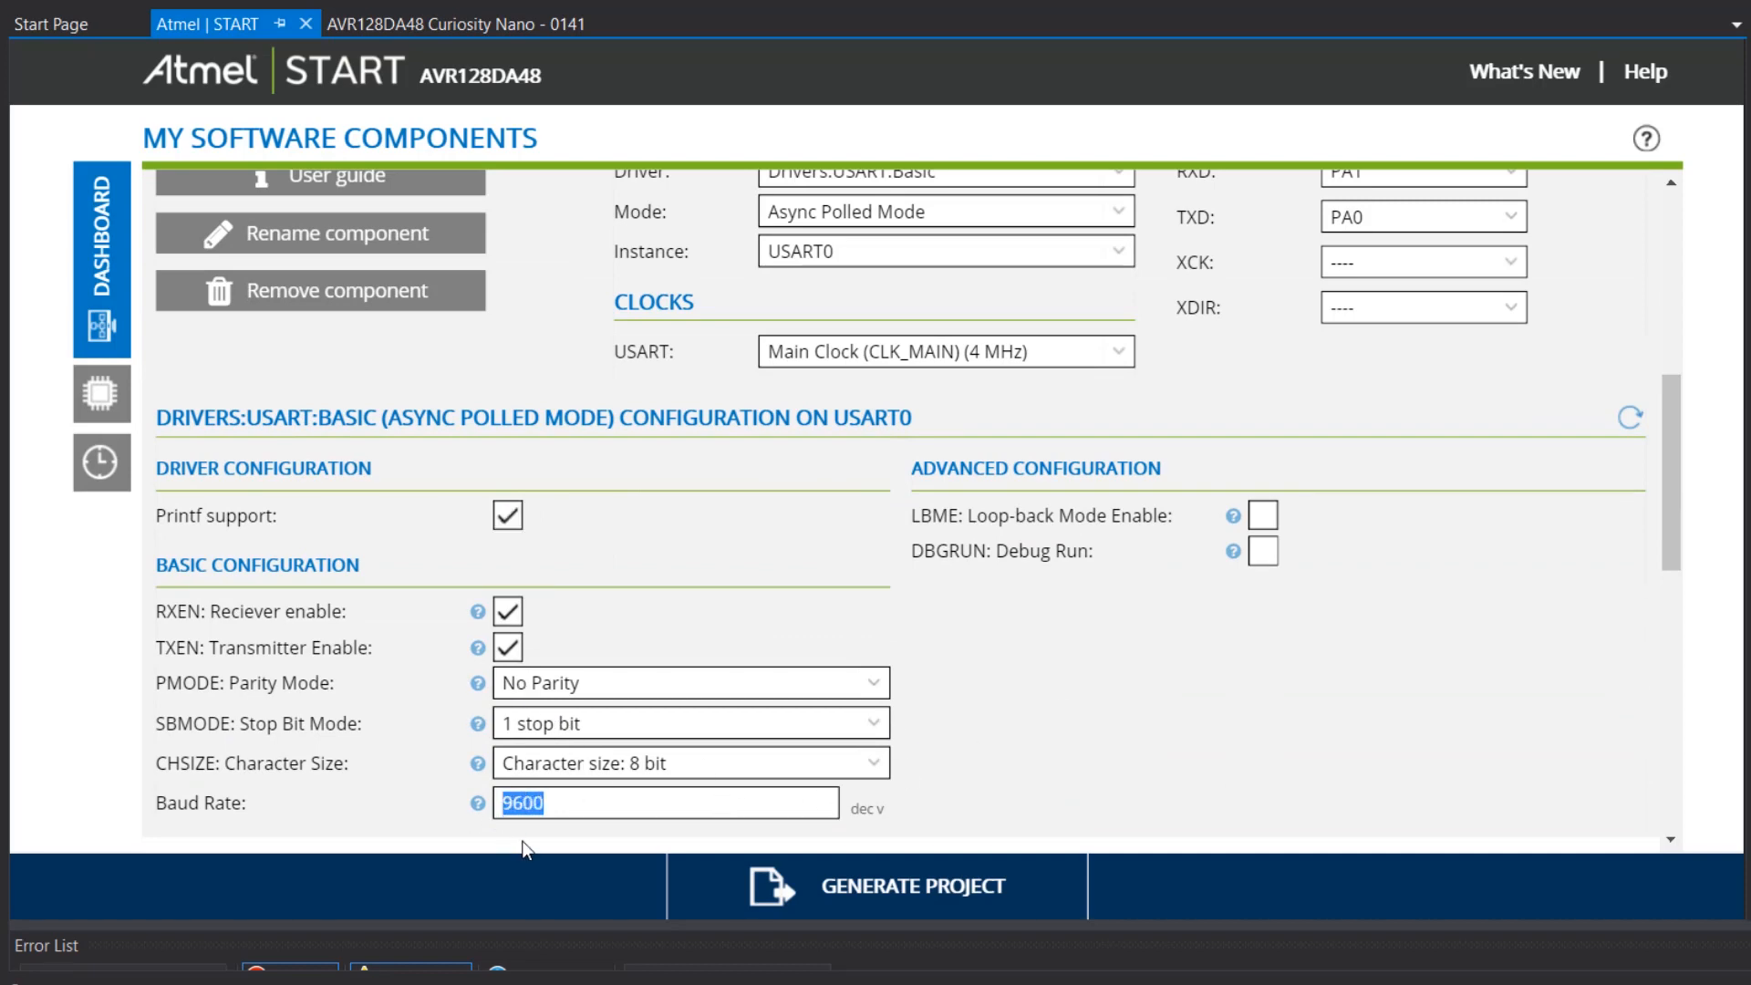
scroll("up", 3)
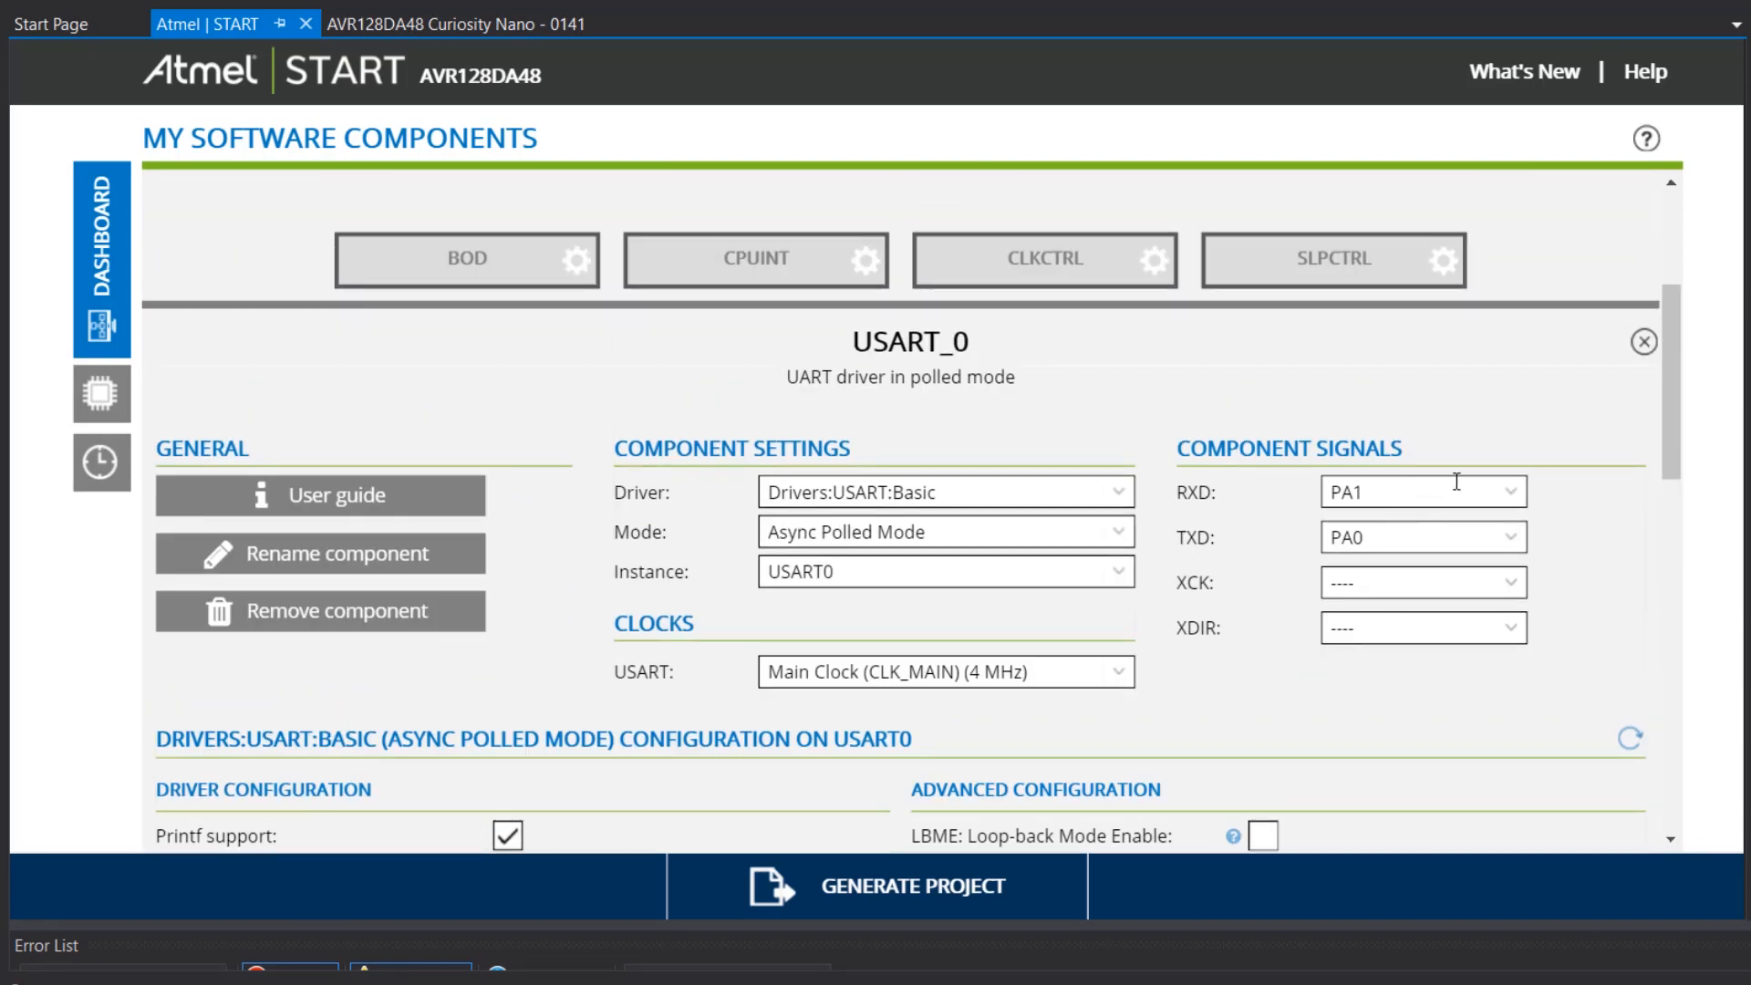
mouse_move(1477, 483)
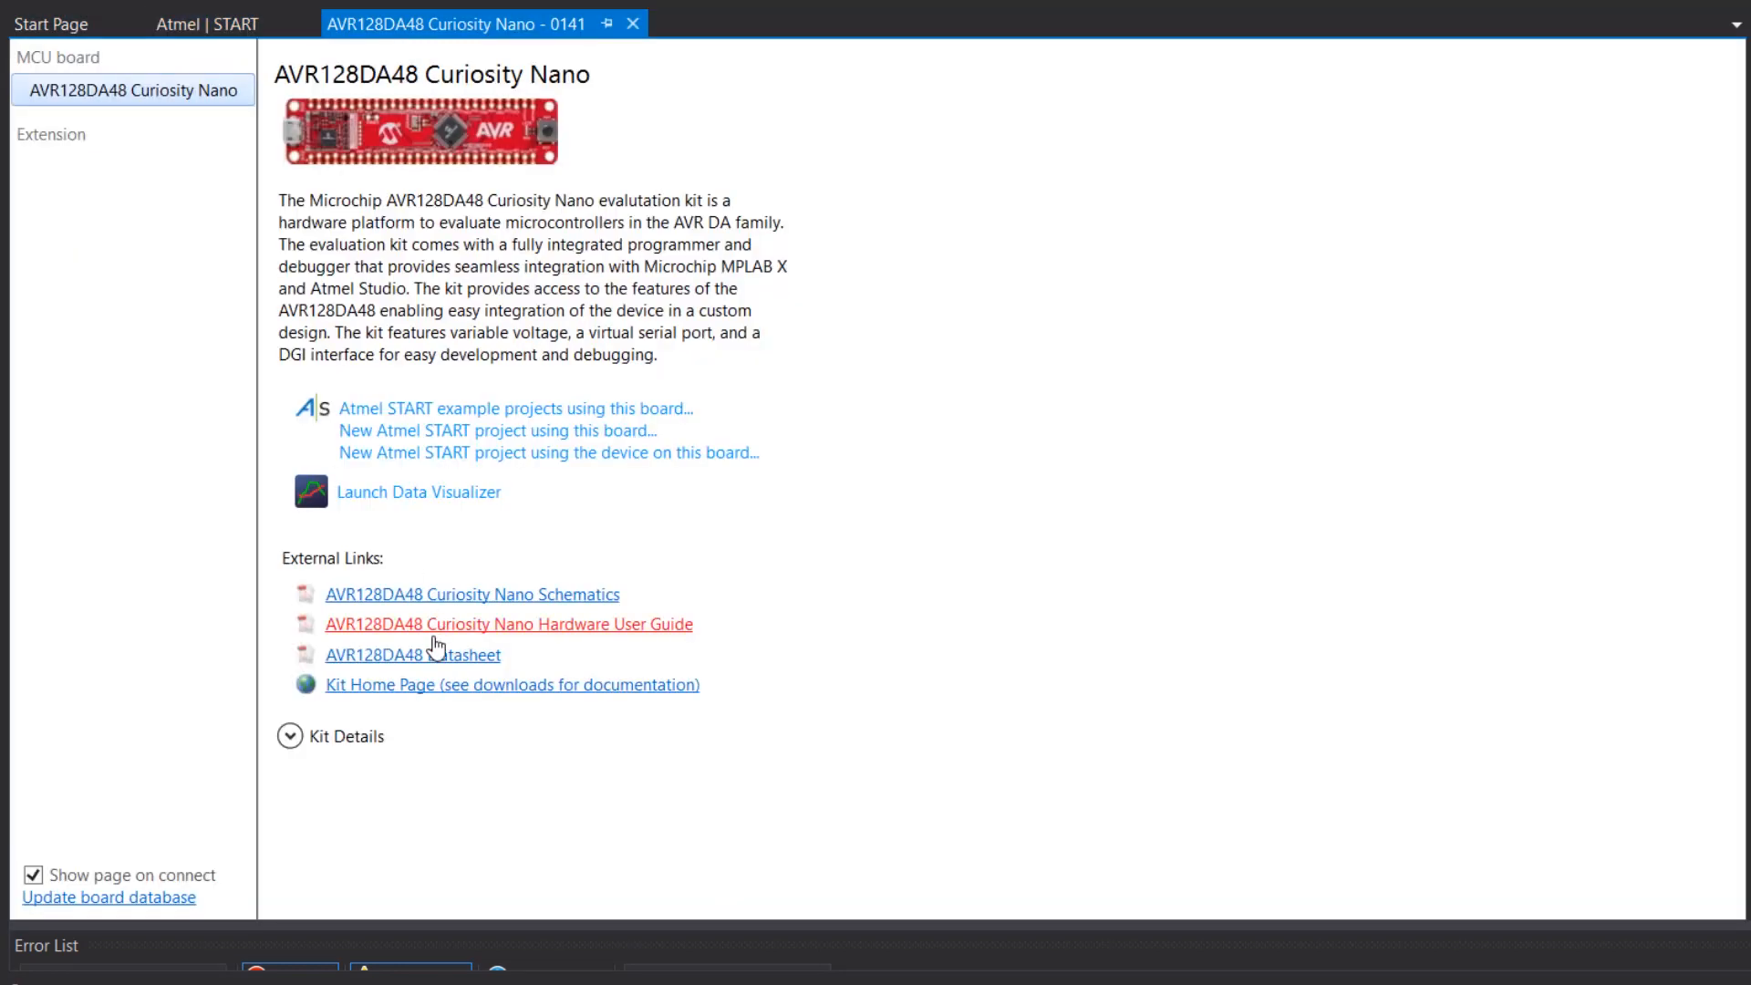
mouse_move(413, 655)
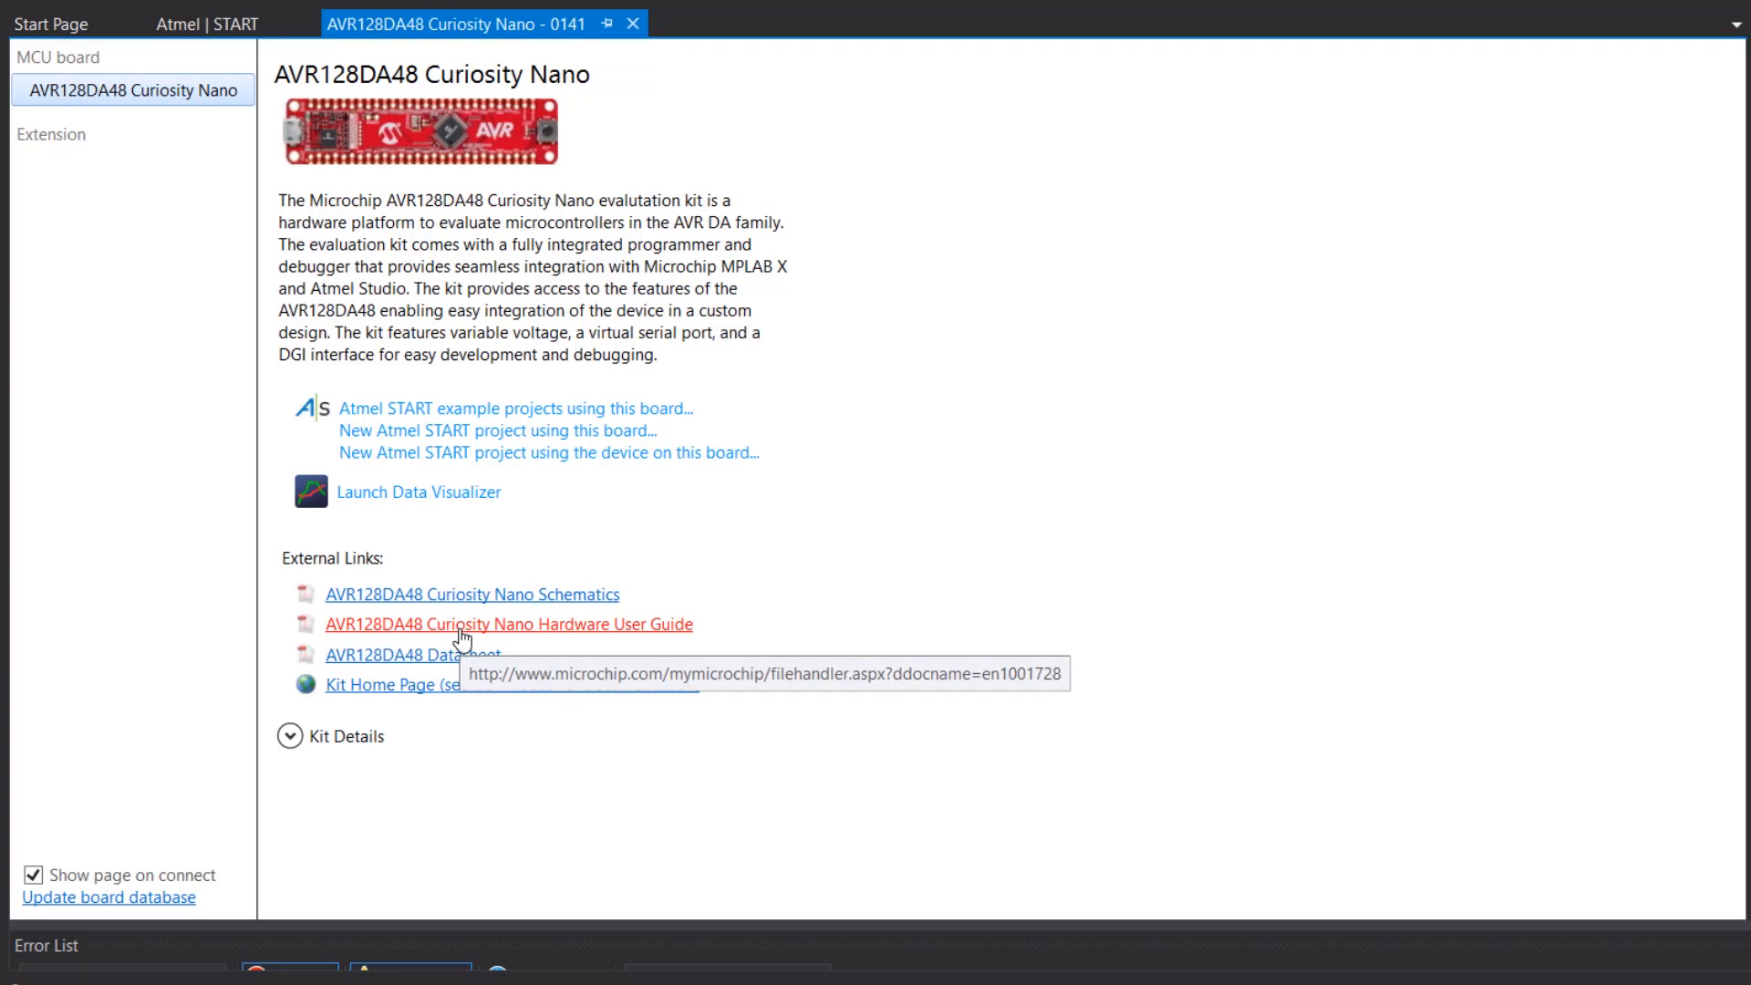
Open the board user guide's appendix and rotate the Figure 7-4 pinout to read the serial pins.
left_click(507, 624)
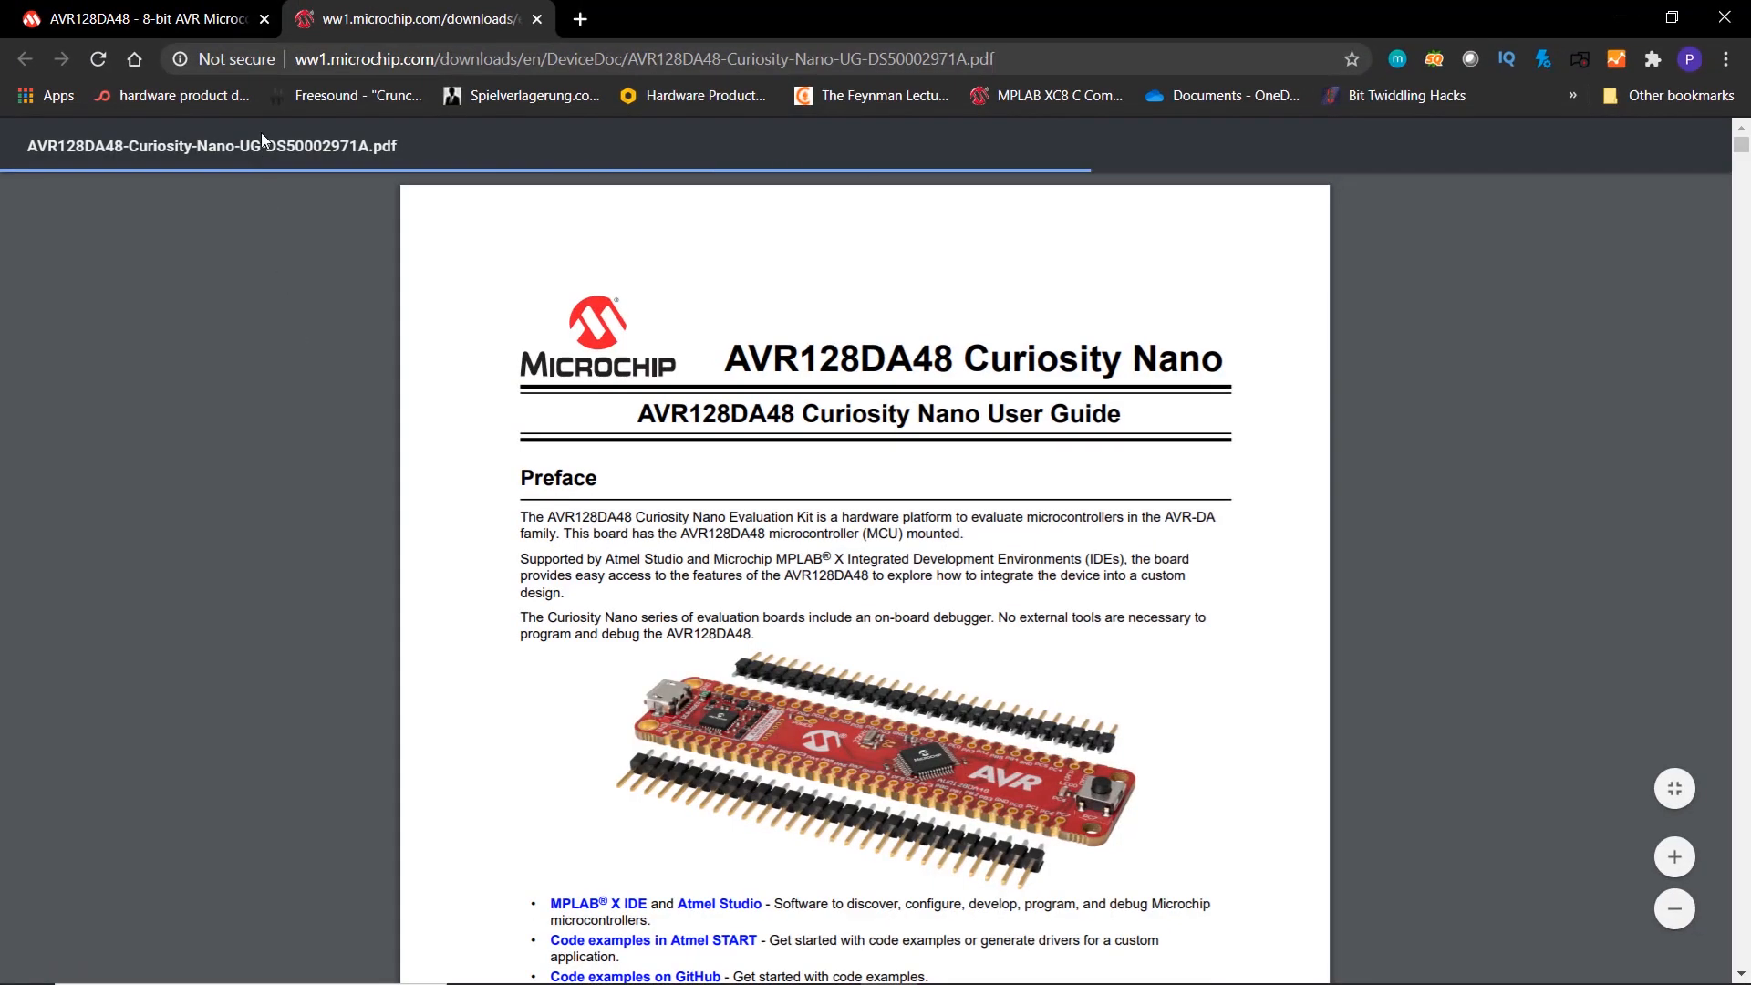
left_click(1668, 145)
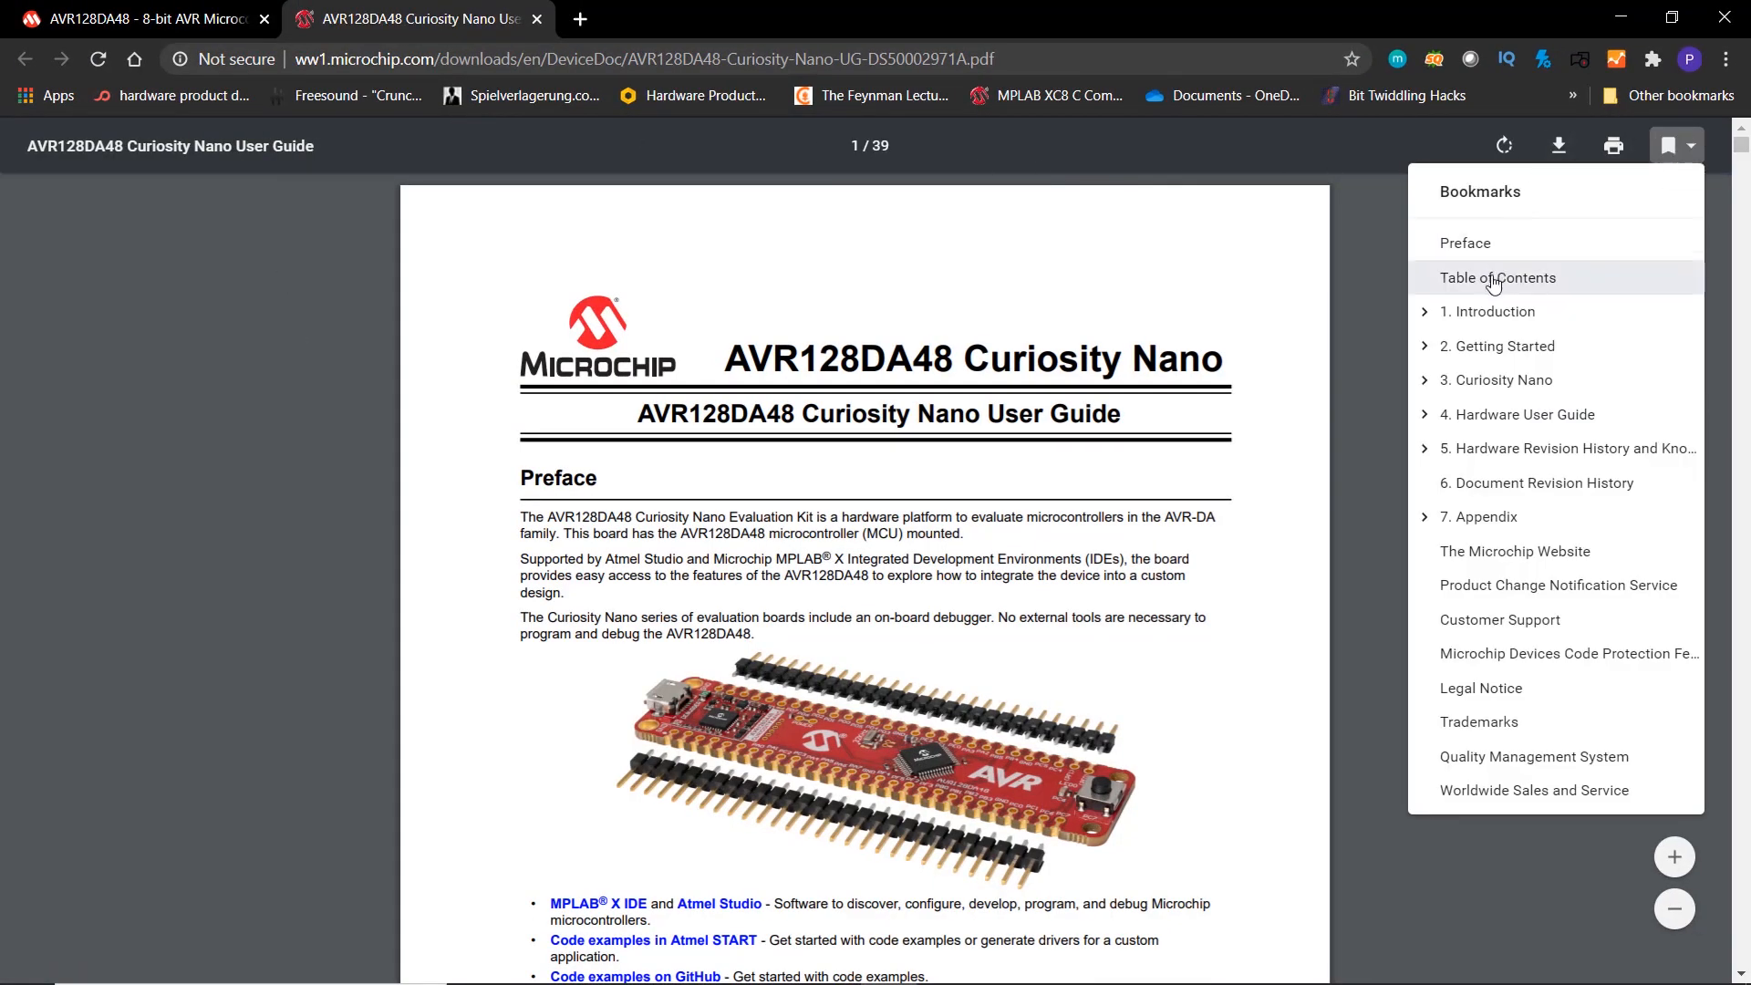
left_click(1478, 517)
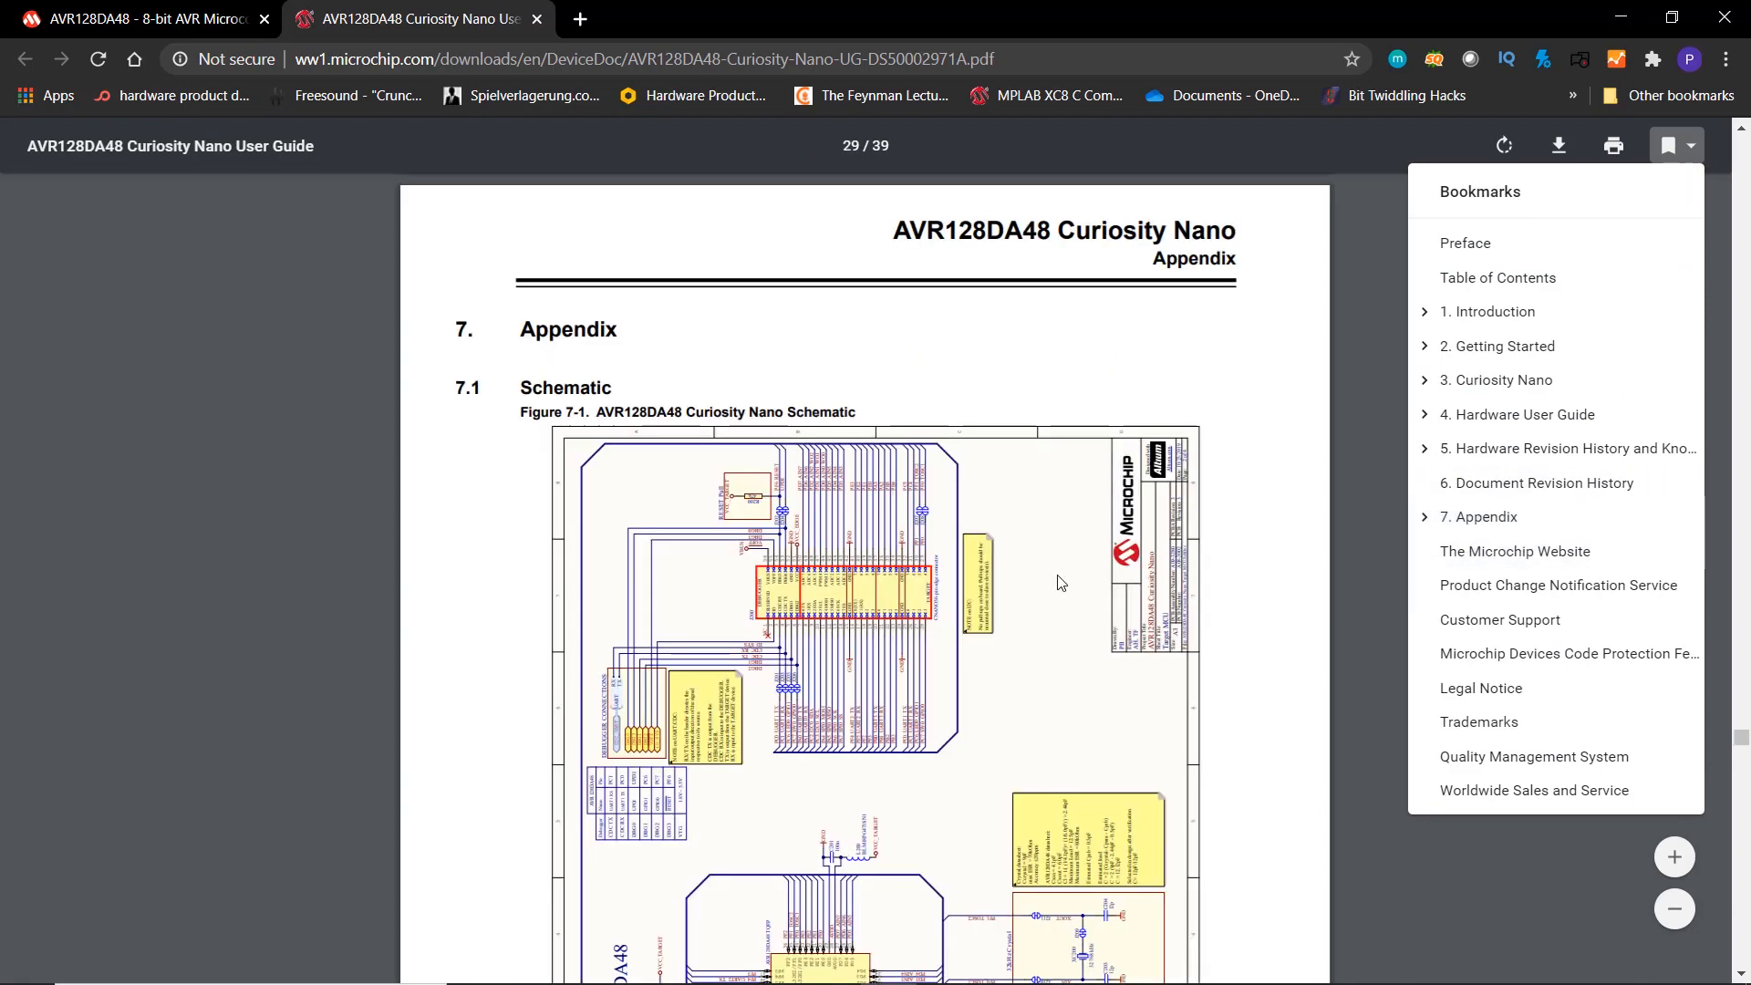
scroll("down", 3)
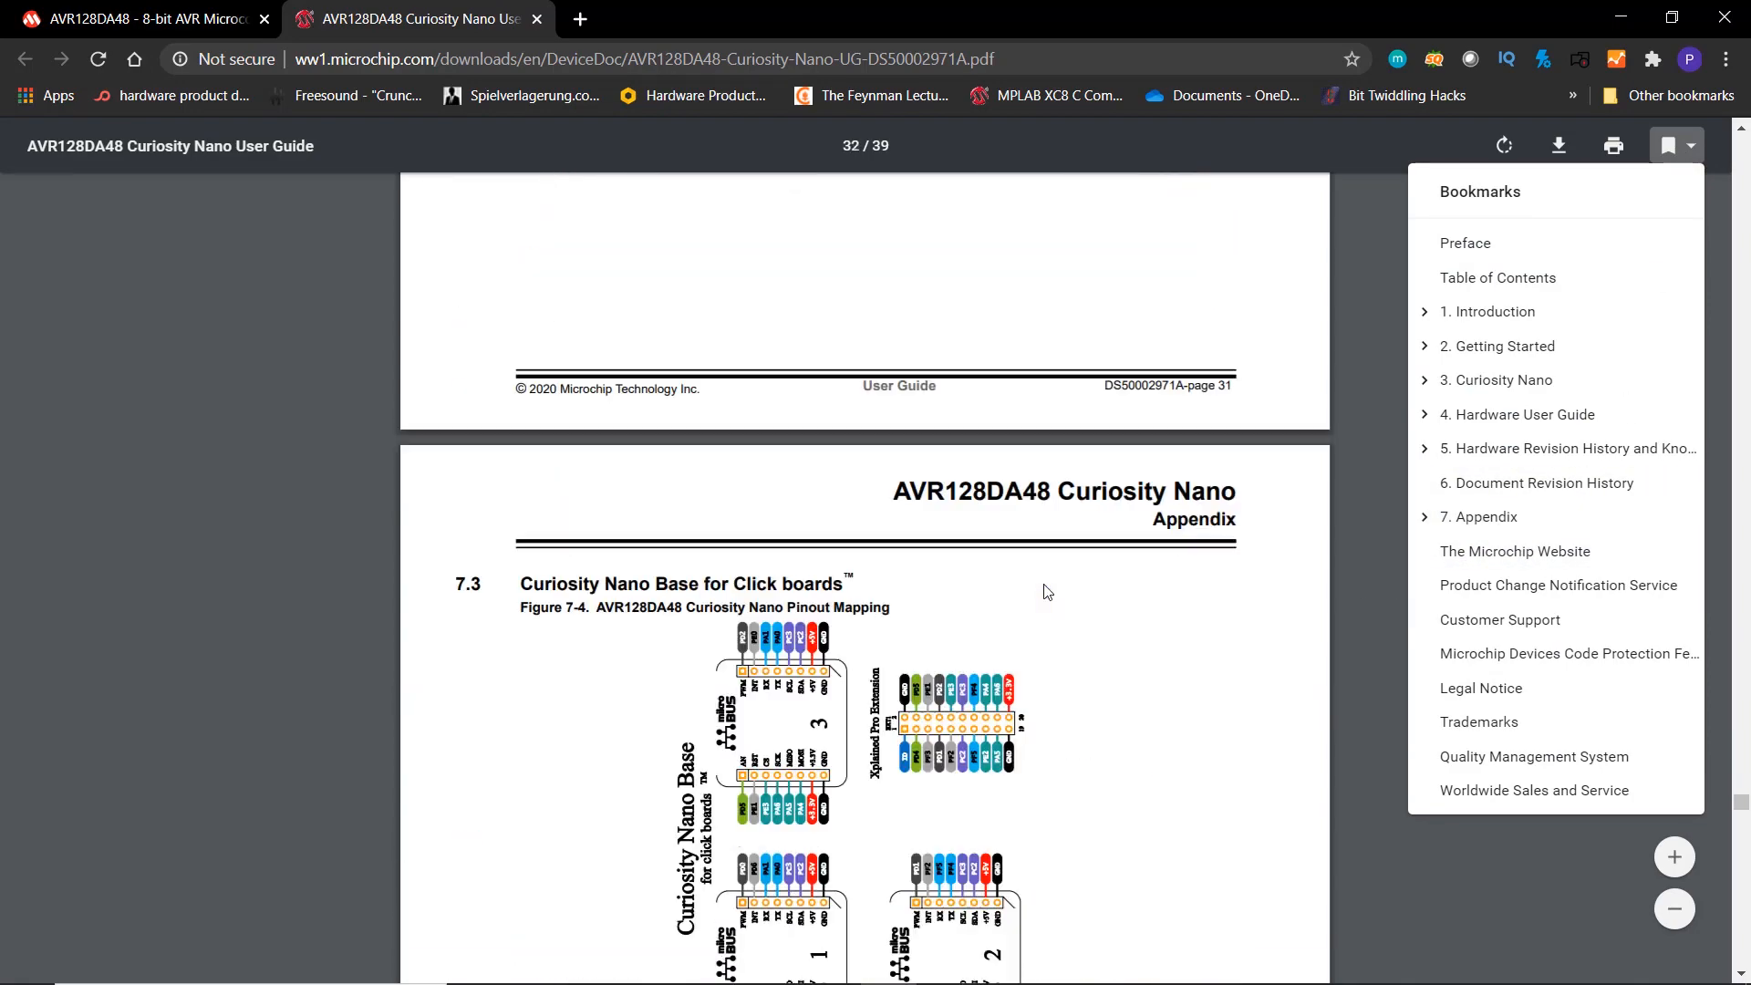
left_click(1668, 145)
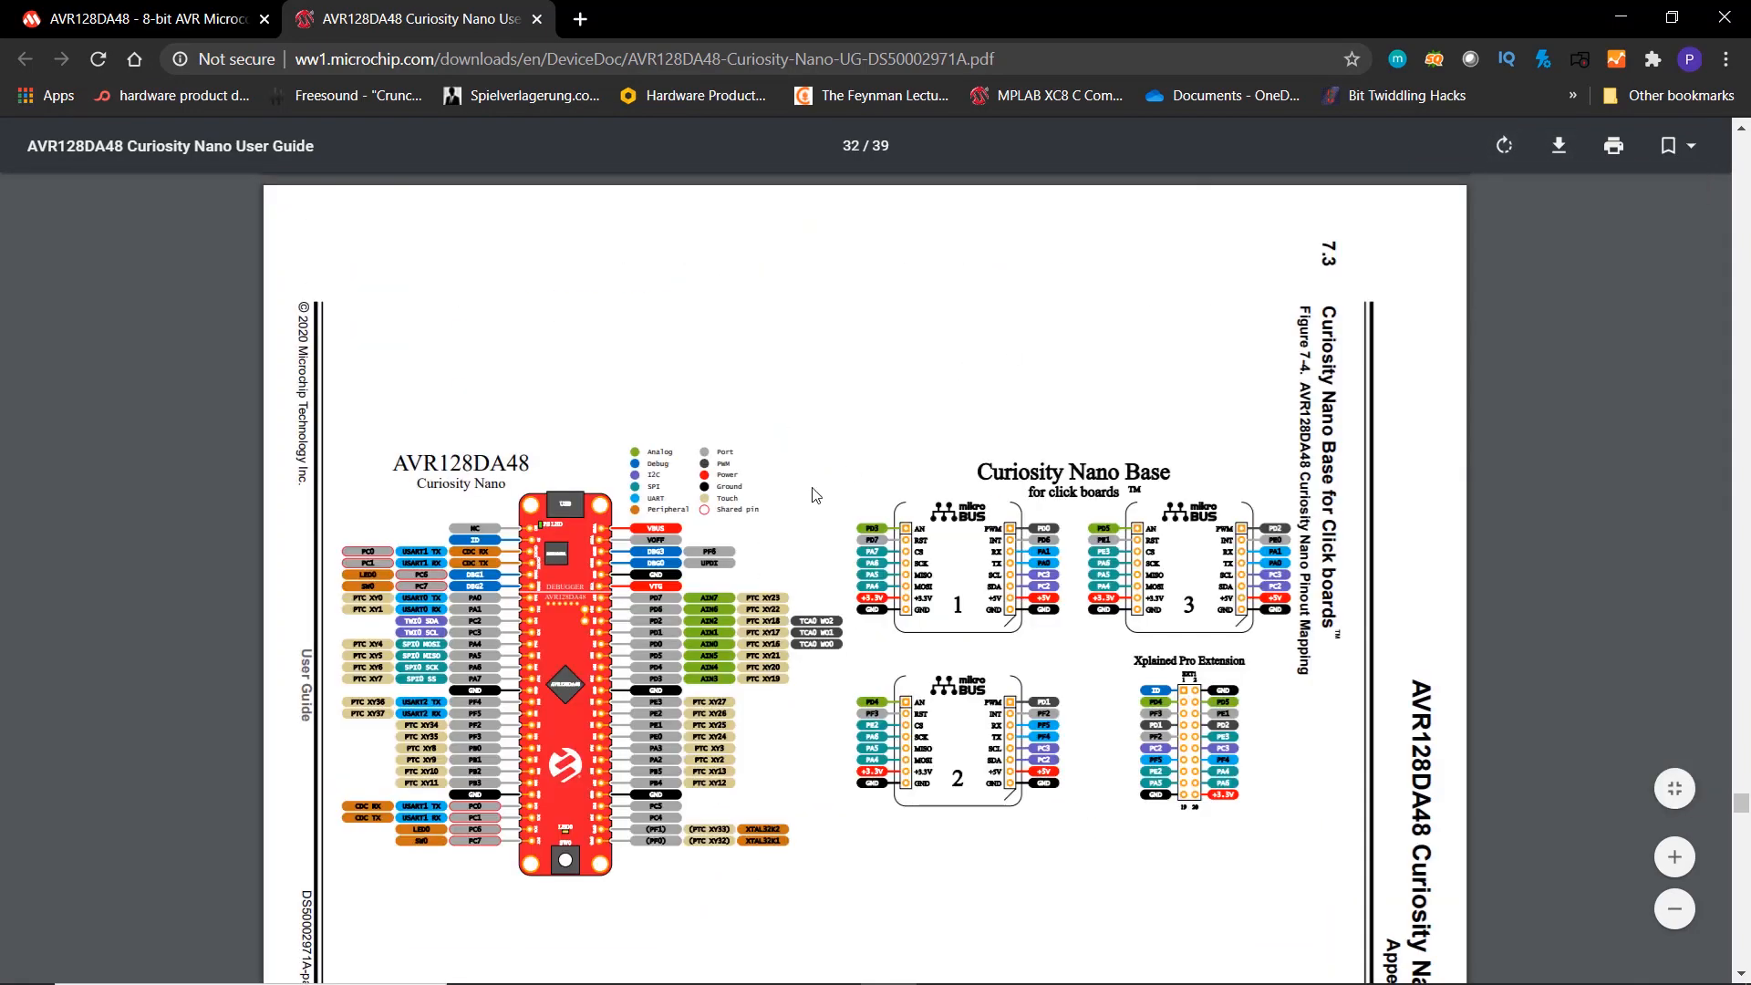
left_click(1673, 856)
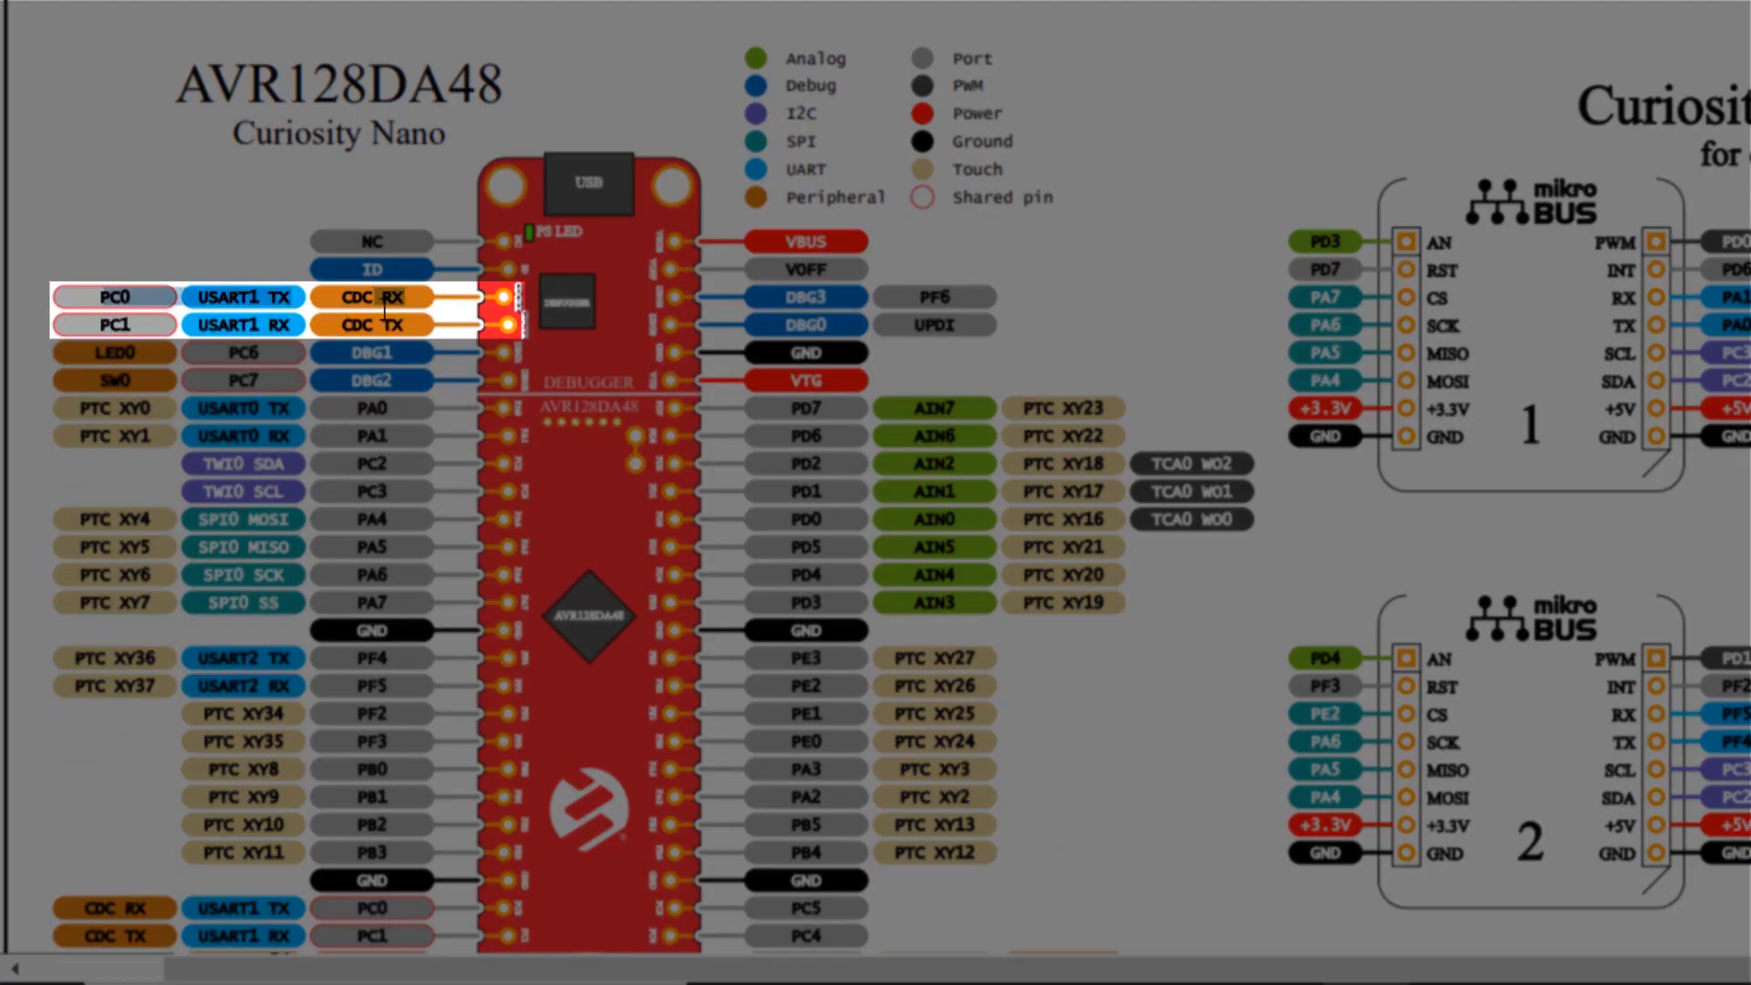
left_click(944, 962)
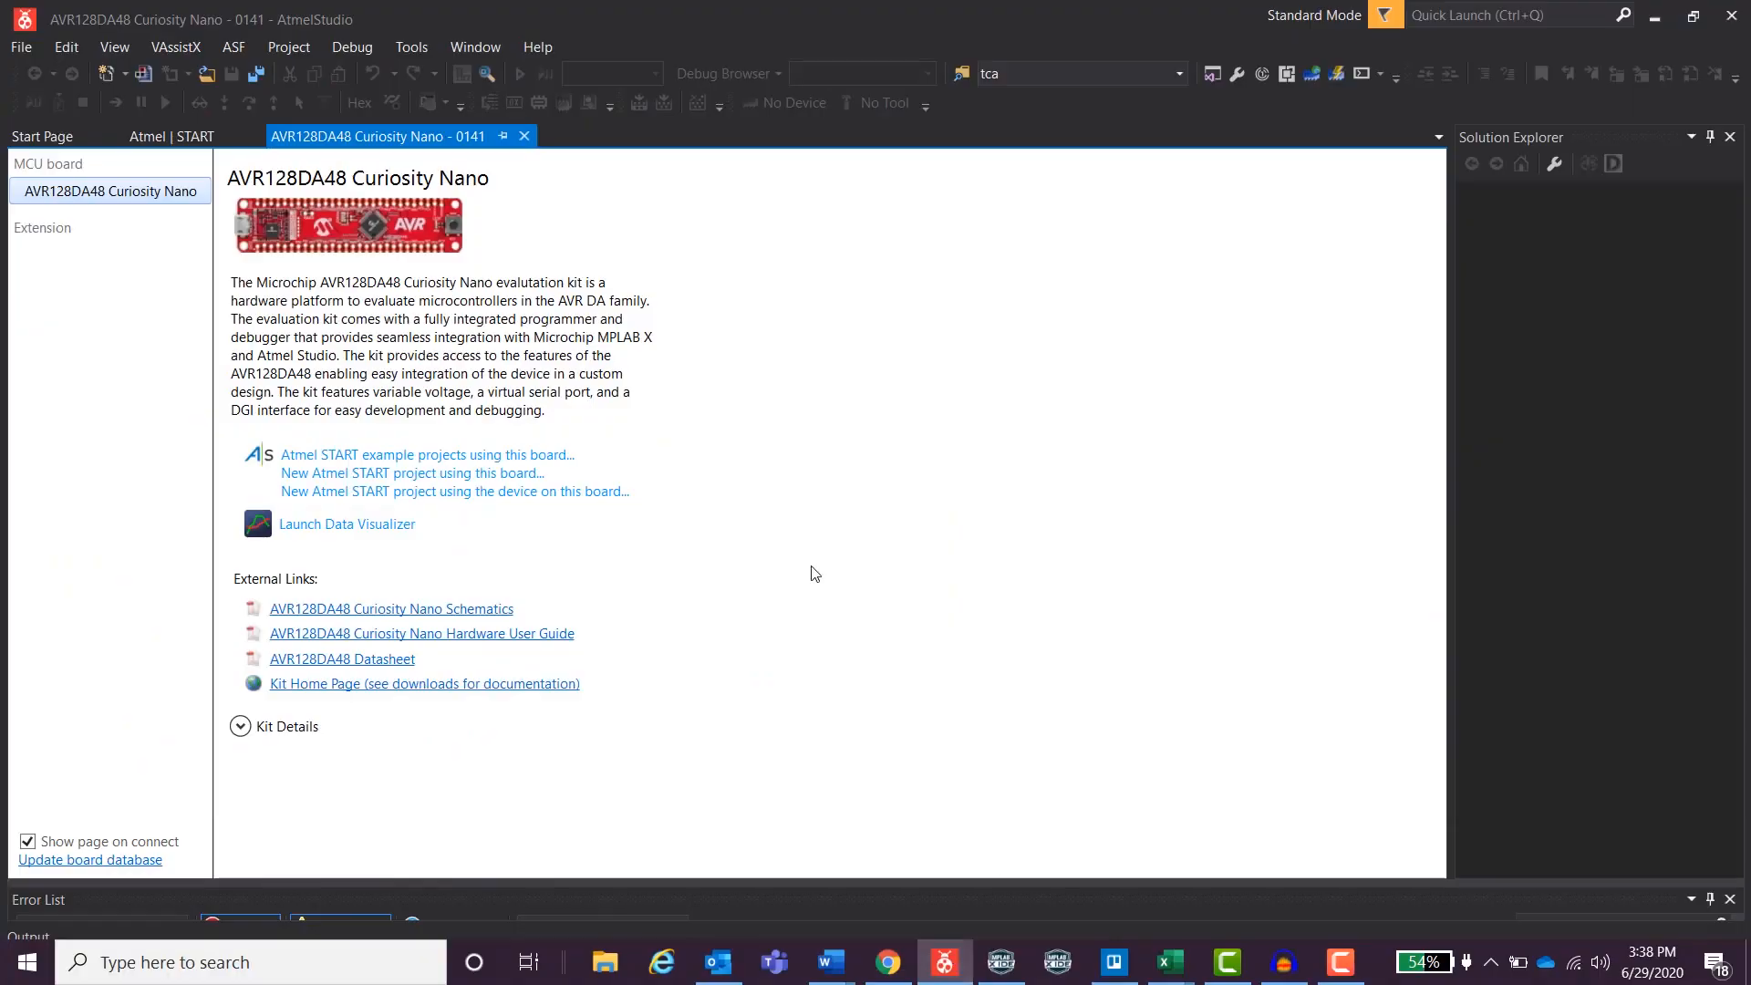
On the Atmel START tab, set USART_0's RXD signal dropdown to PC1.
left_click(170, 136)
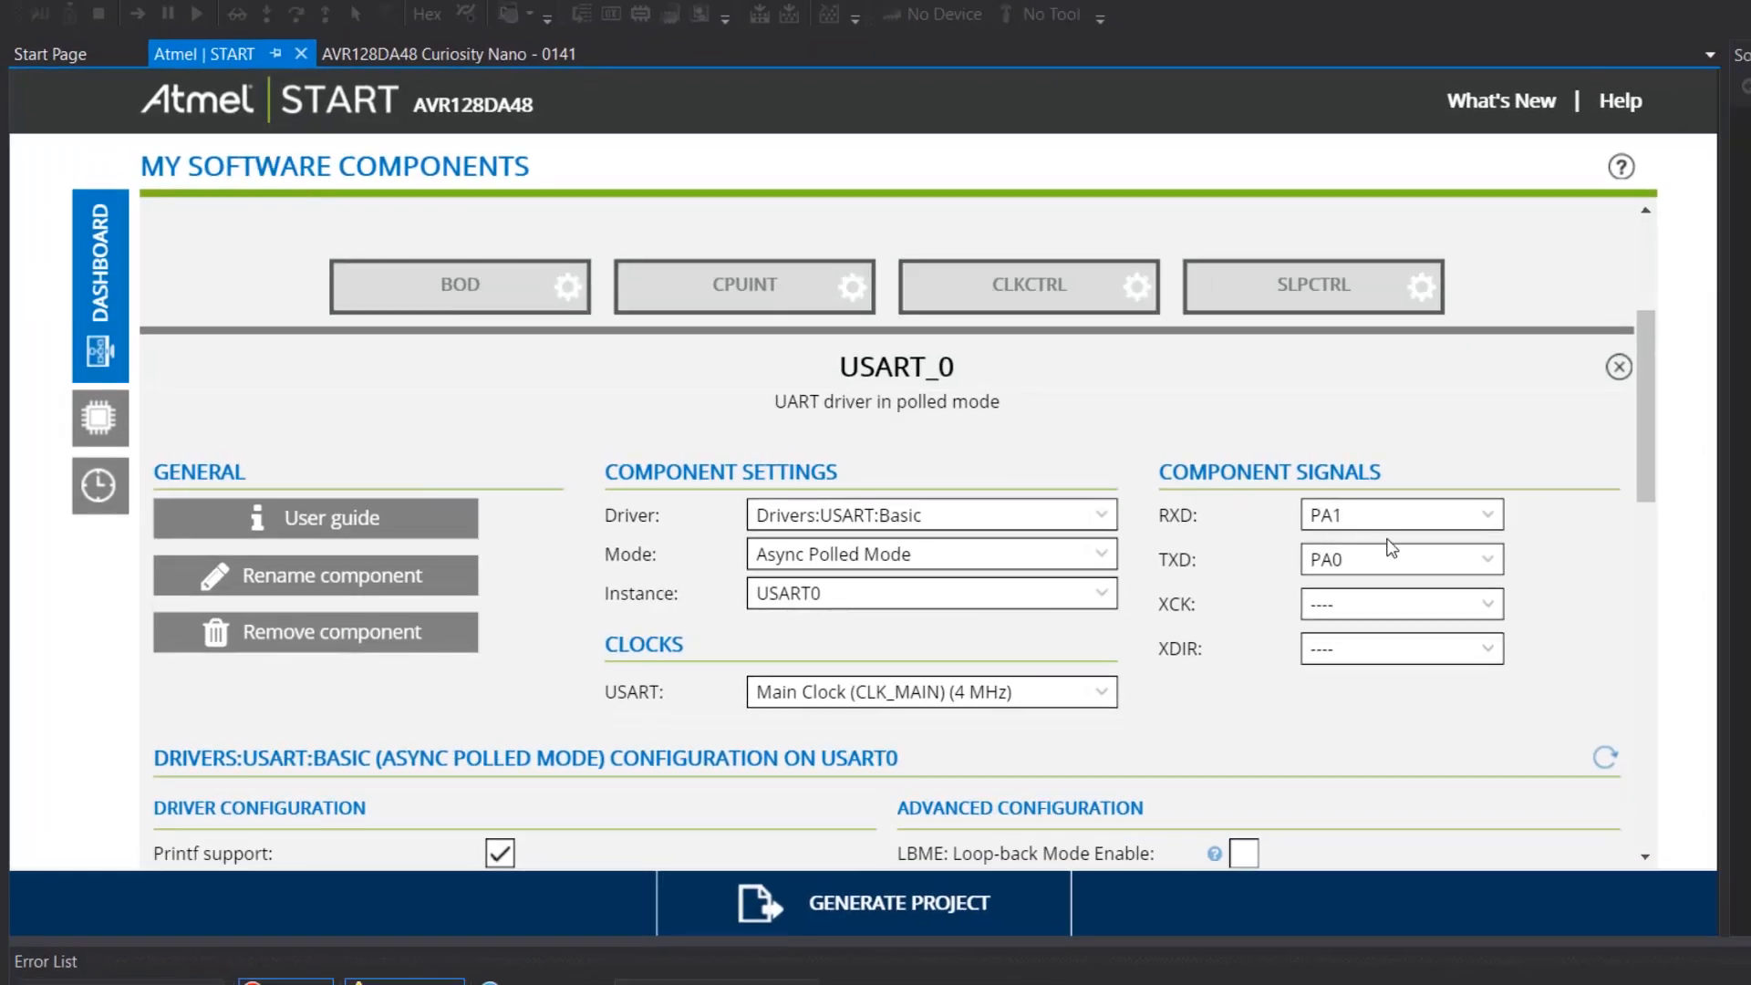
left_click(1399, 514)
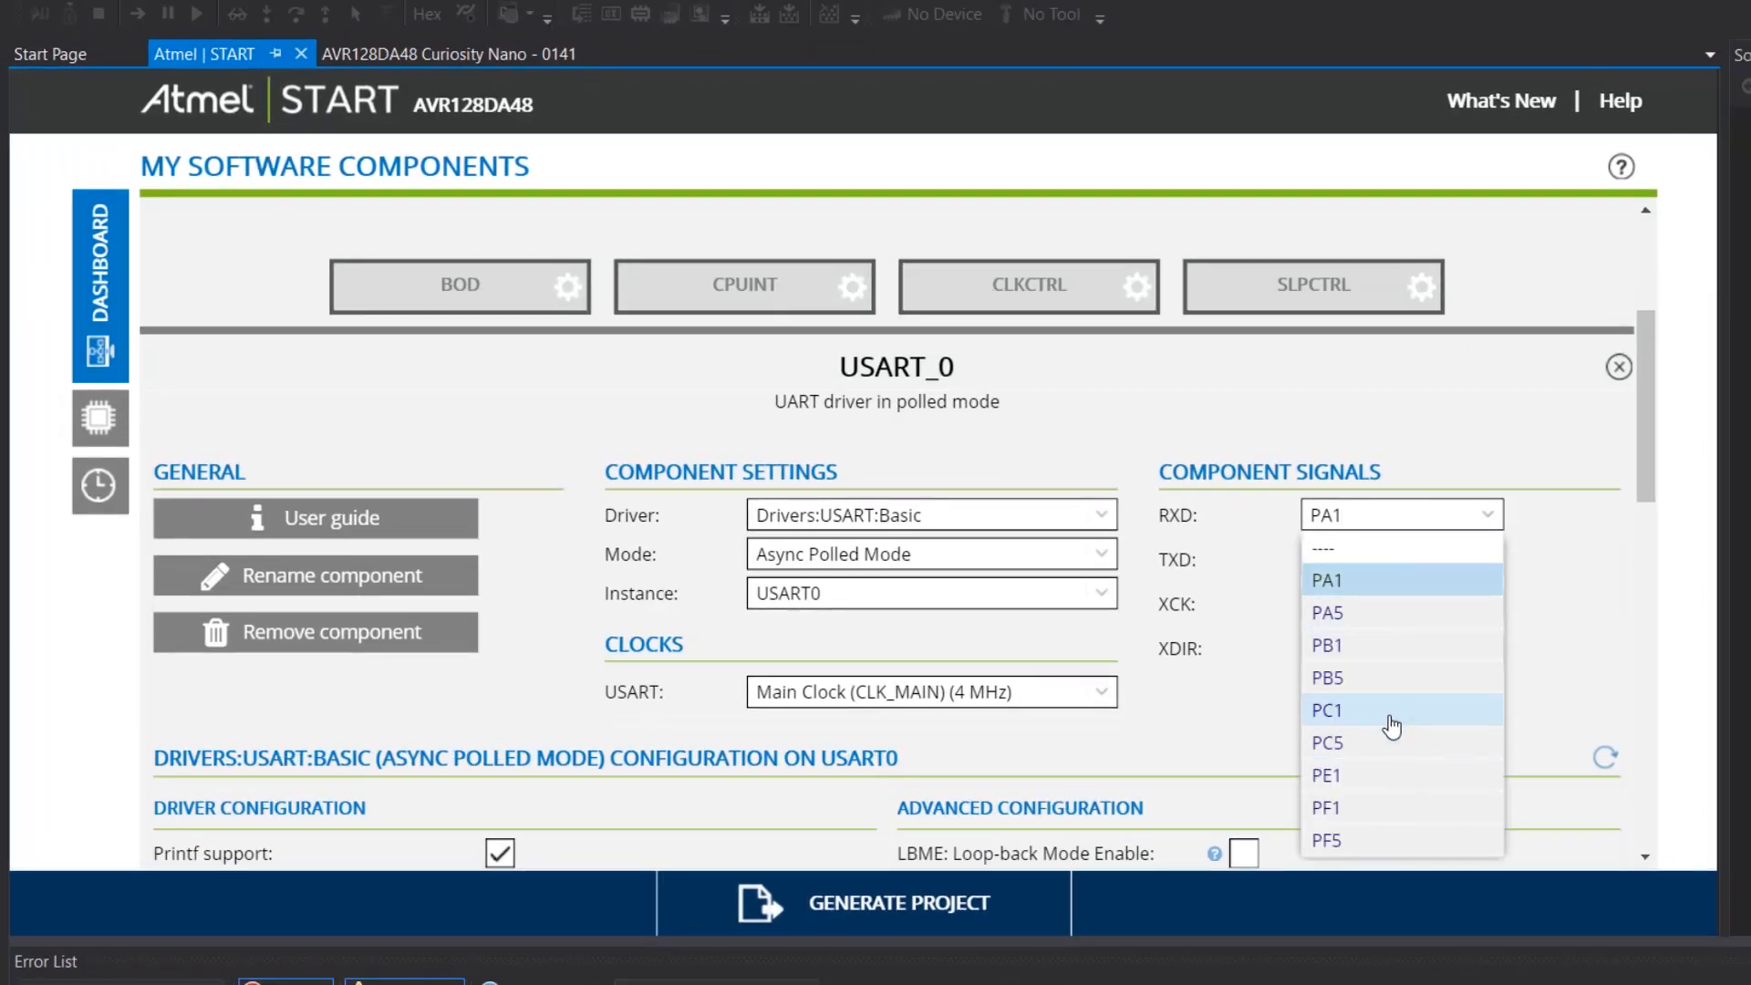
left_click(1329, 709)
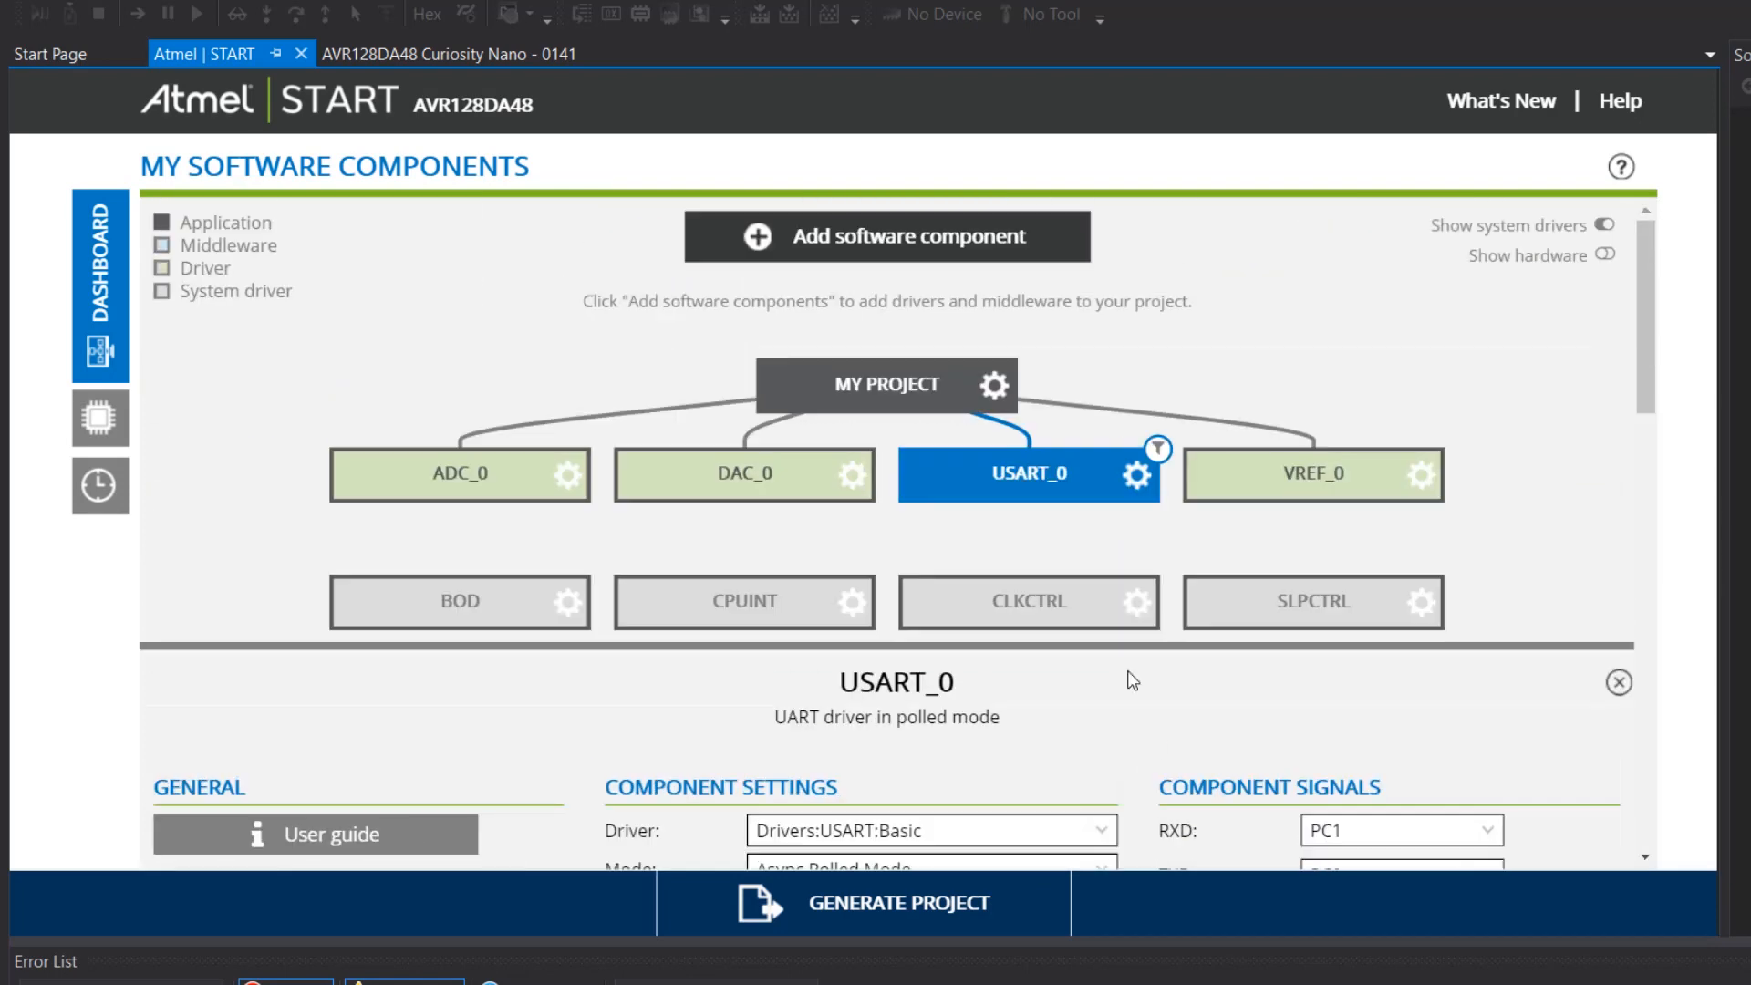
left_click(1313, 473)
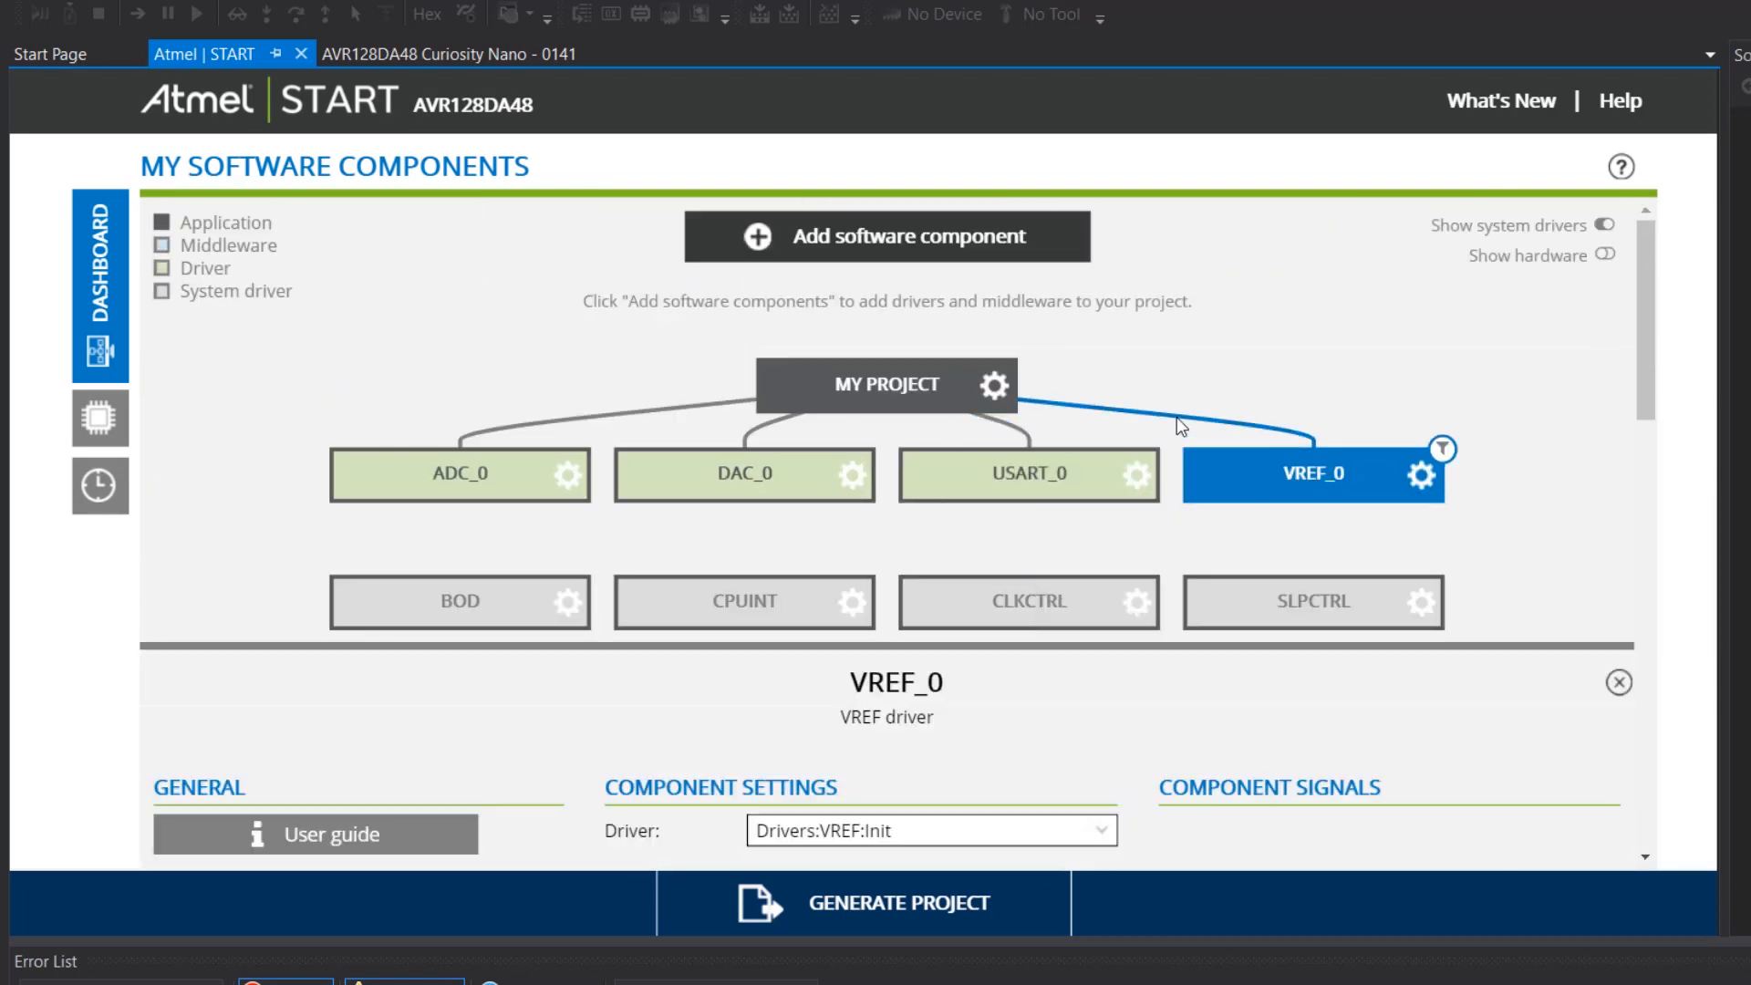
scroll("down", 3)
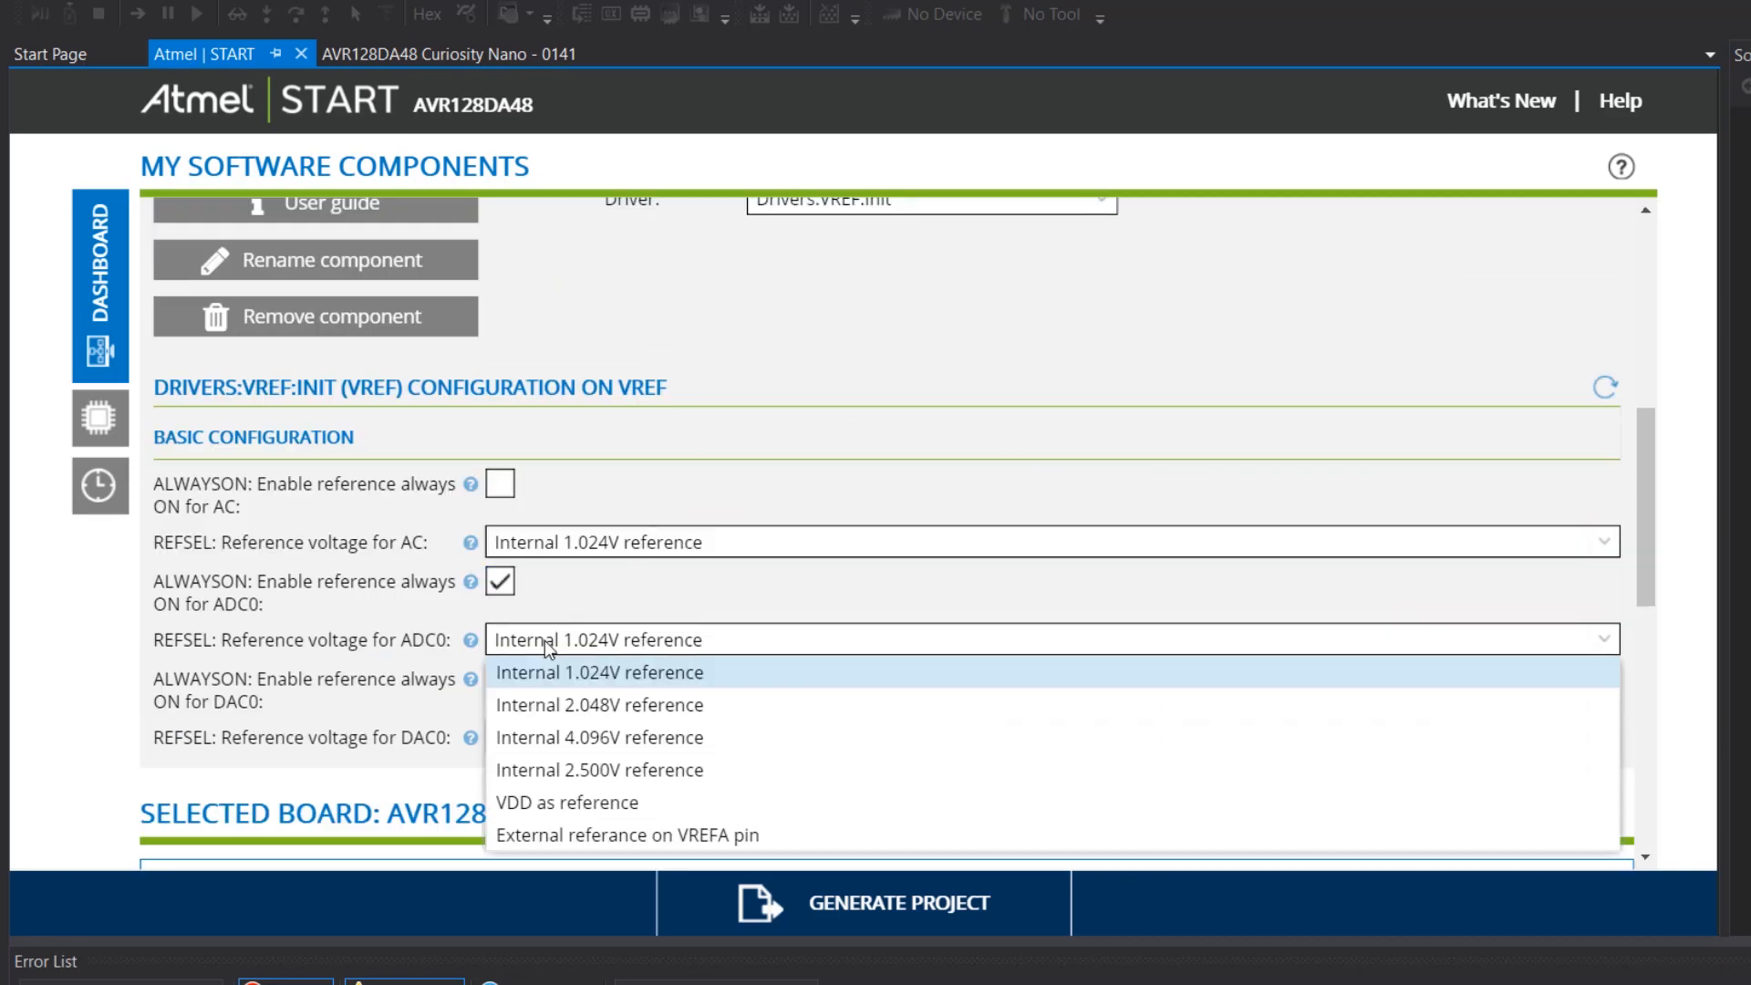
left_click(627, 835)
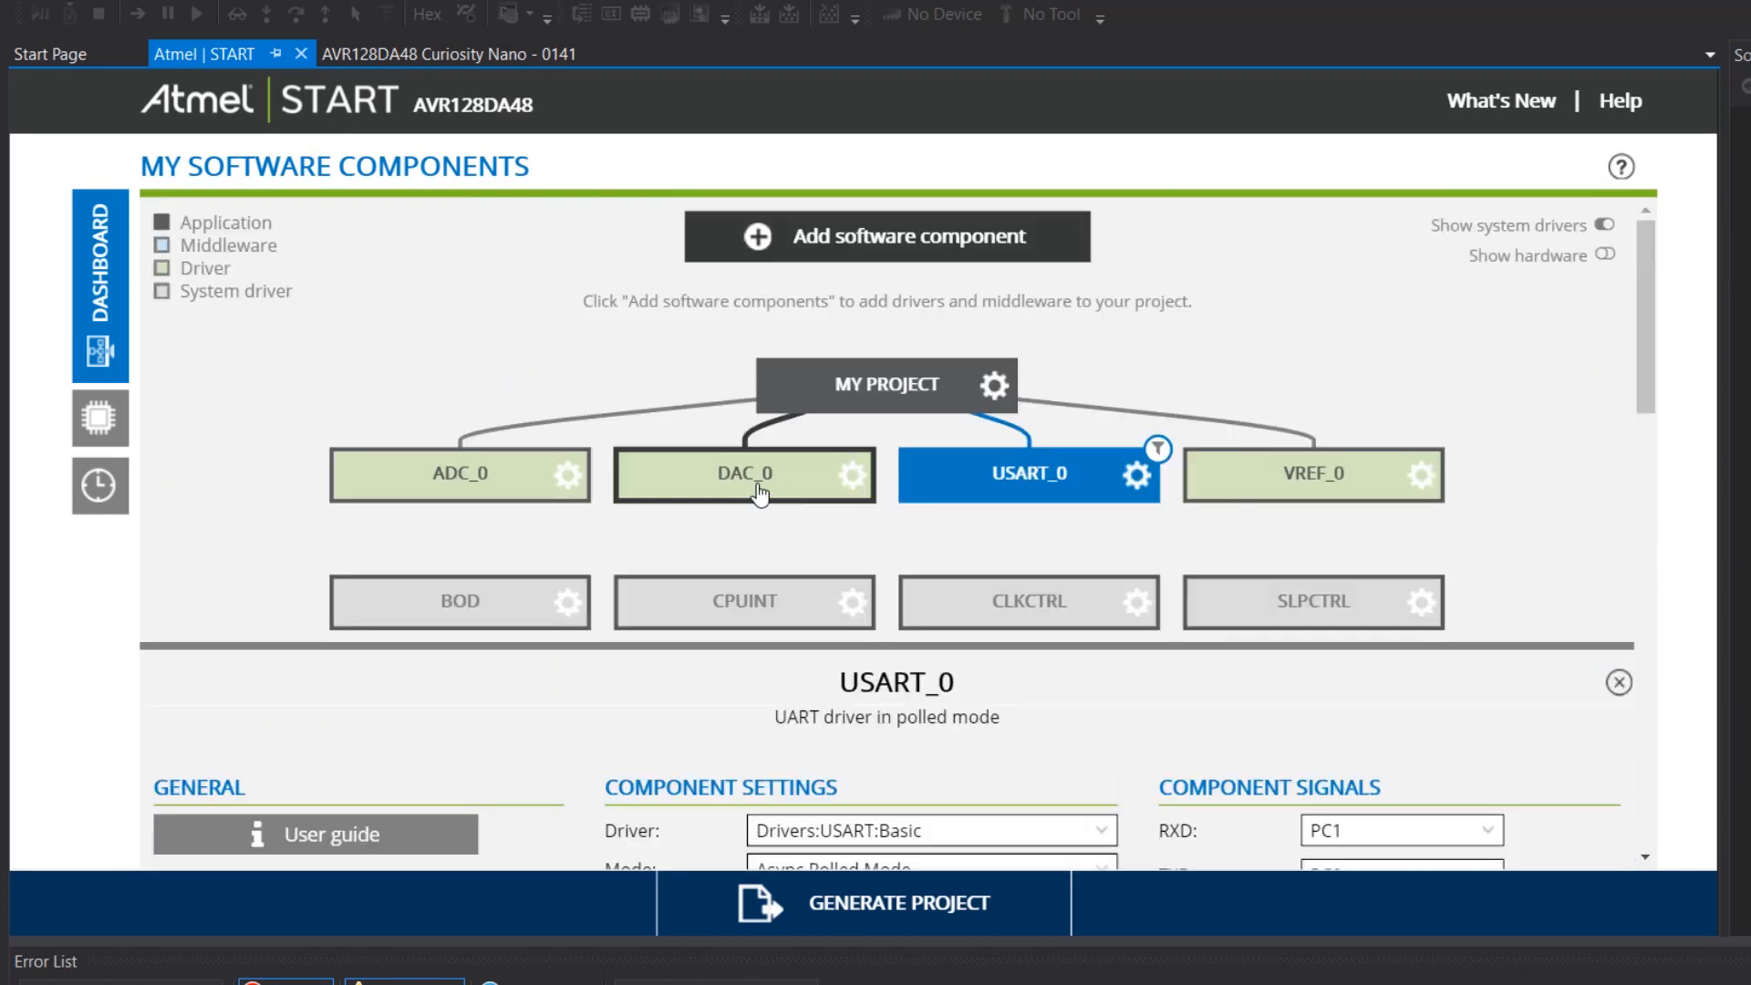
Route DAC_0 output to PD6 and tick DAC Enable and Output Buffer Enable.
left_click(744, 473)
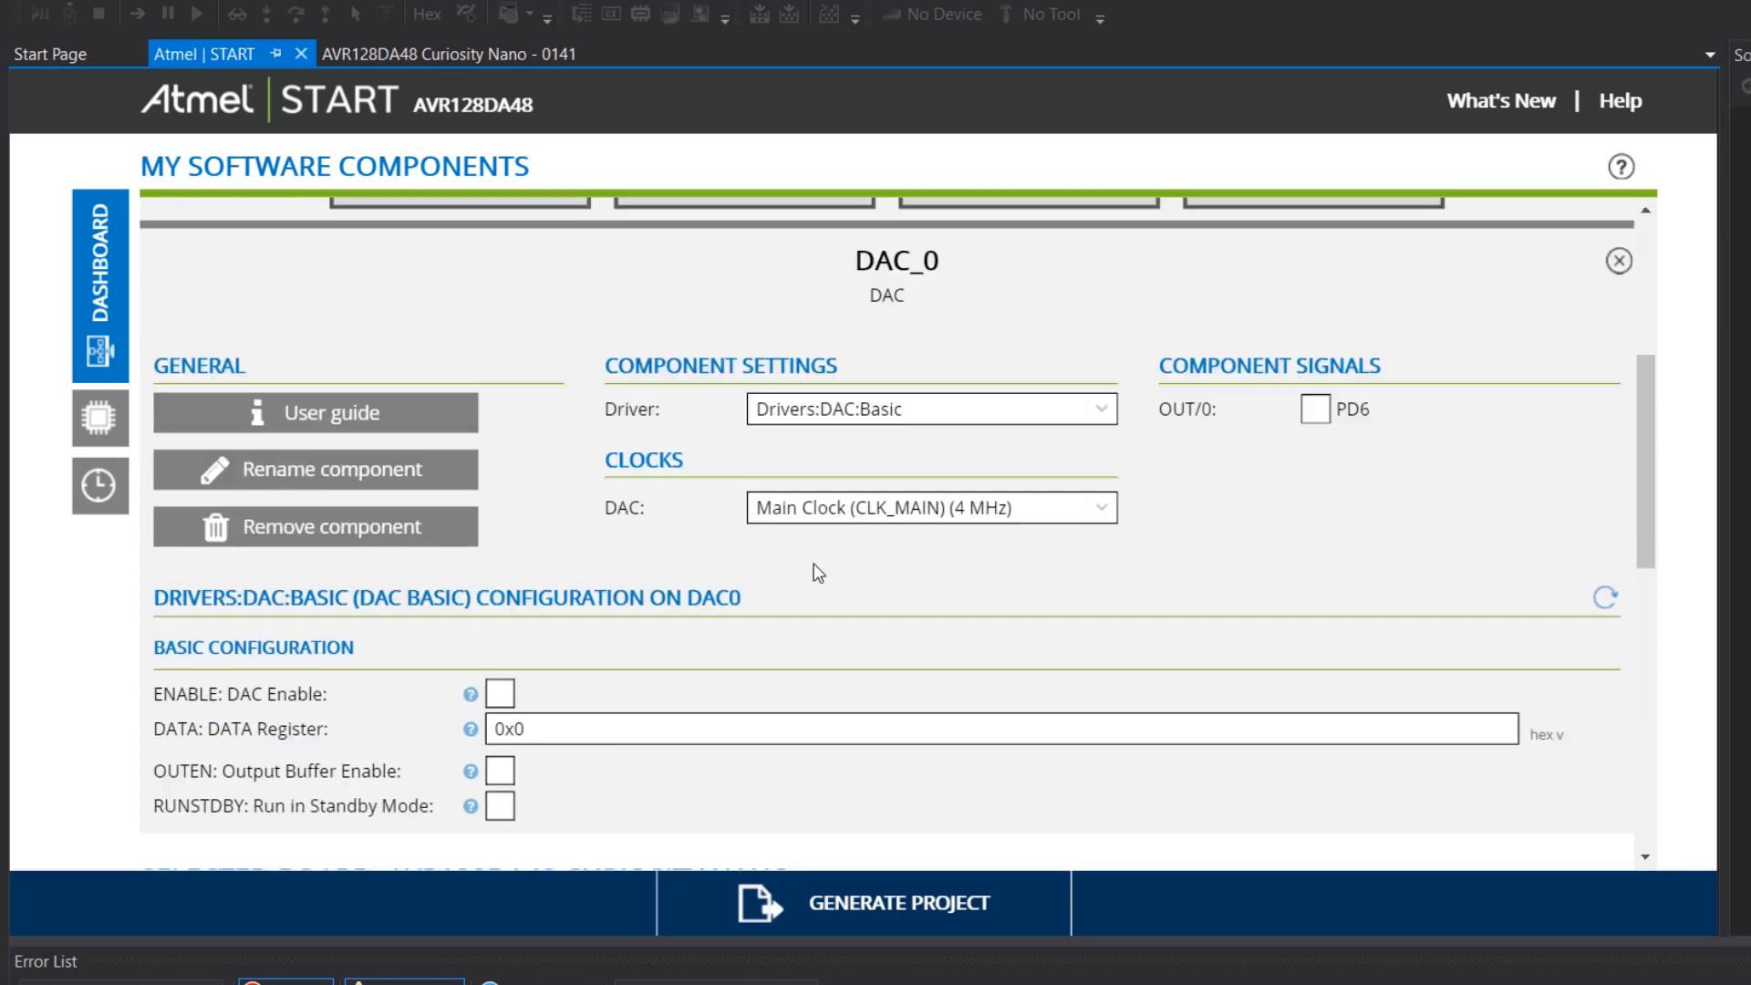
scroll("up", 3)
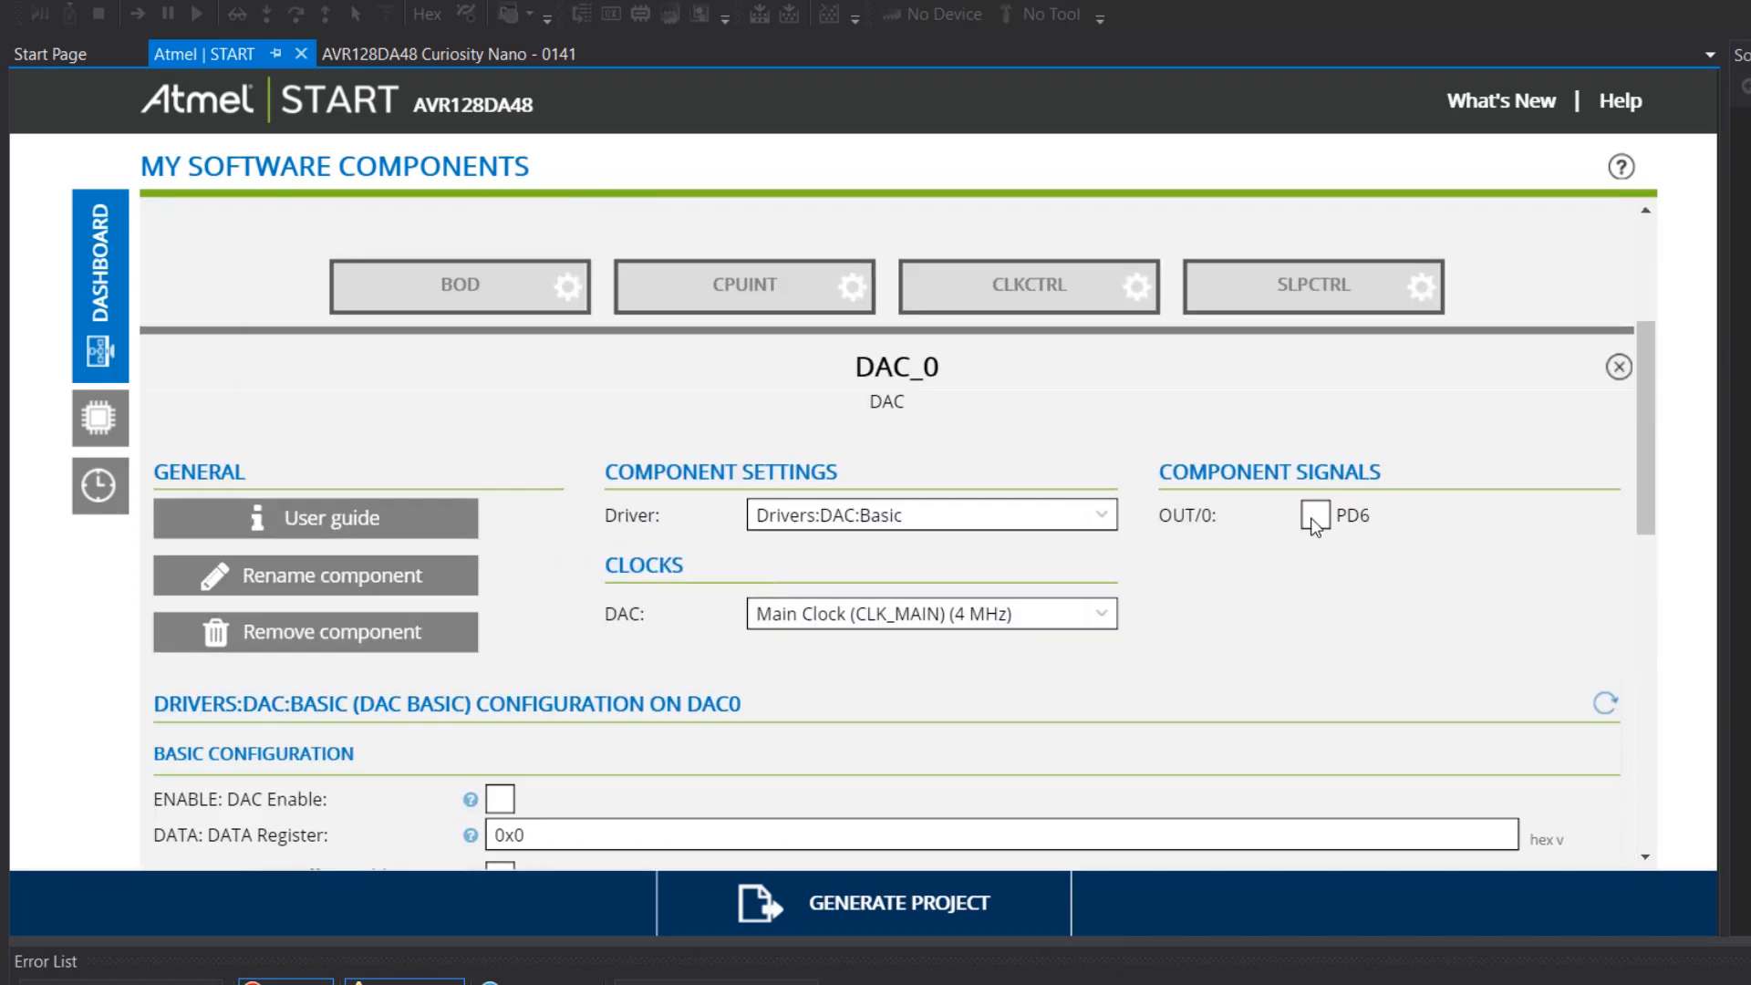
left_click(1313, 516)
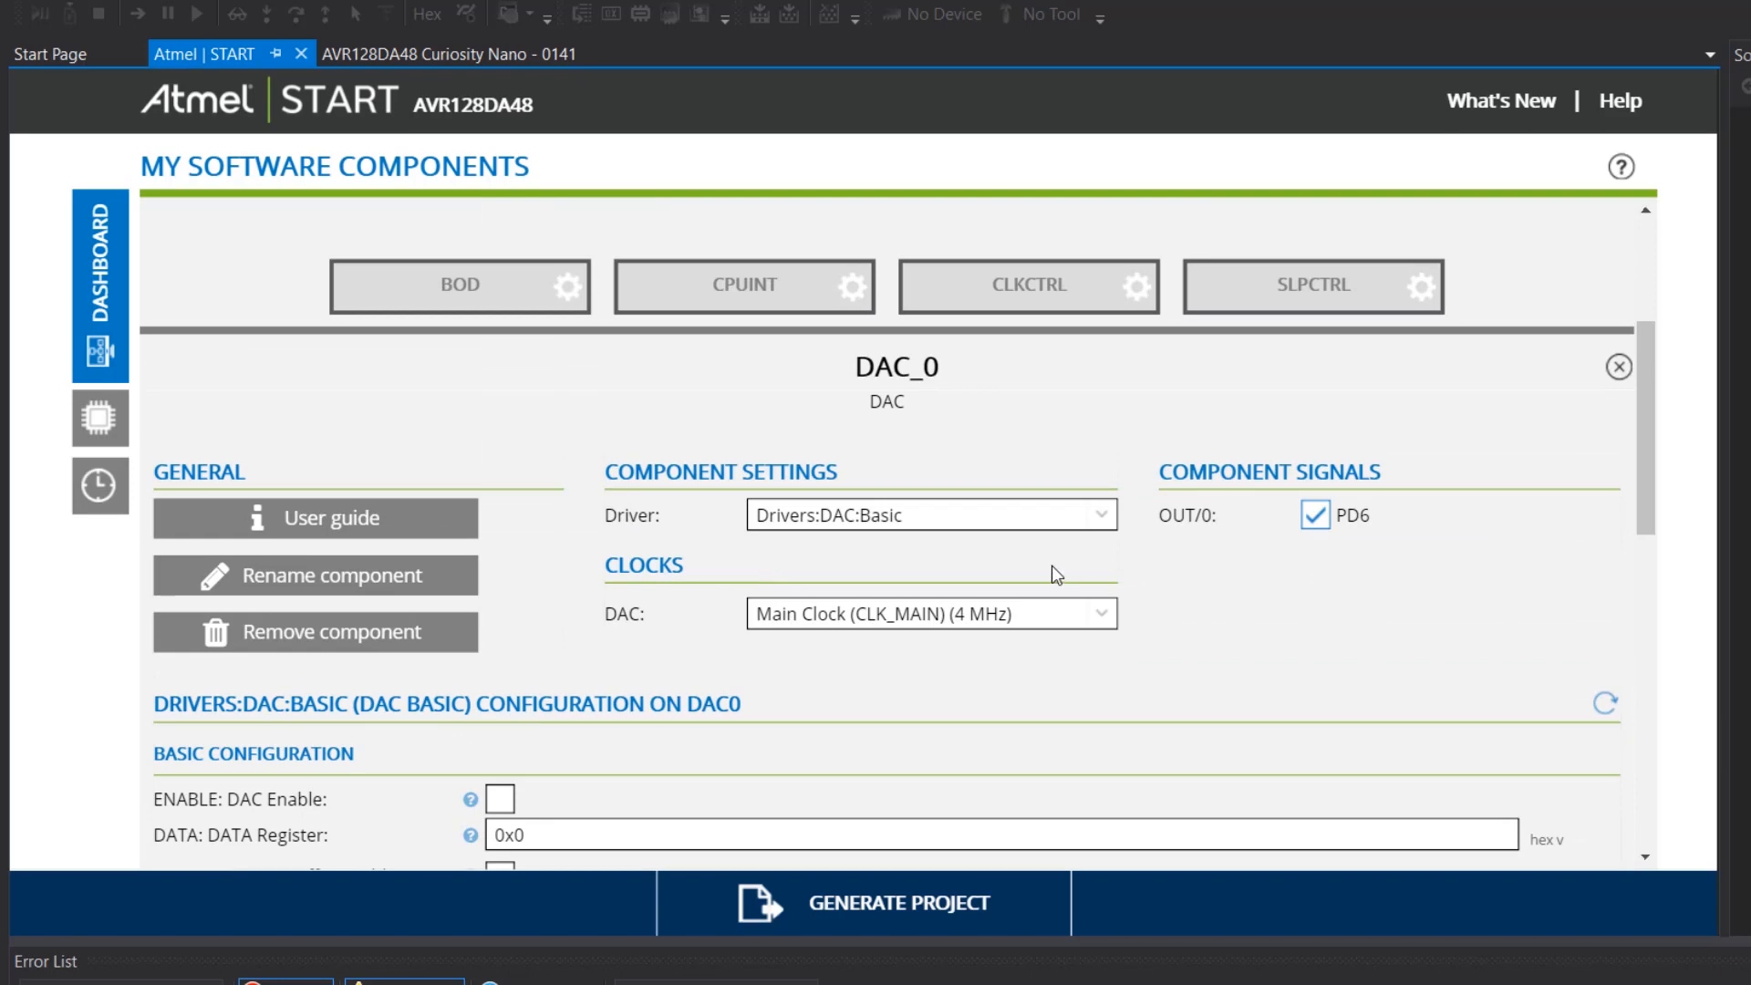
scroll("down", 3)
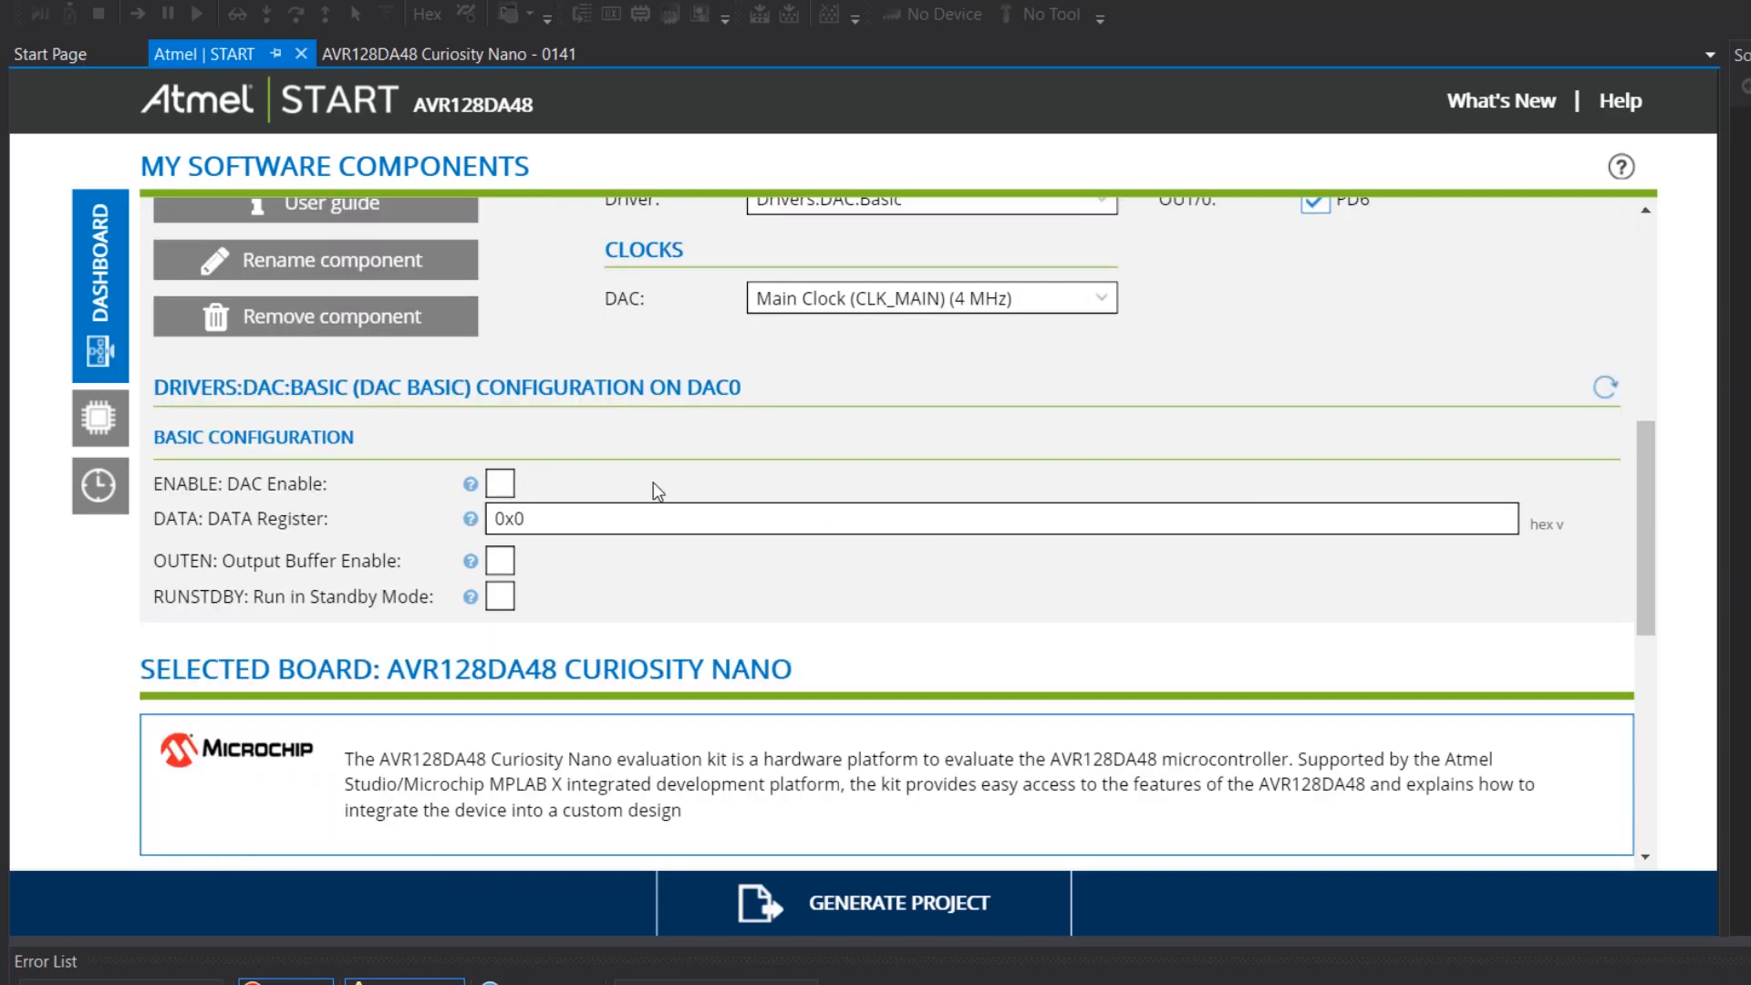
left_click(499, 483)
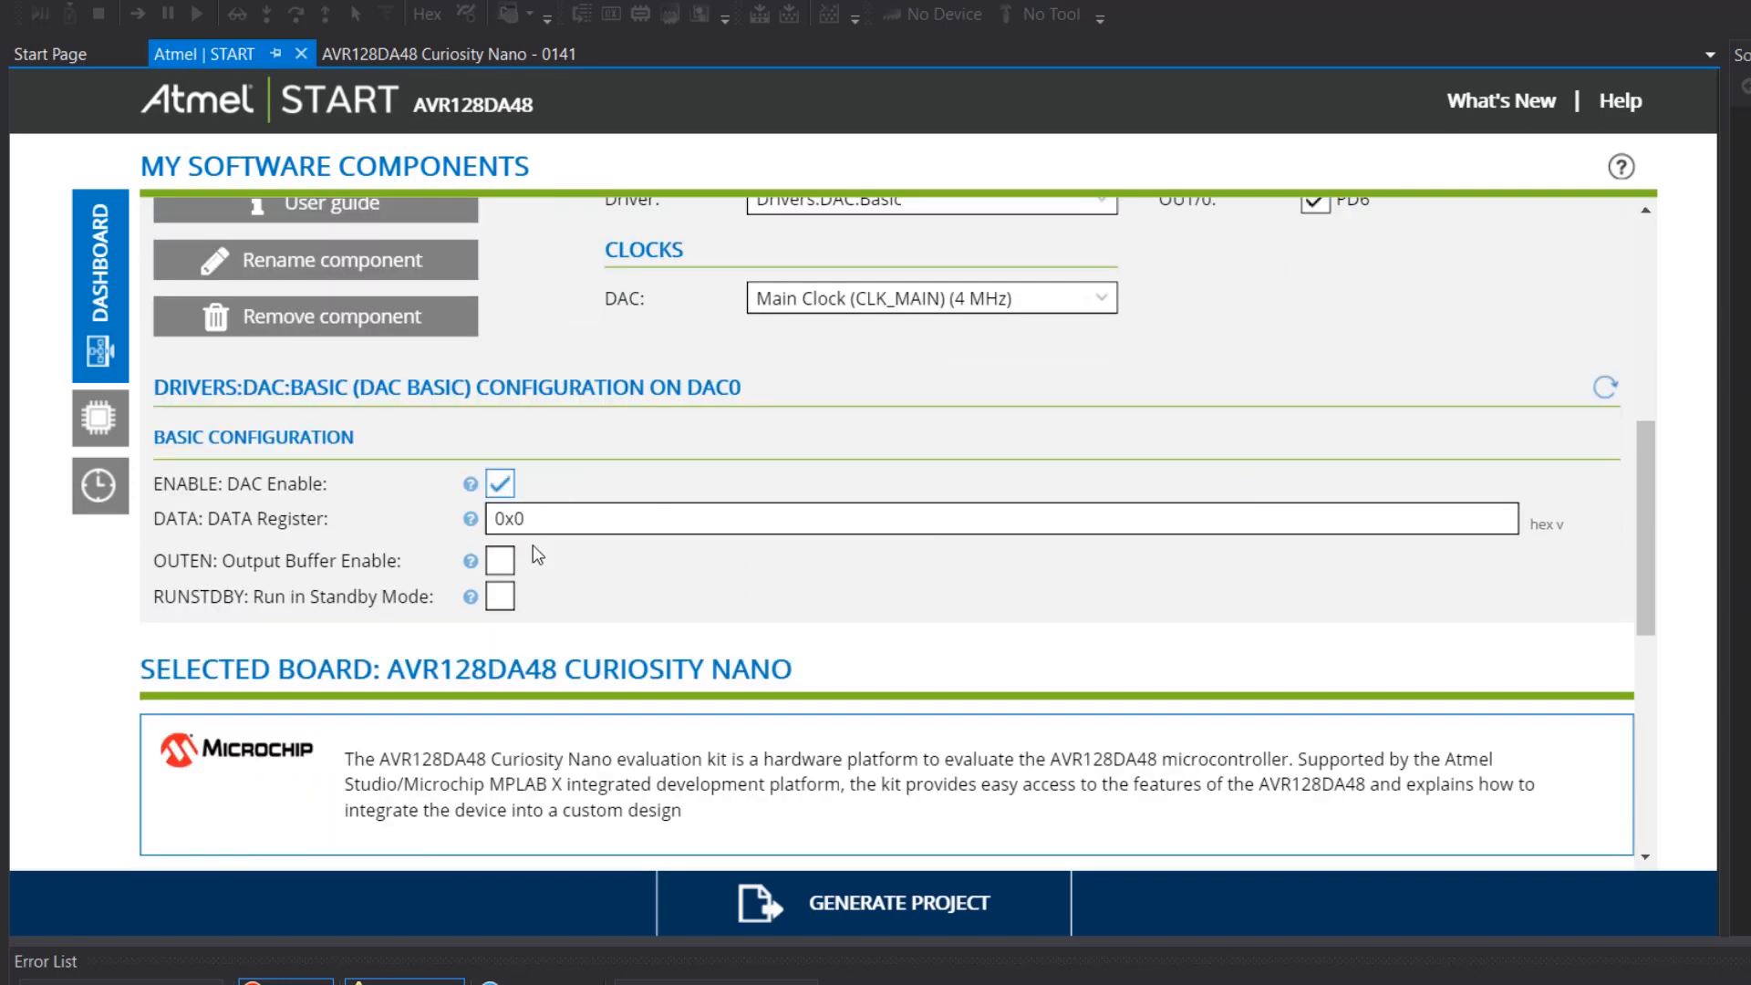
left_click(499, 560)
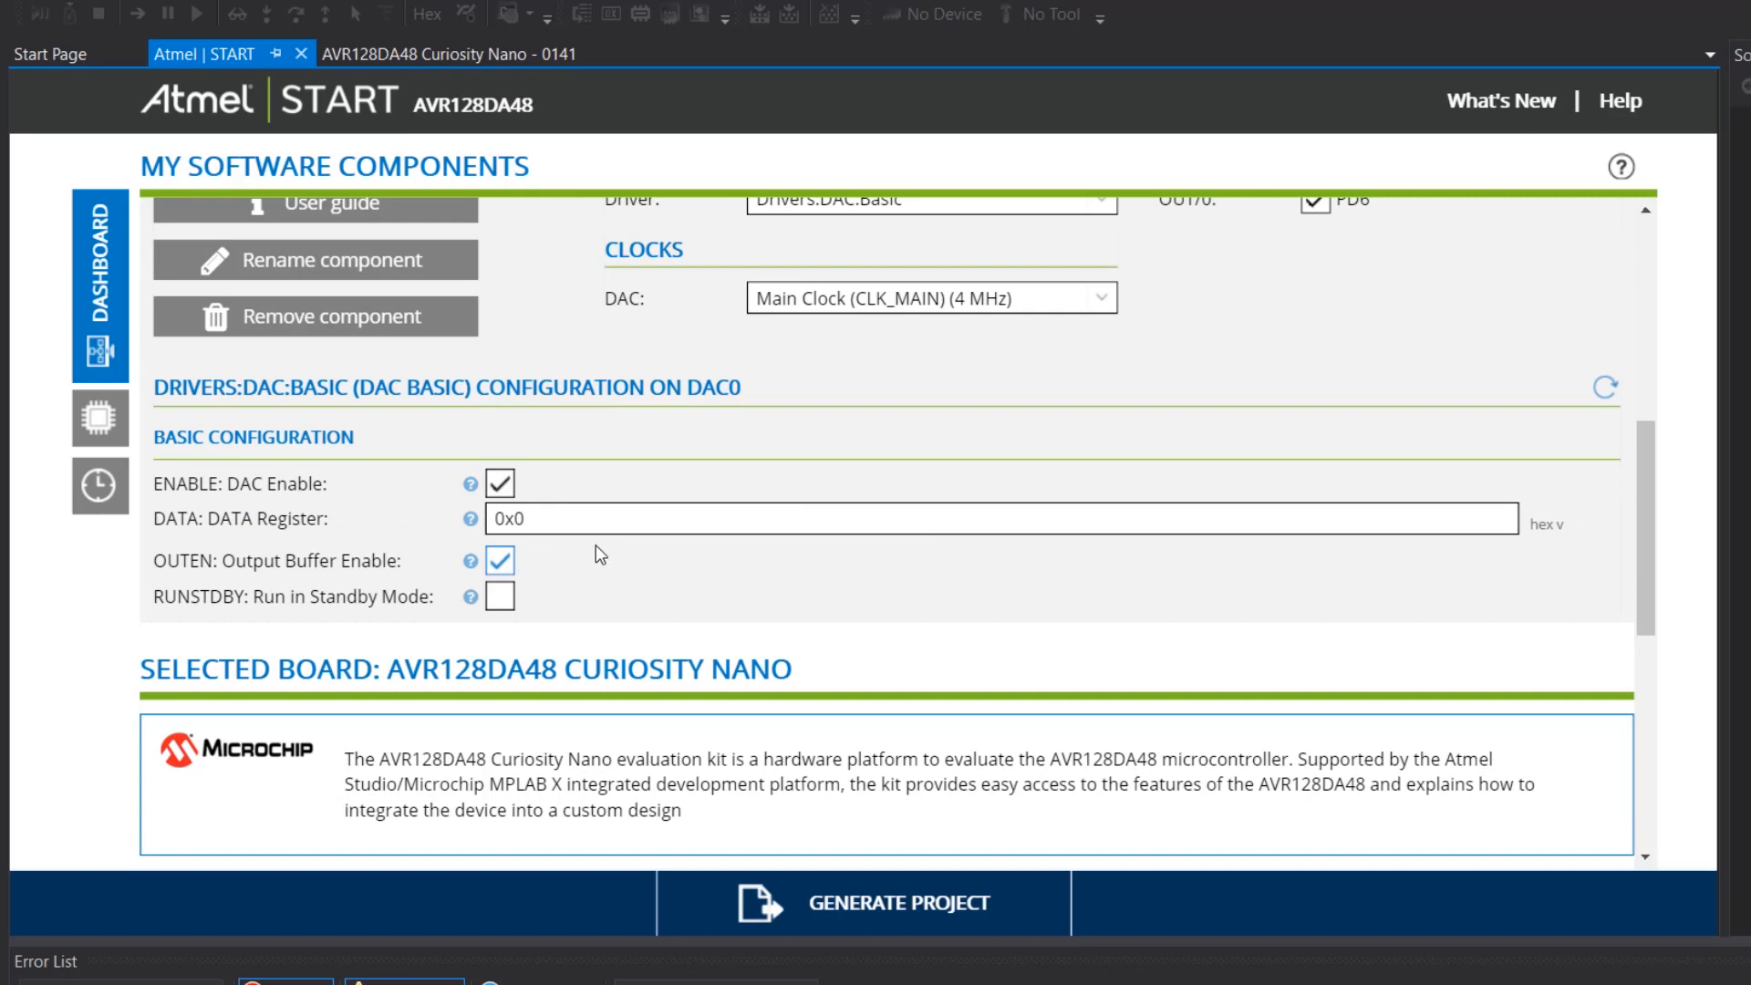
mouse_move(414, 621)
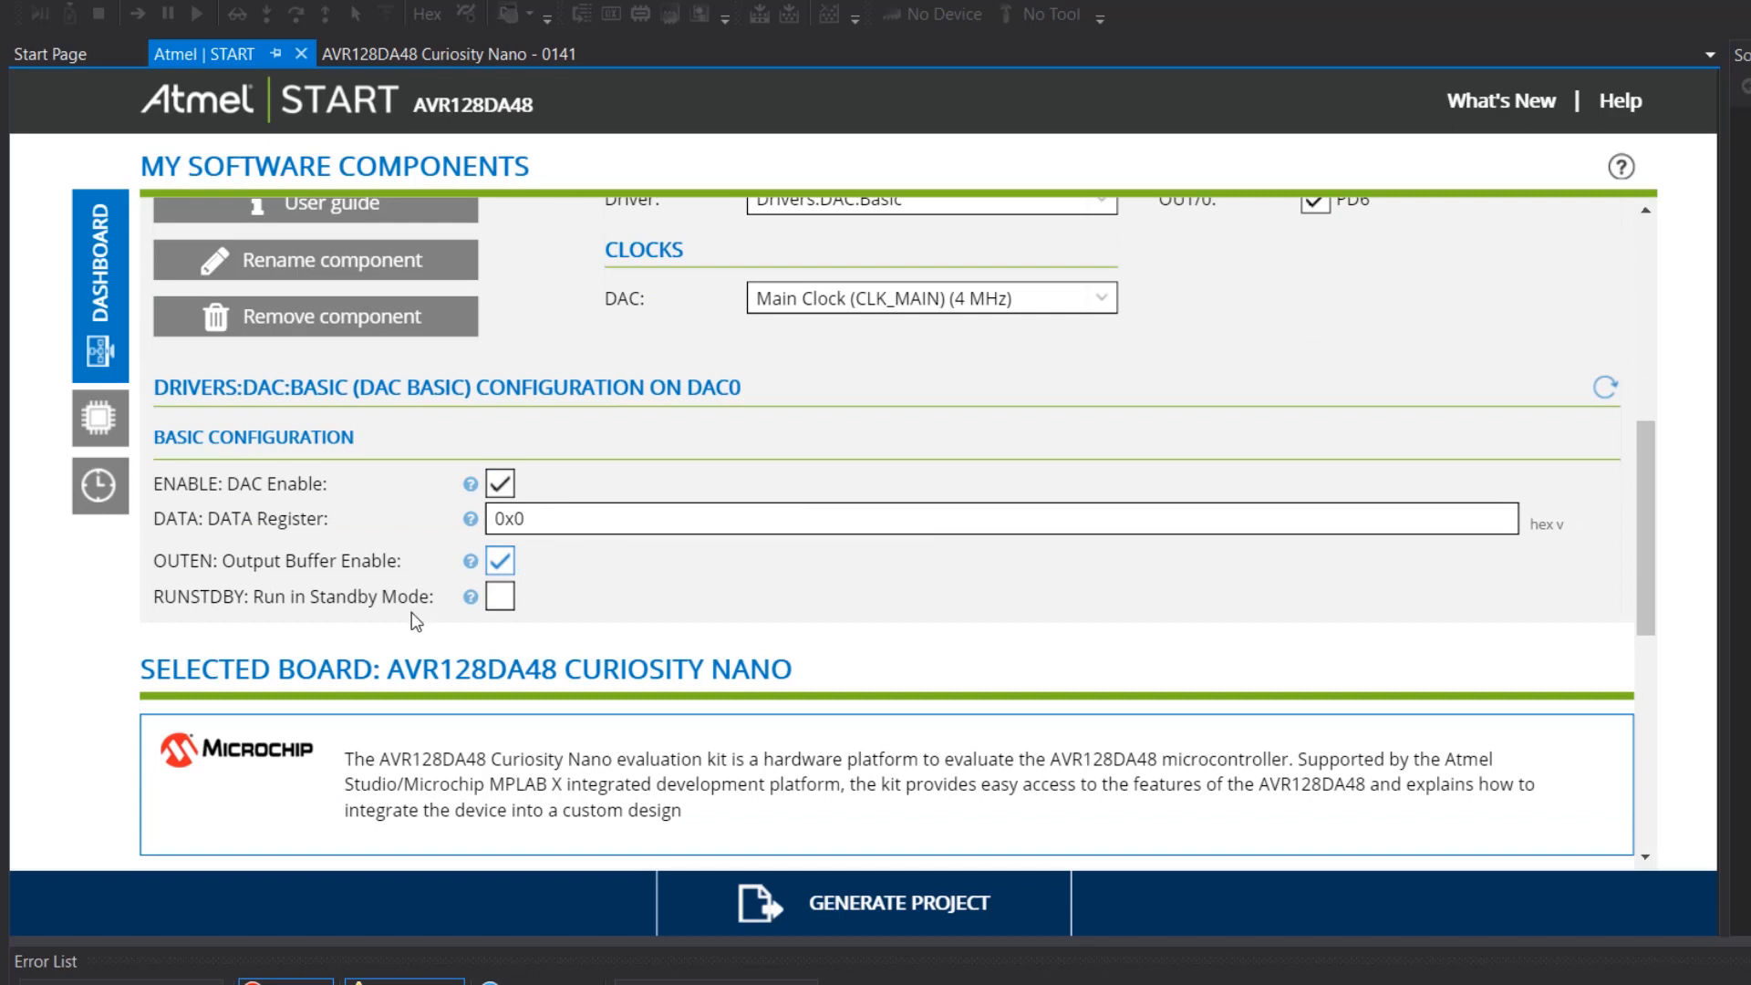
mouse_move(497, 637)
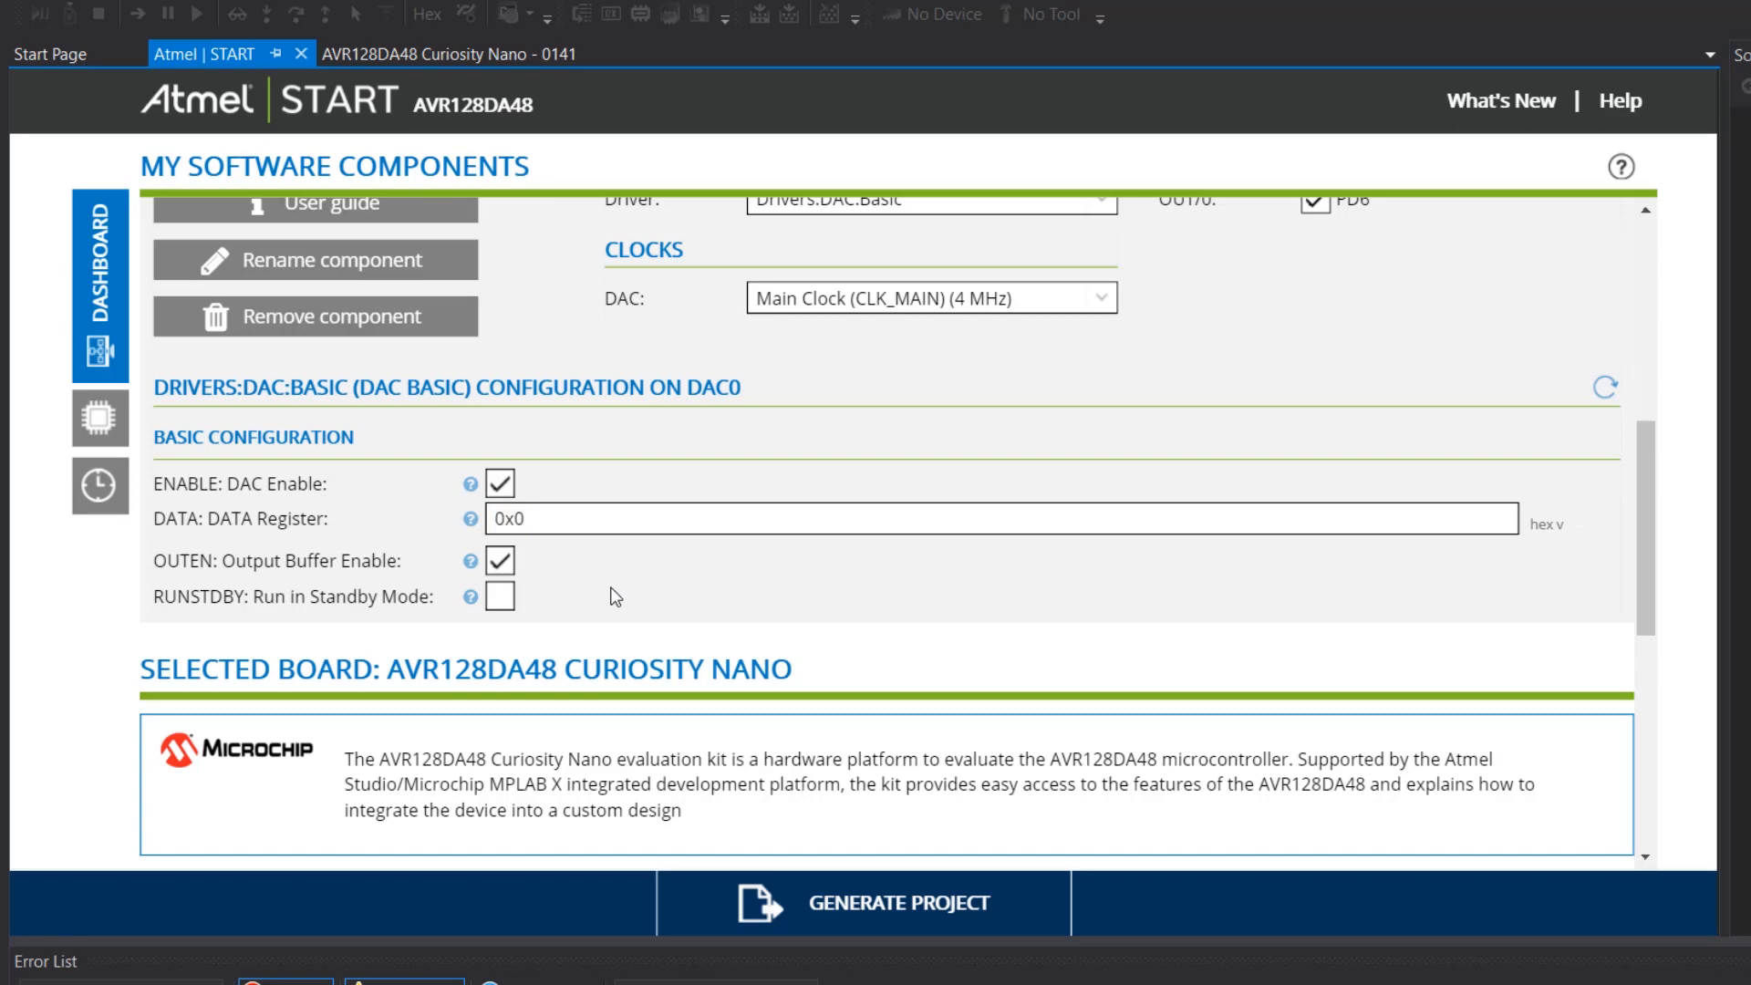
mouse_move(615, 572)
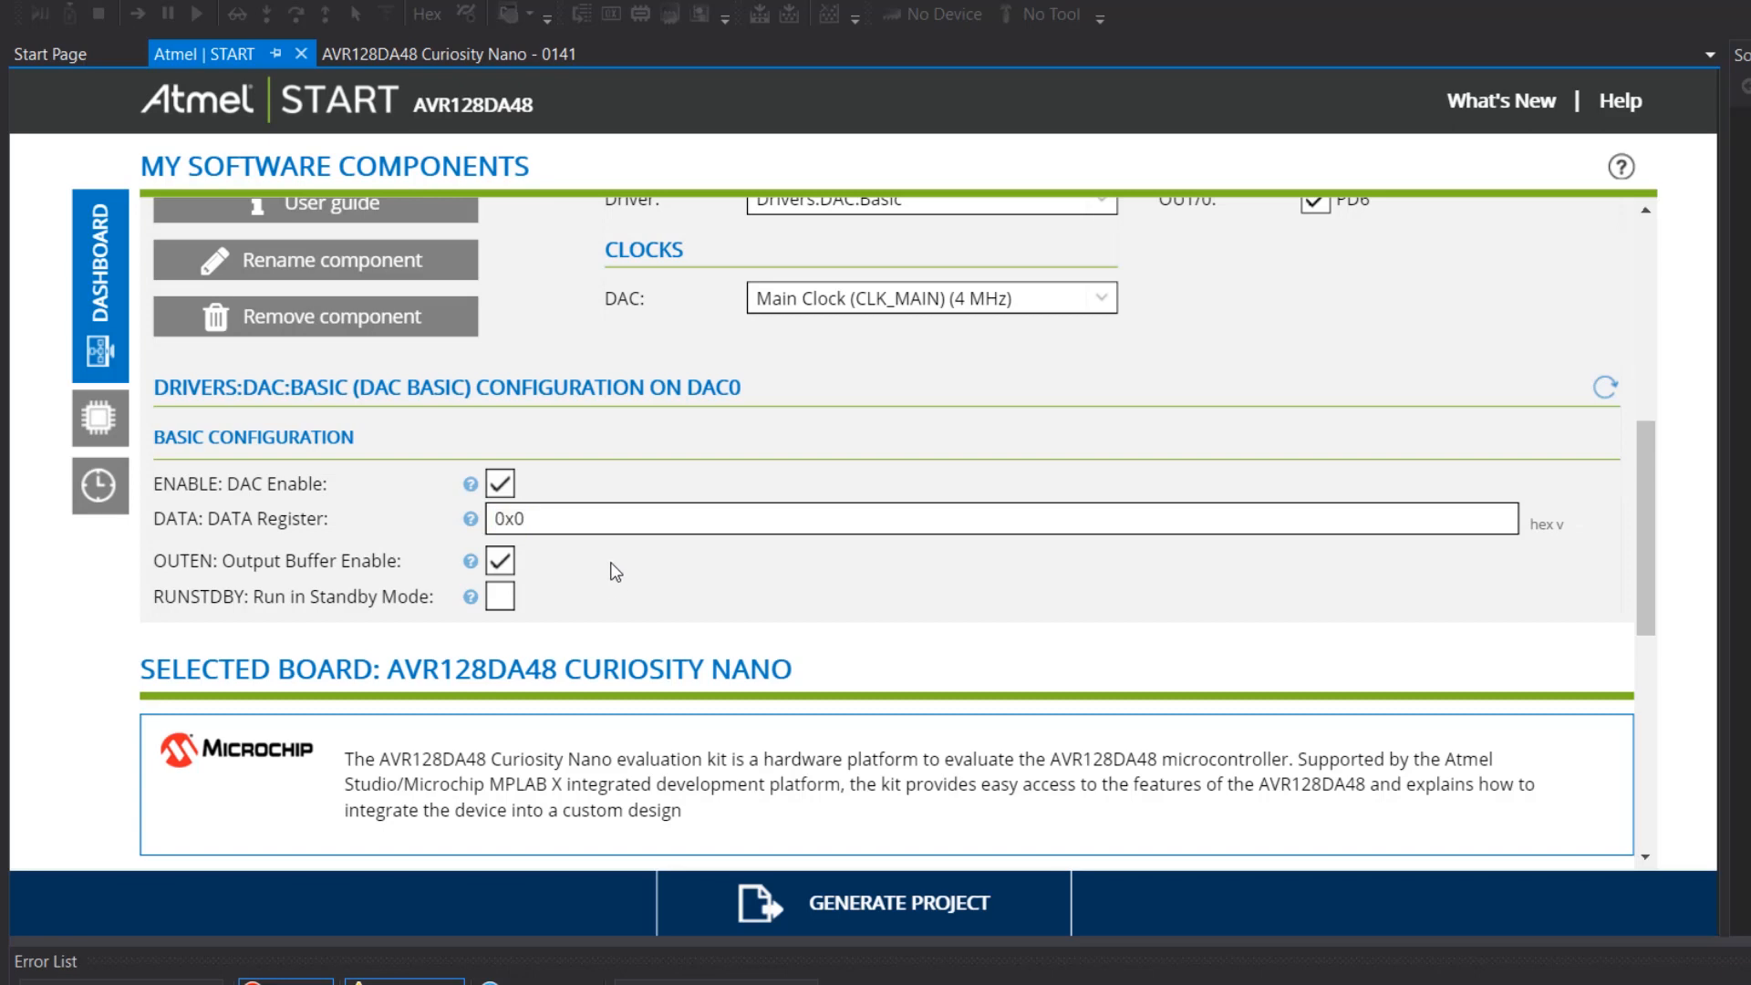
scroll("up", 3)
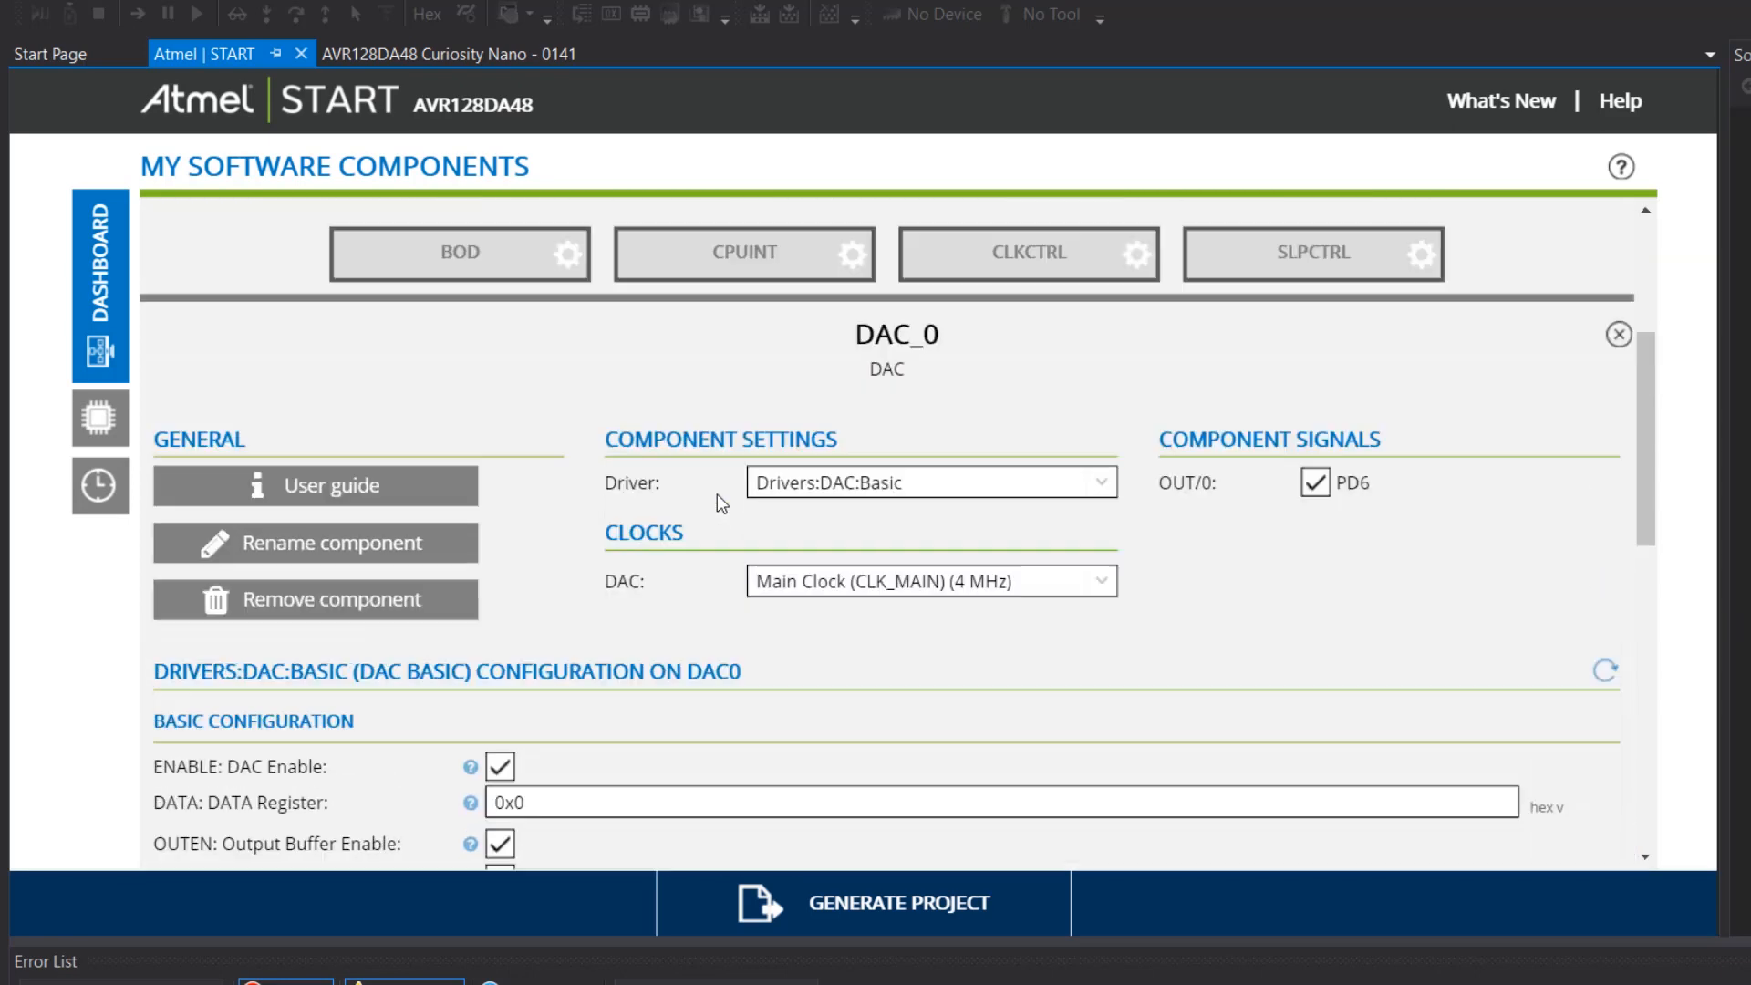
Enable ADC_0 differential conversion with DAC0 as negative input and PD0 as AIN/0.
scroll("up", 3)
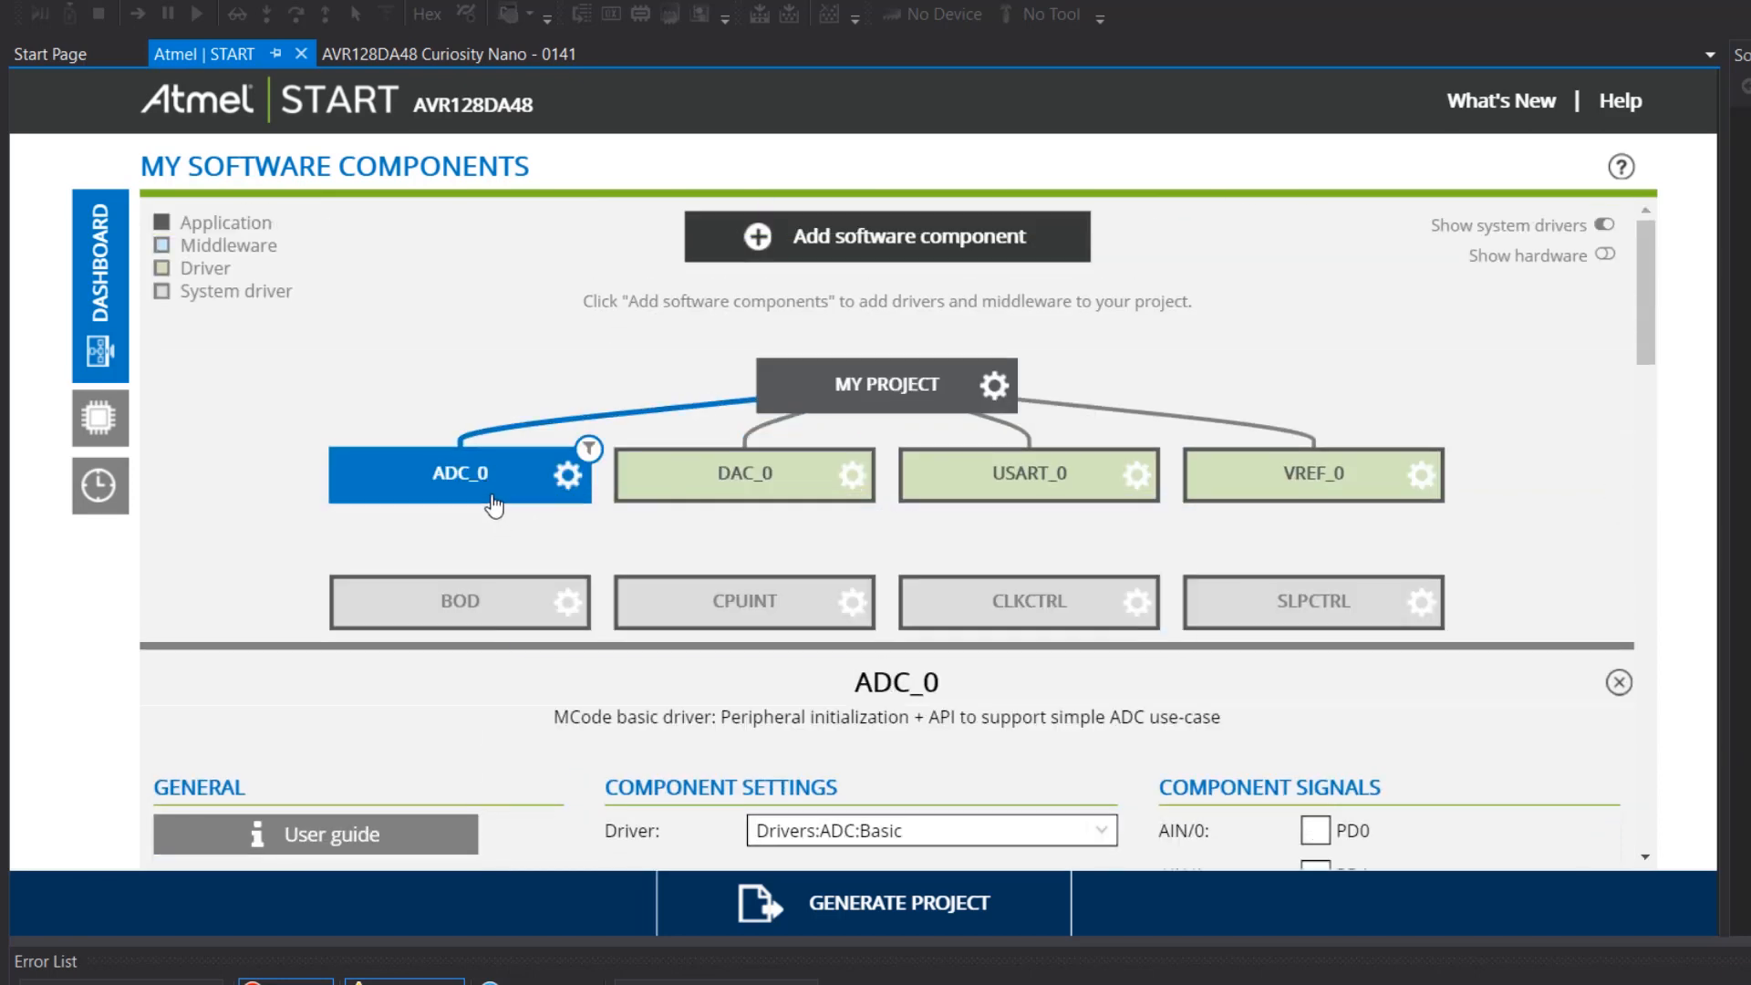
scroll("down", 3)
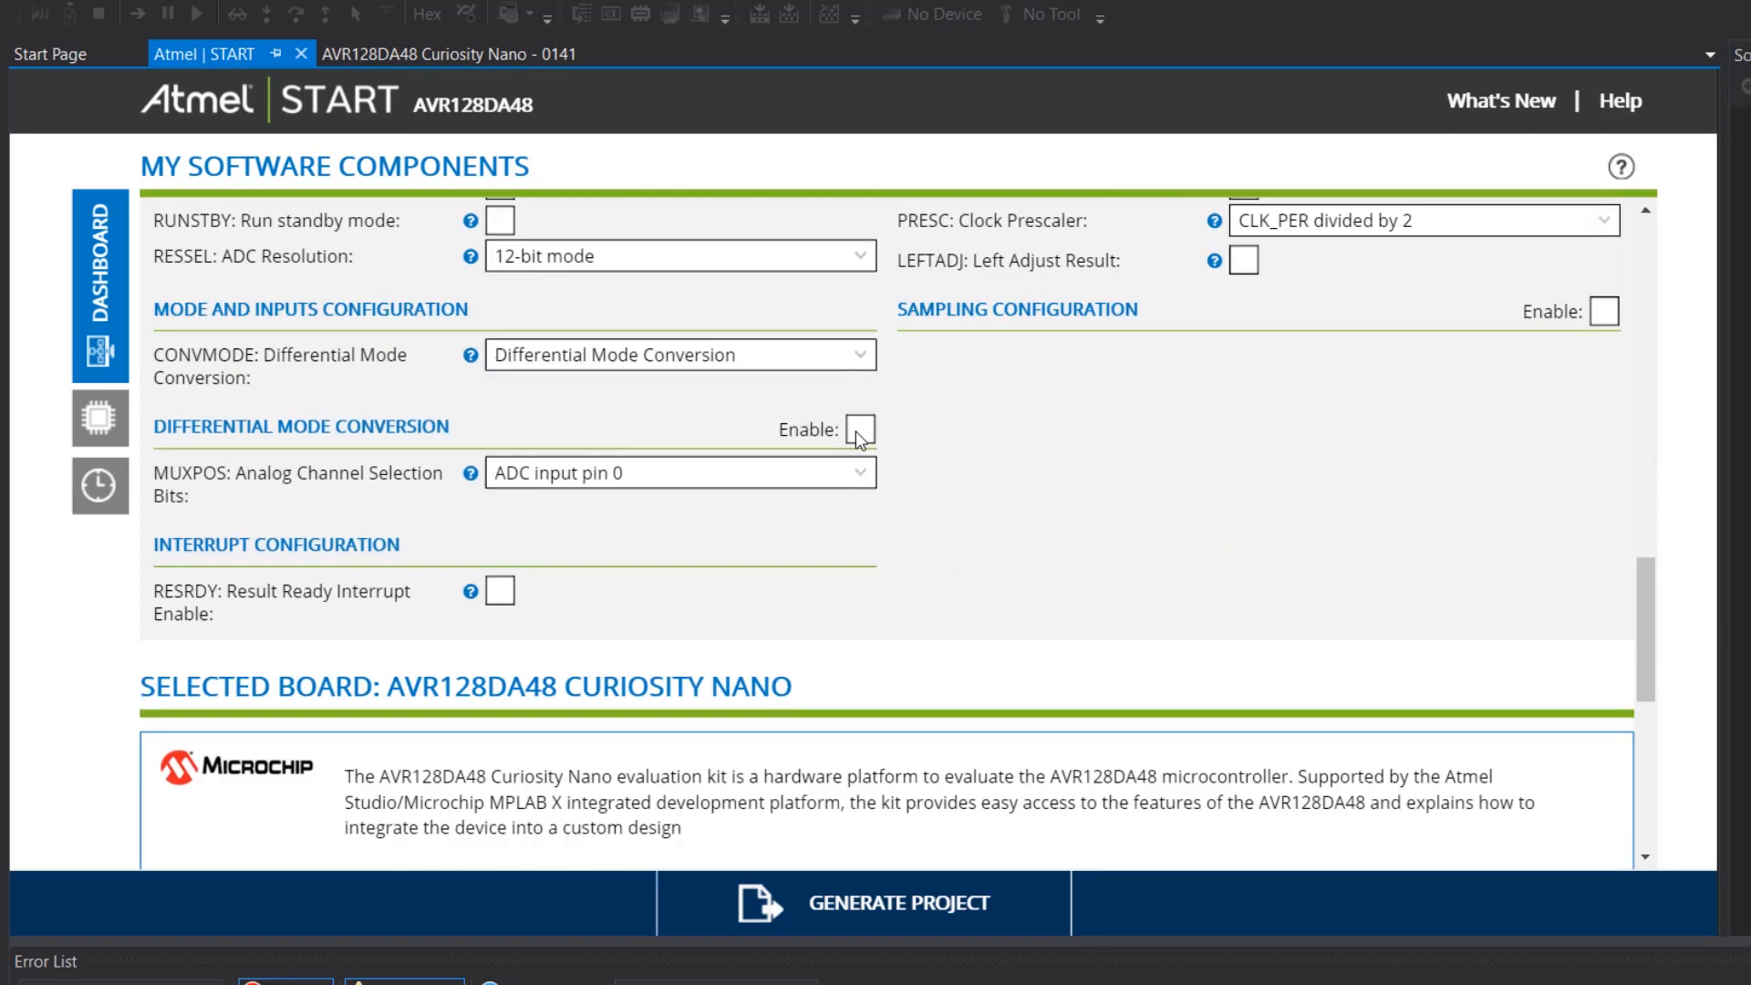
left_click(859, 429)
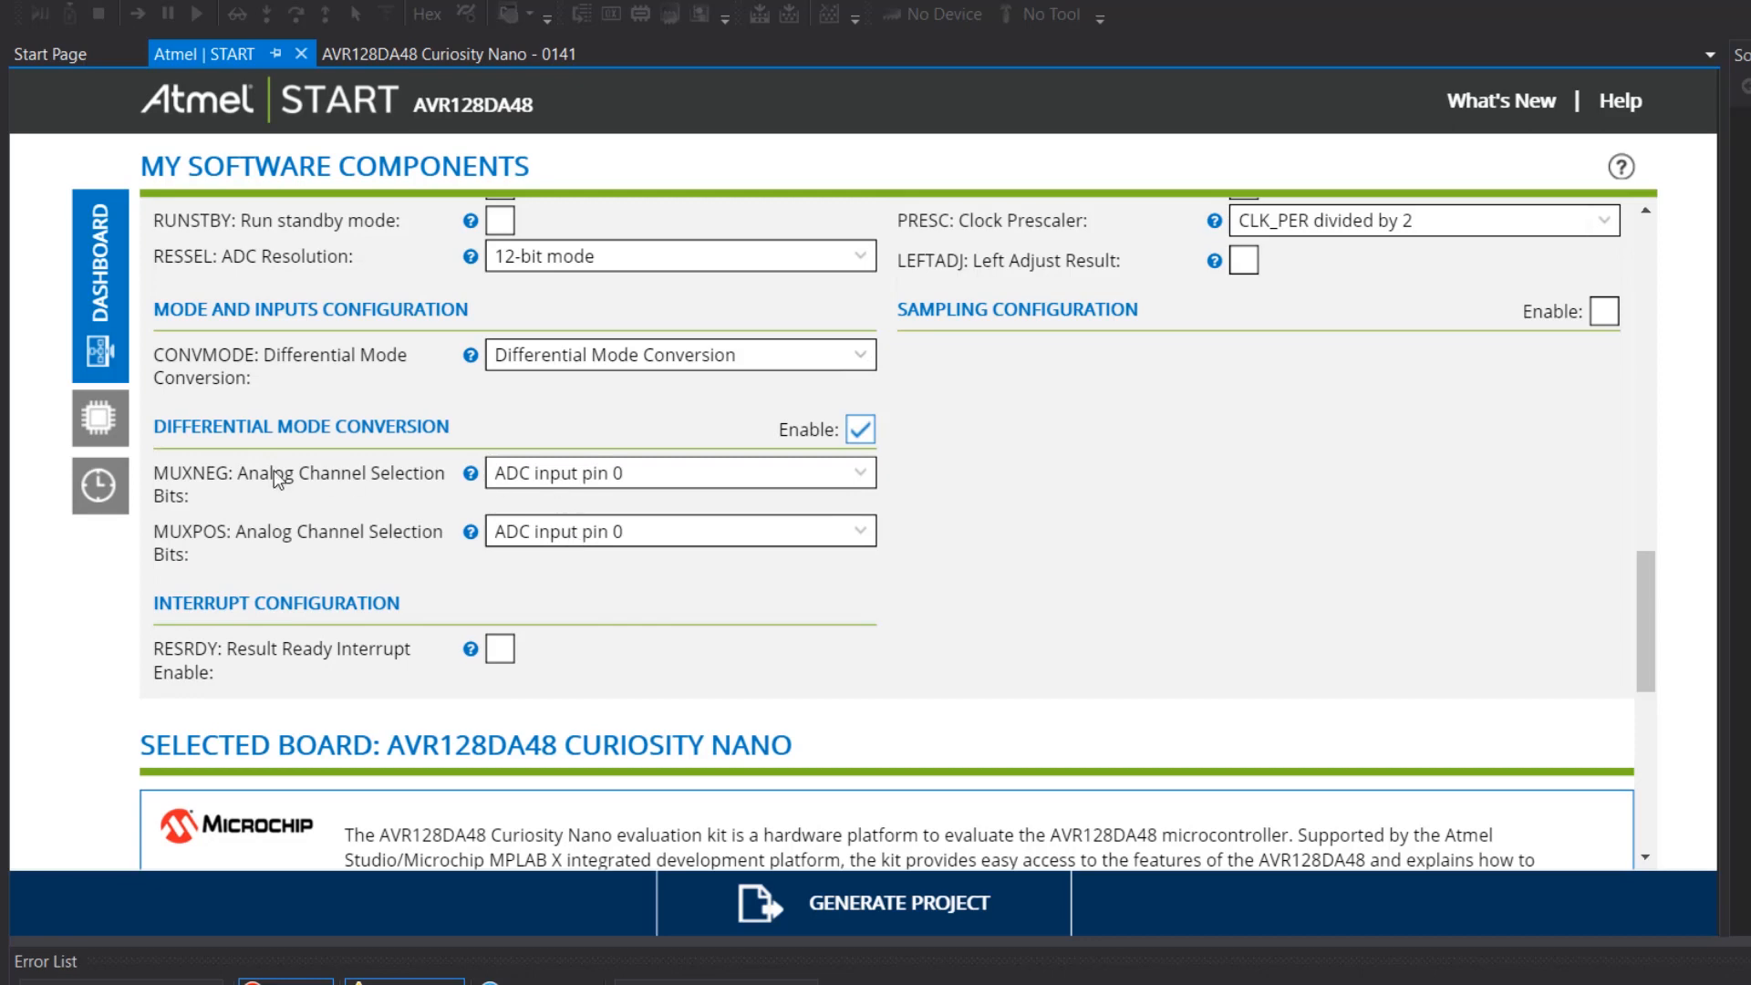
left_click(860, 472)
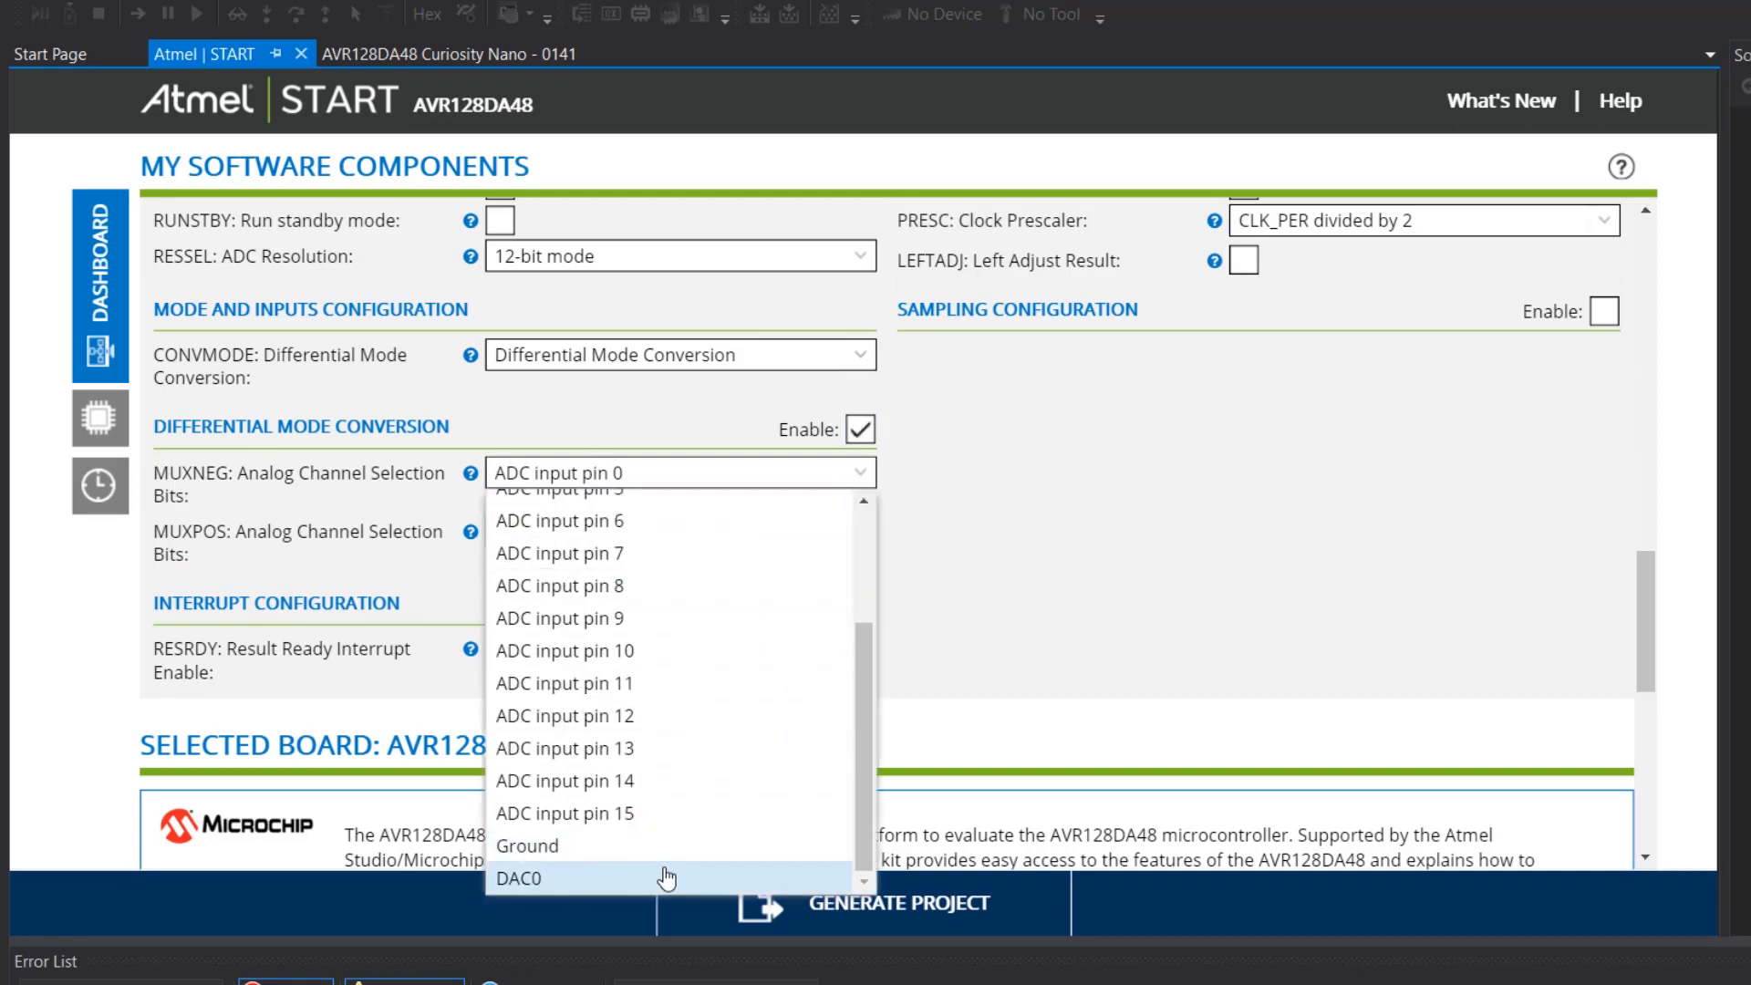
left_click(518, 877)
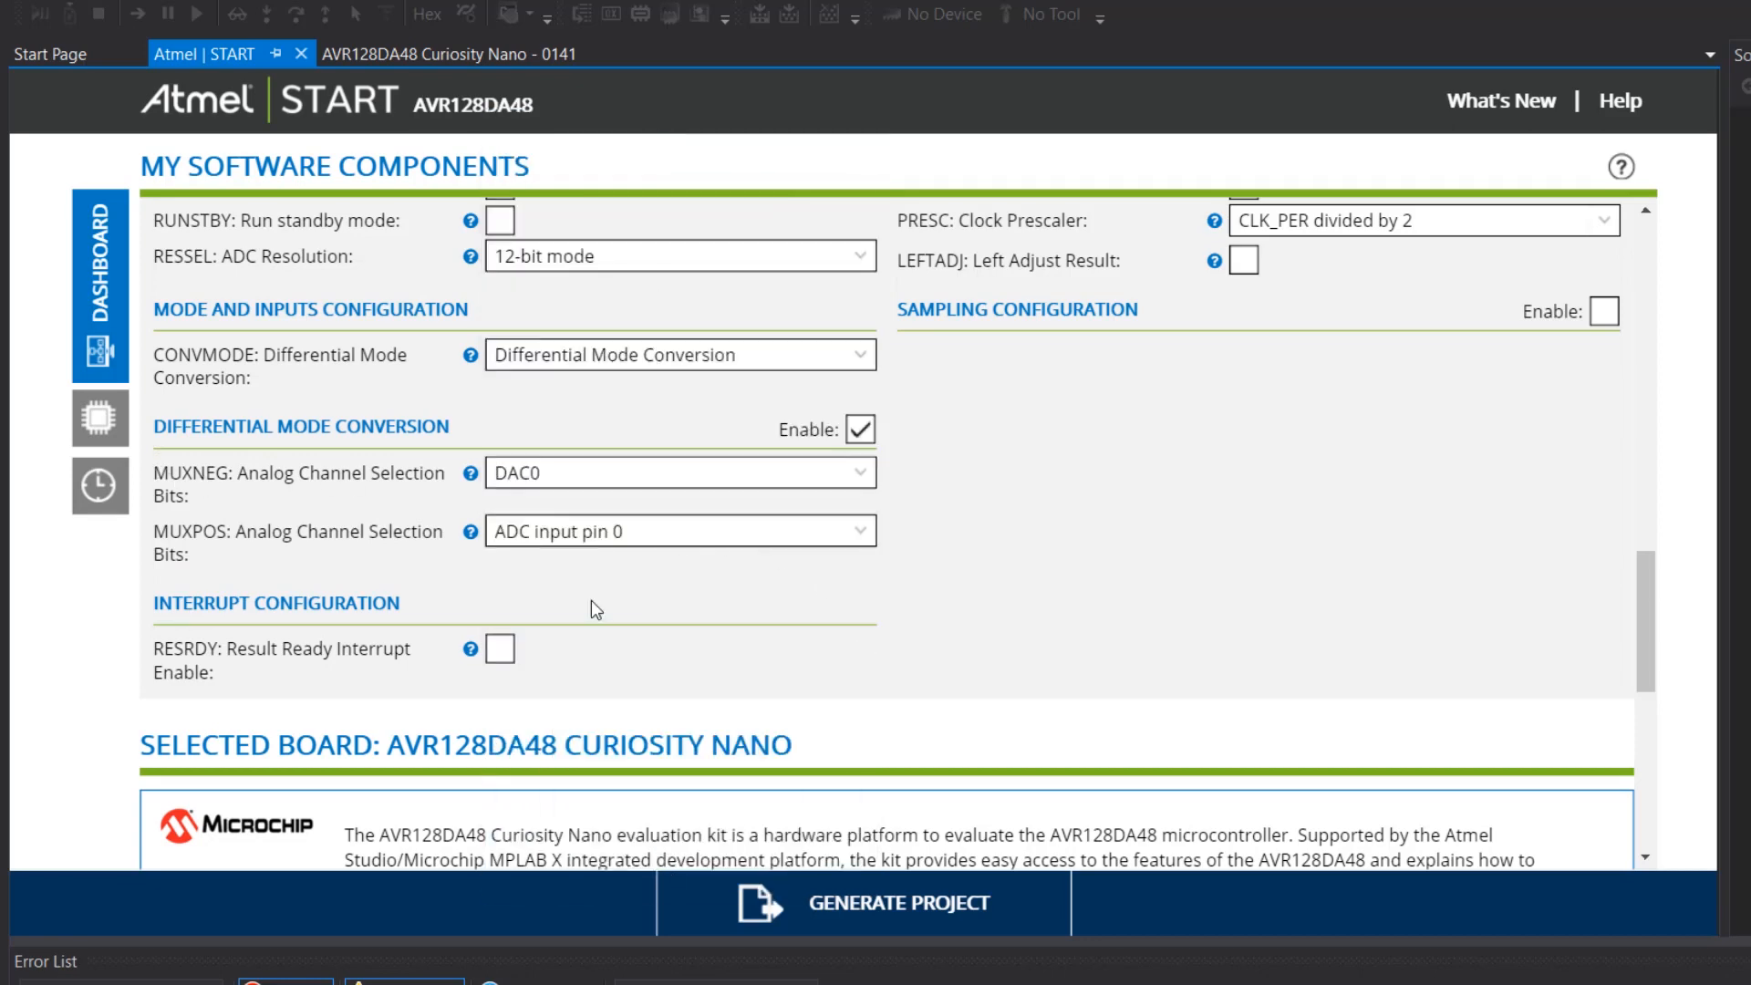
mouse_move(1195, 596)
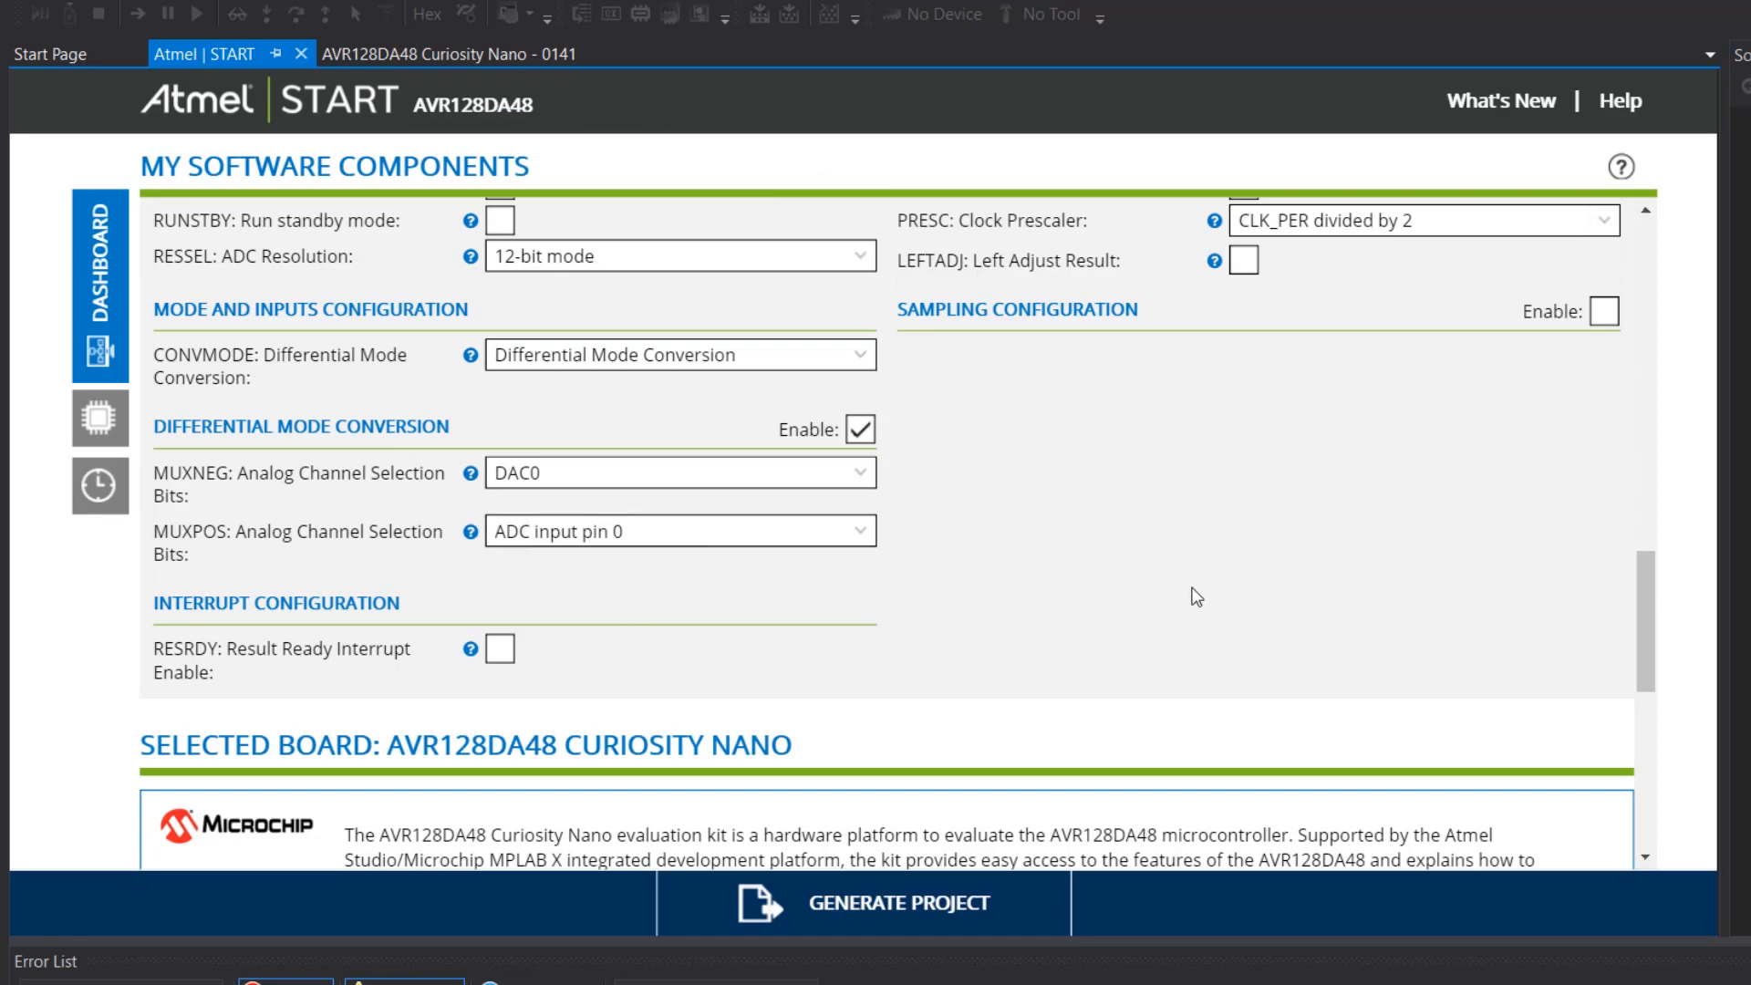
scroll("up", 3)
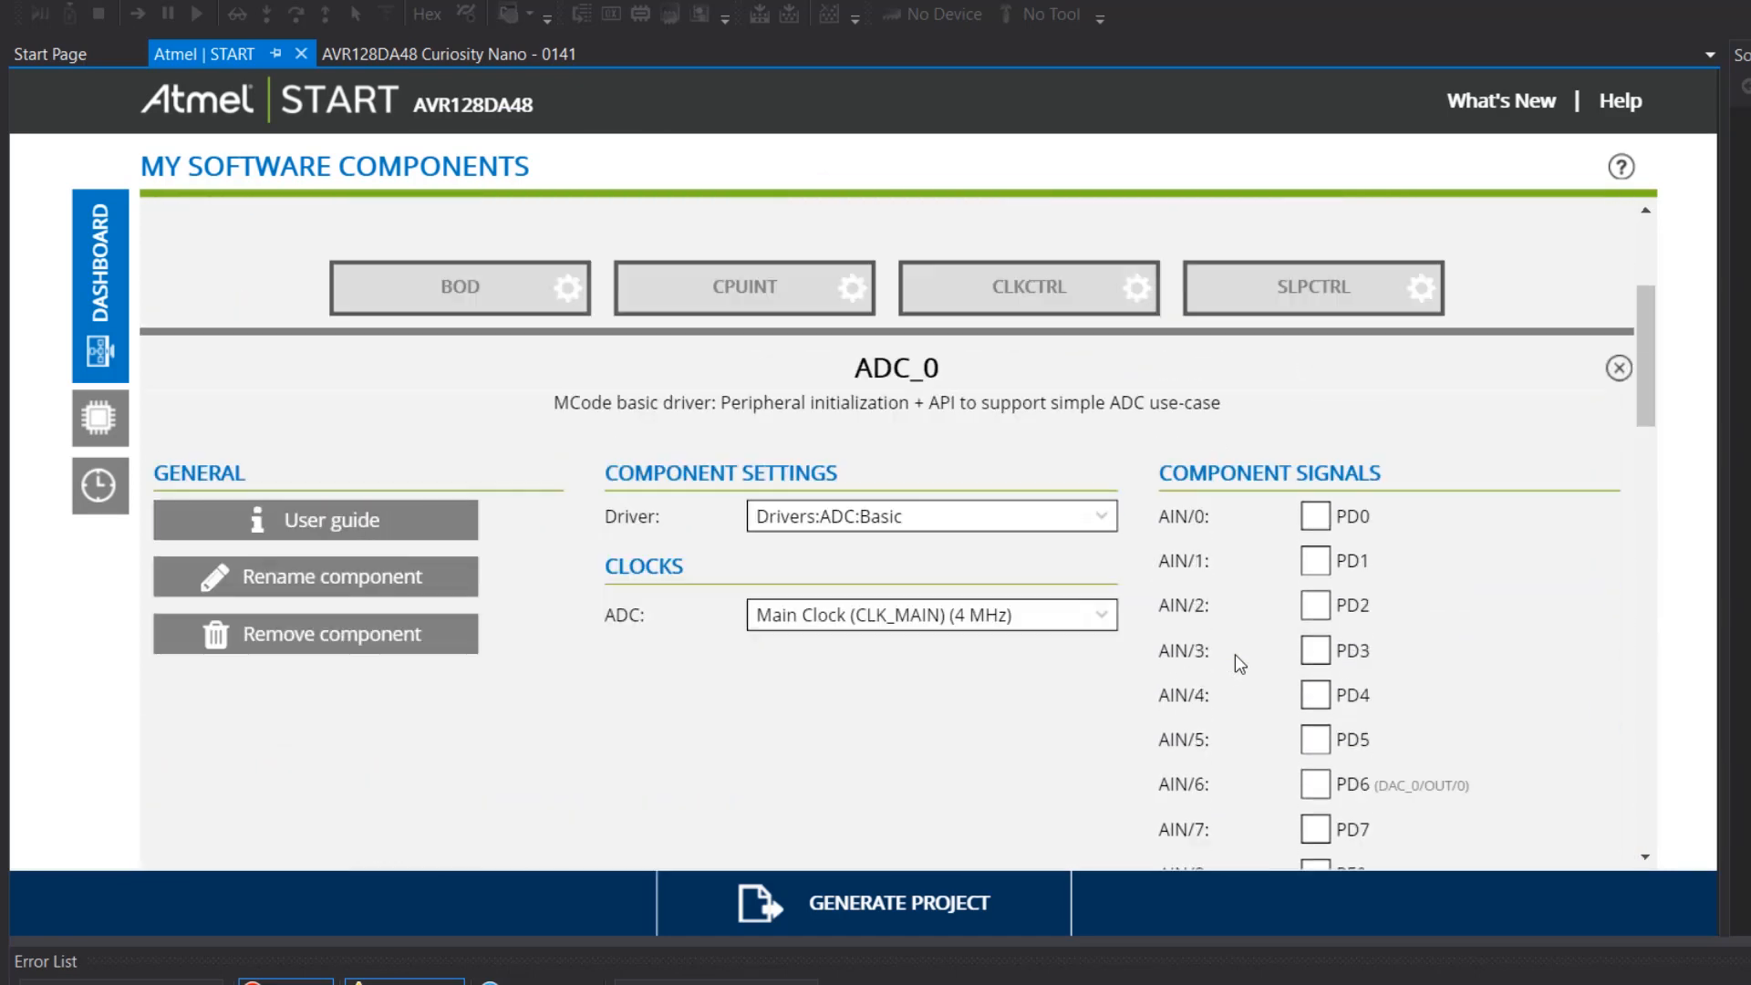
left_click(1314, 515)
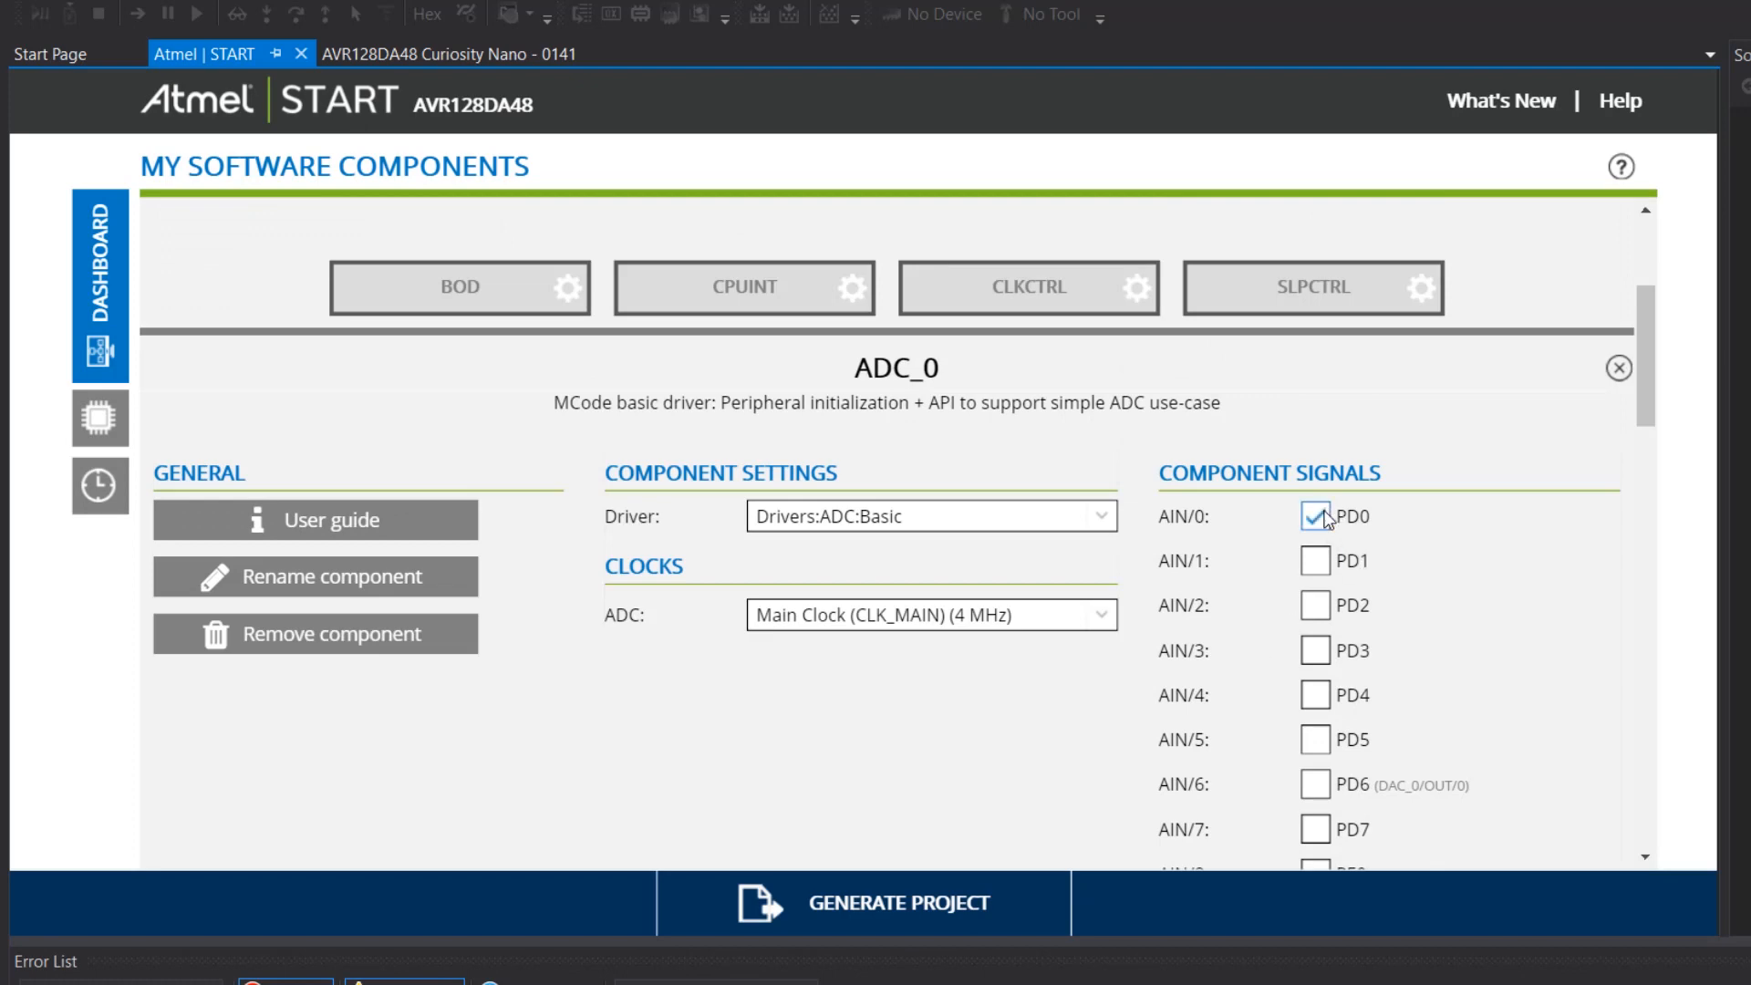
scroll("down", 3)
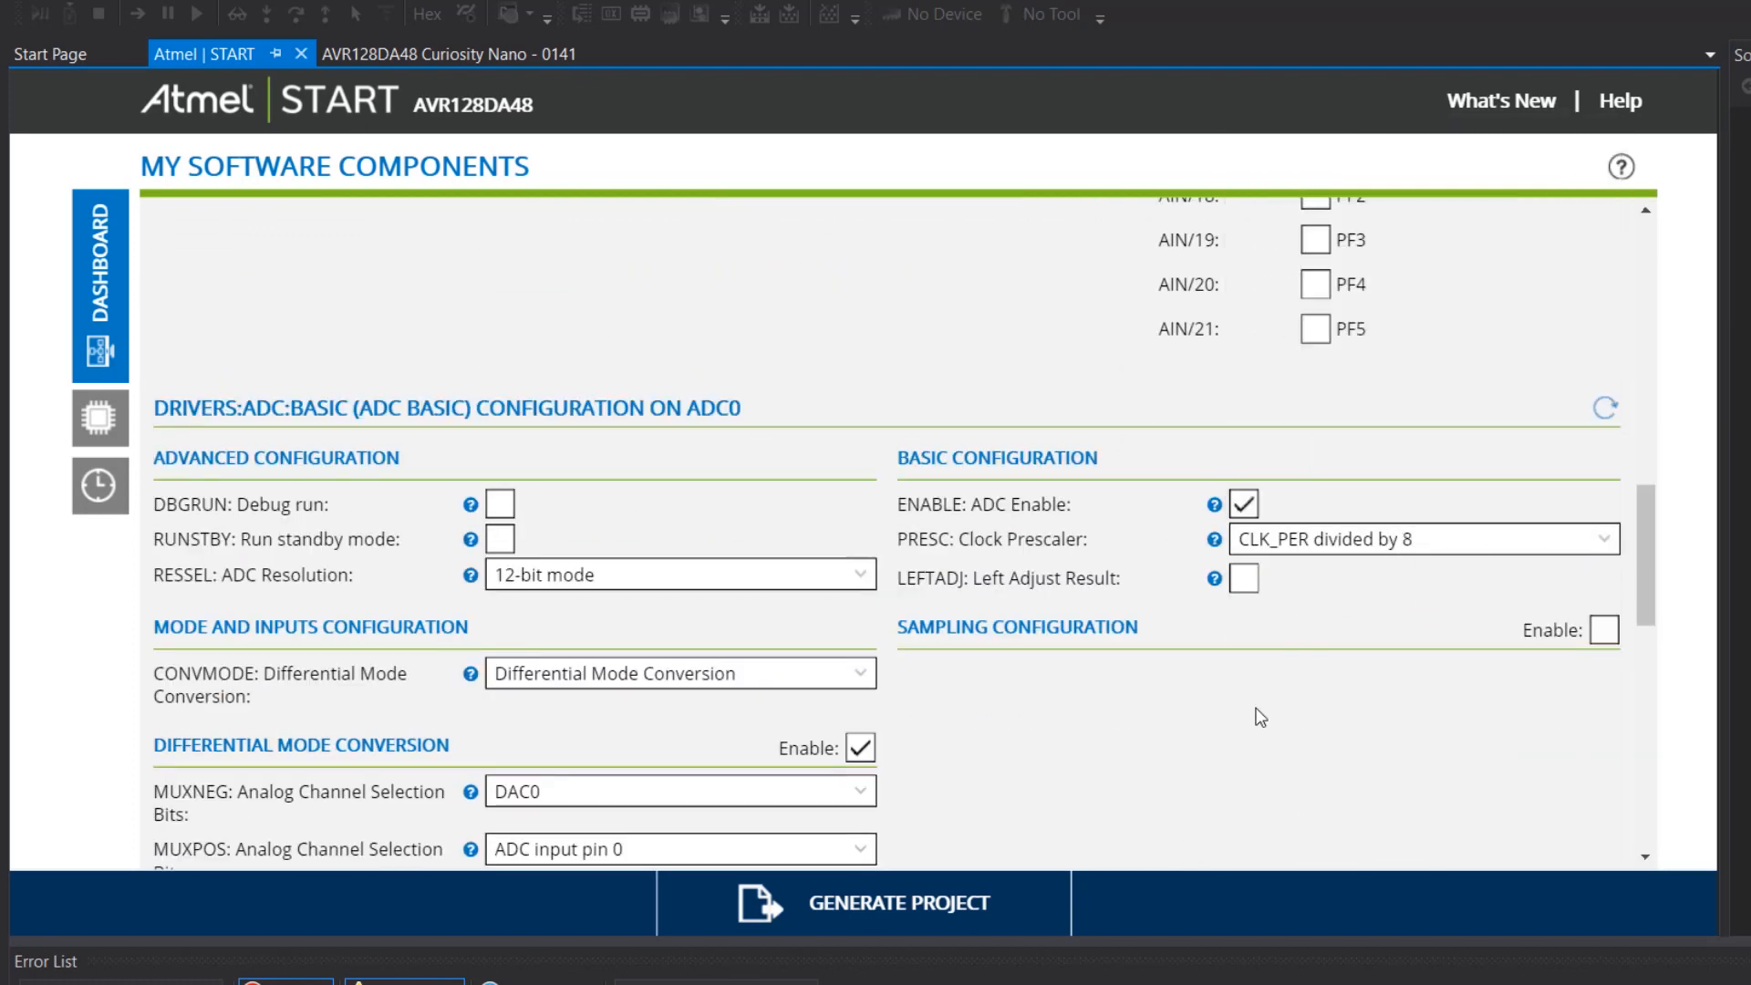
scroll("up", 3)
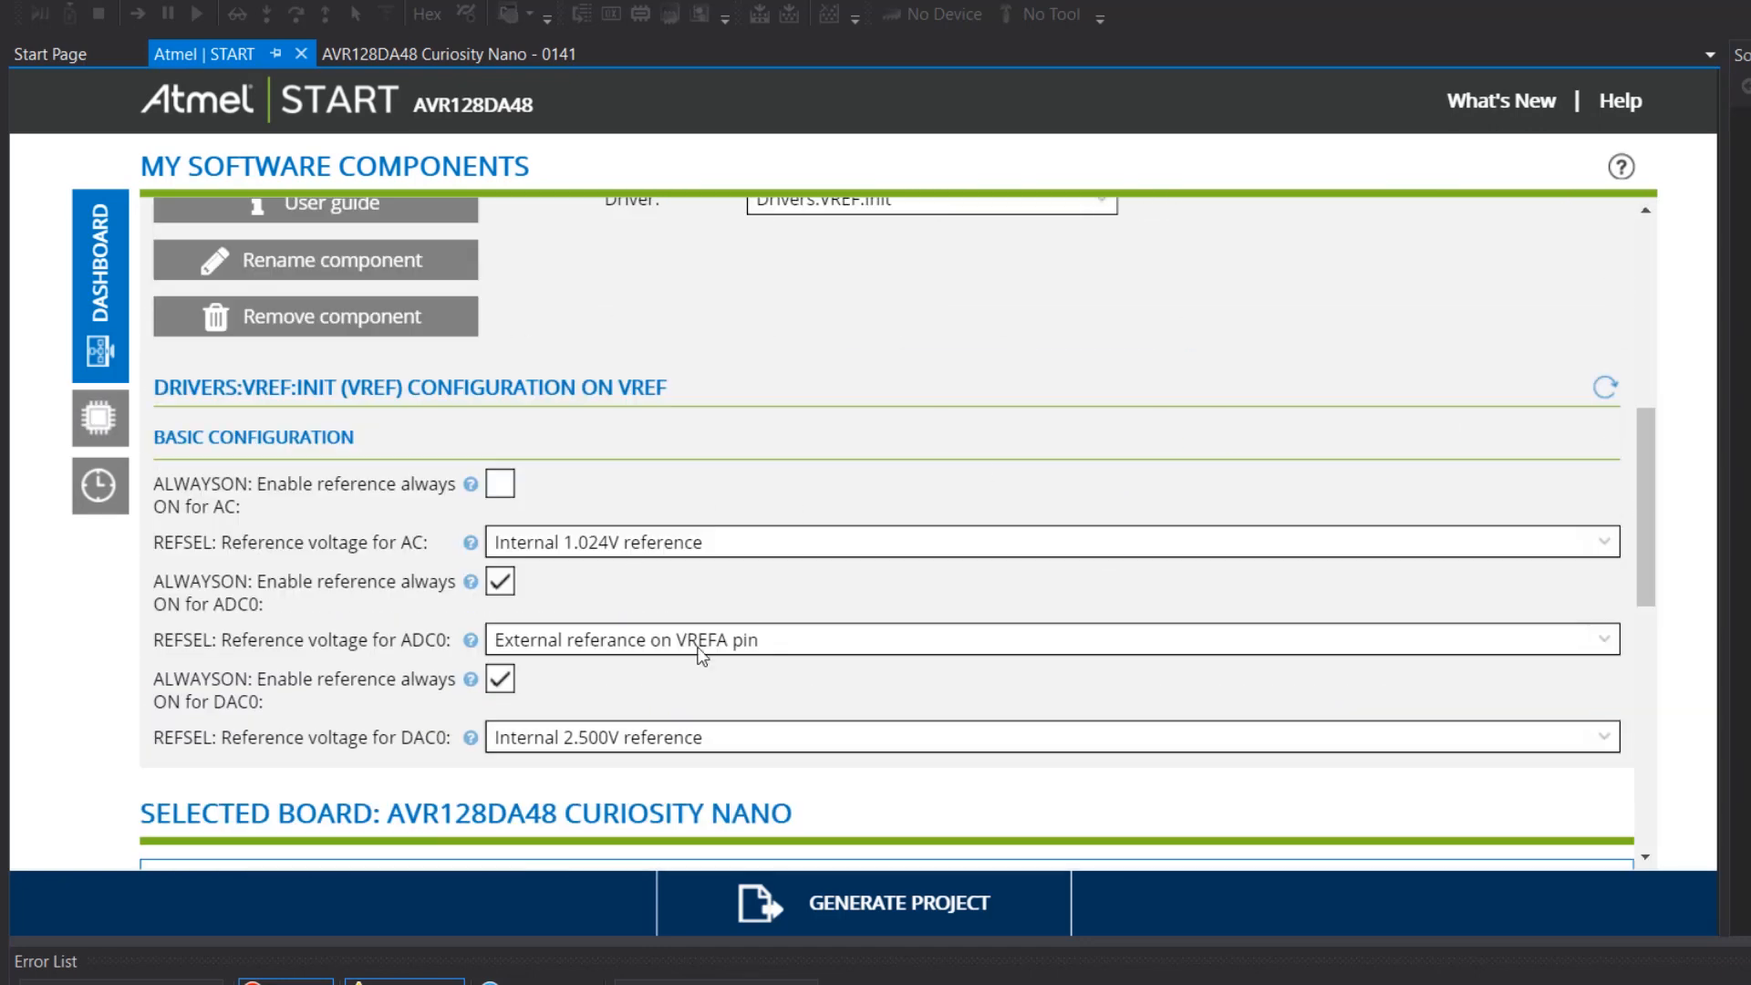
mouse_move(765, 640)
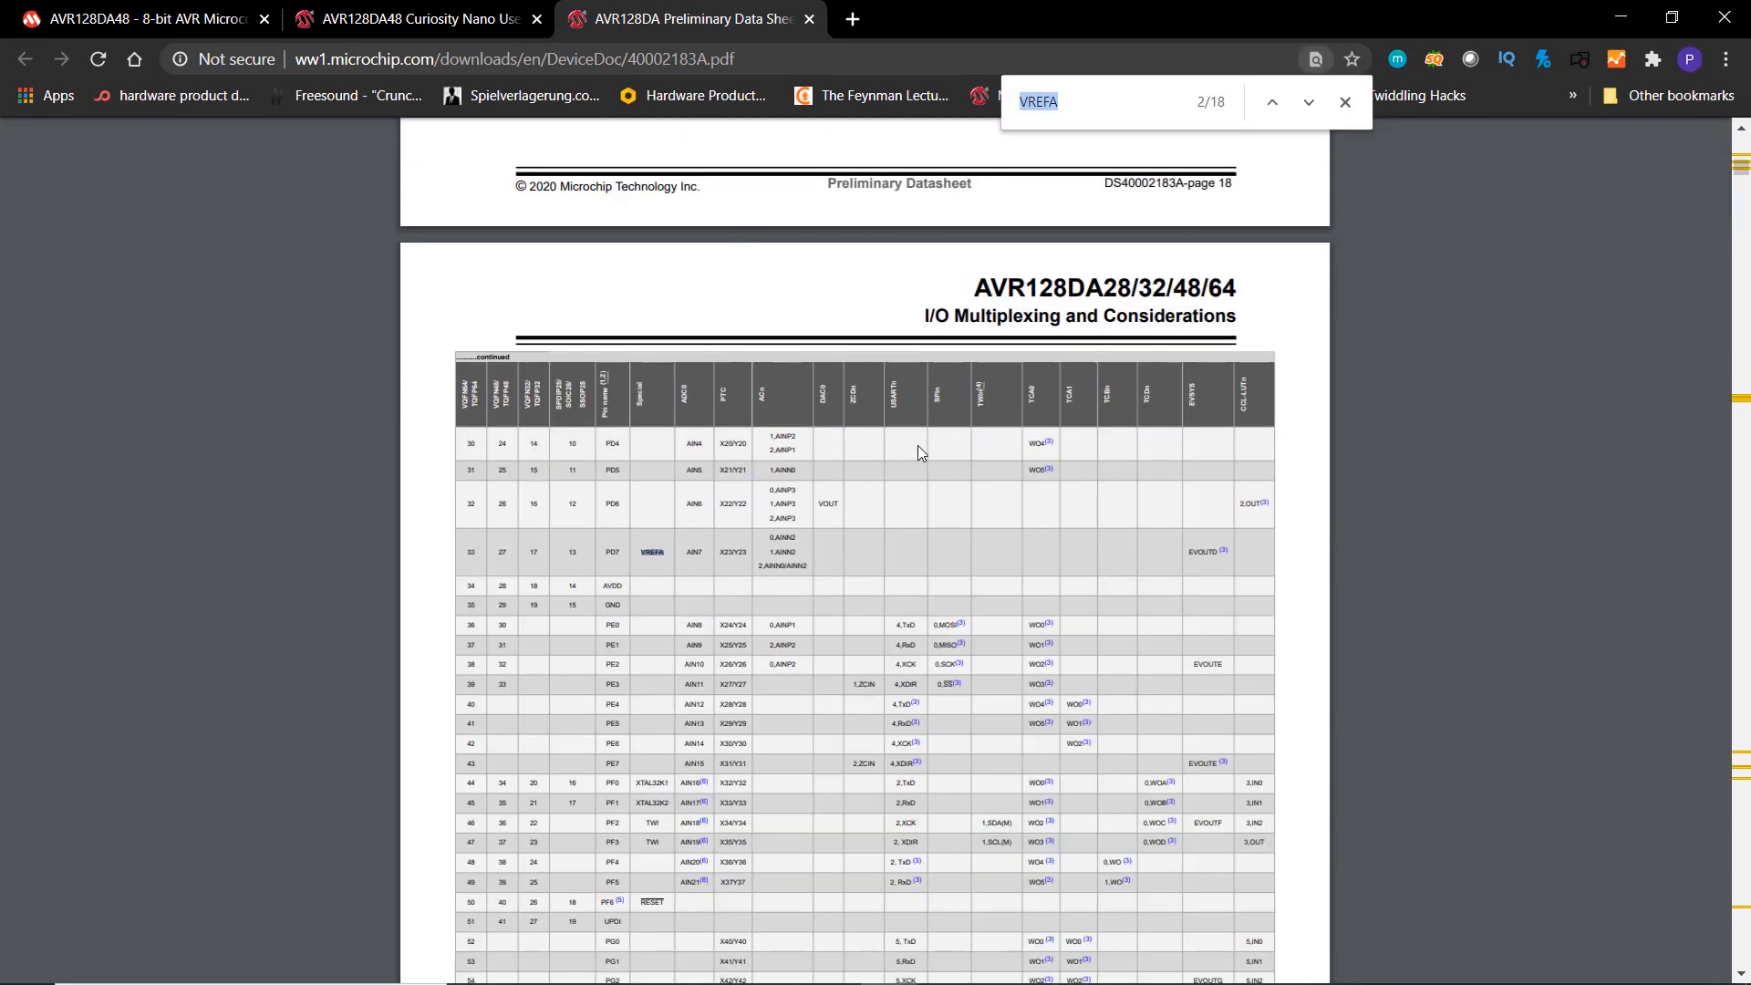
Switch to the AVR128DA datasheet tab to look up which pin carries VREFA.
left_click(1270, 102)
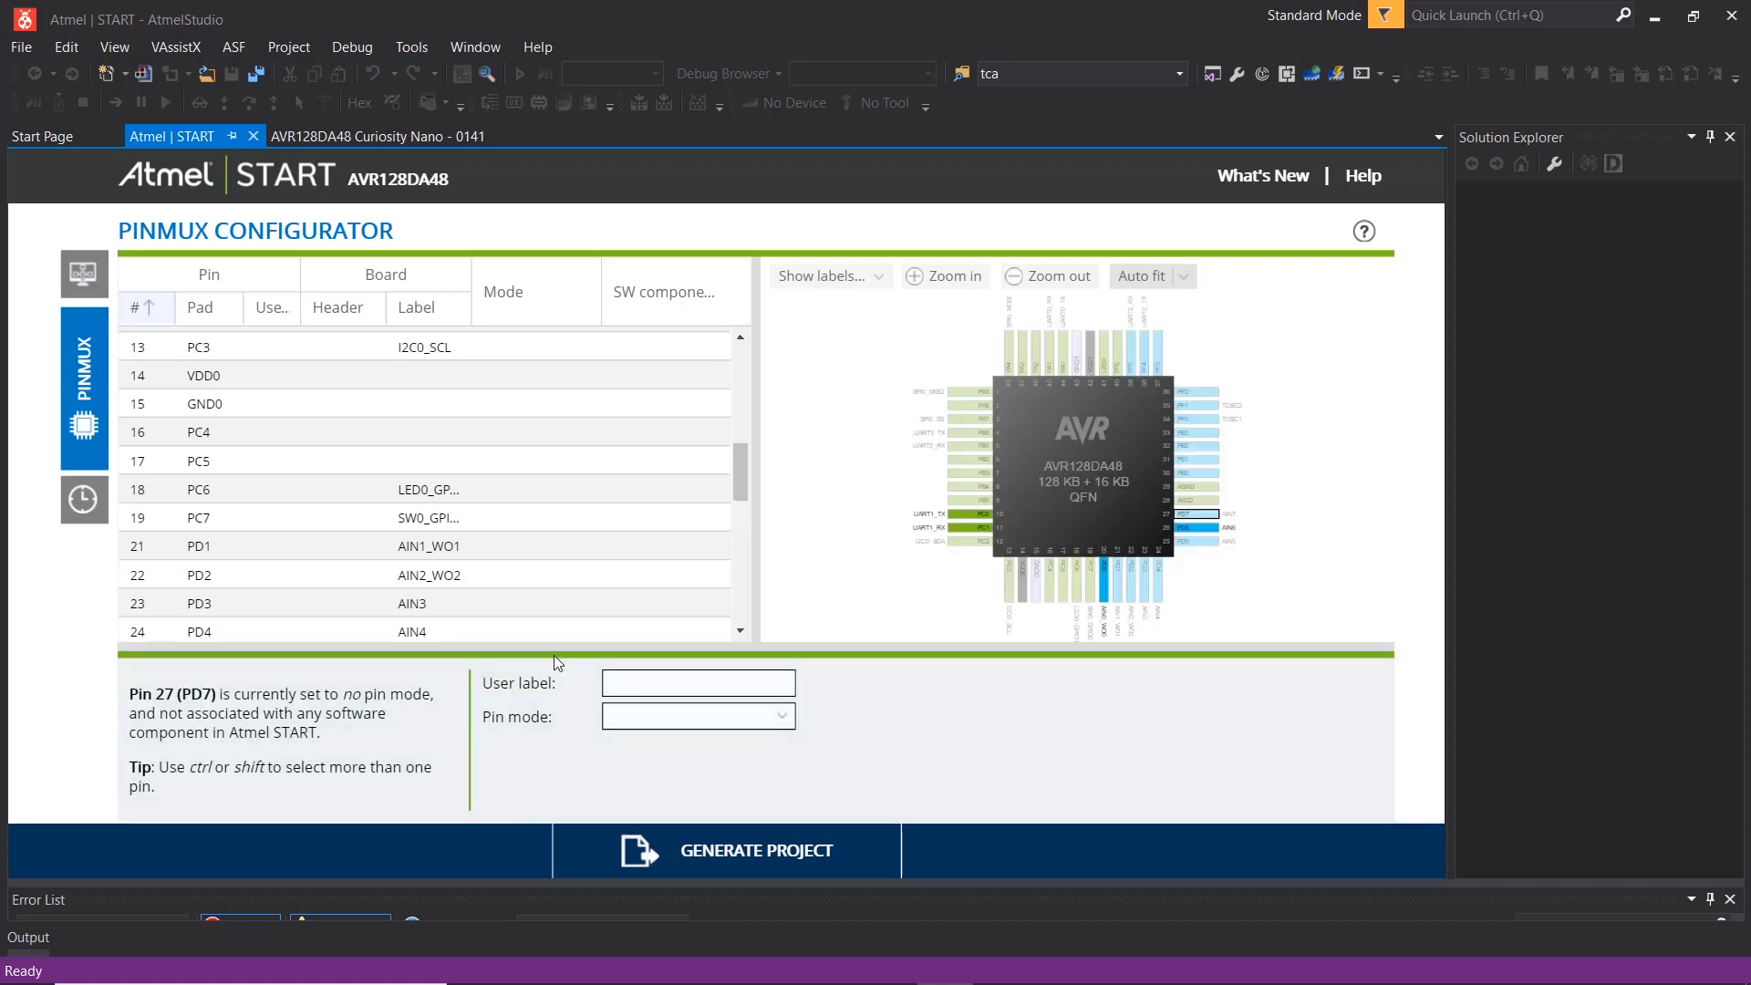
Set pin 27 (PD7) to Advanced pin mode in the PINMUX configurator.
left_click(697, 716)
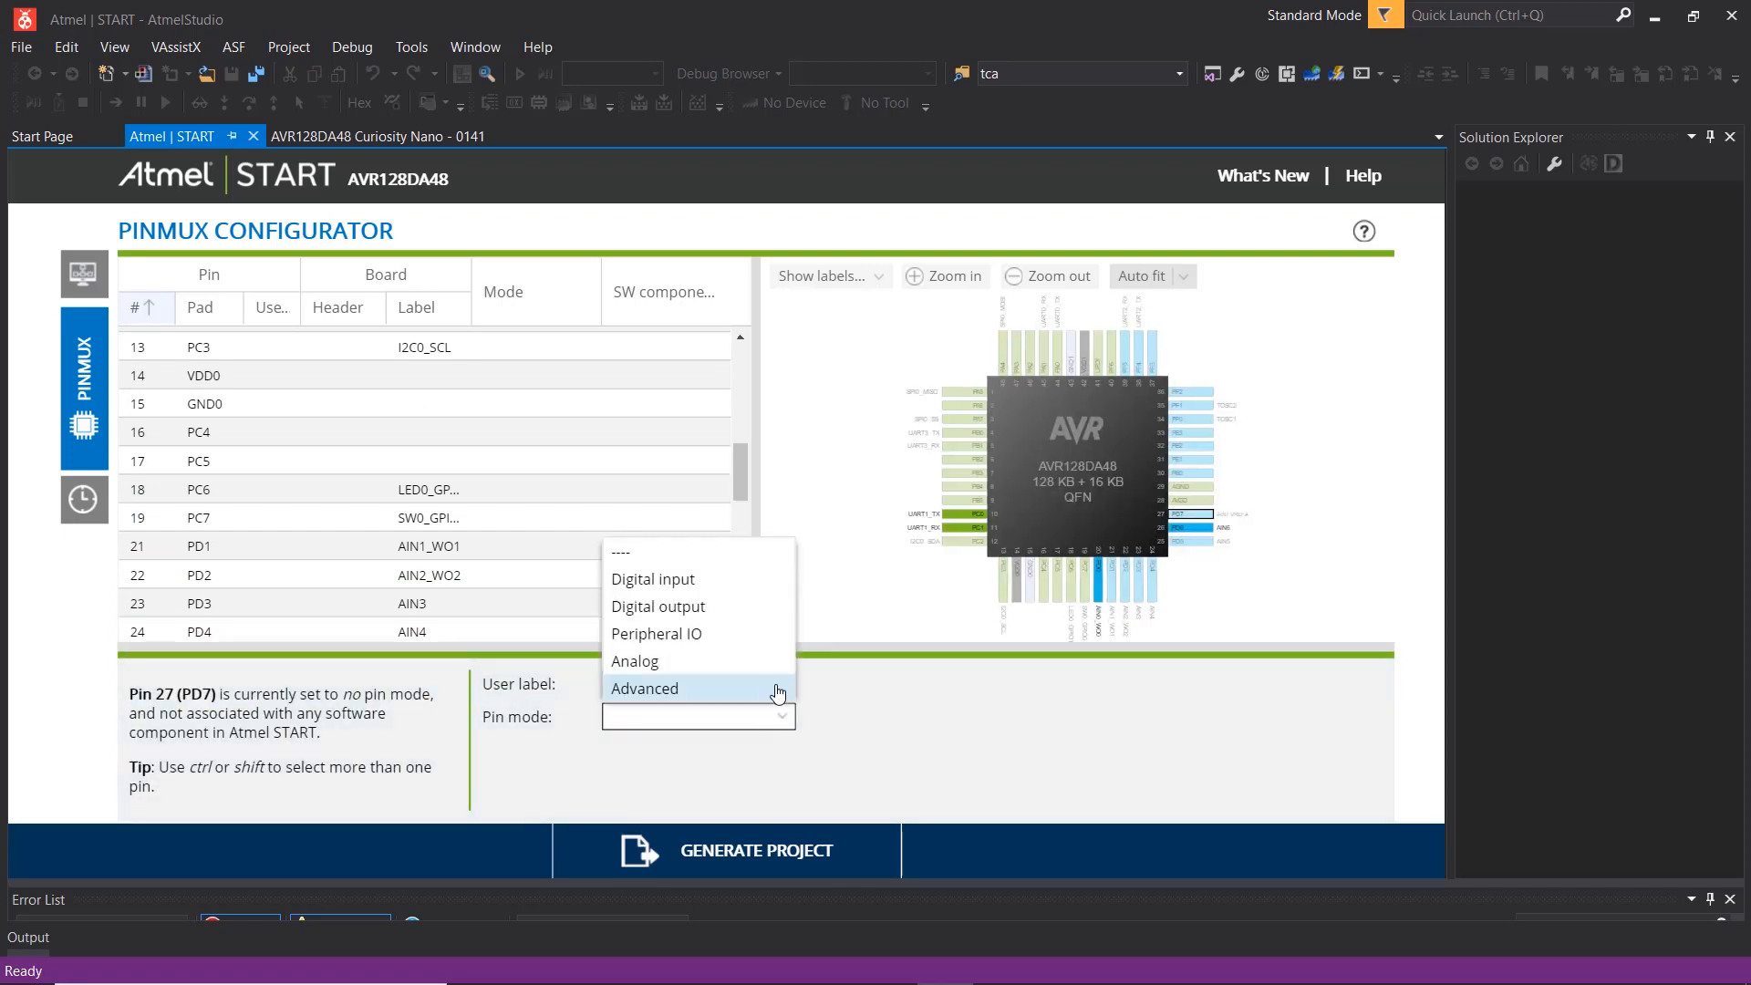
left_click(643, 687)
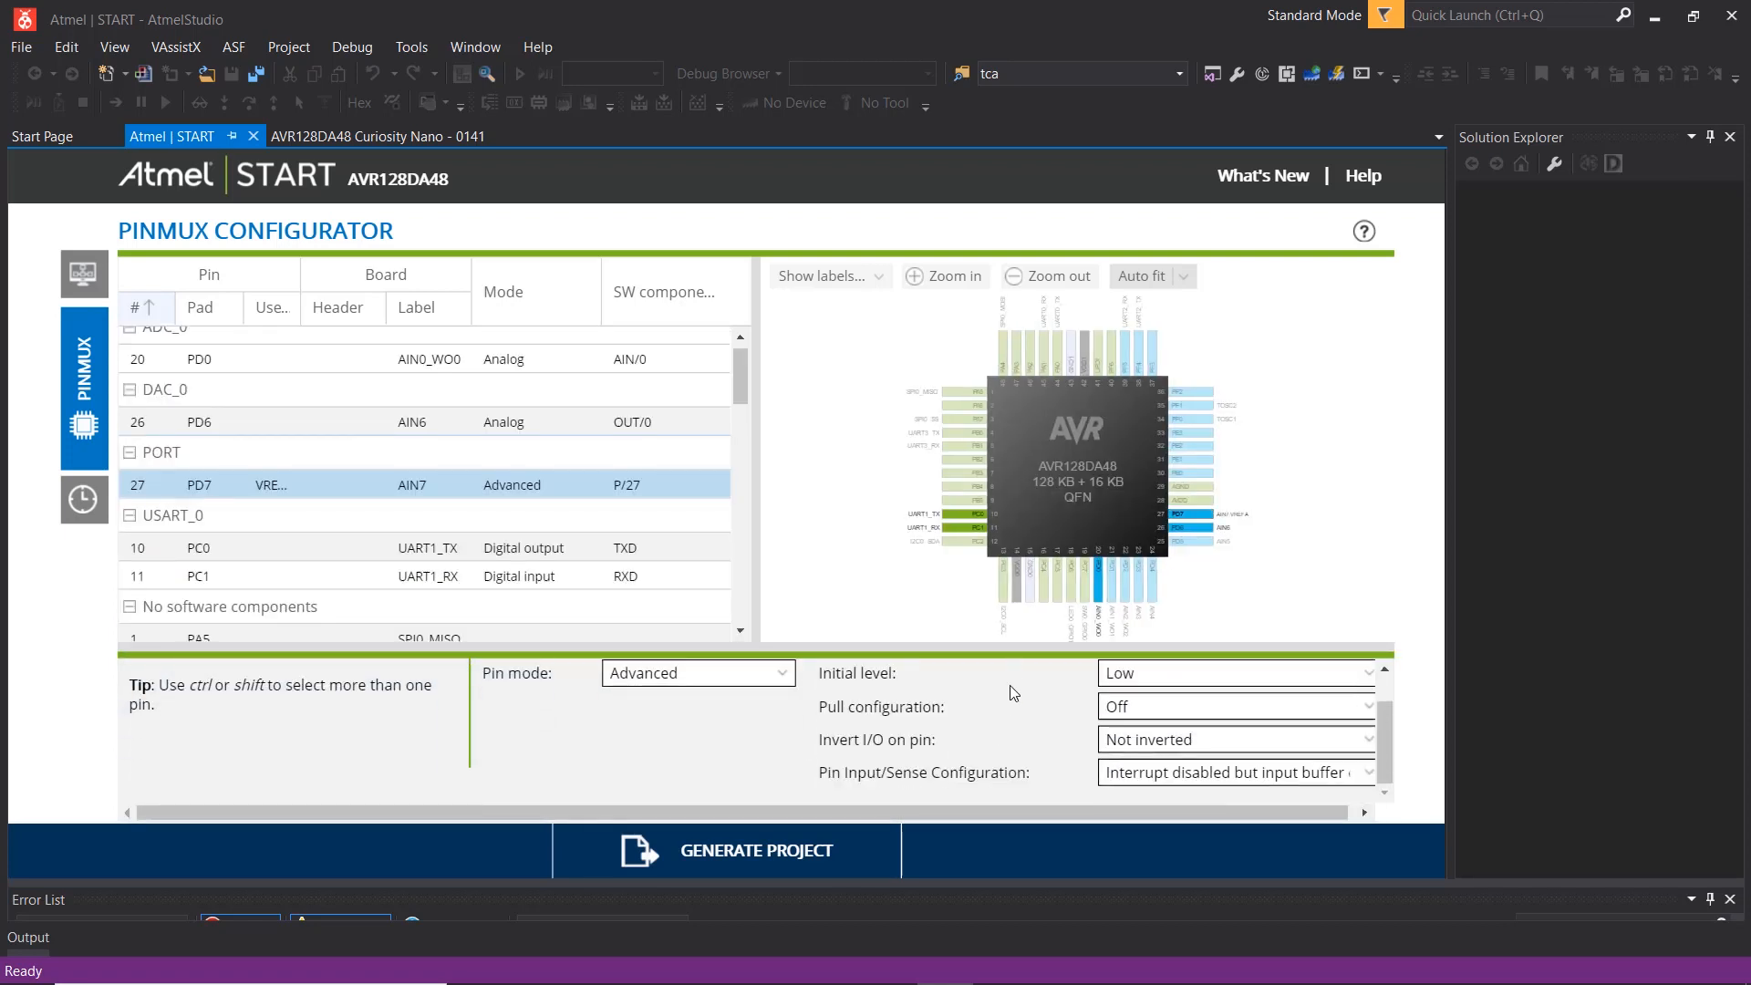
scroll("down", 3)
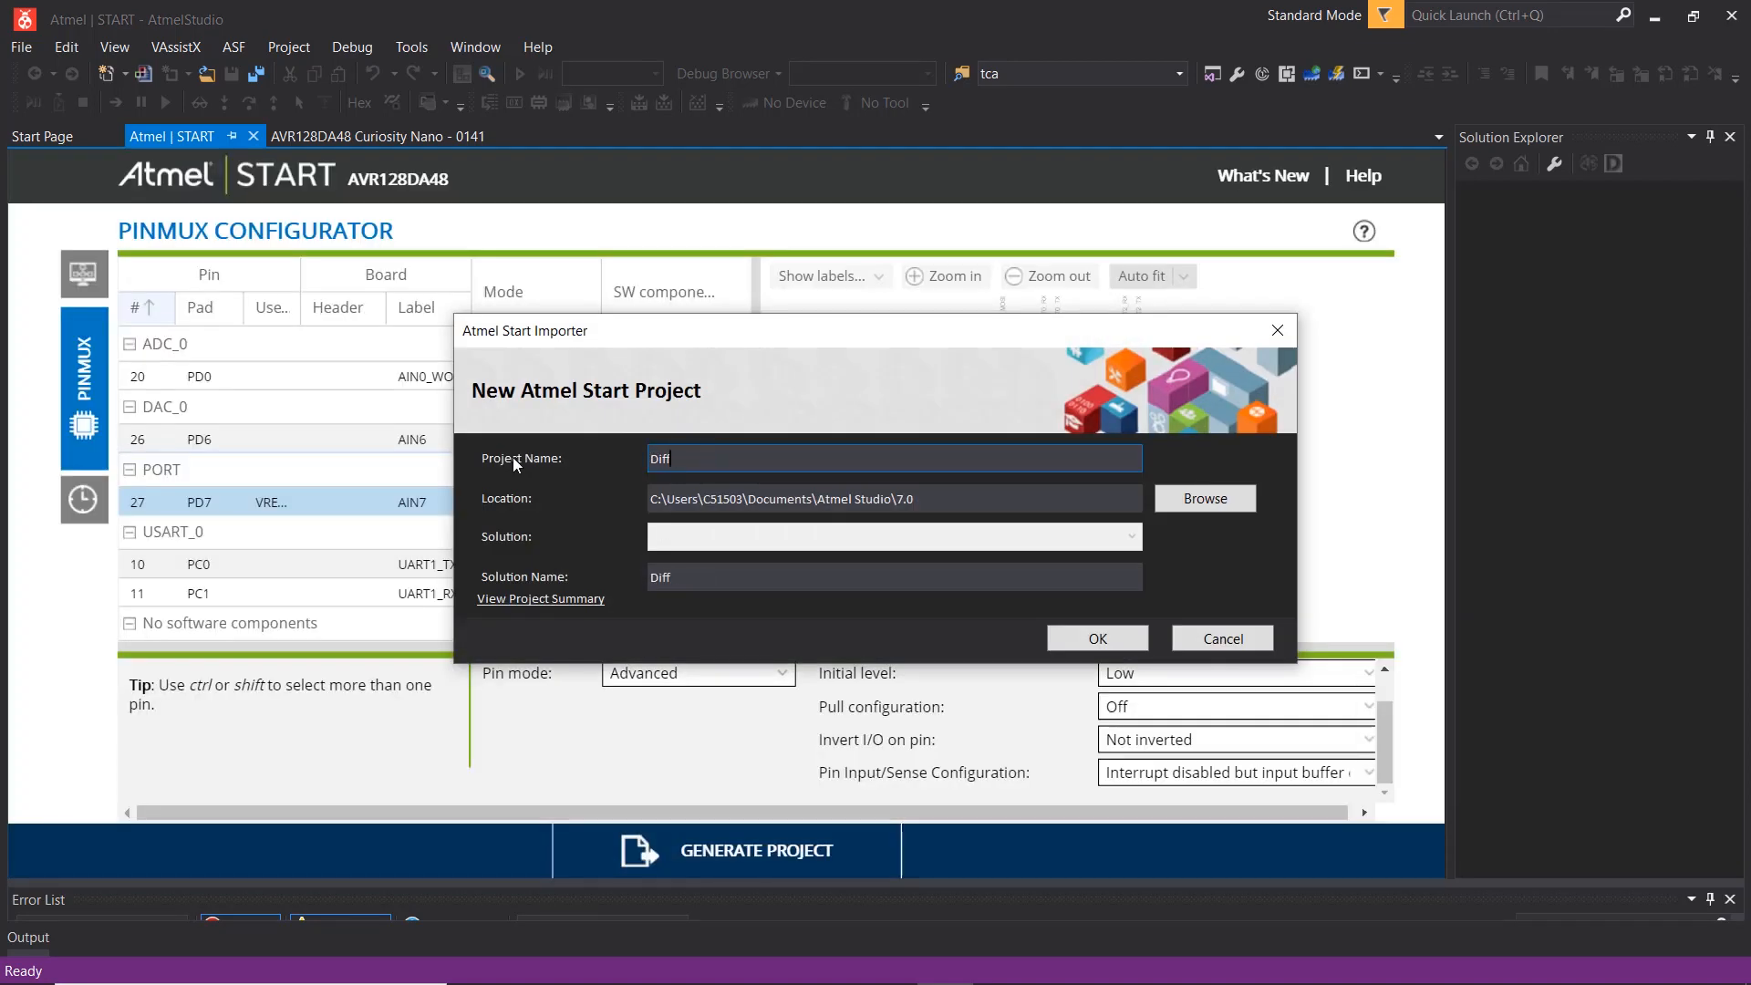
Name the new project DifferentialADCOnAVR-DA, create it, and open its main.c.
type("DifferentialADCOn")
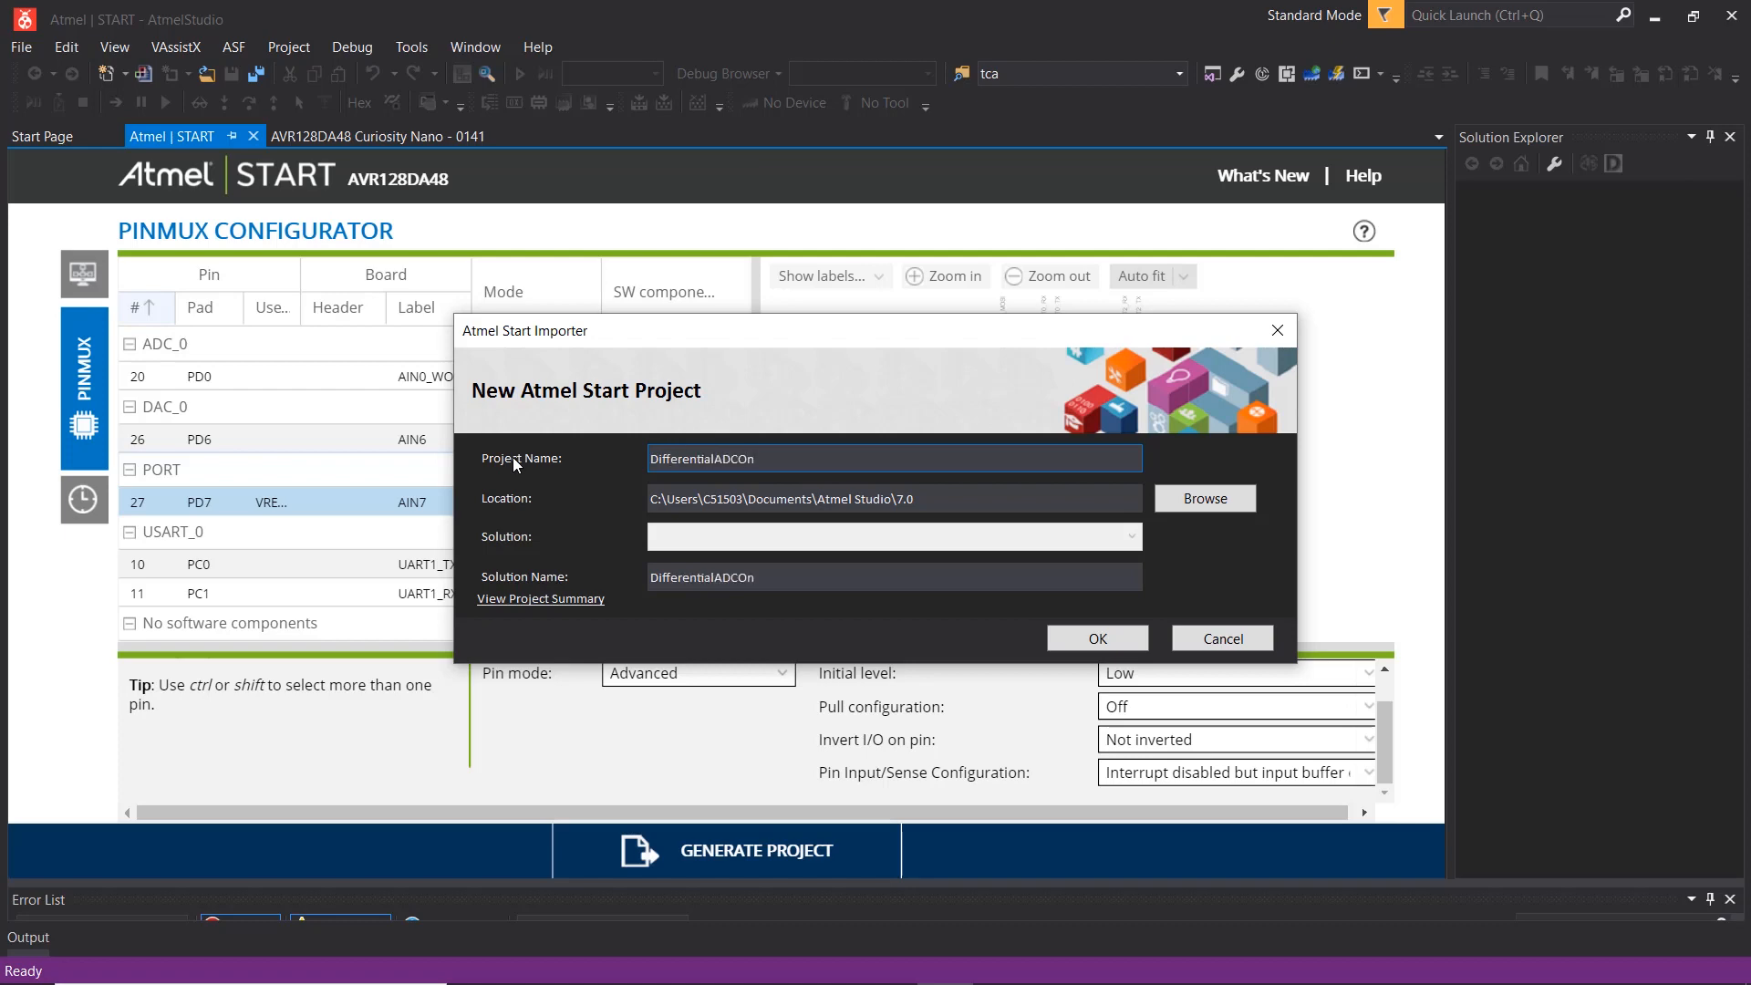
type("AVR-DA")
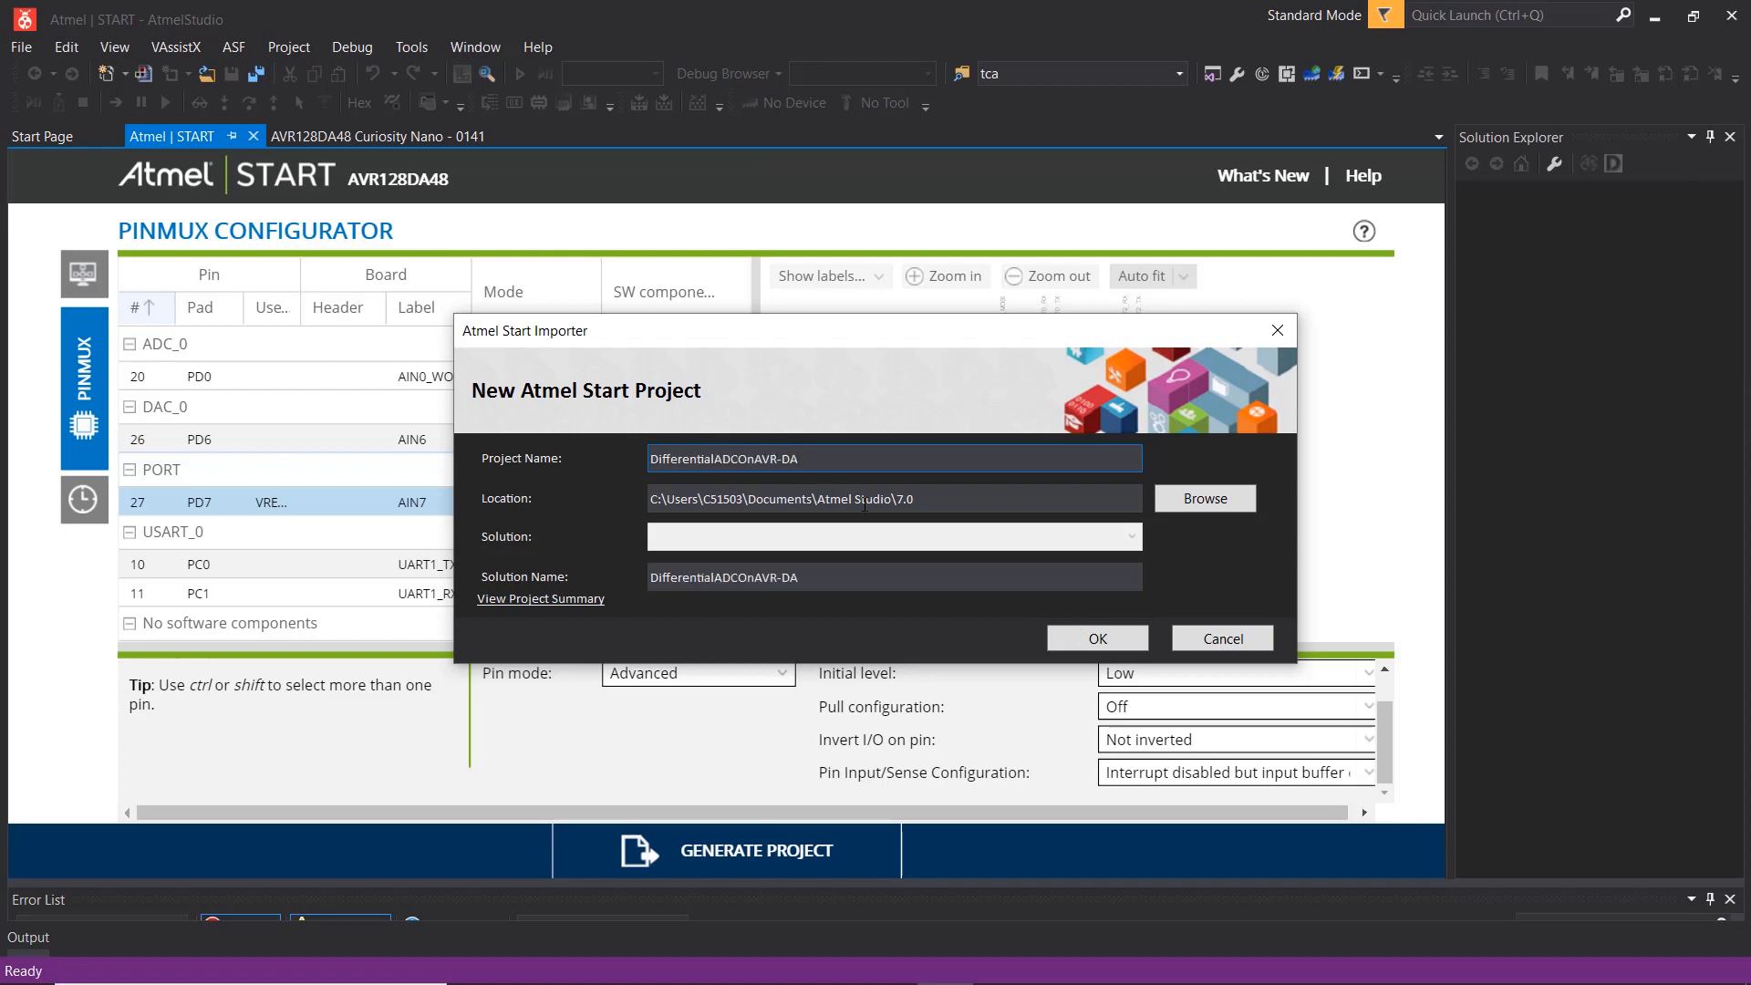
left_click(1094, 637)
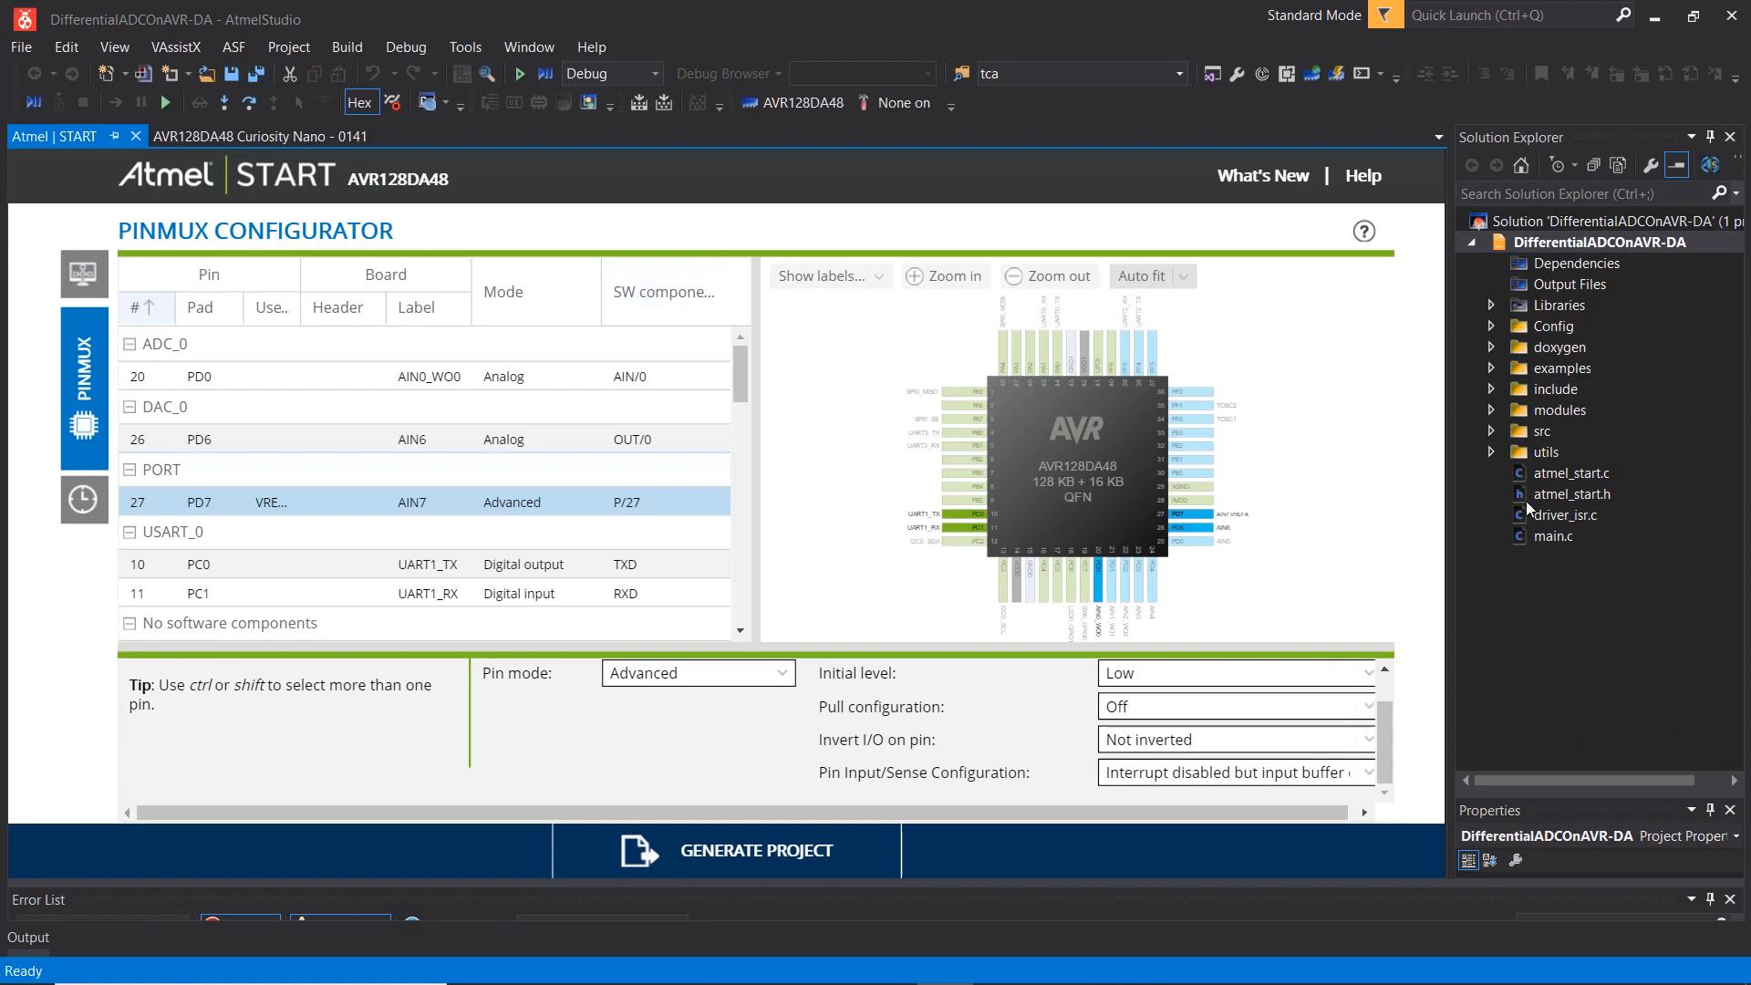
double_click(1551, 536)
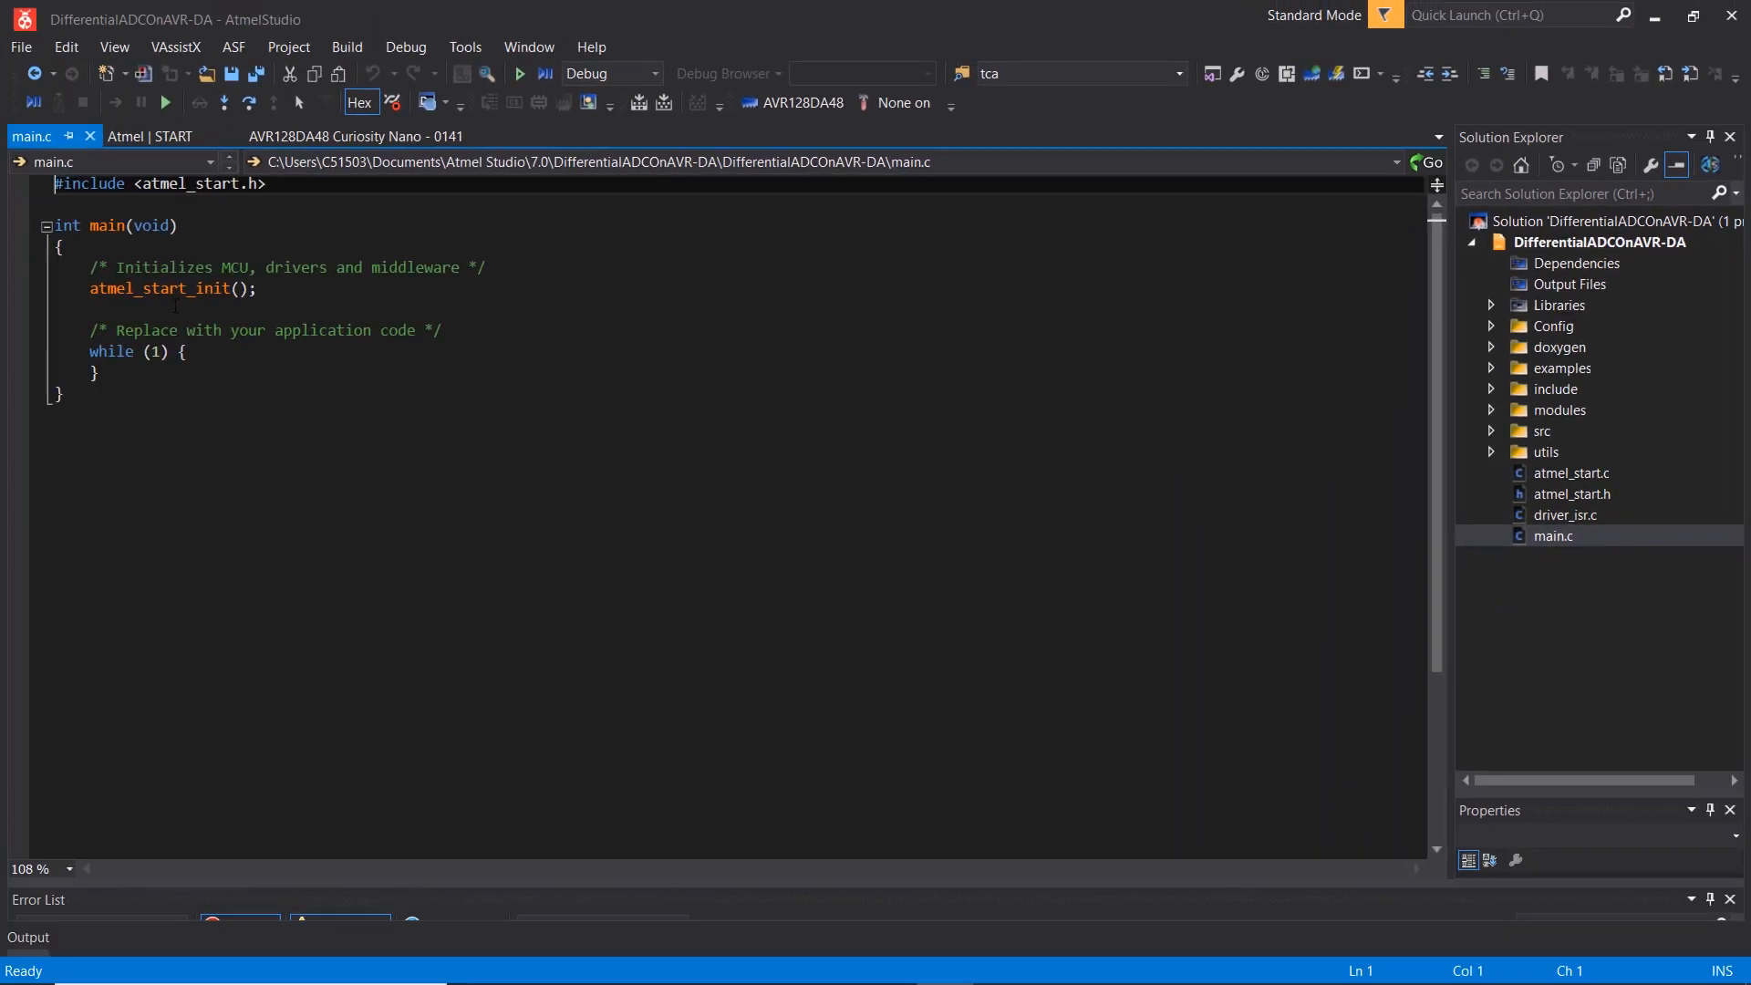
Add #include <stdio.h> and #include <util/delay.h> to main.c.
type("#include")
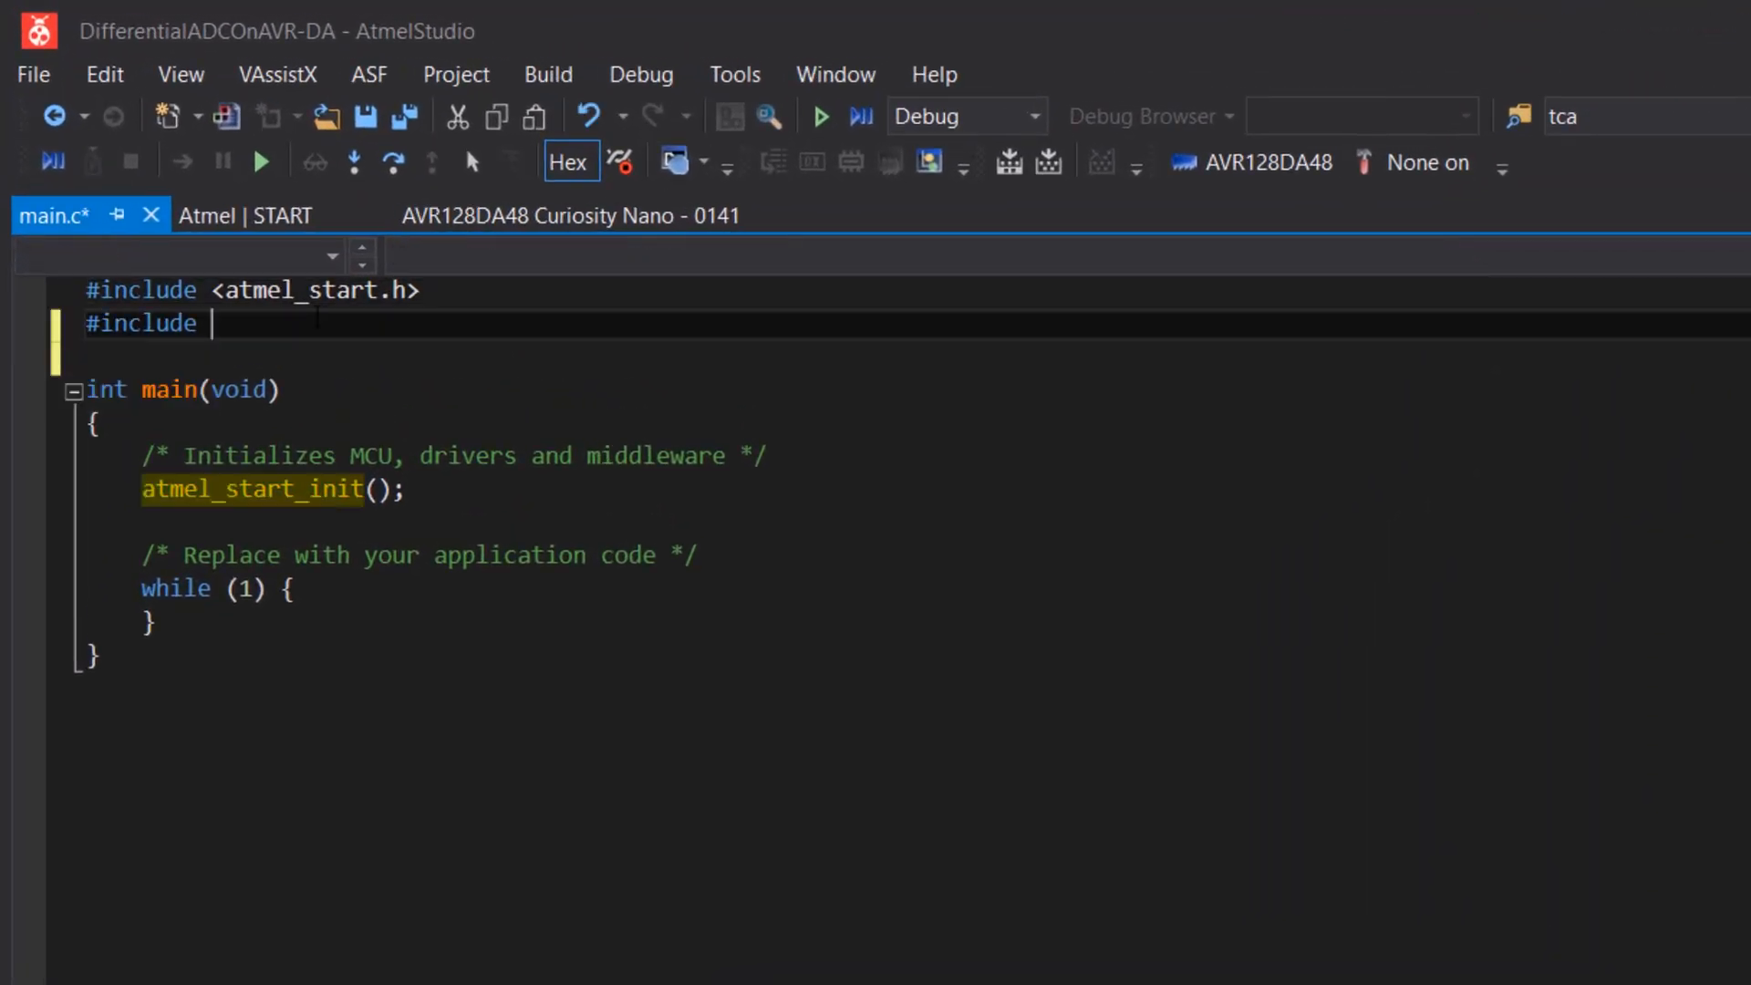
type("<stdio.h>")
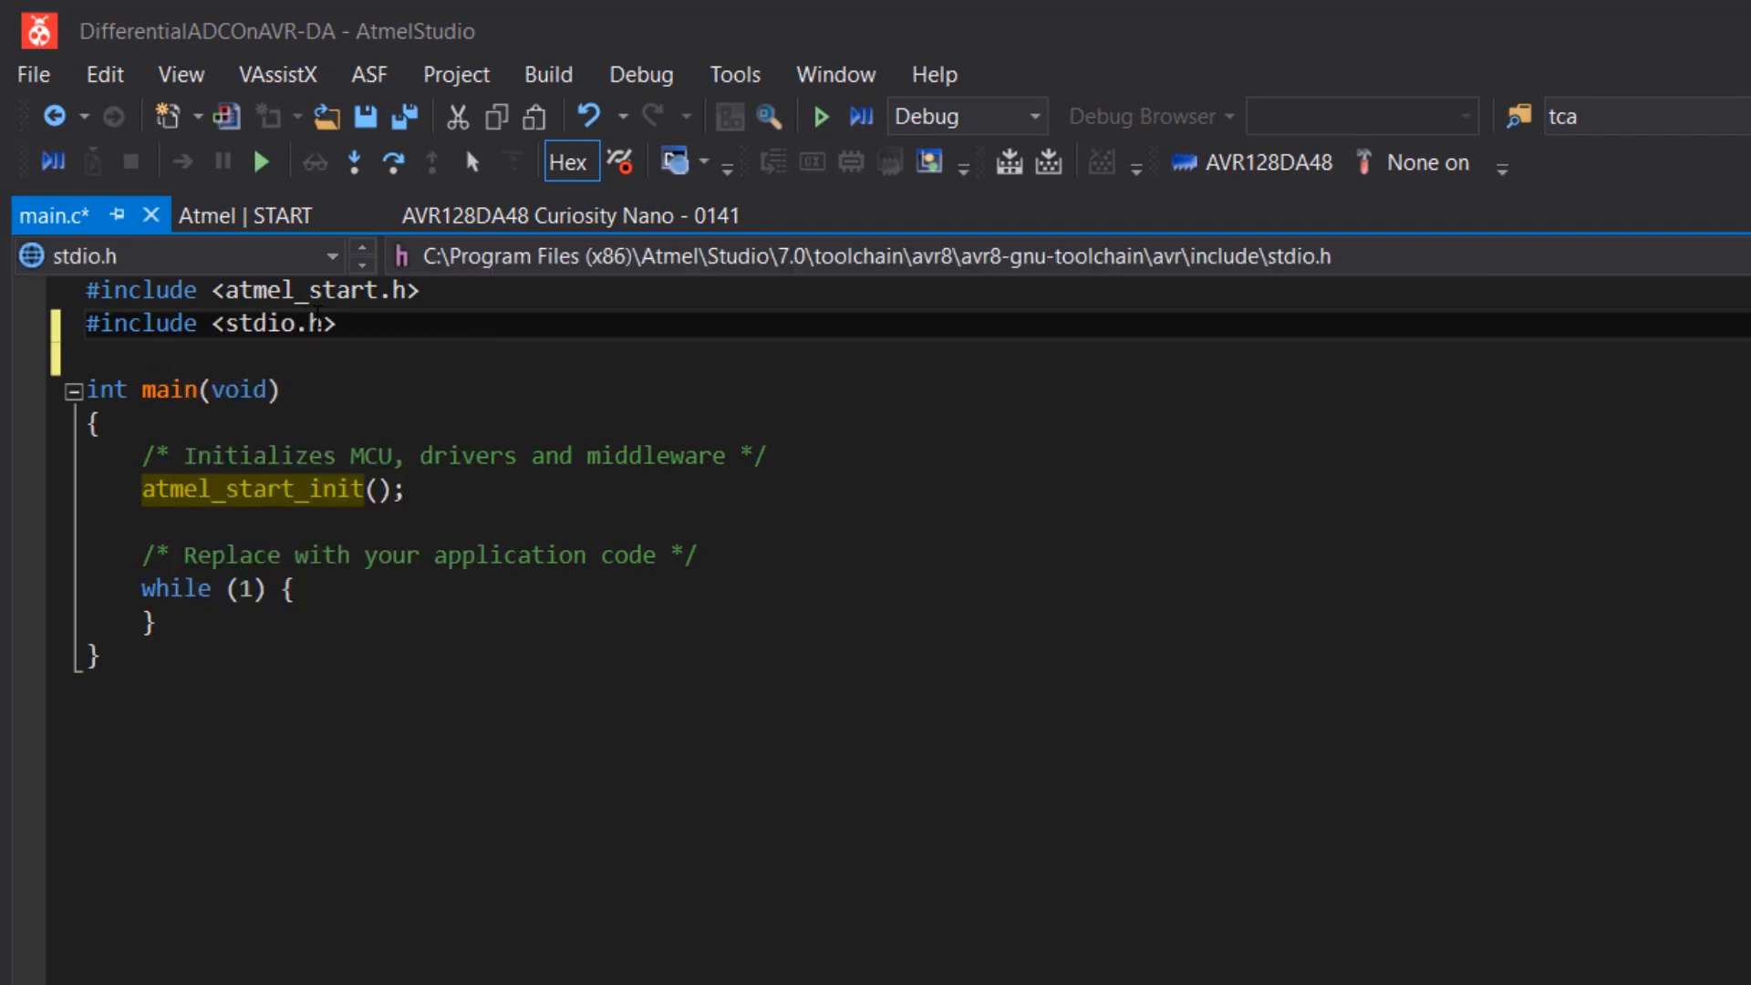
type("#include <>")
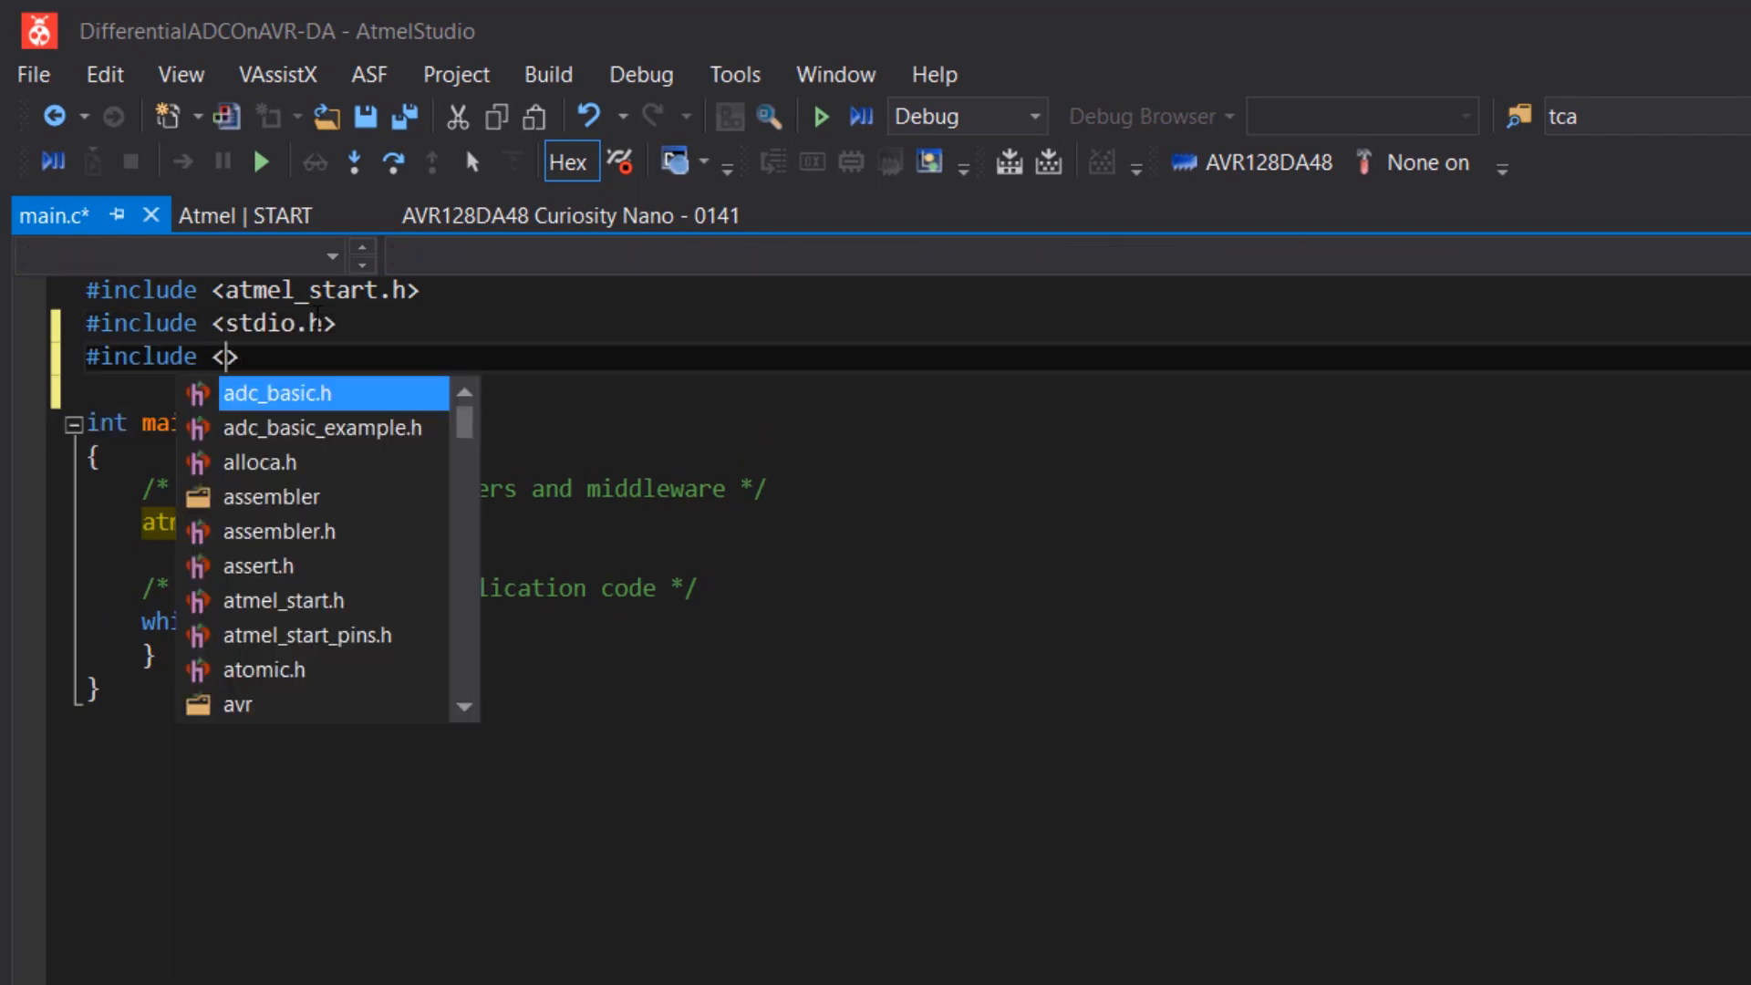
type("util/delay.h")
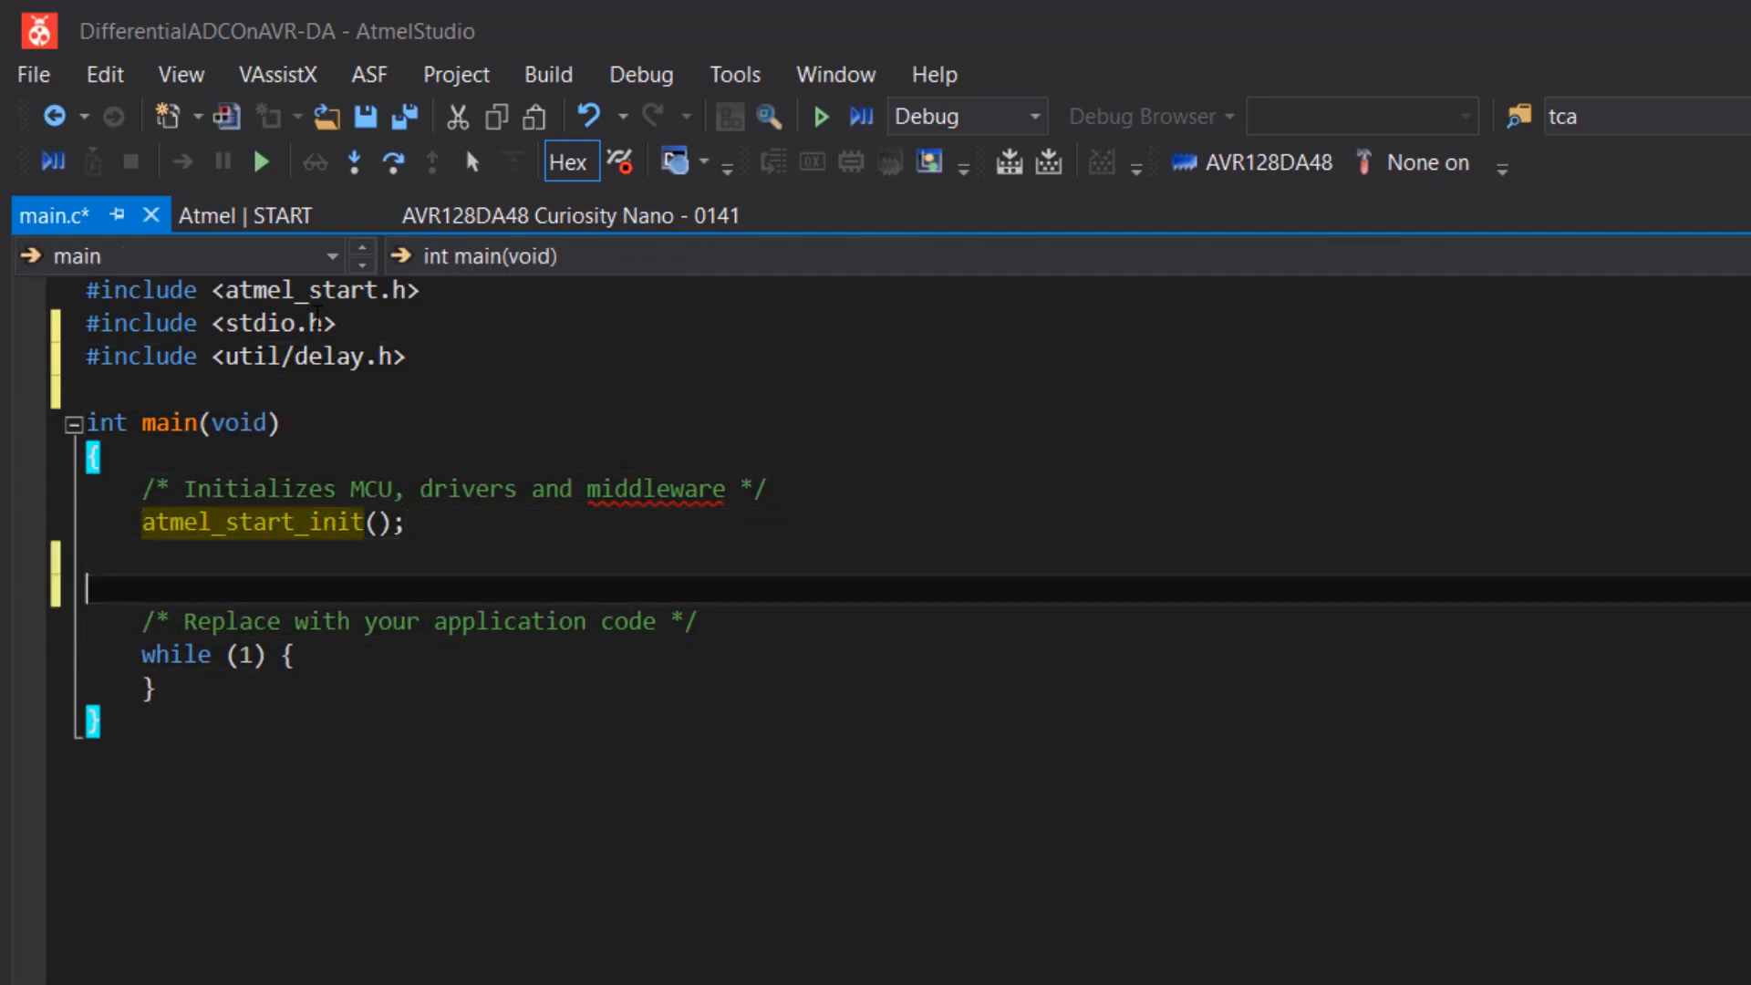
Add a 'TODO - set DAC output' comment, print 'Differential Conversion:', and delay 200 ms in the loop.
type("// TODO")
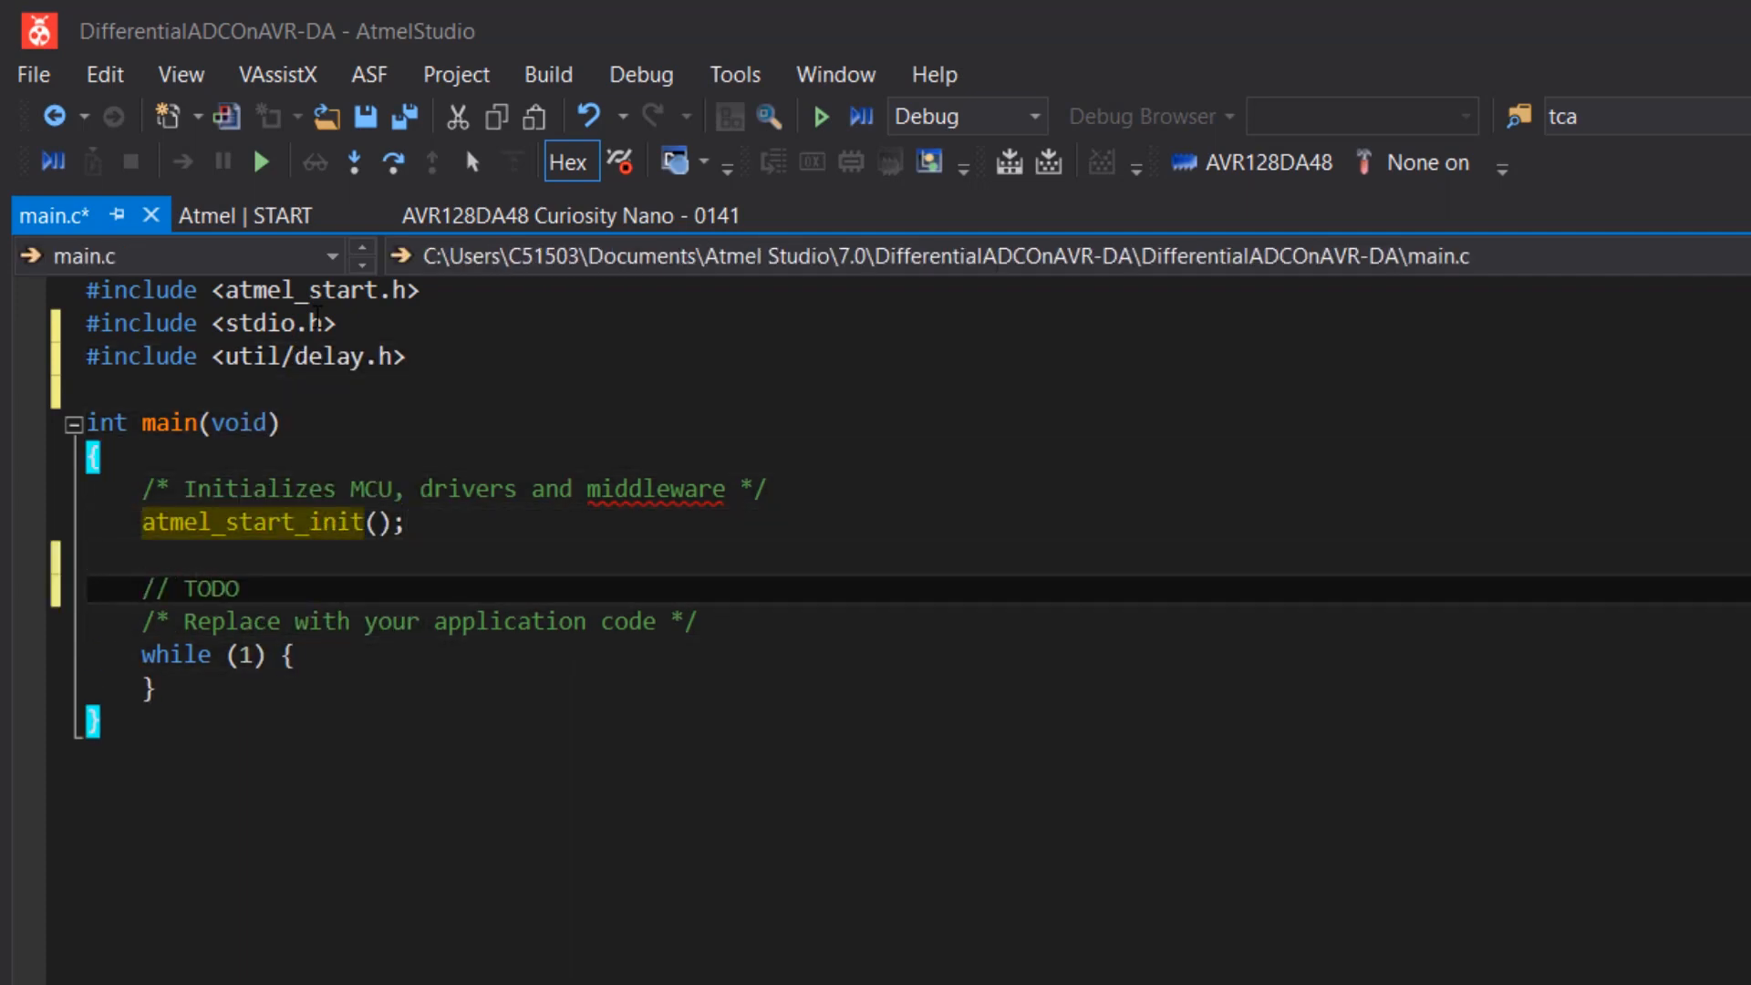
type("- set DAC ouput")
type("printf(\"")
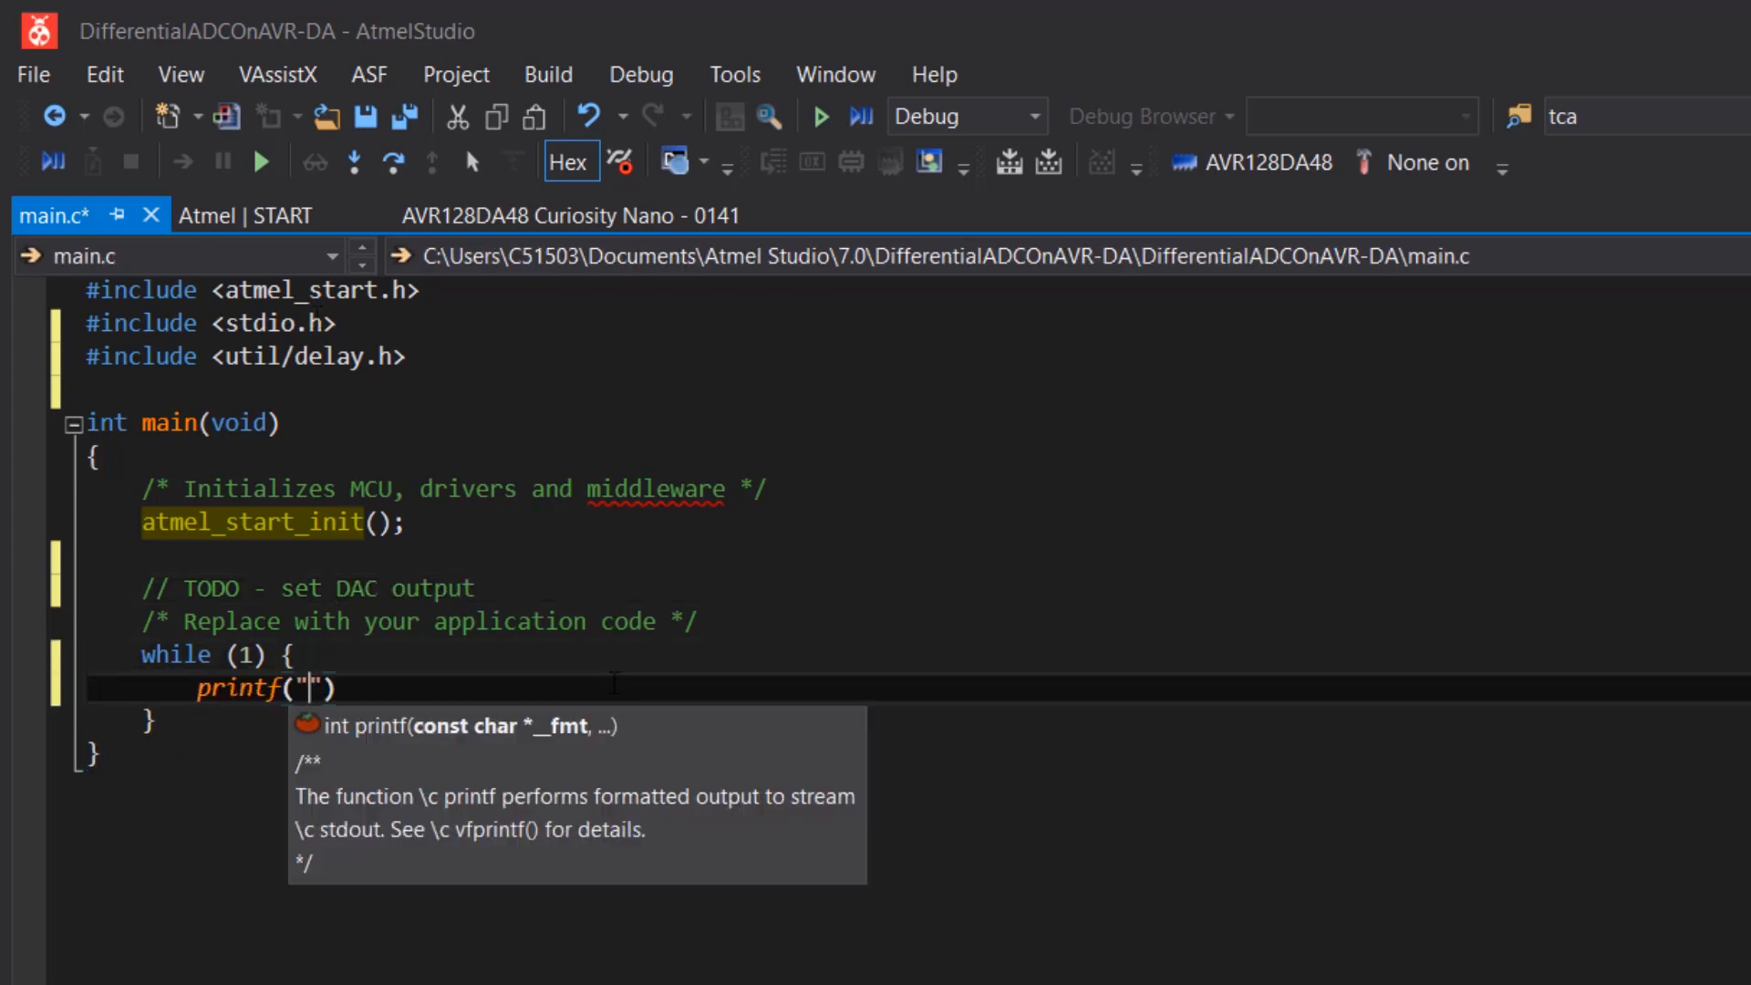
type("Differential Conversion:")
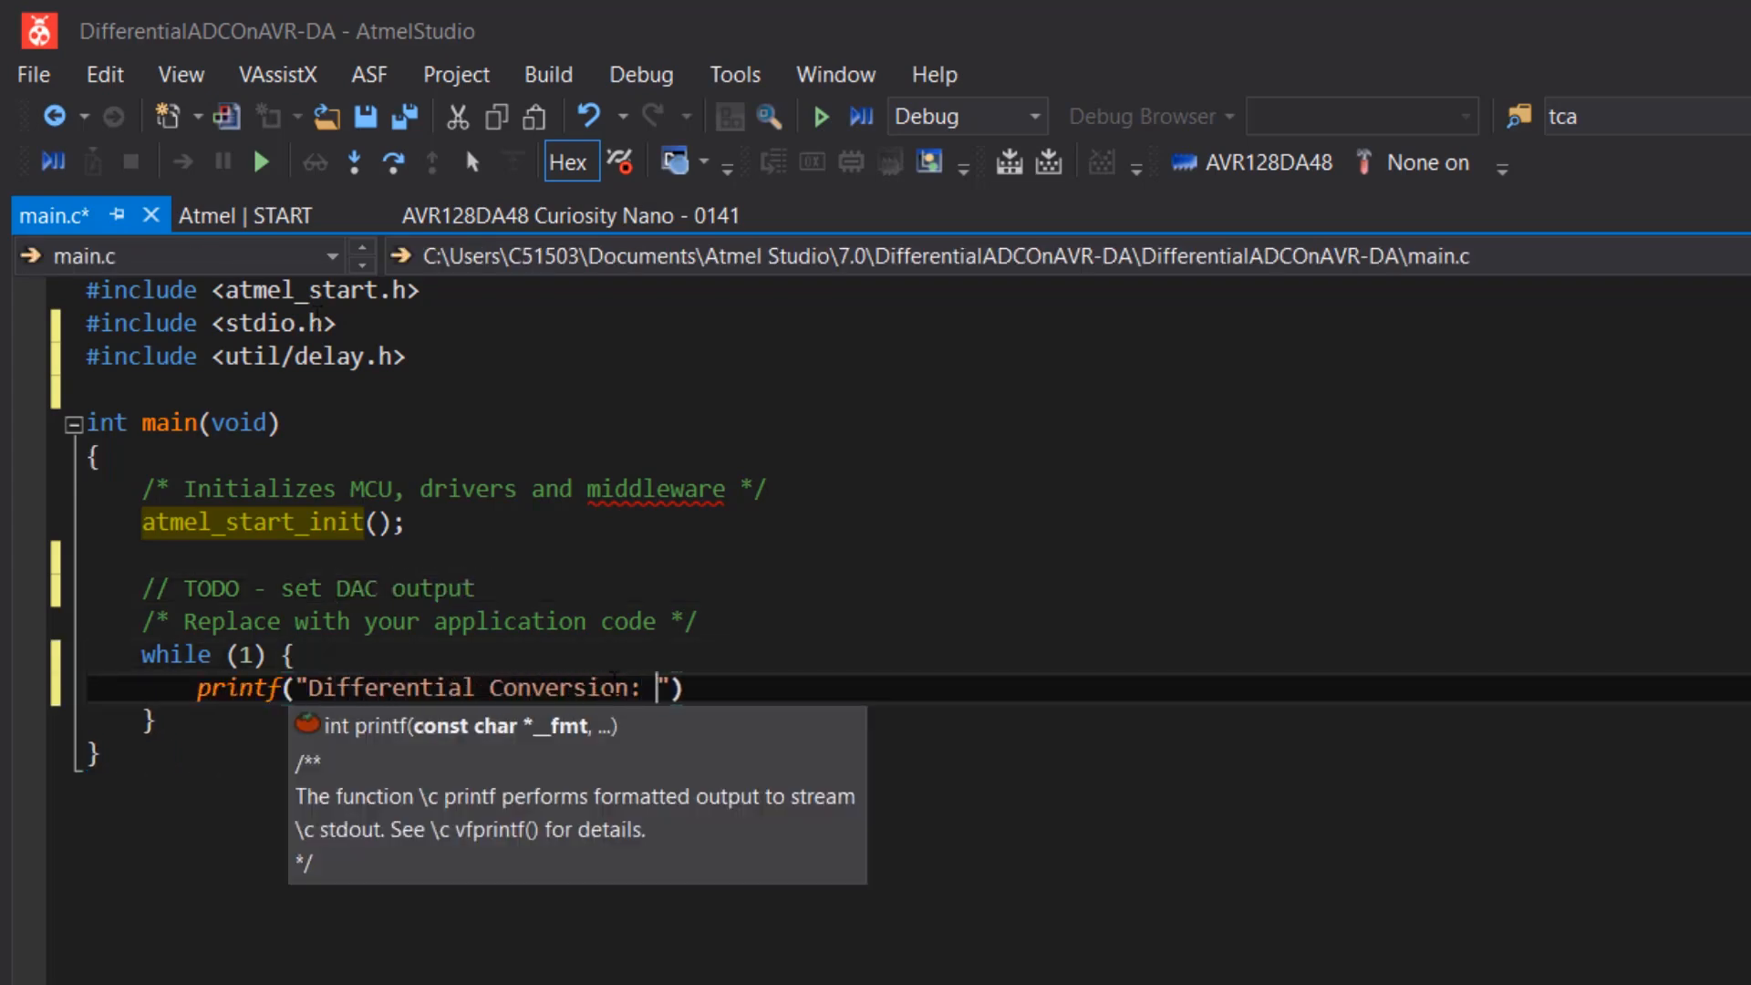
type("\");")
type("_delay_ms(")
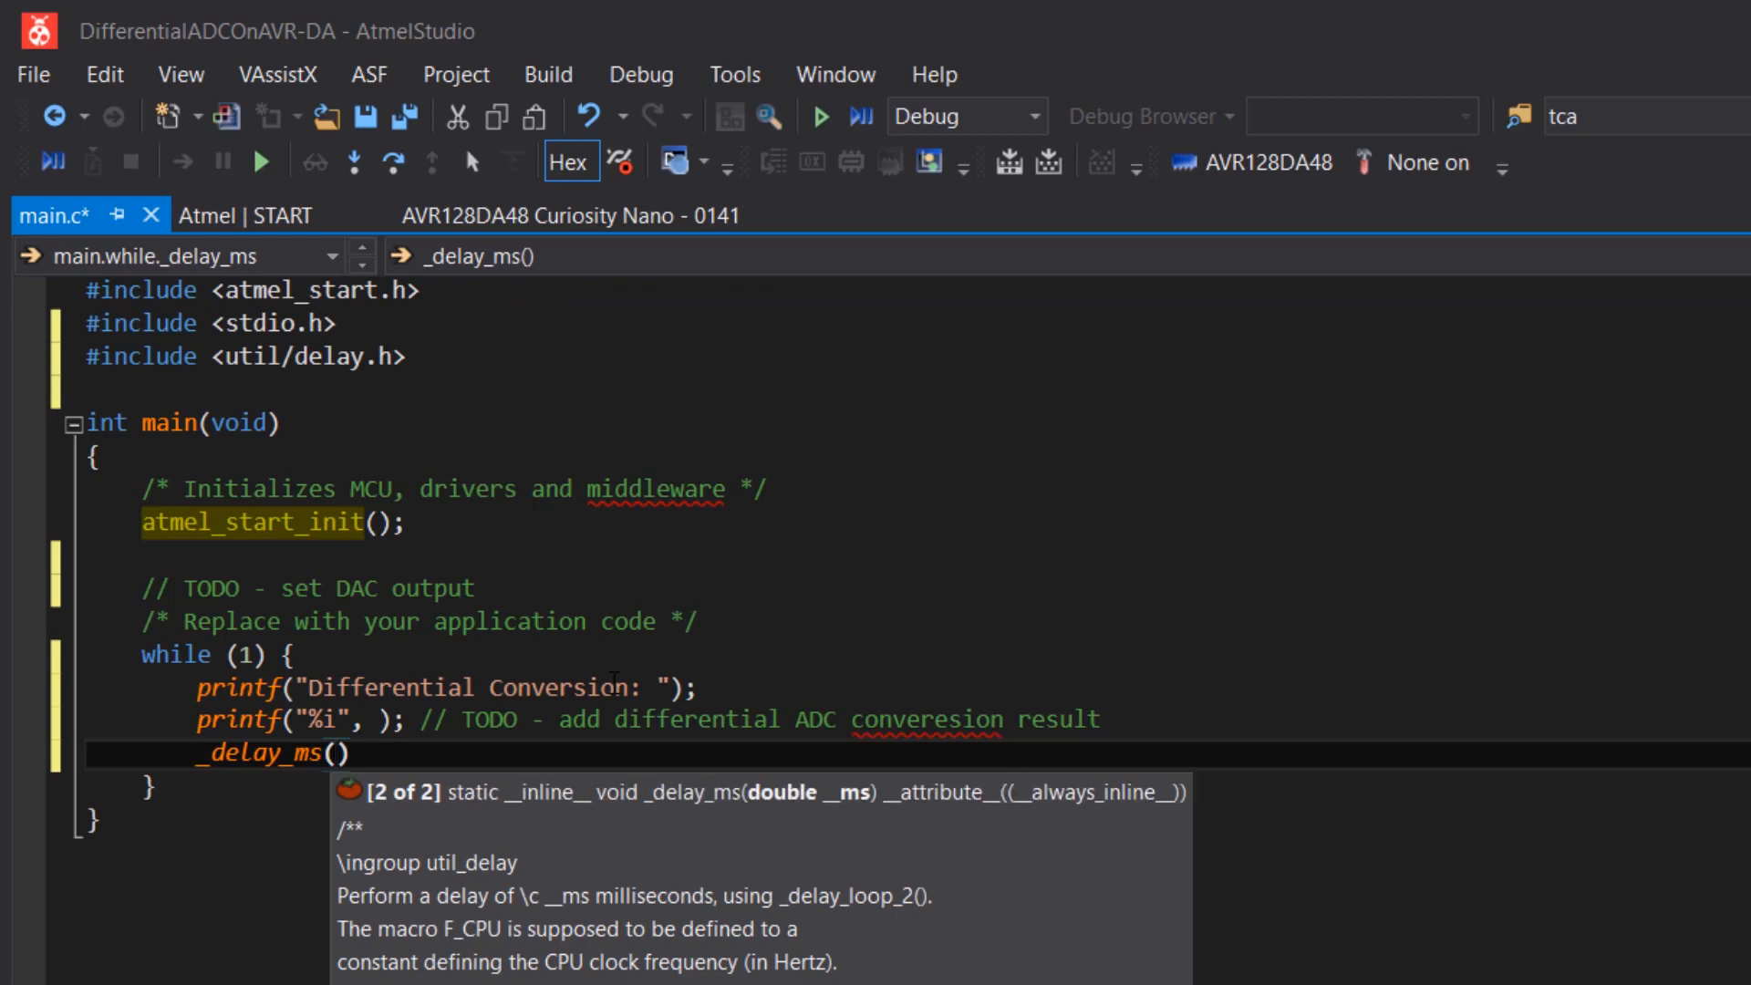
type("200); // Basic")
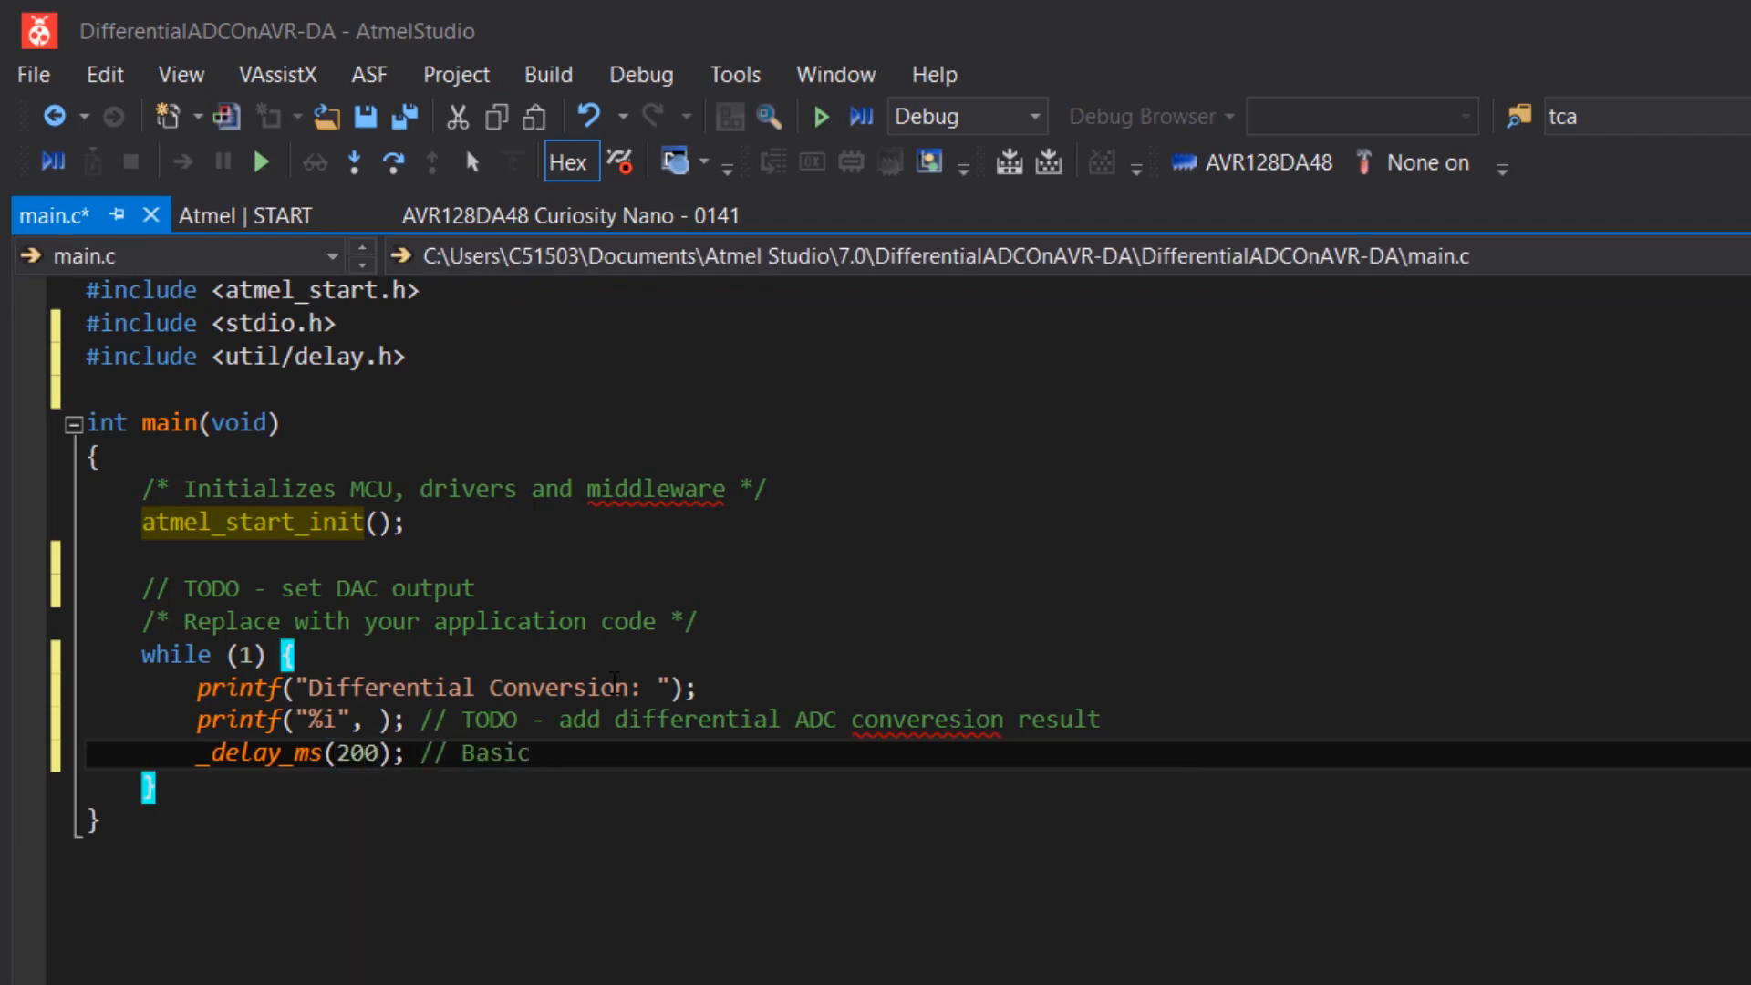
type("software delay 200 ms")
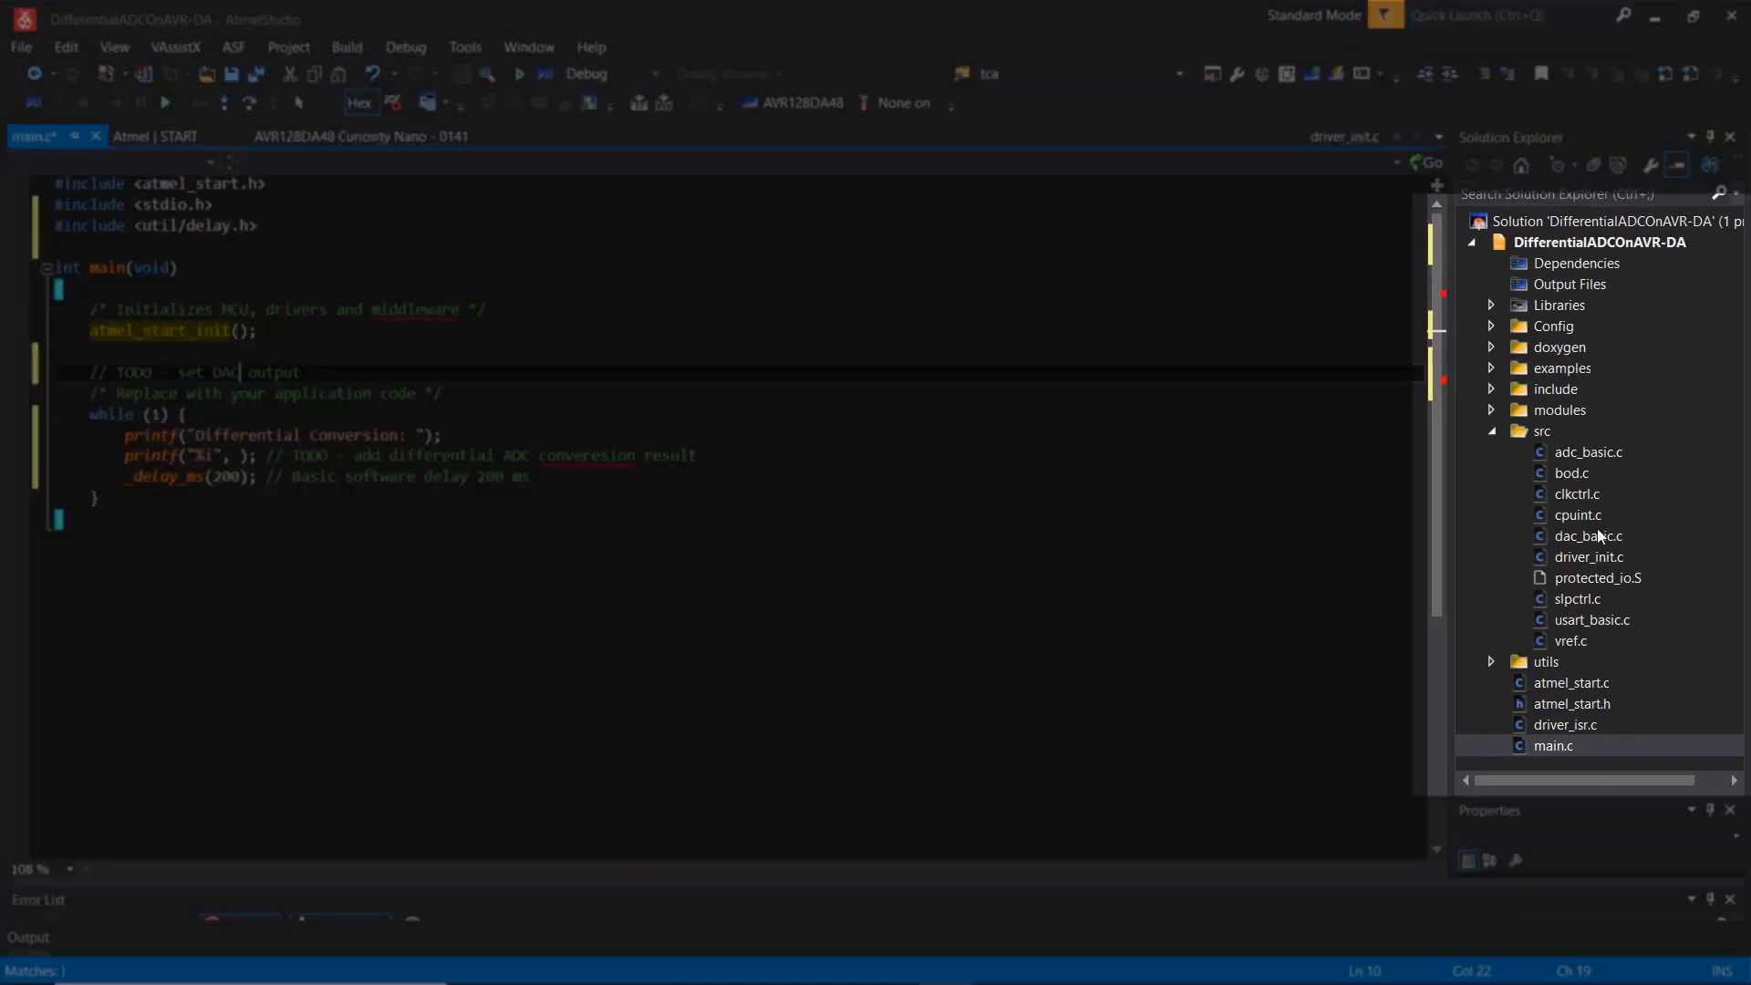
Check DAC_0_set_output in dac_basic.c against the 10-bit DAC resolution, then view the board page.
left_click(1587, 537)
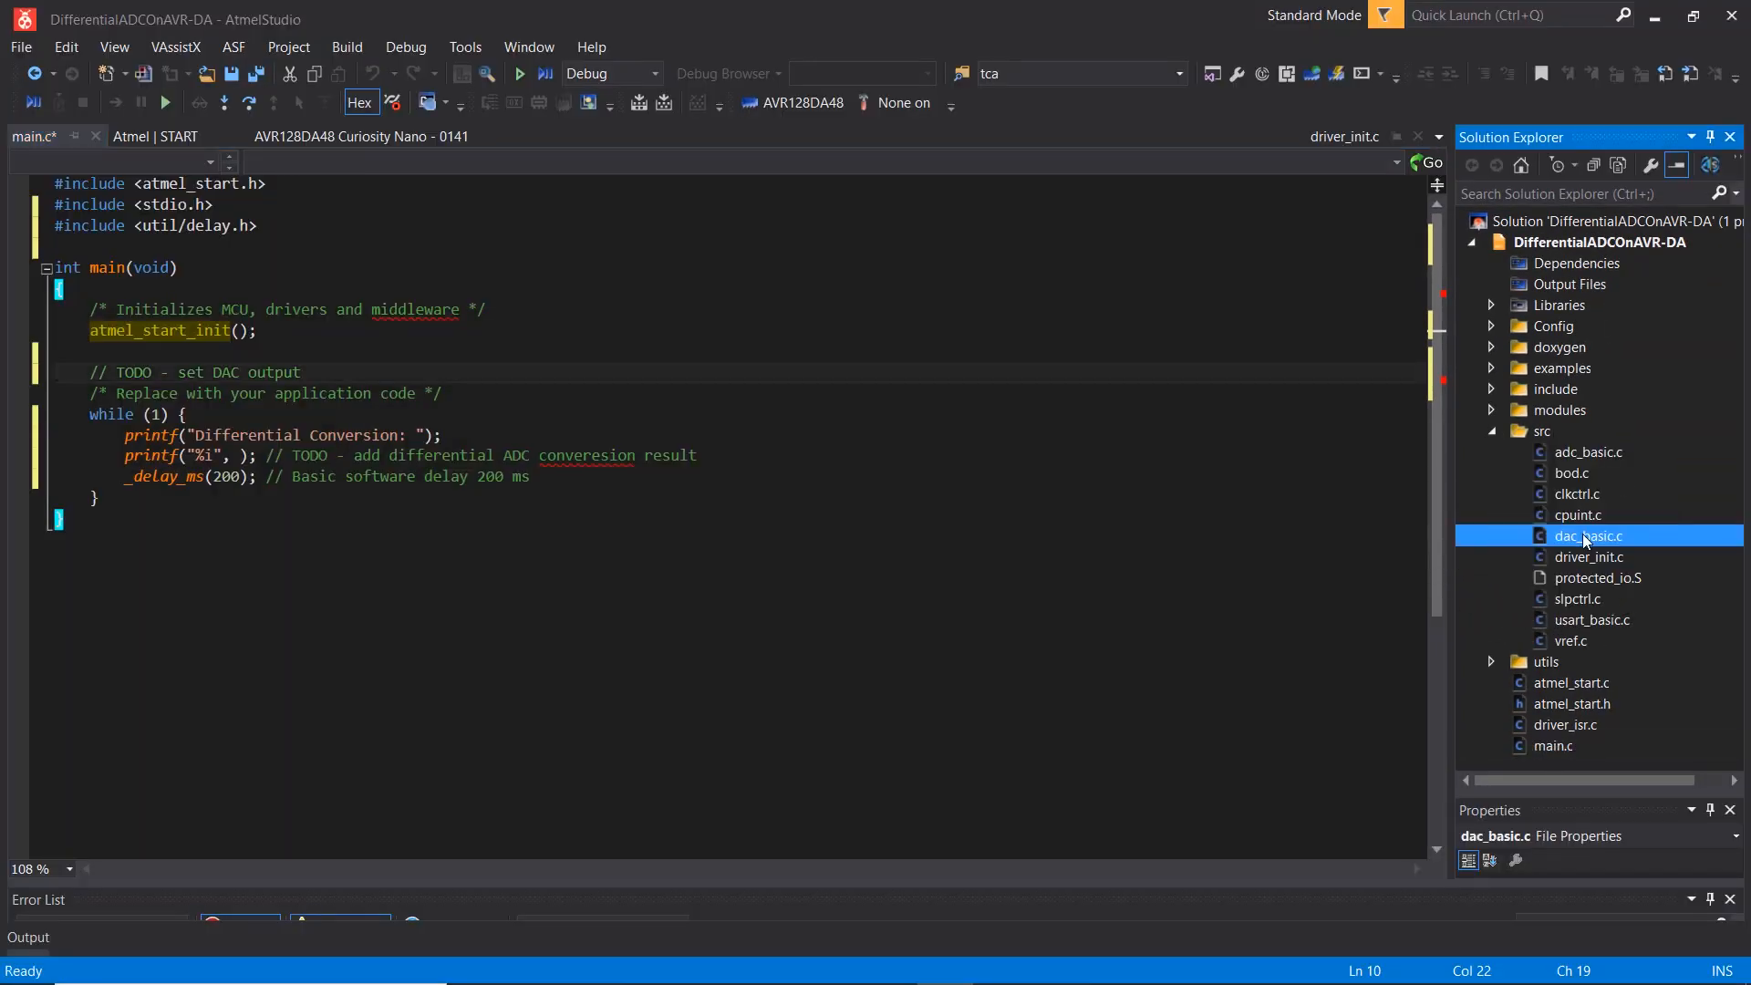
double_click(1588, 537)
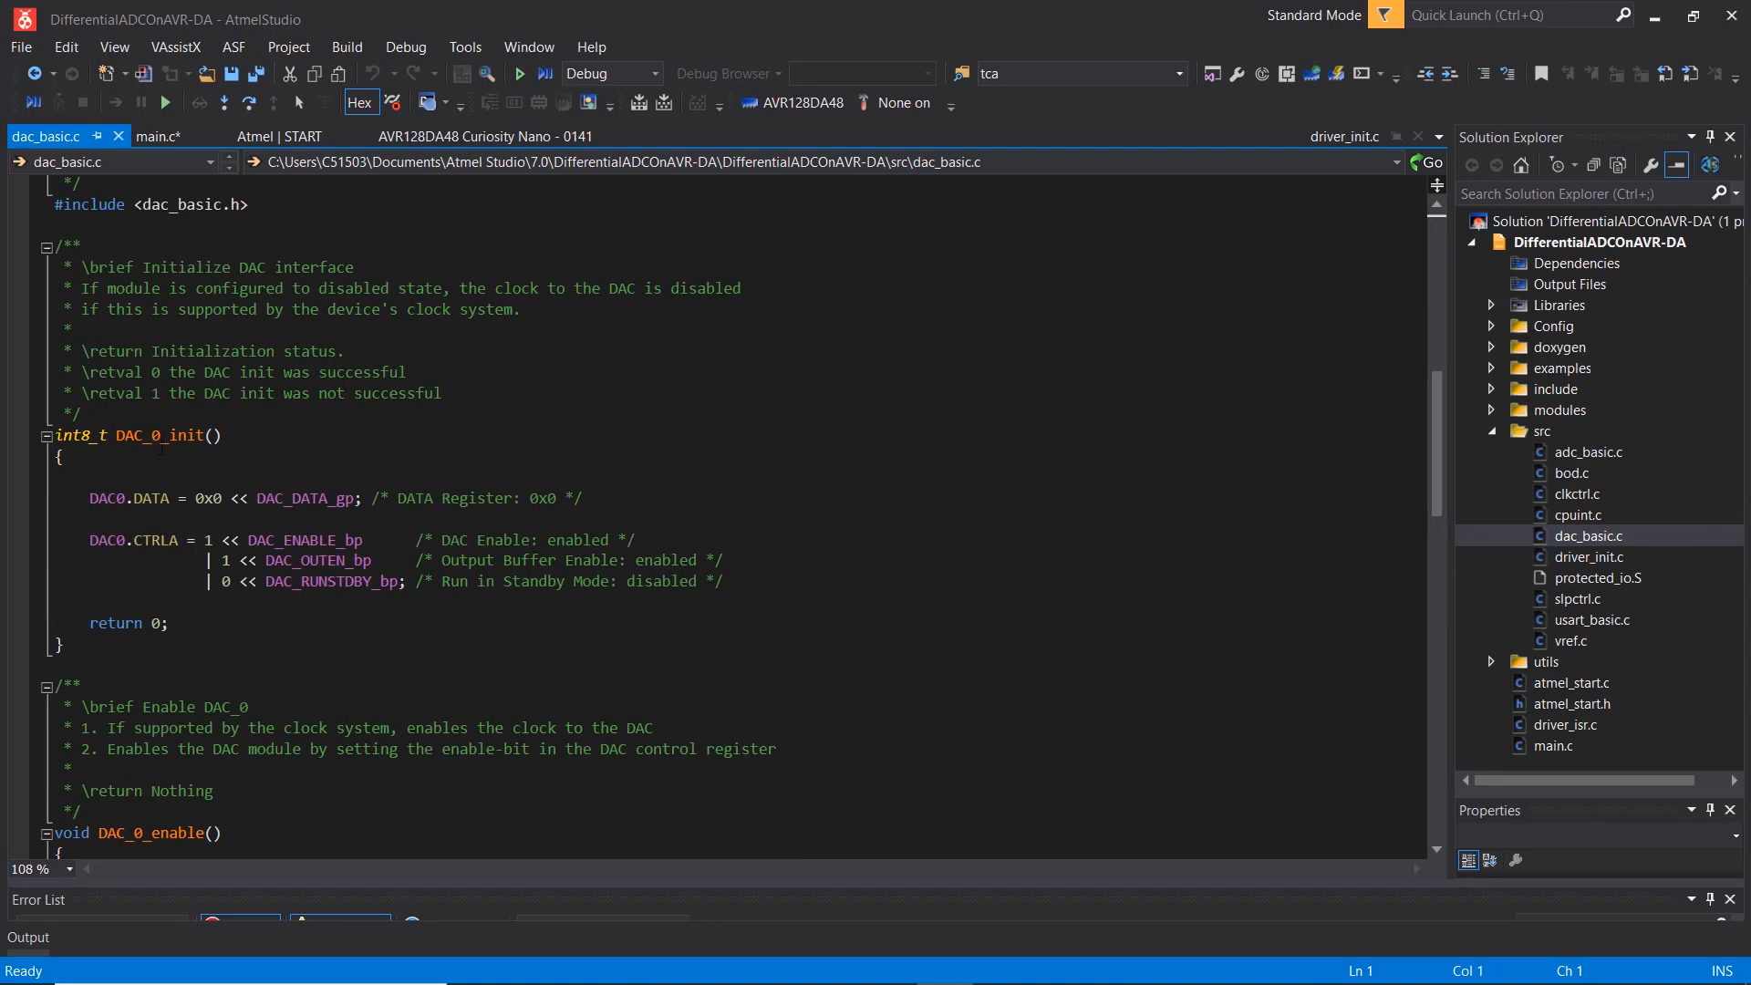
scroll("down", 3)
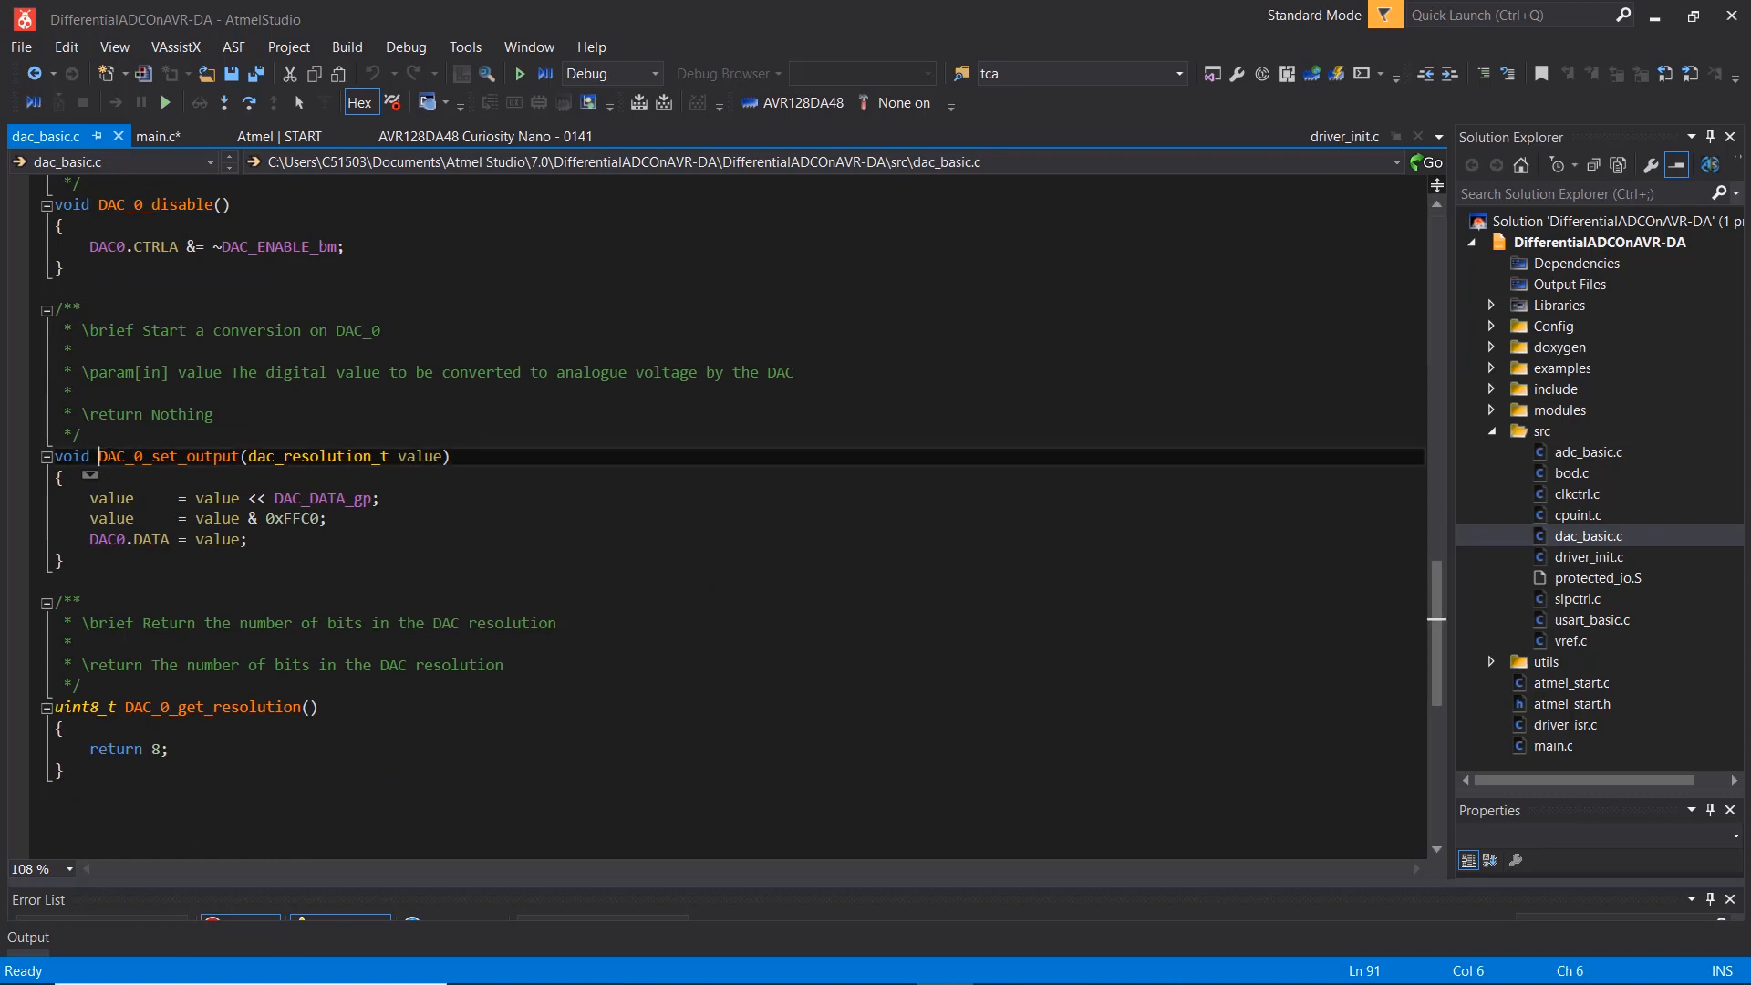
double_click(167, 456)
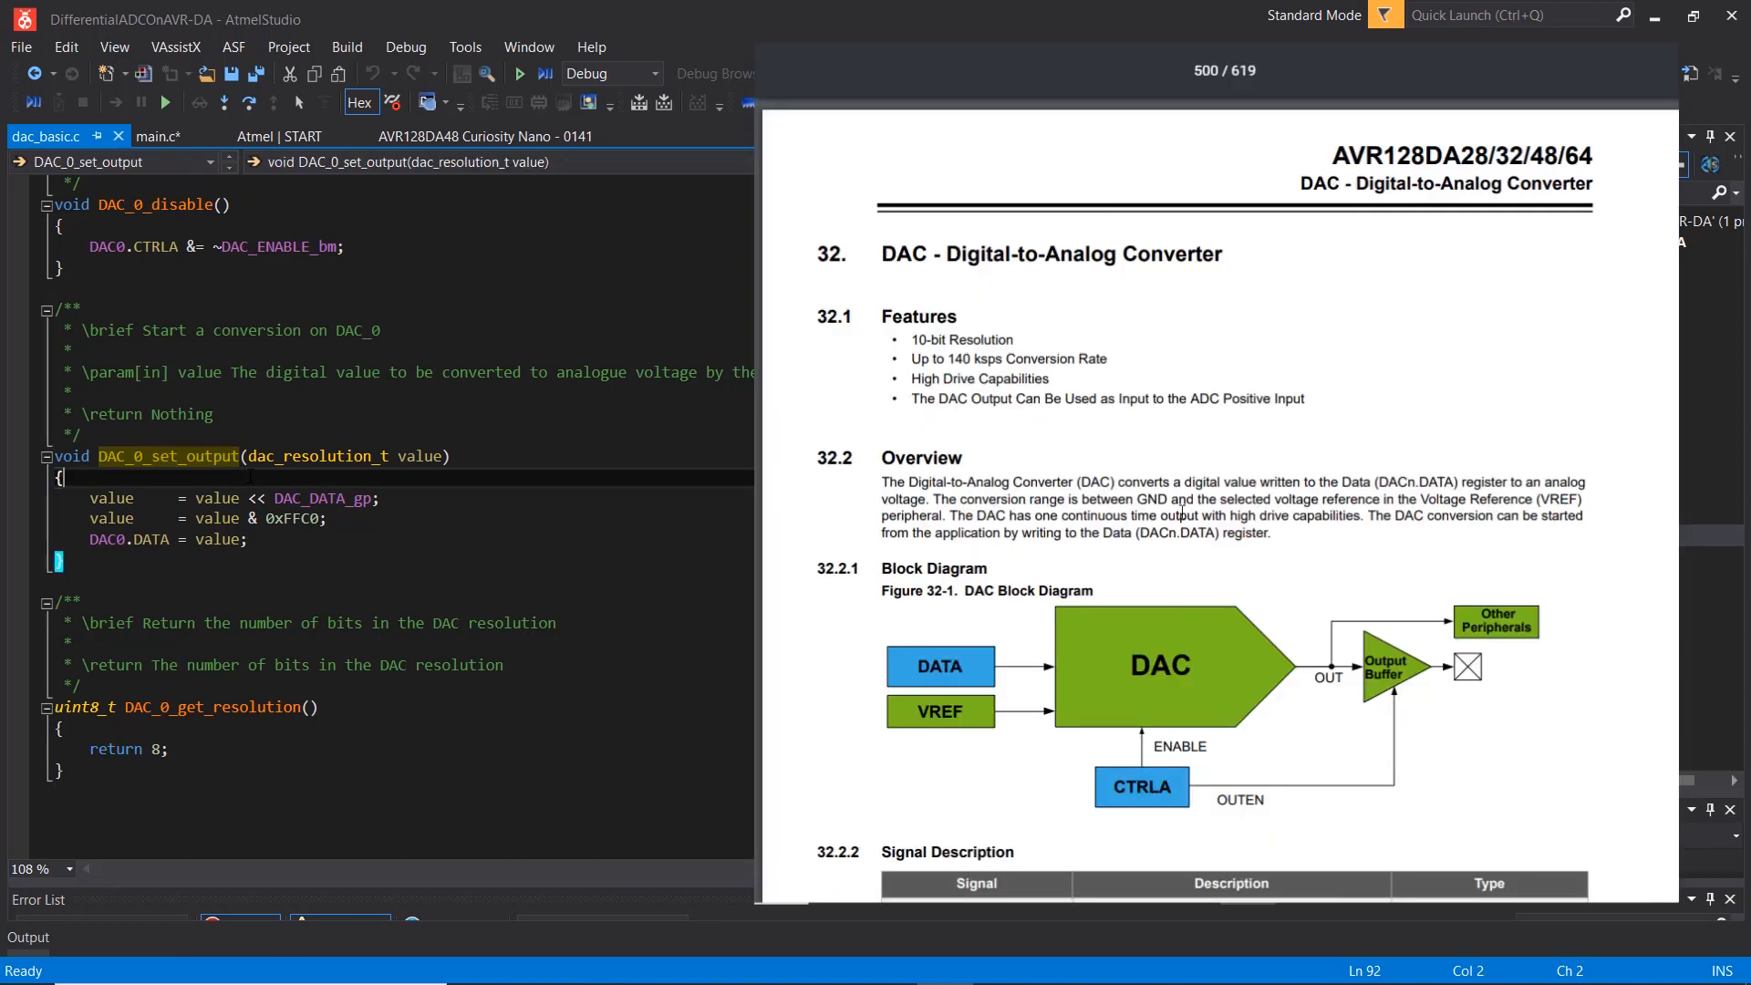
double_click(940, 339)
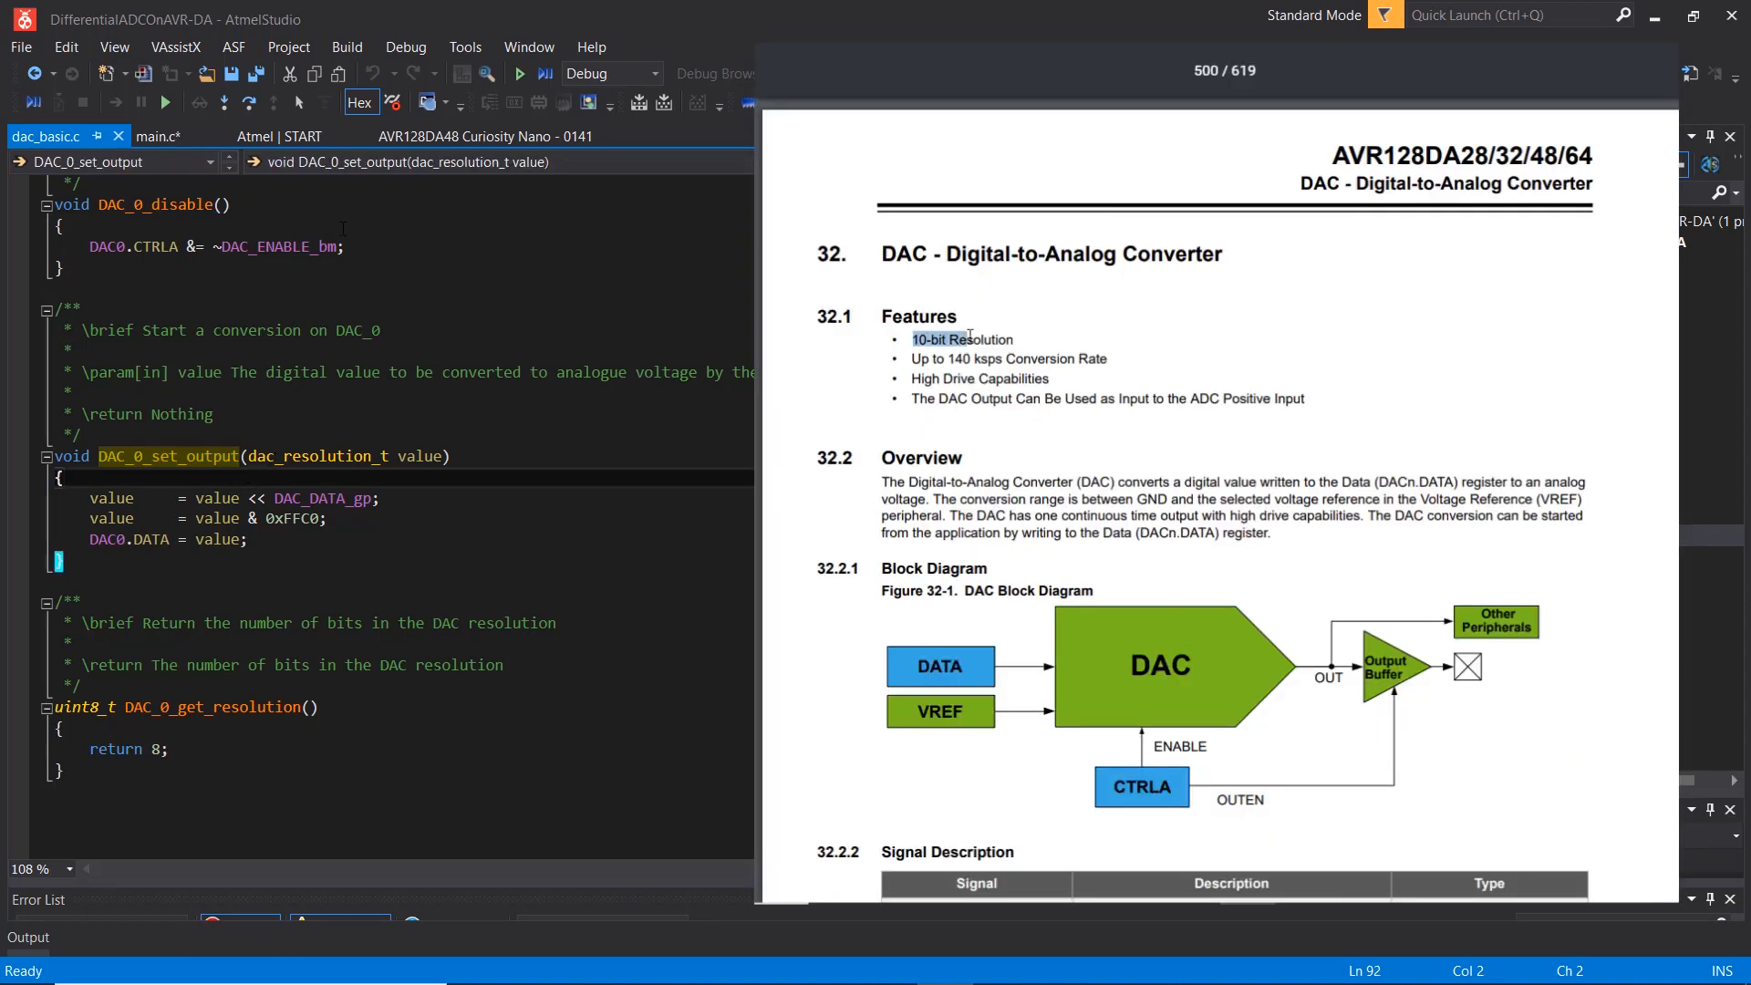
left_click(486, 136)
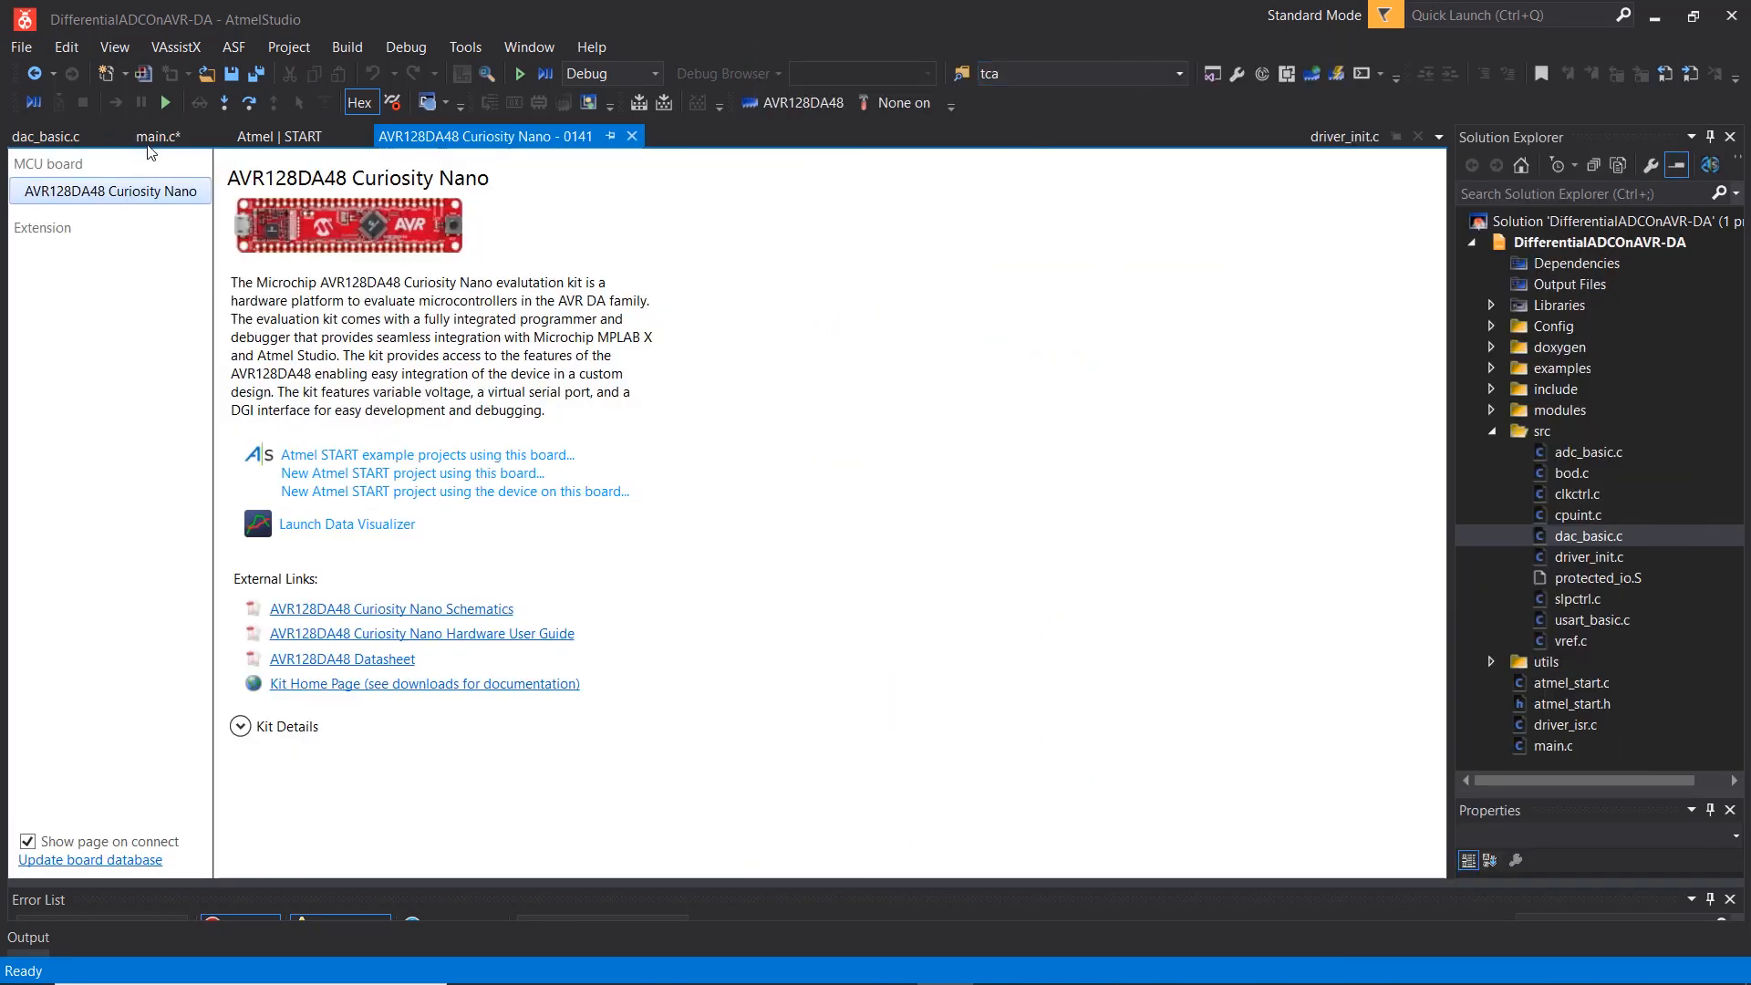
Save main.c and call DAC_0_set_output(1023) before the main loop.
left_click(156, 136)
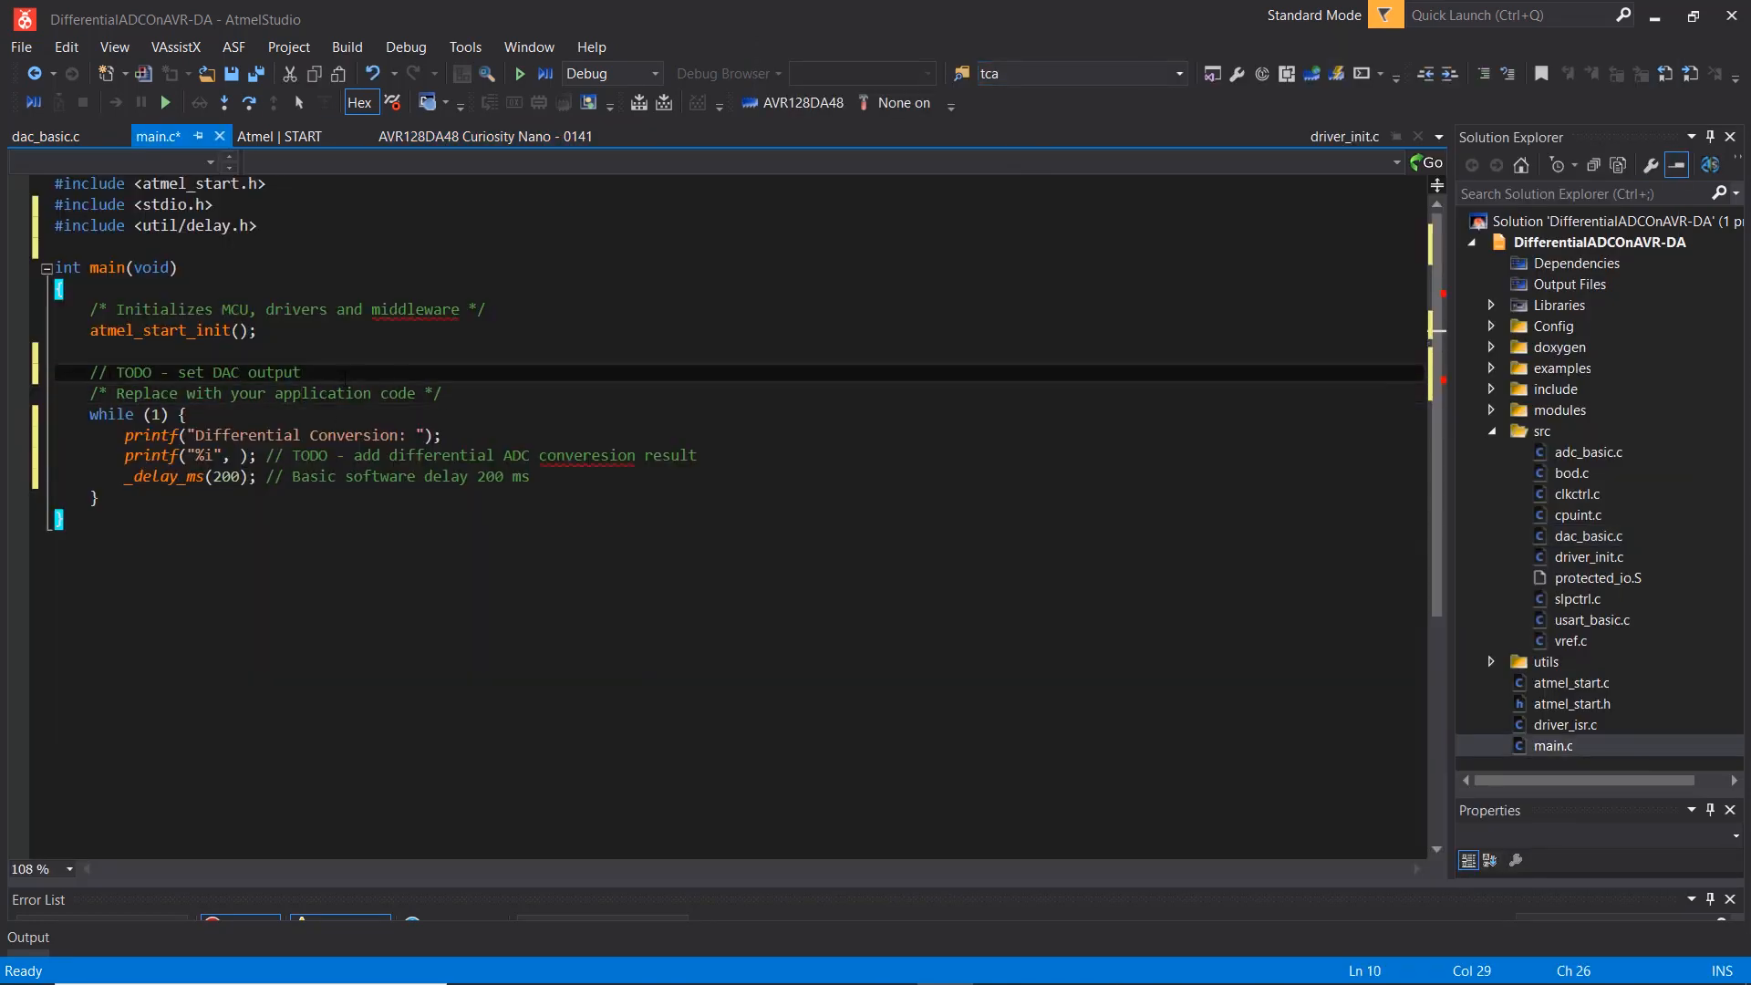
key("ctrl+s")
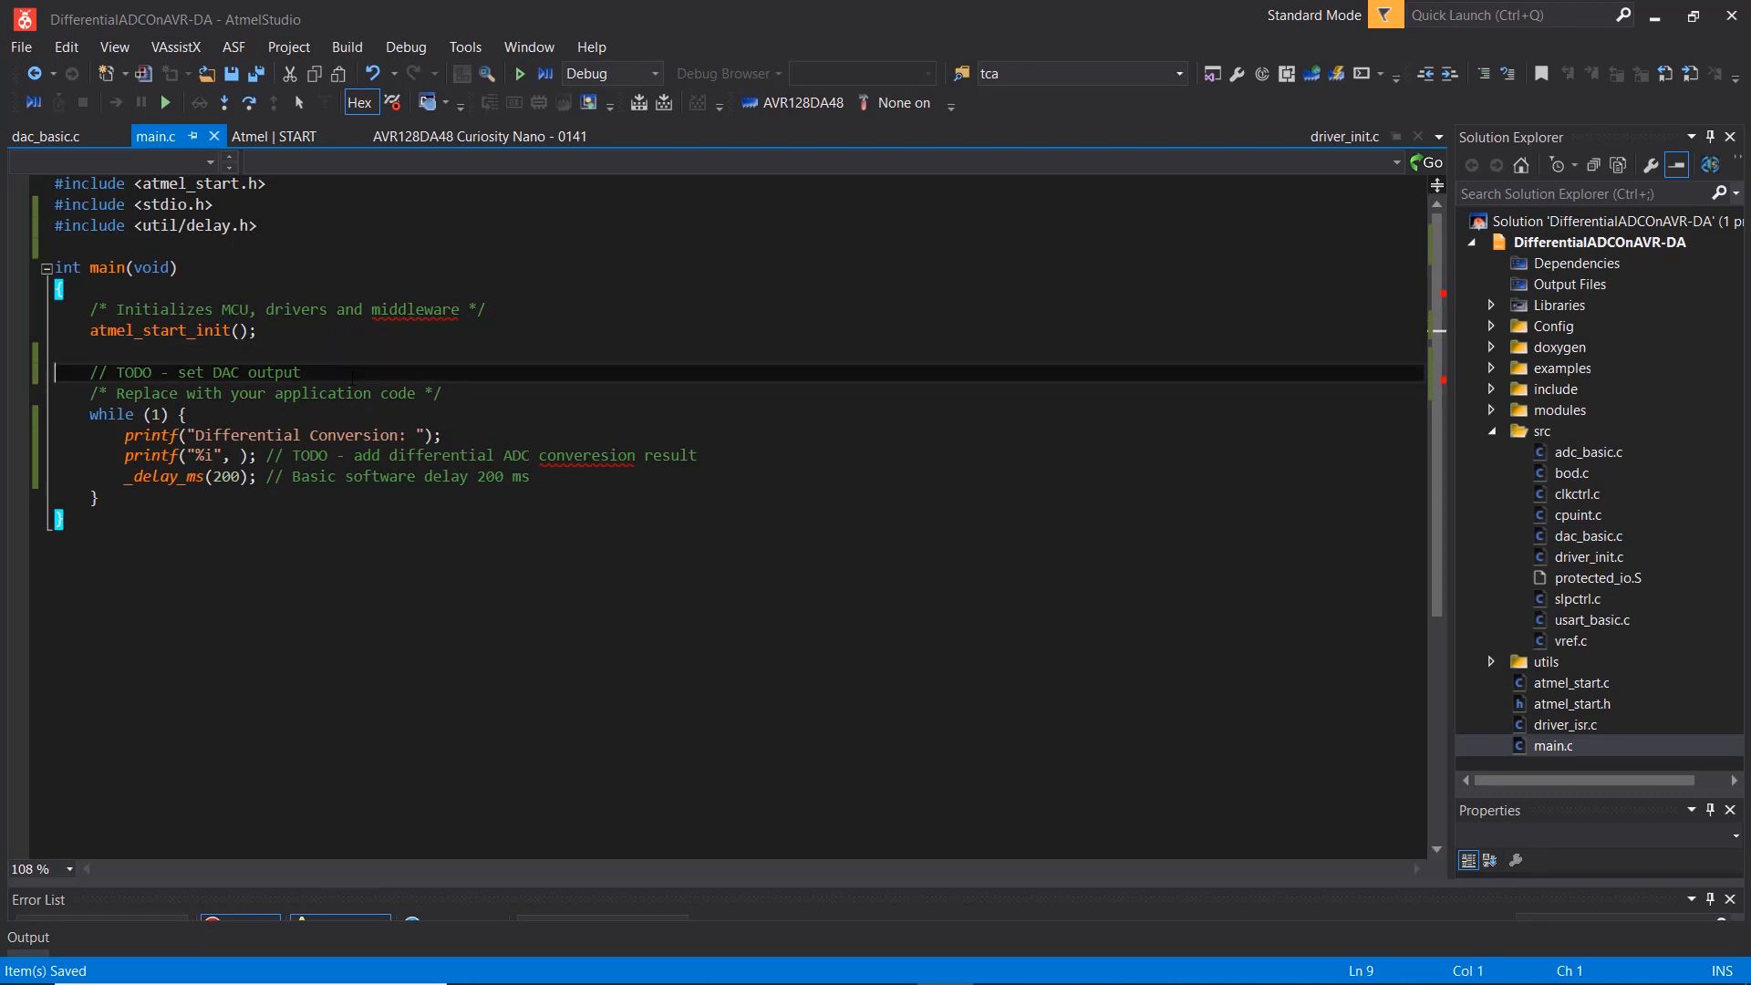
type("DAC_0_set_output();")
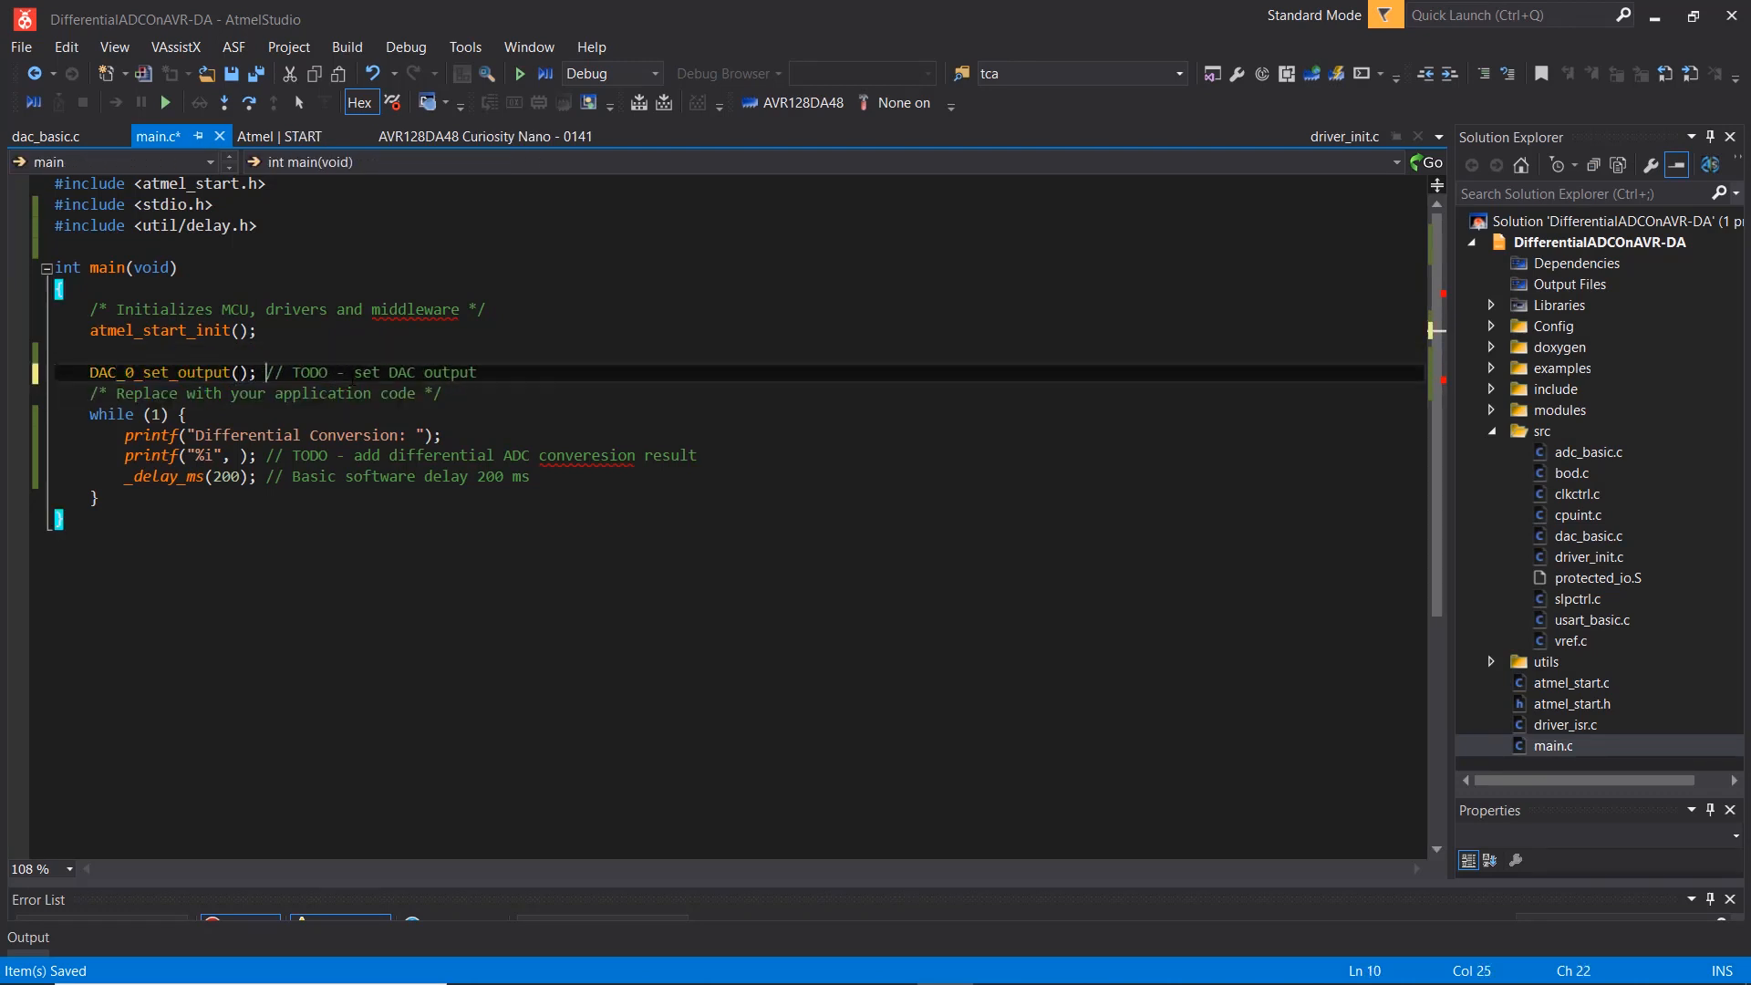
left_click(239, 372)
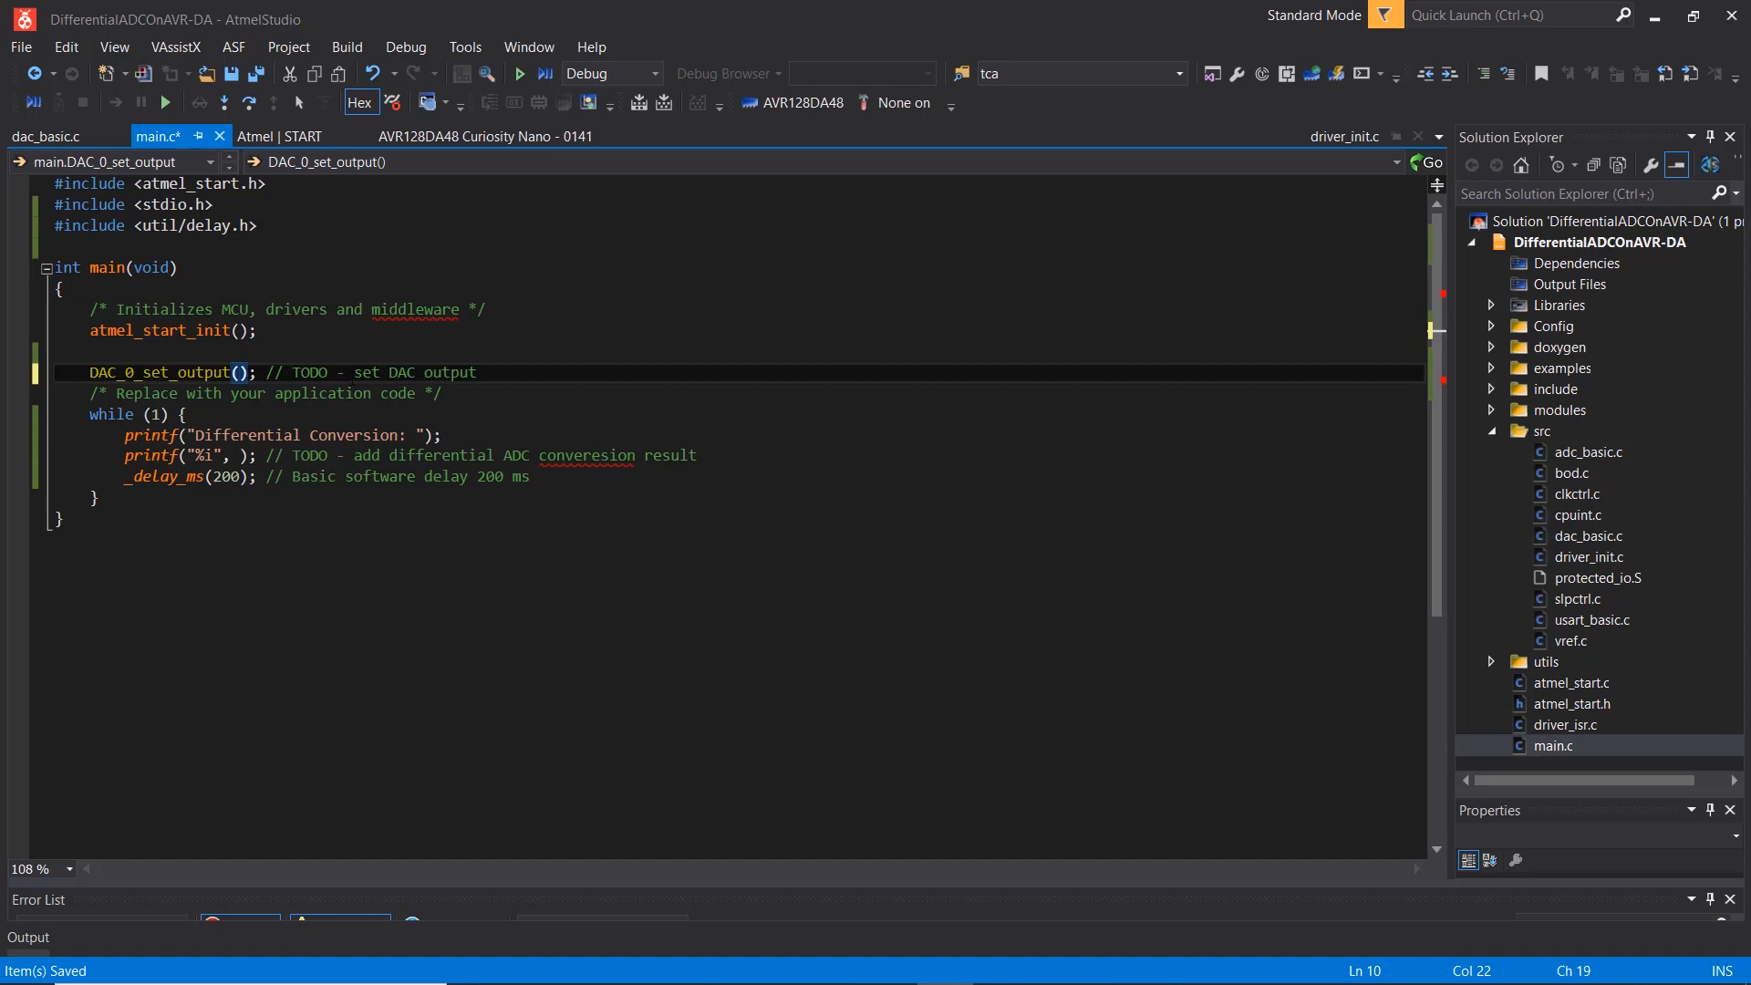
type("1023")
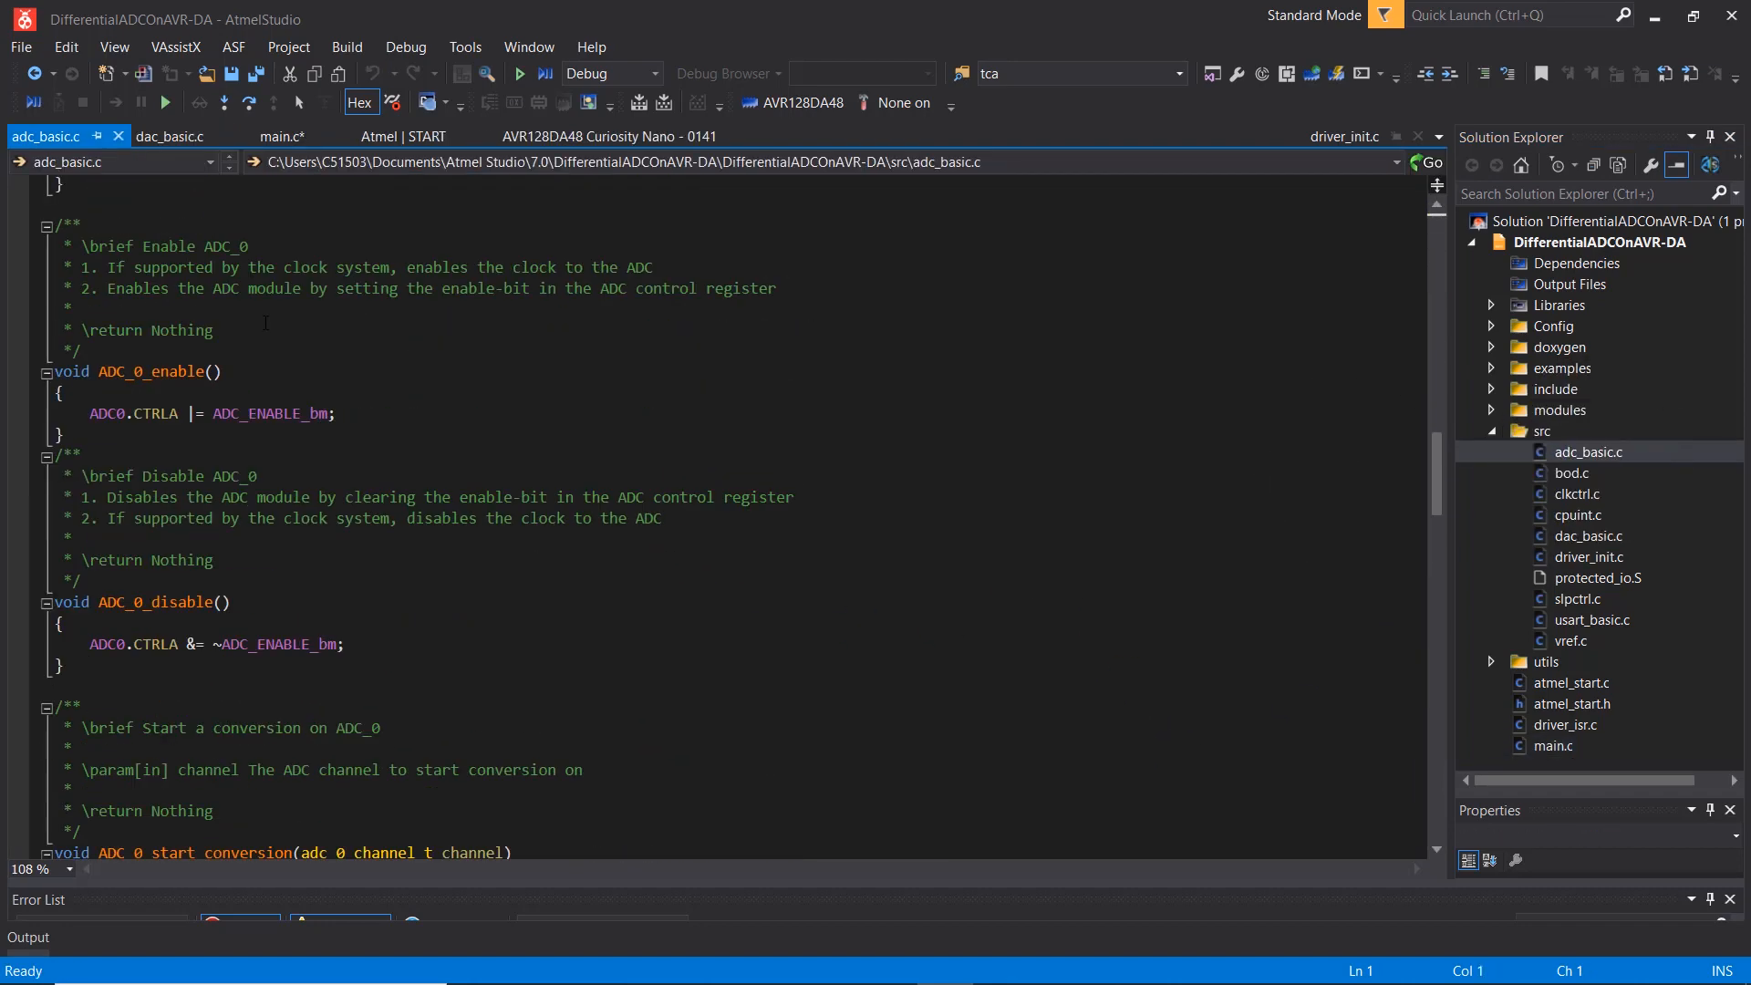
Review adc_basic.c, then pass ADC_0_get_diff_conversion() as the printf argument in main.c.
scroll("down", 3)
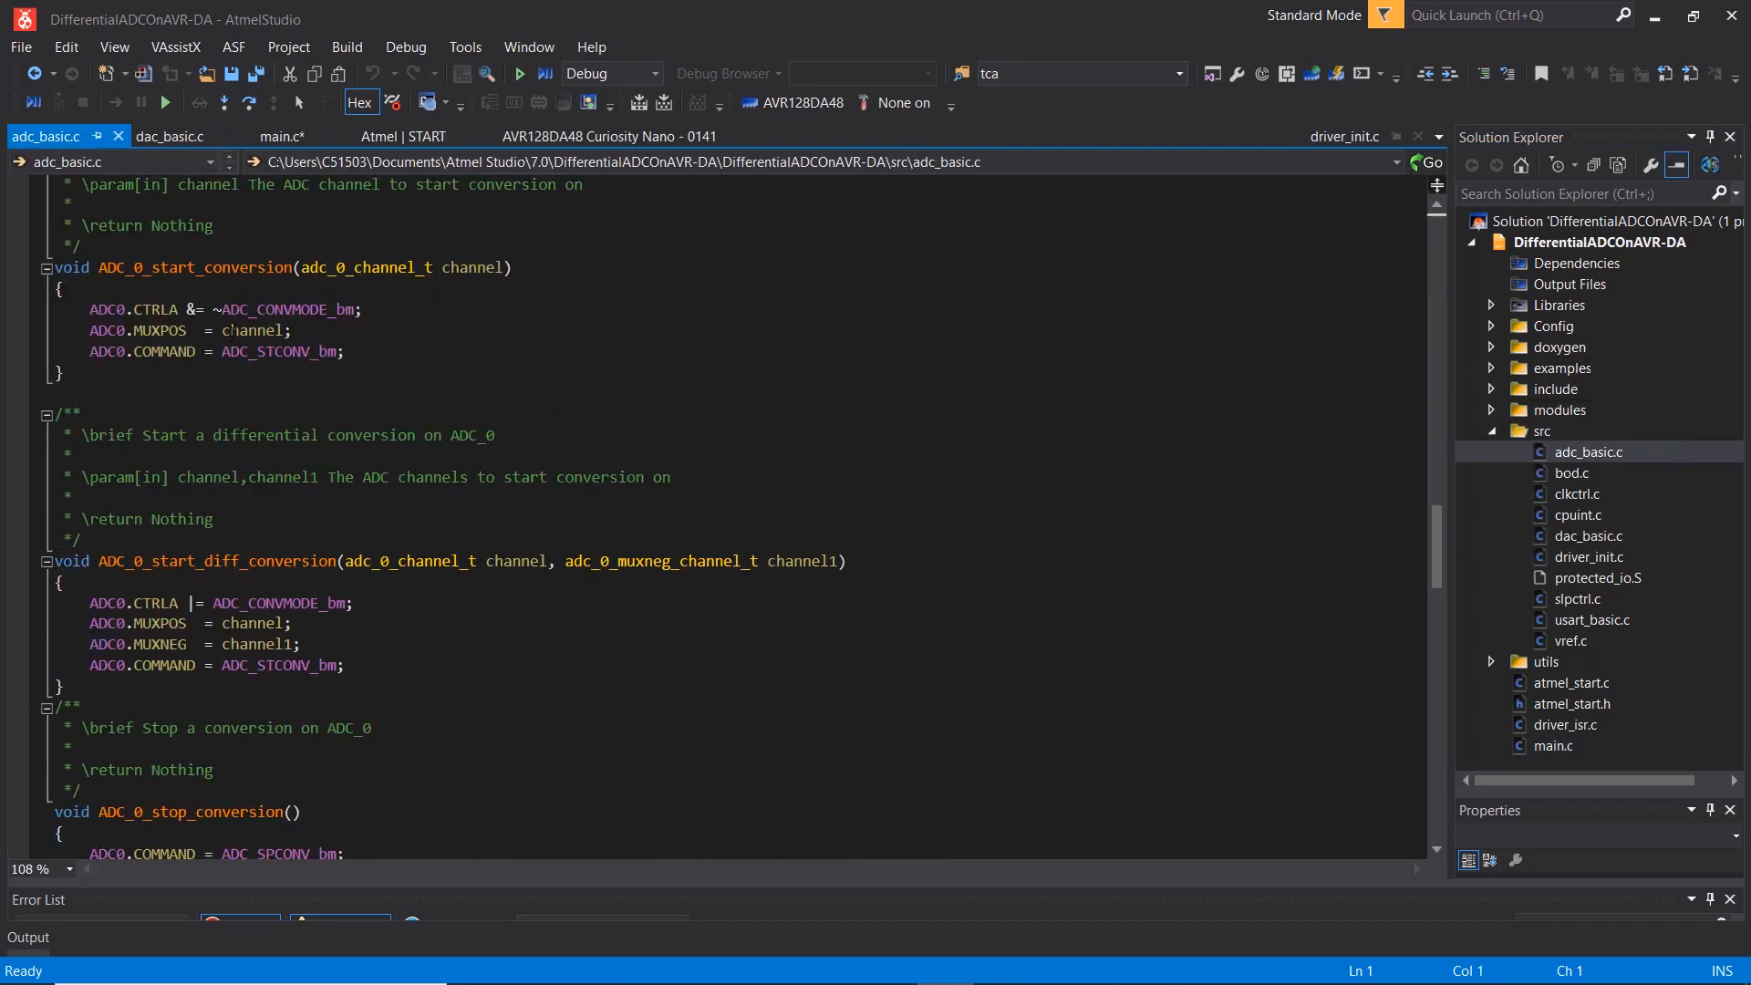
scroll("down", 3)
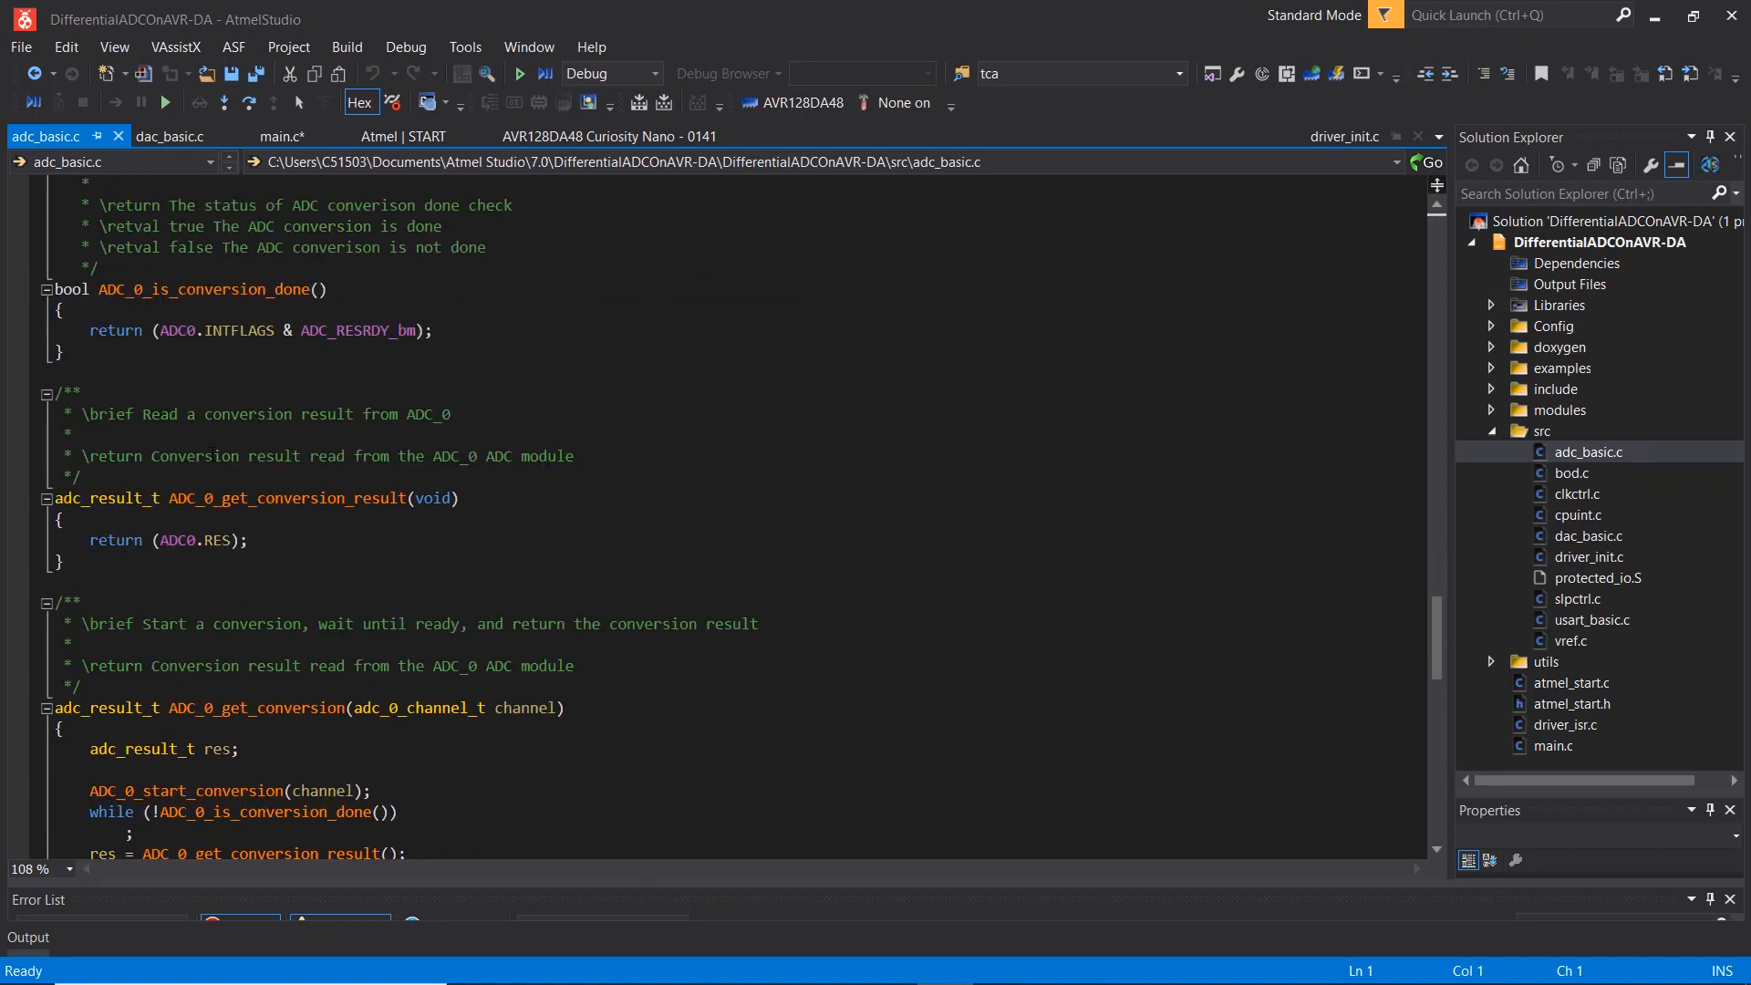
scroll("down", 3)
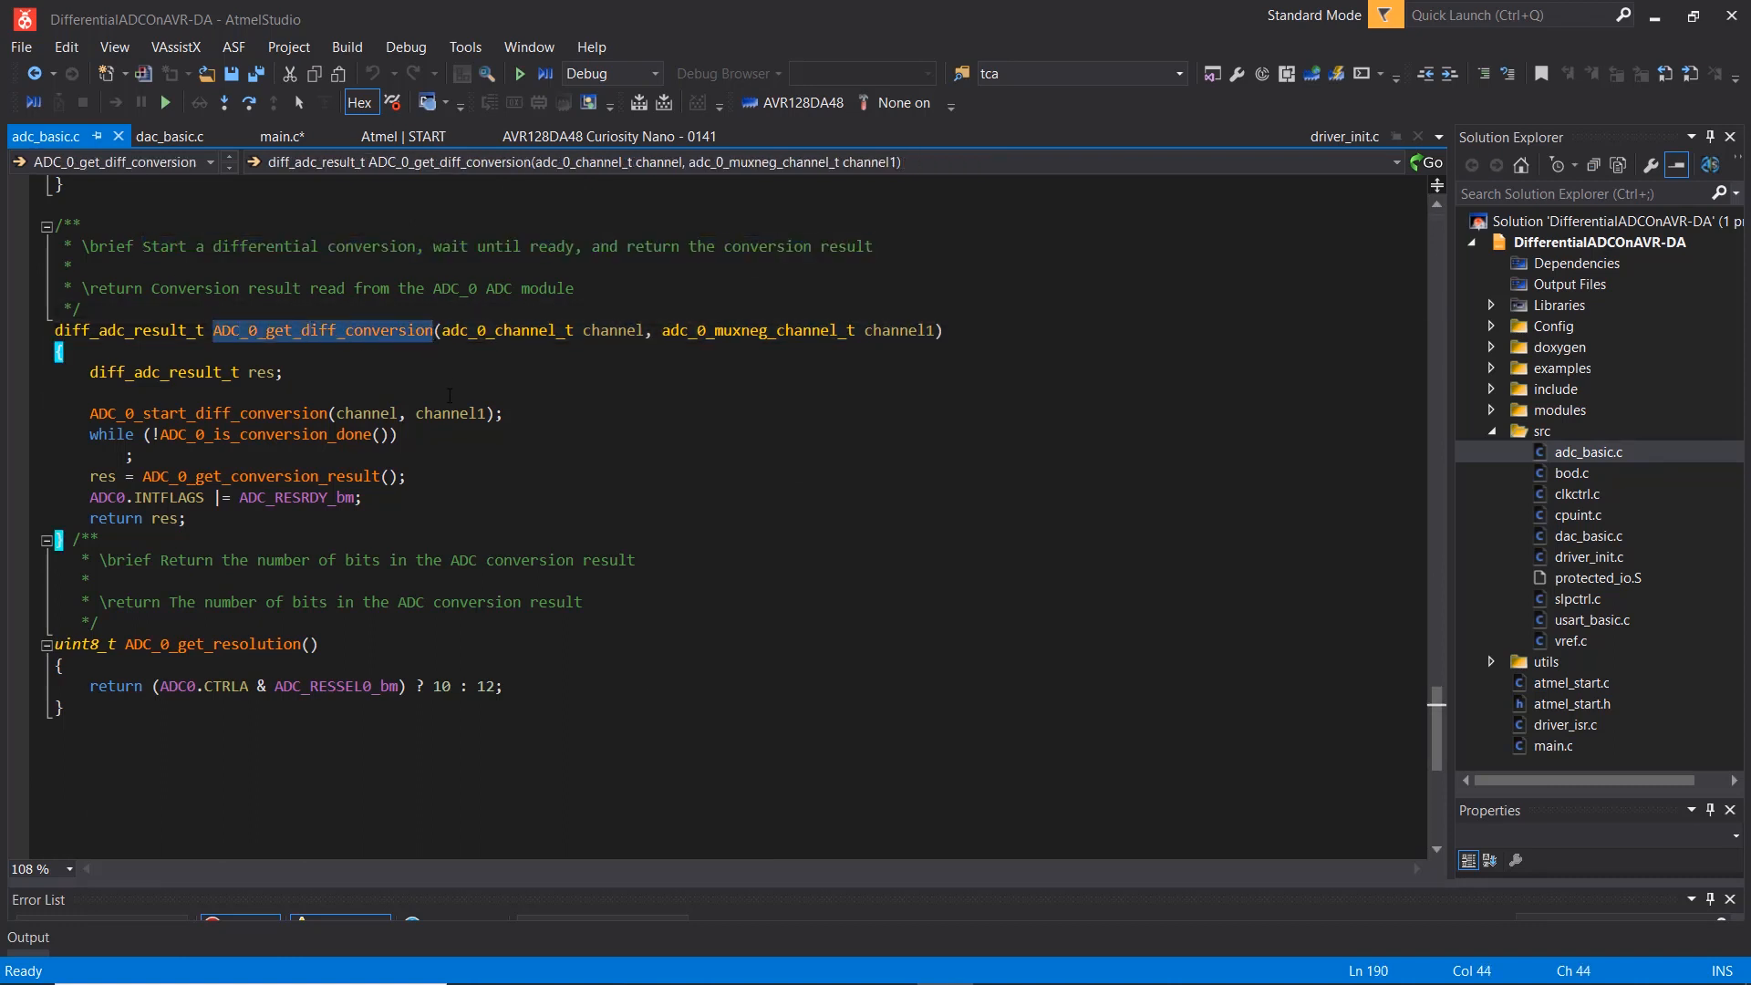
left_click(281, 136)
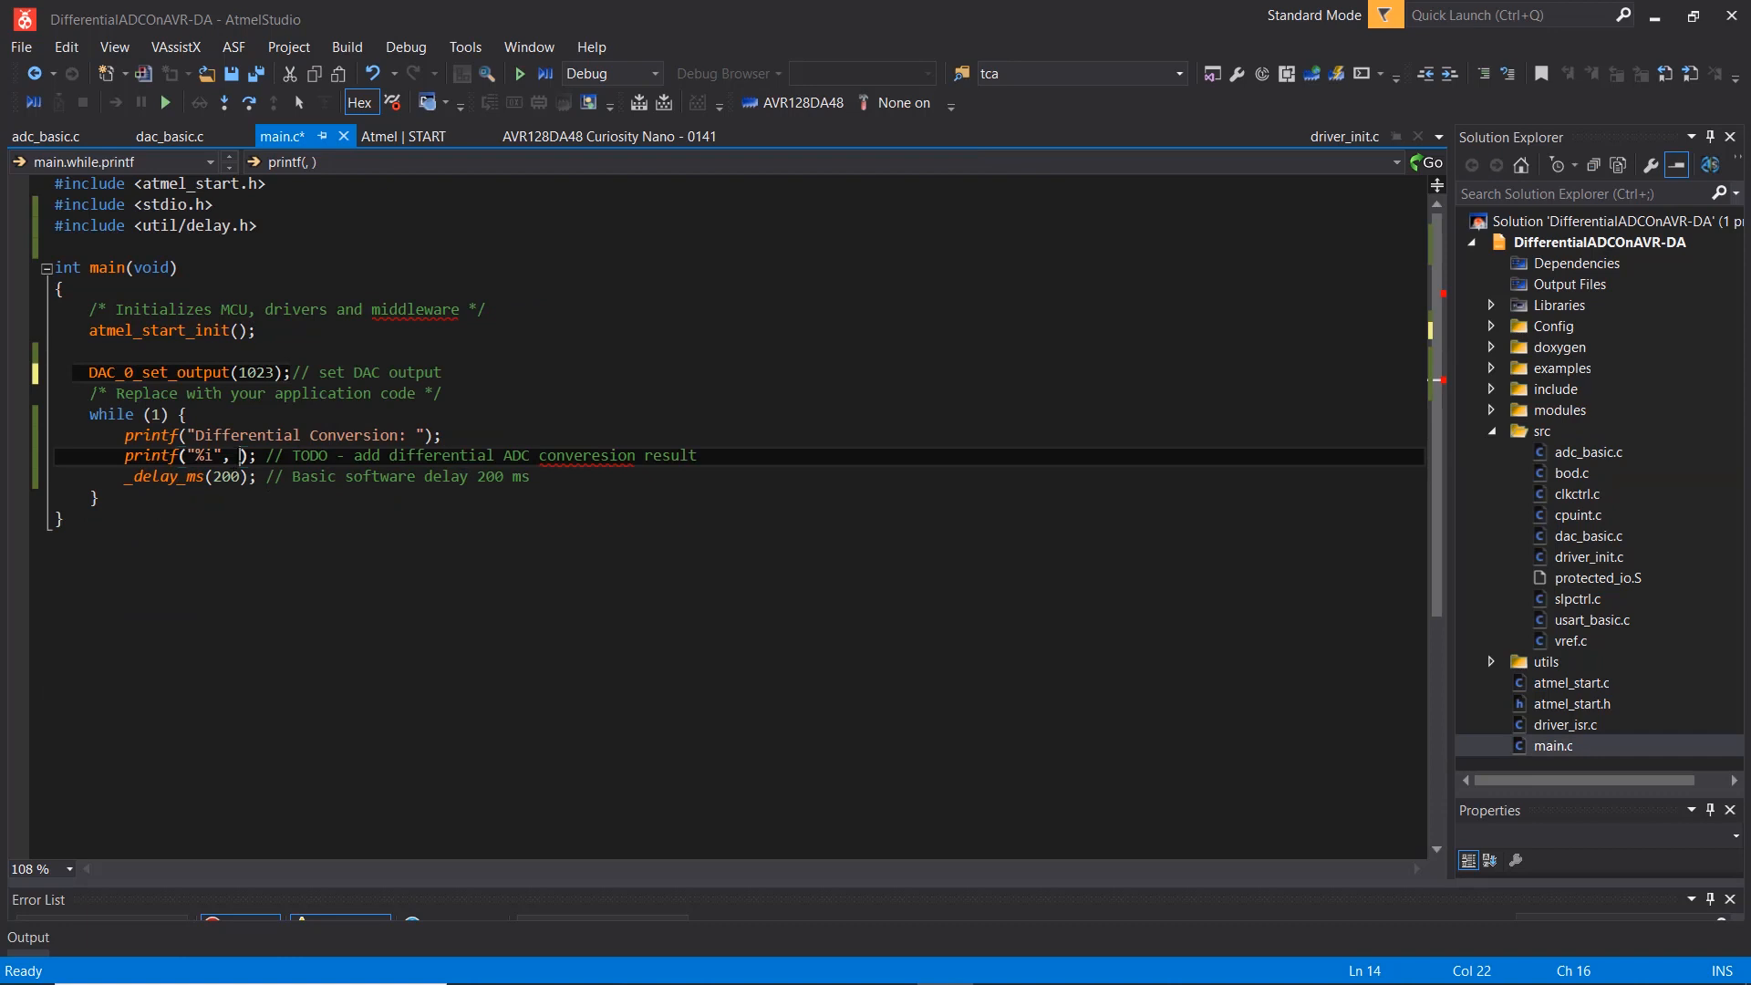
type("ADC_0_get_diff_conversion()")
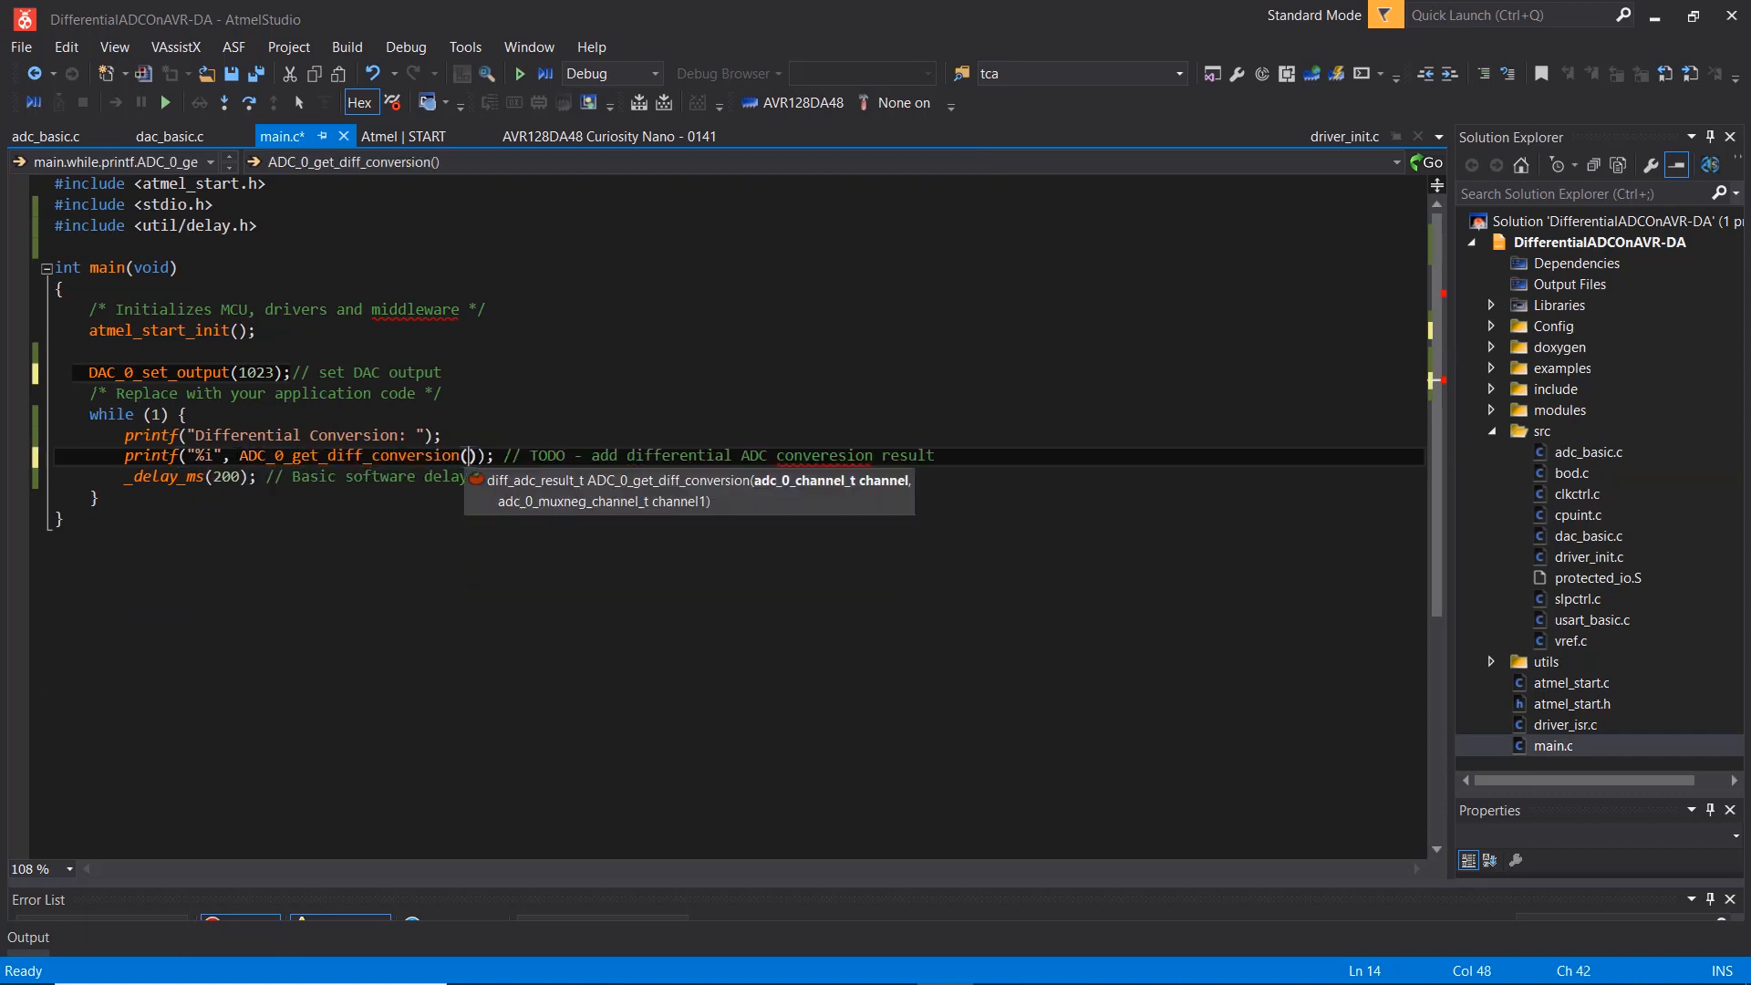
mouse_move(200, 128)
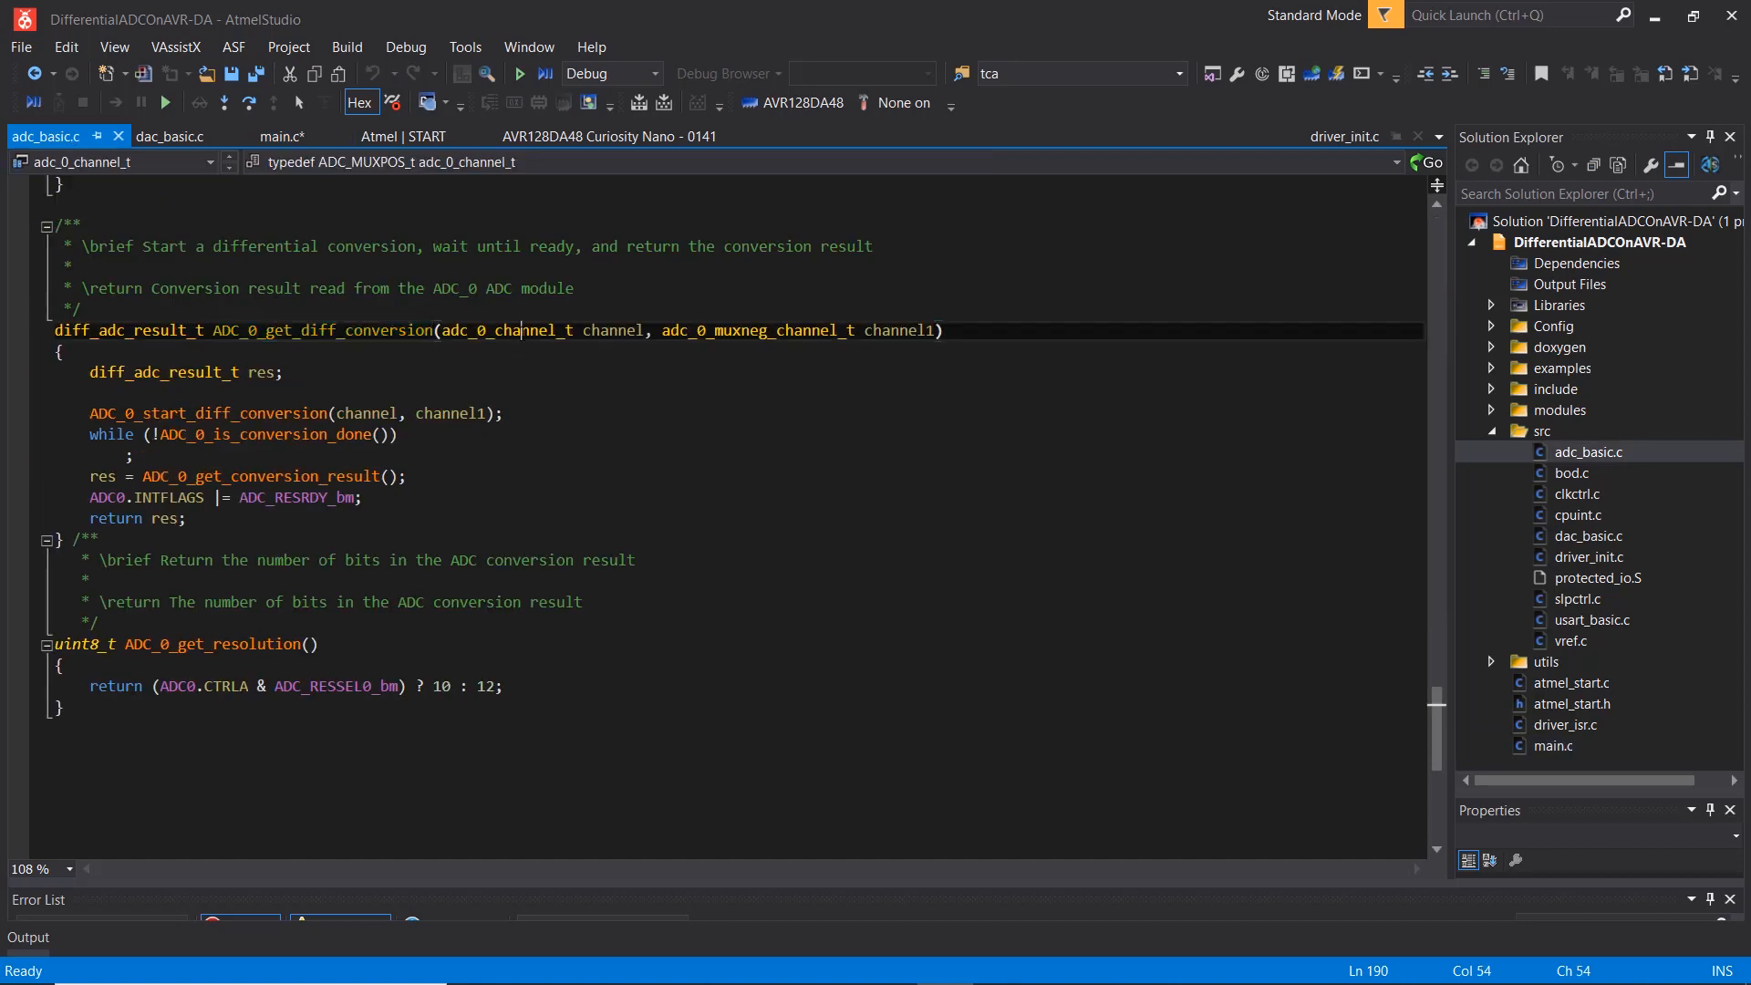
mouse_move(170, 136)
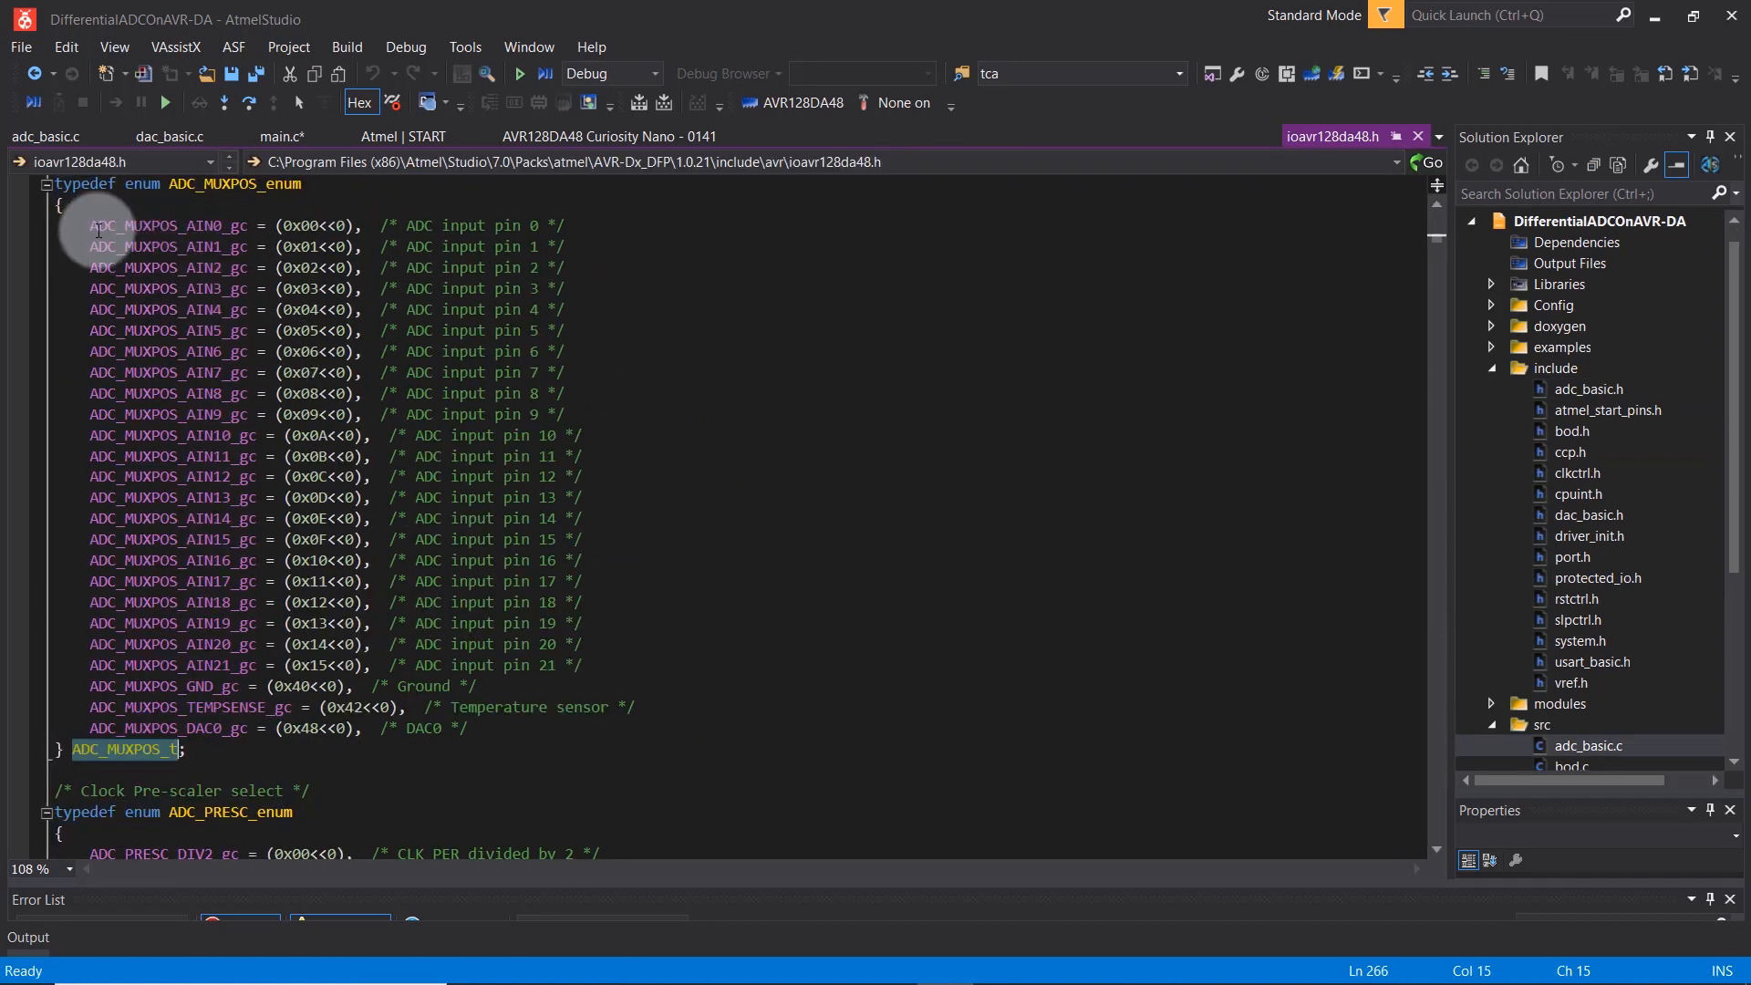
Scroll through the adc_0_channel_t definition to locate ADC_MUXPOS_AIN0_gc.
scroll("down", 3)
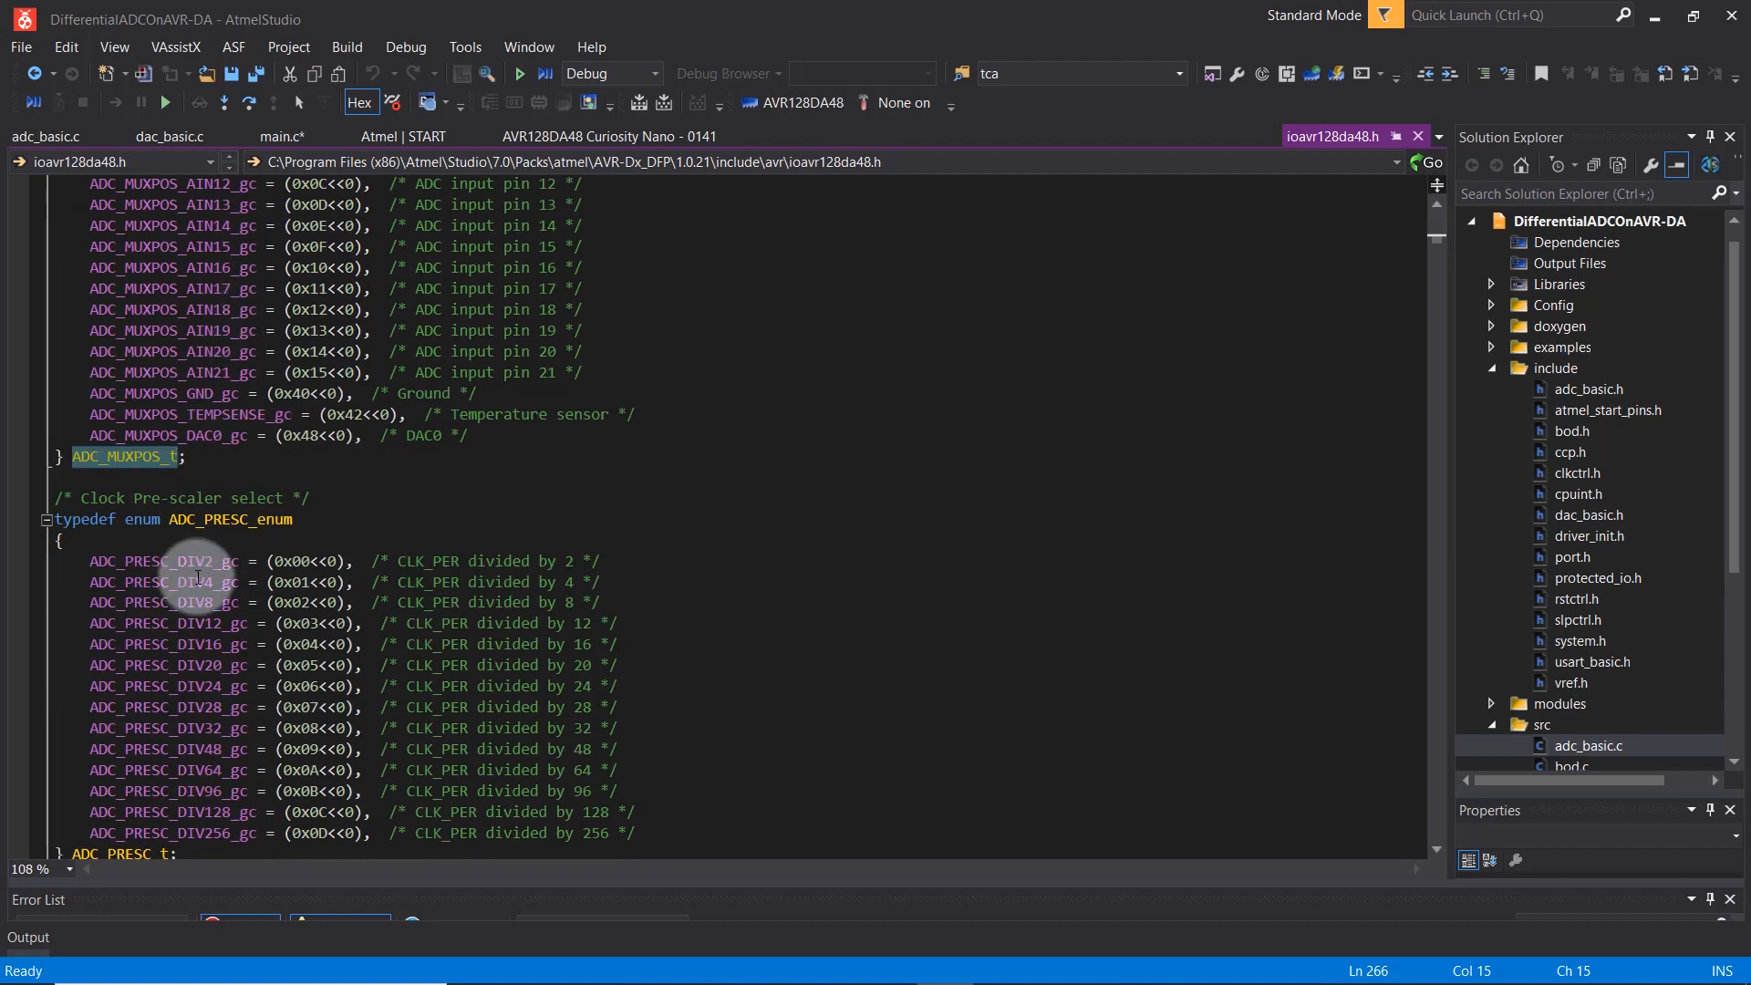
scroll("up", 3)
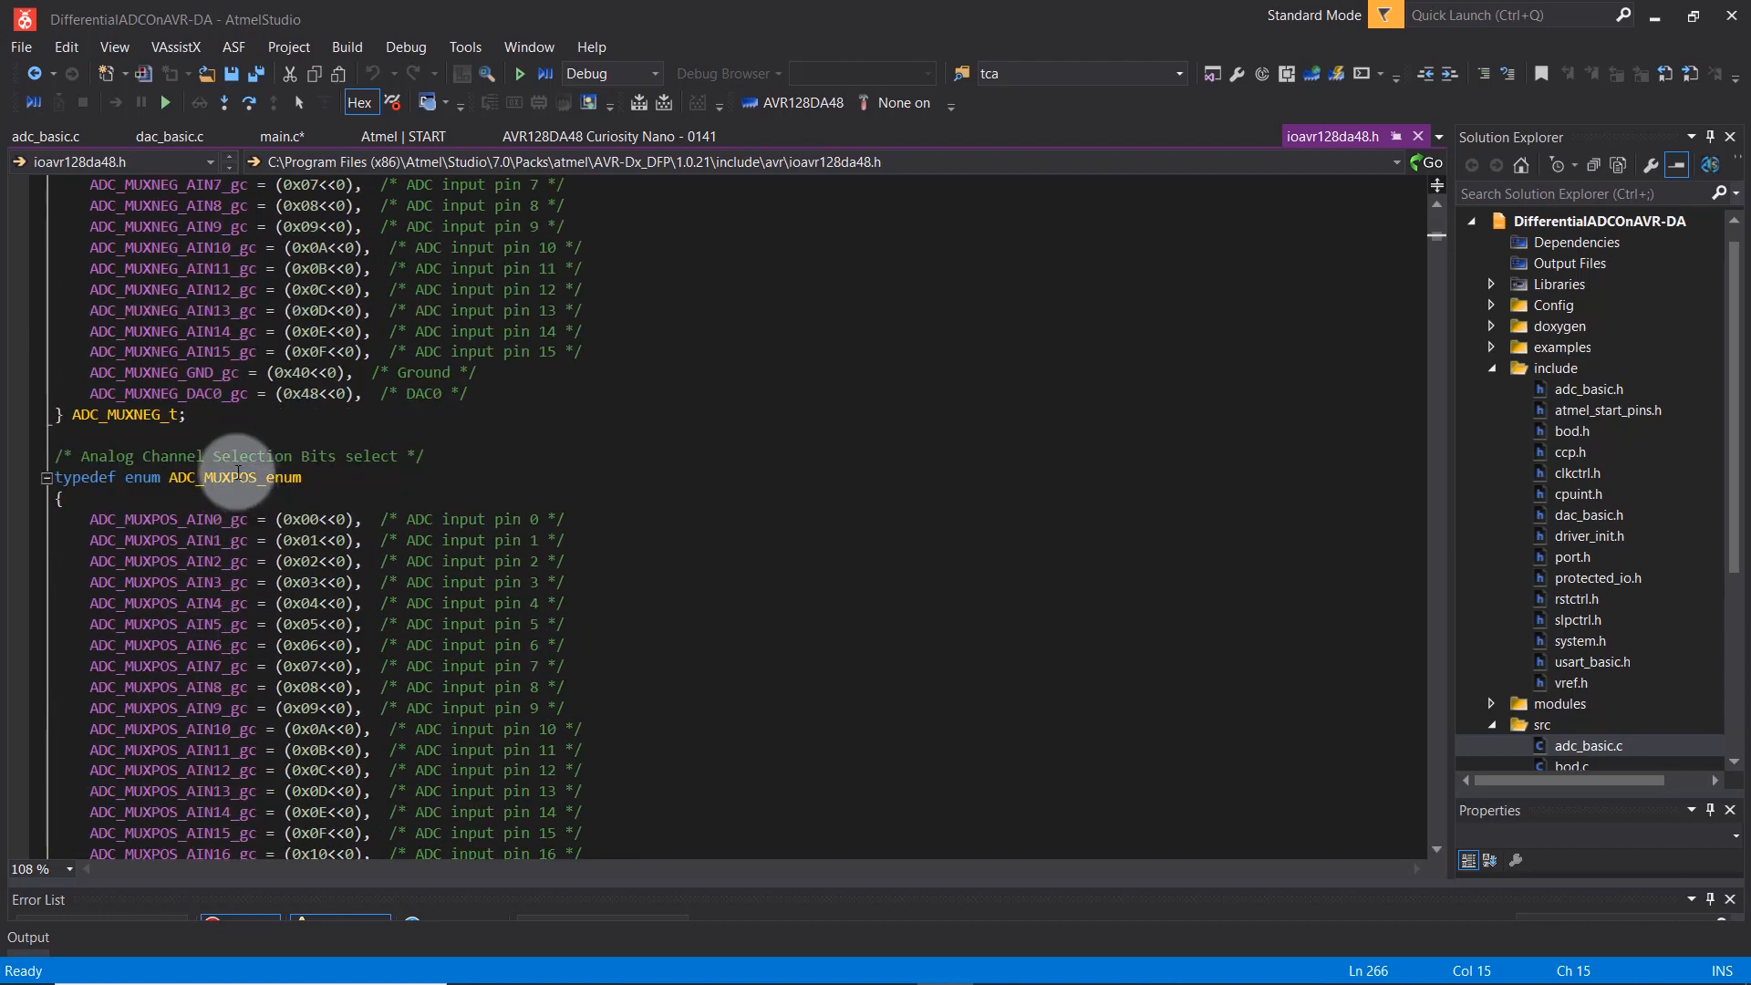
scroll("up", 3)
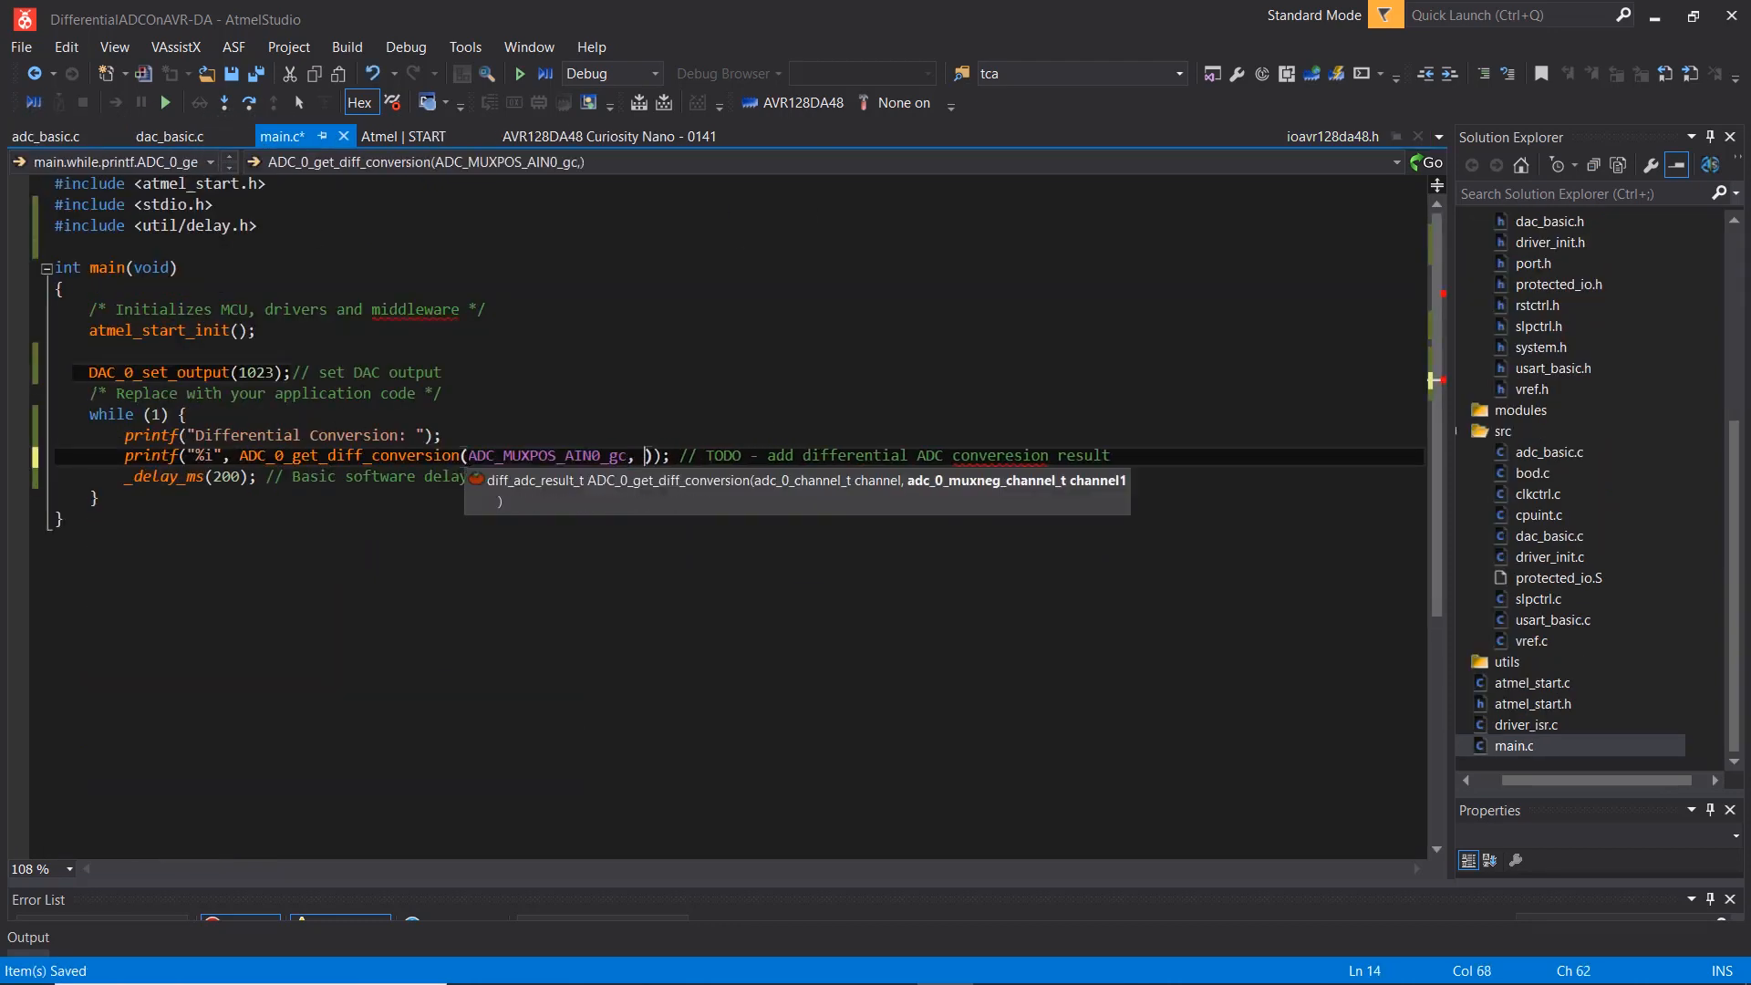
Pass ADC_MUXNEG_DAC0_gc as the second argument, add the result comment, and select Release.
type("ADC_MUXNEG_DAC0_gc")
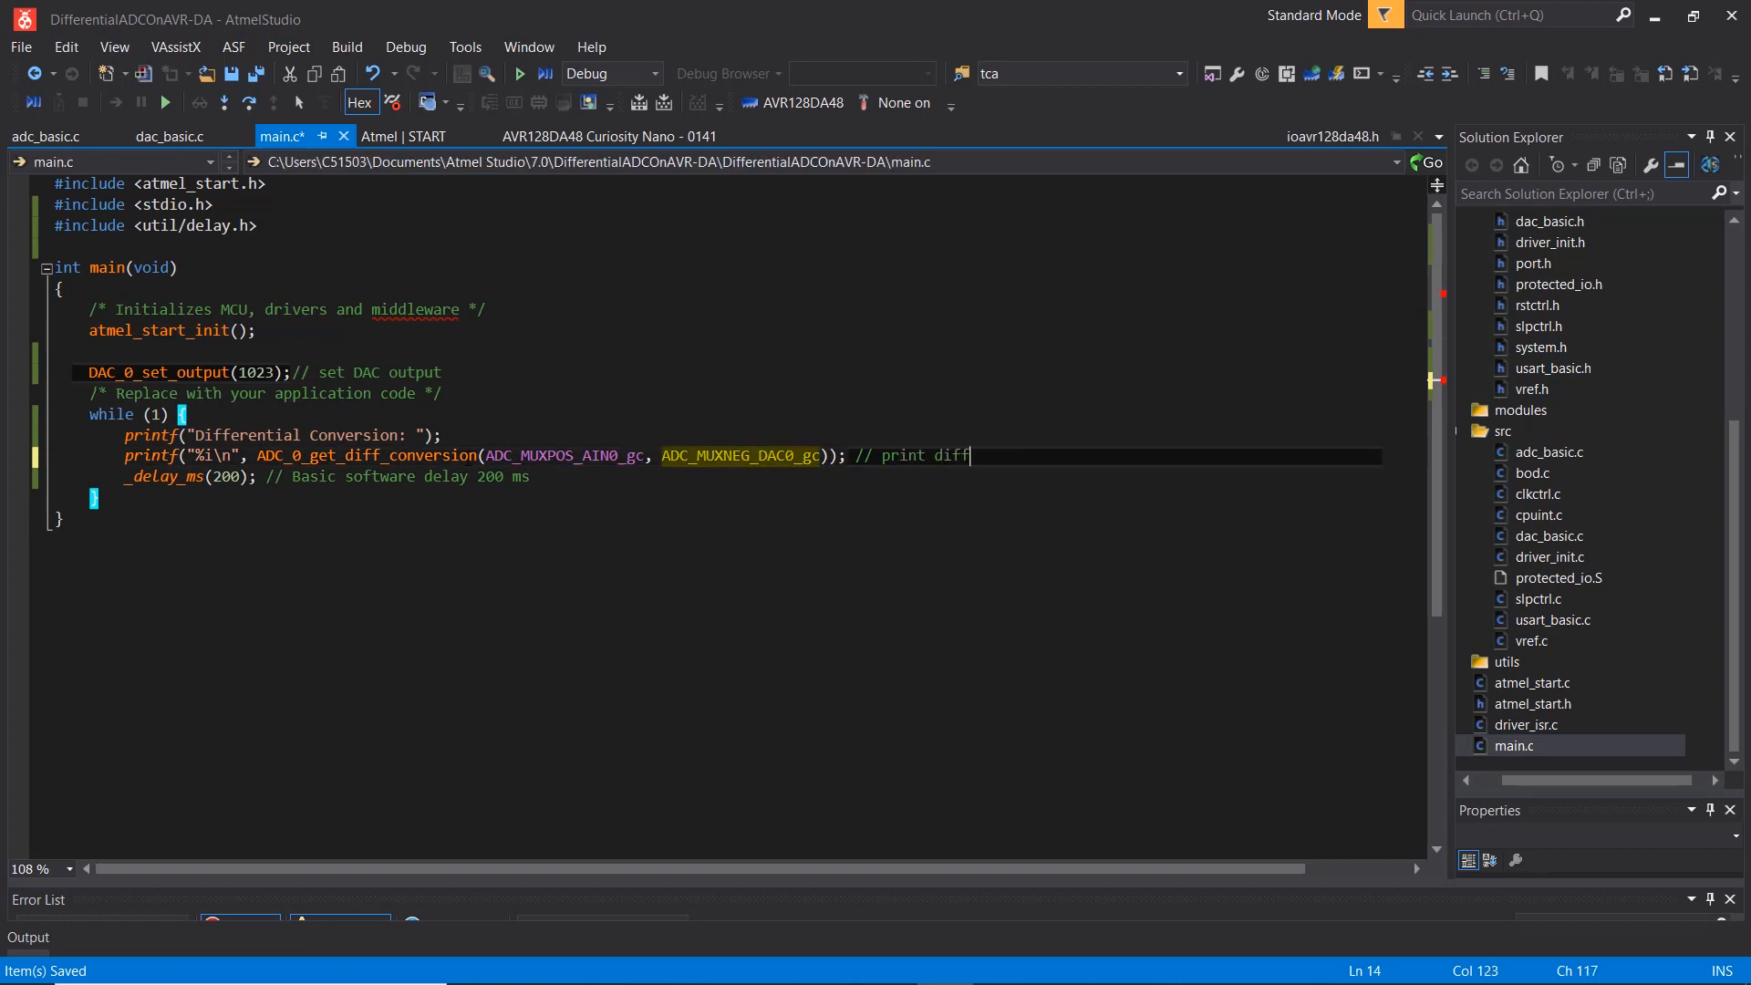
type("erential conversion result")
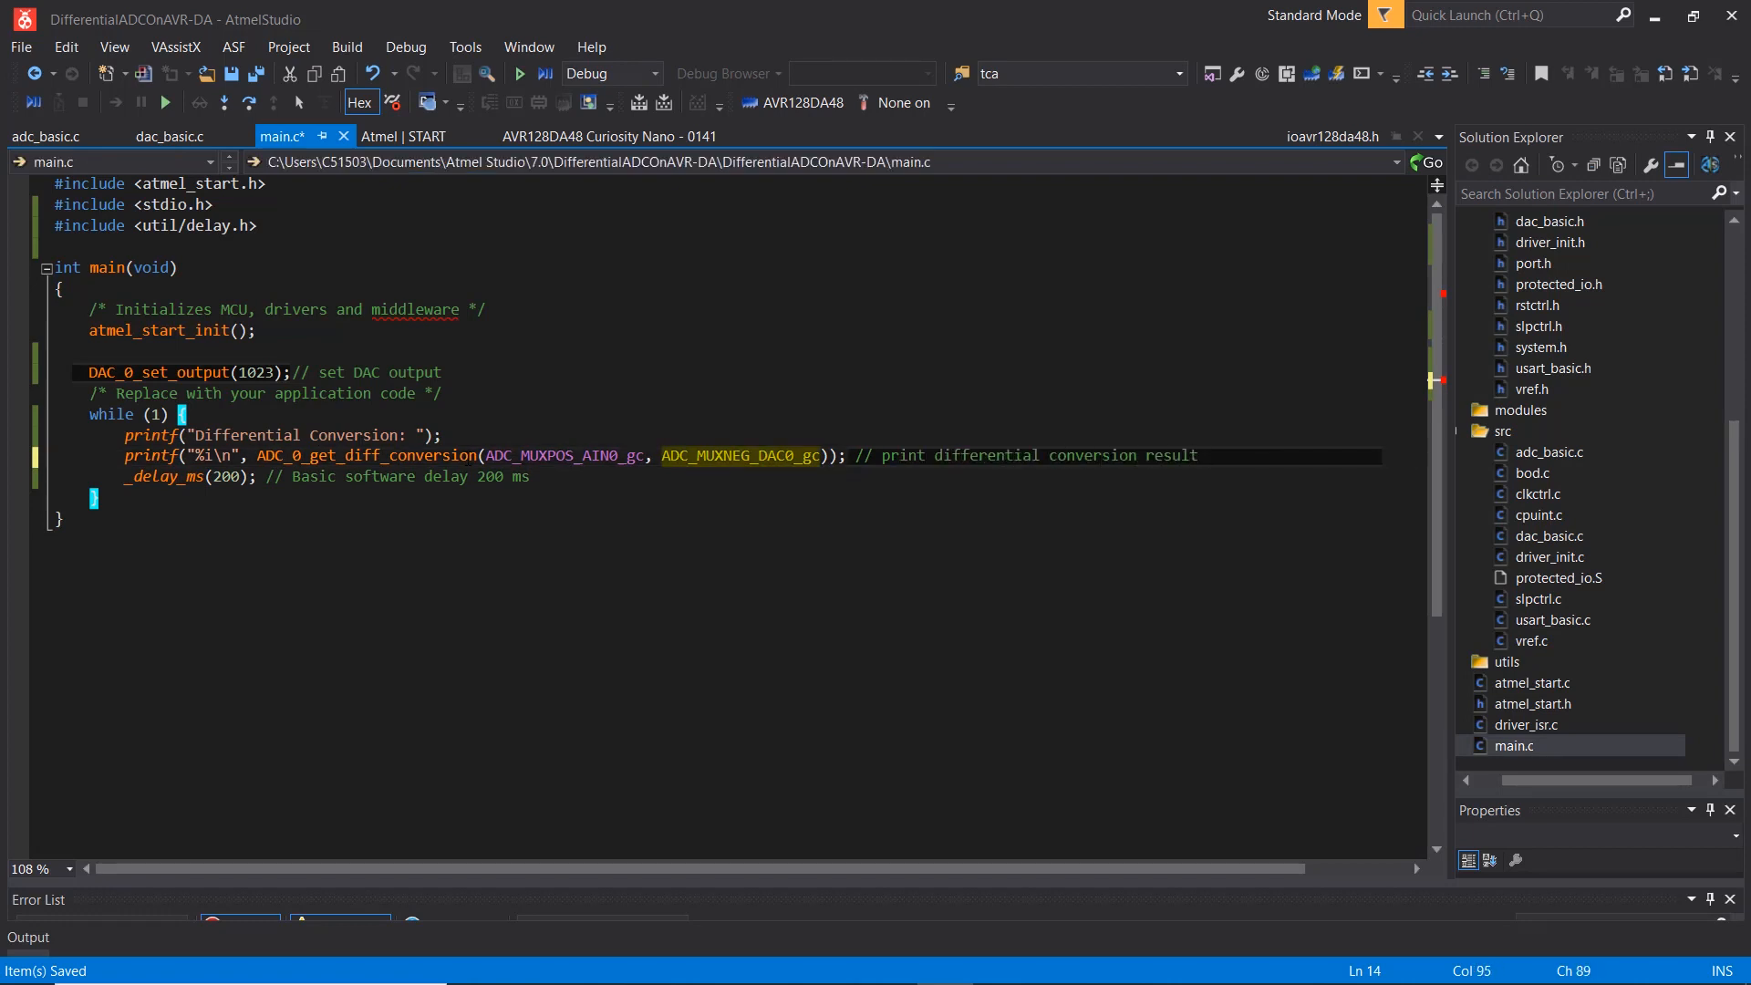
type("ADC")
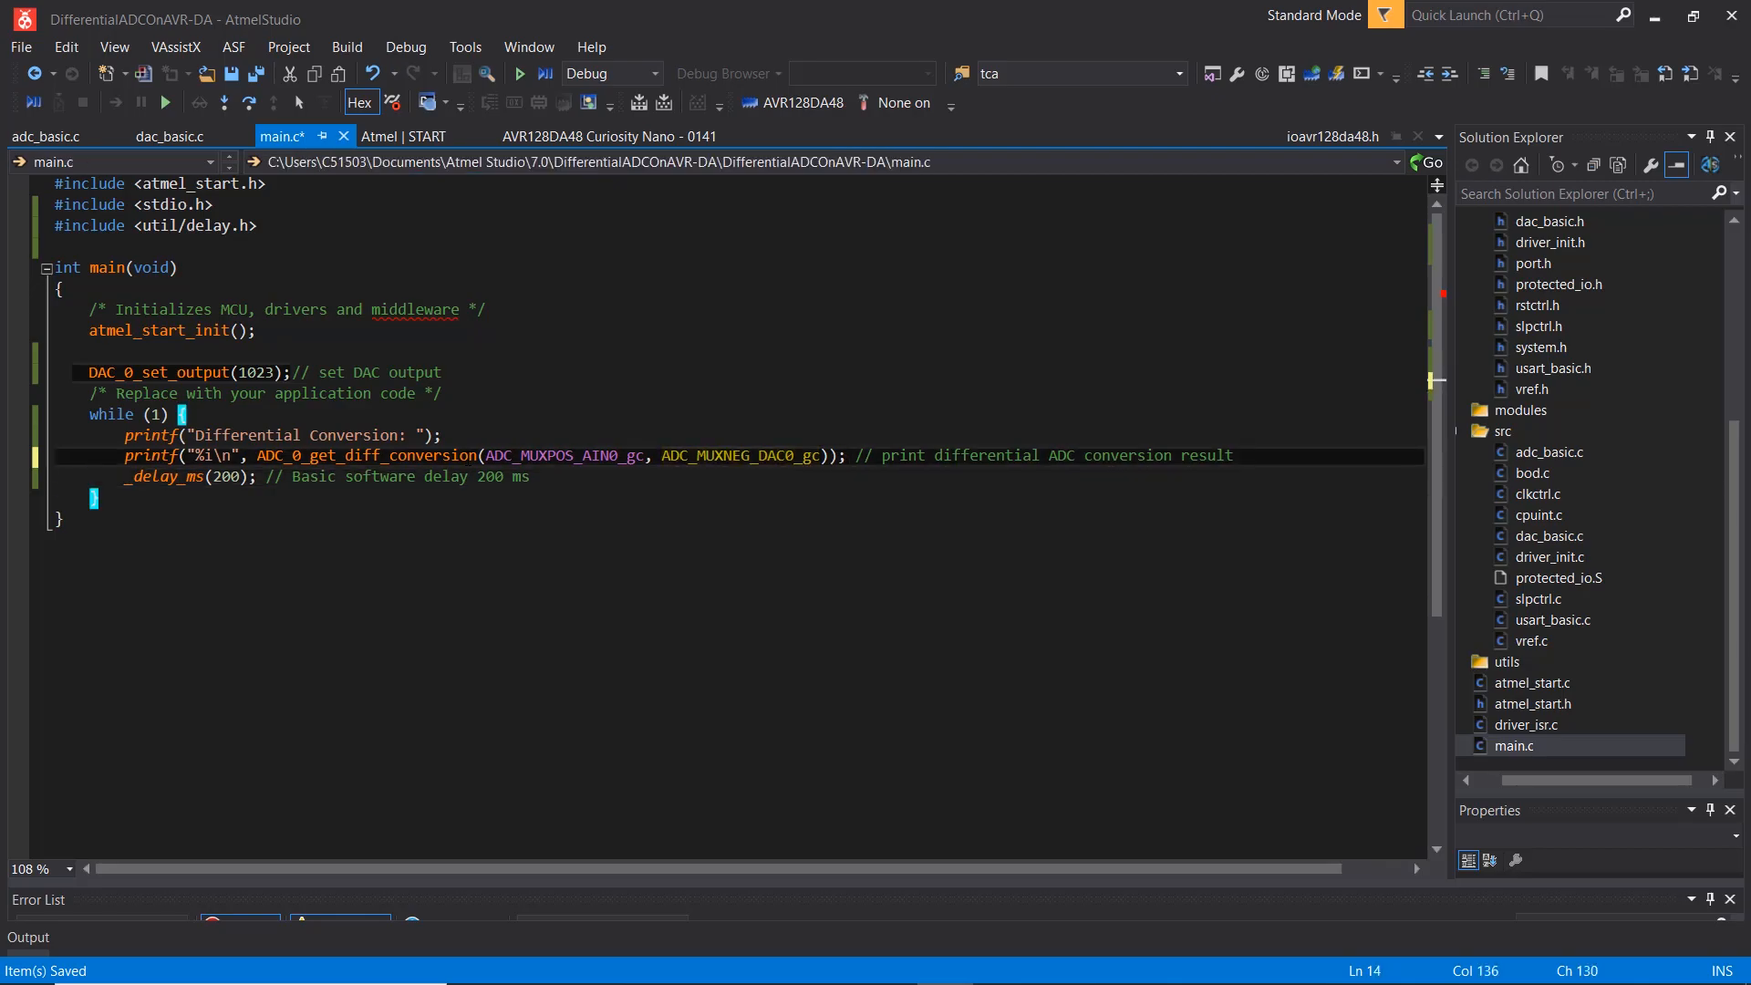
left_click(612, 135)
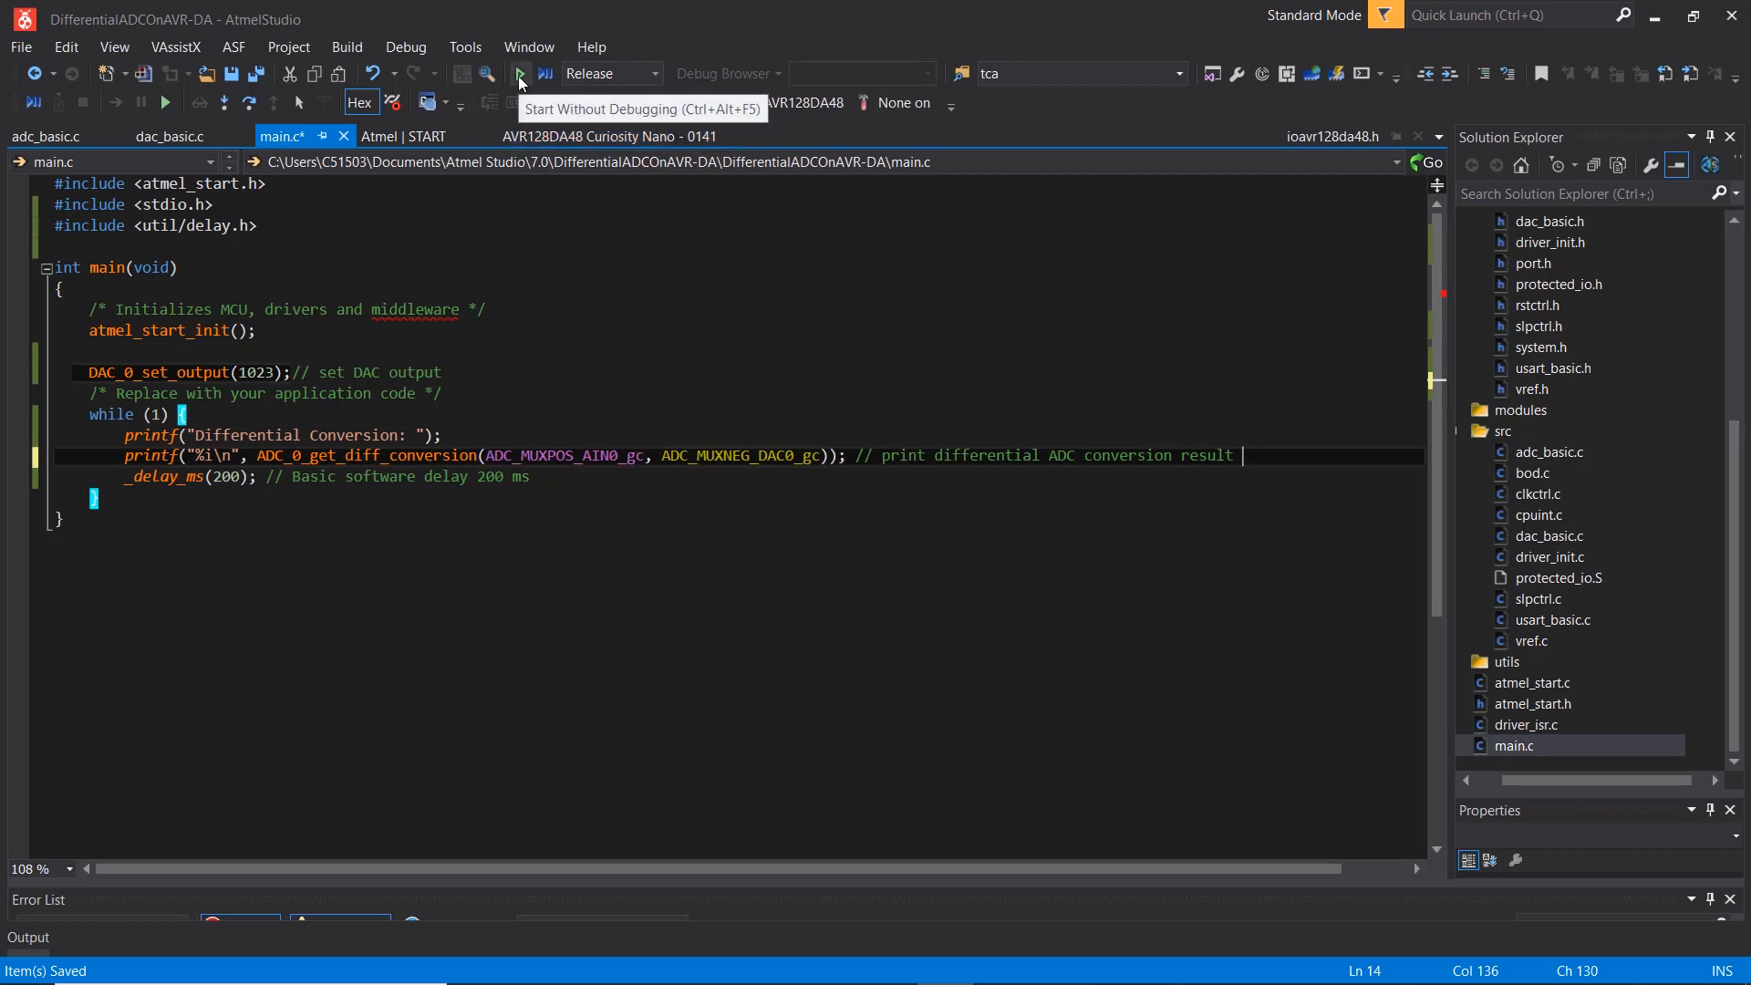
Program the board without debugging and launch Data Visualizer from the Start search.
left_click(519, 75)
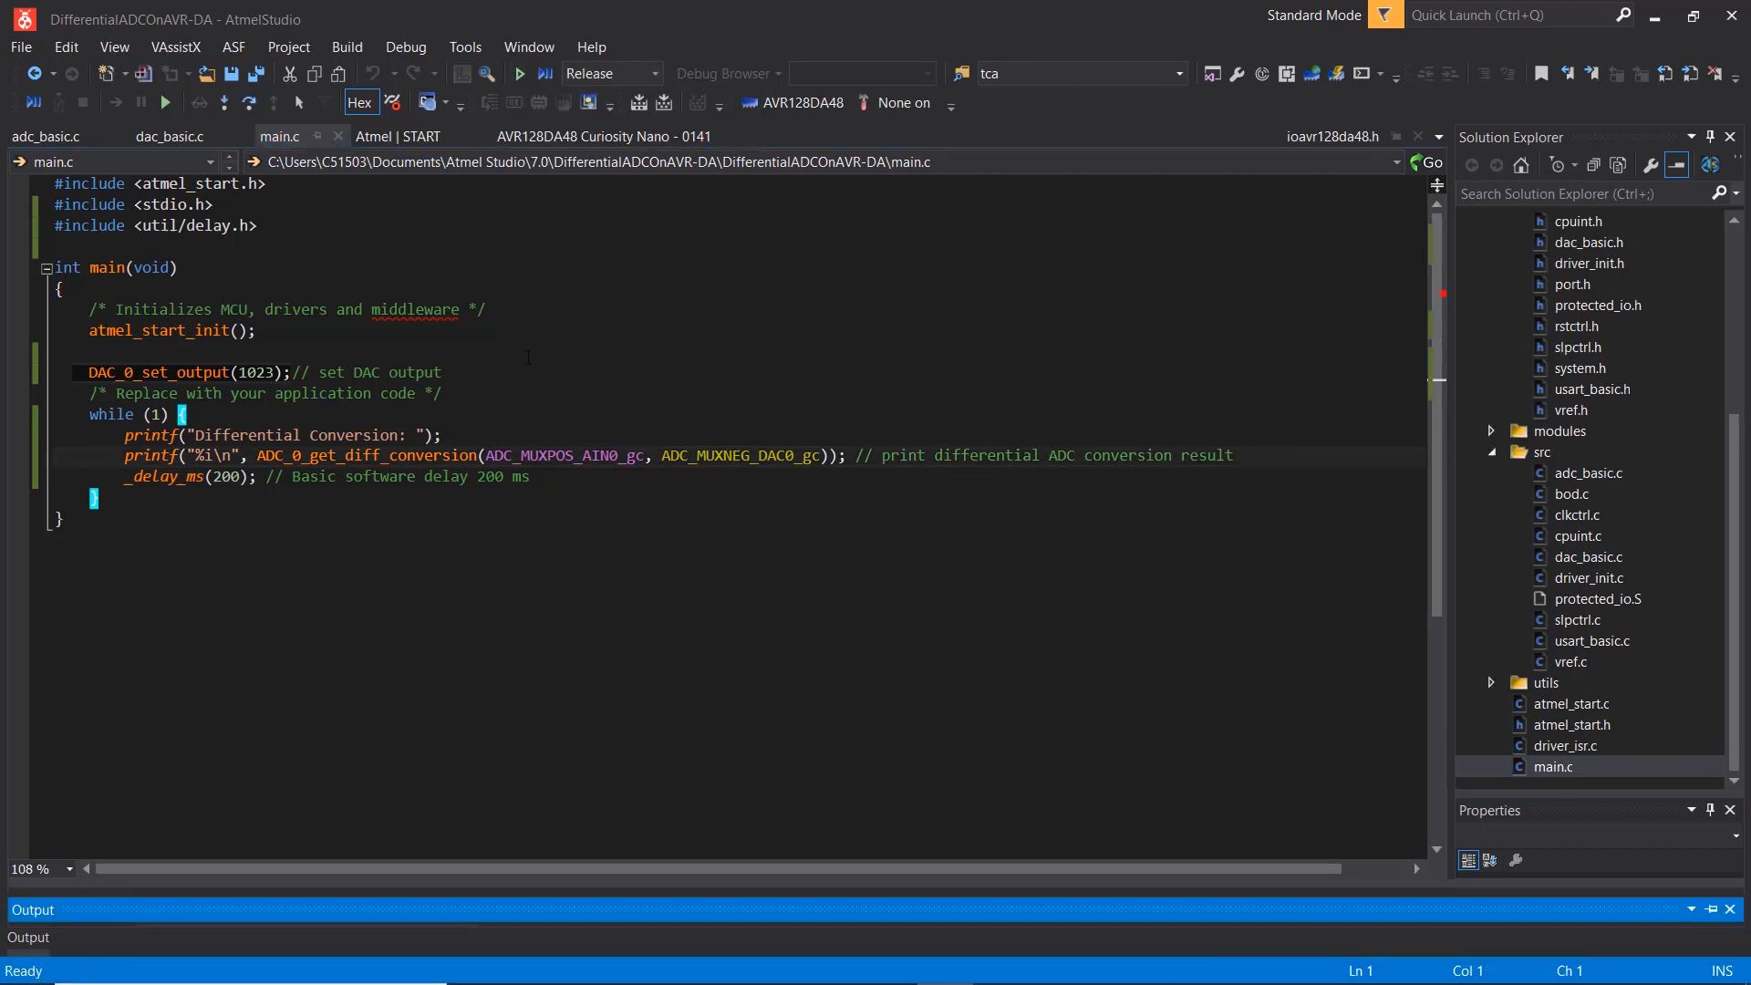
type("data")
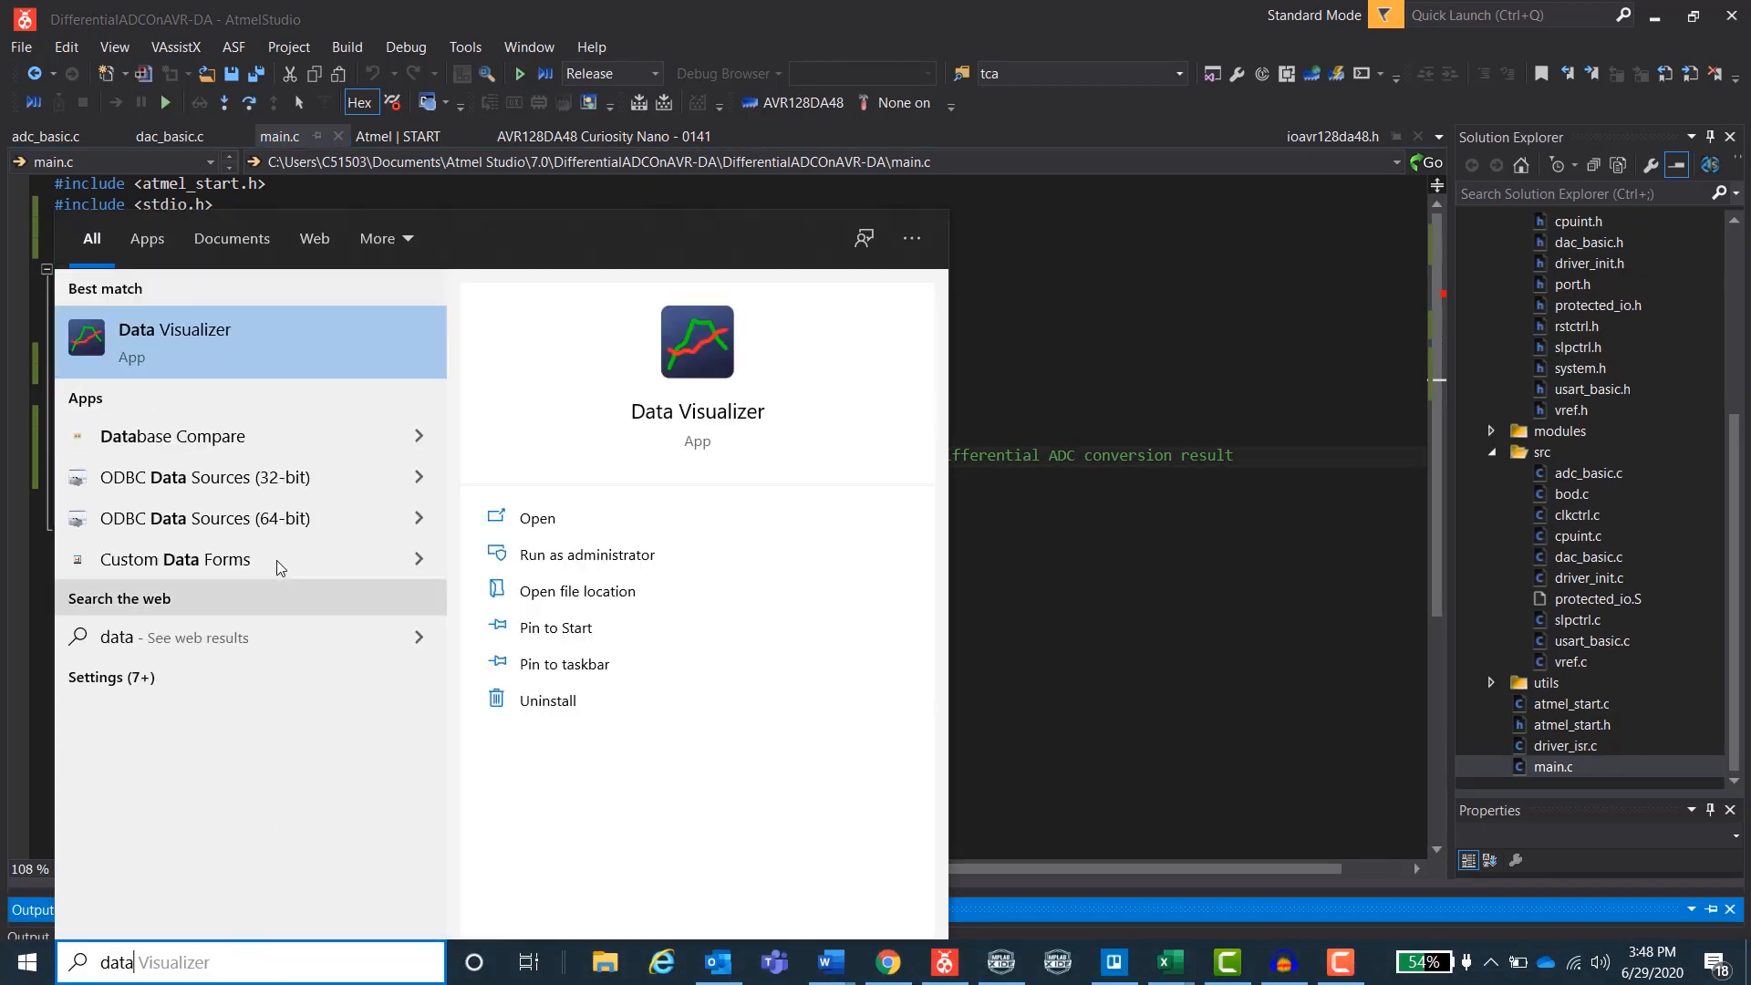
left_click(537, 517)
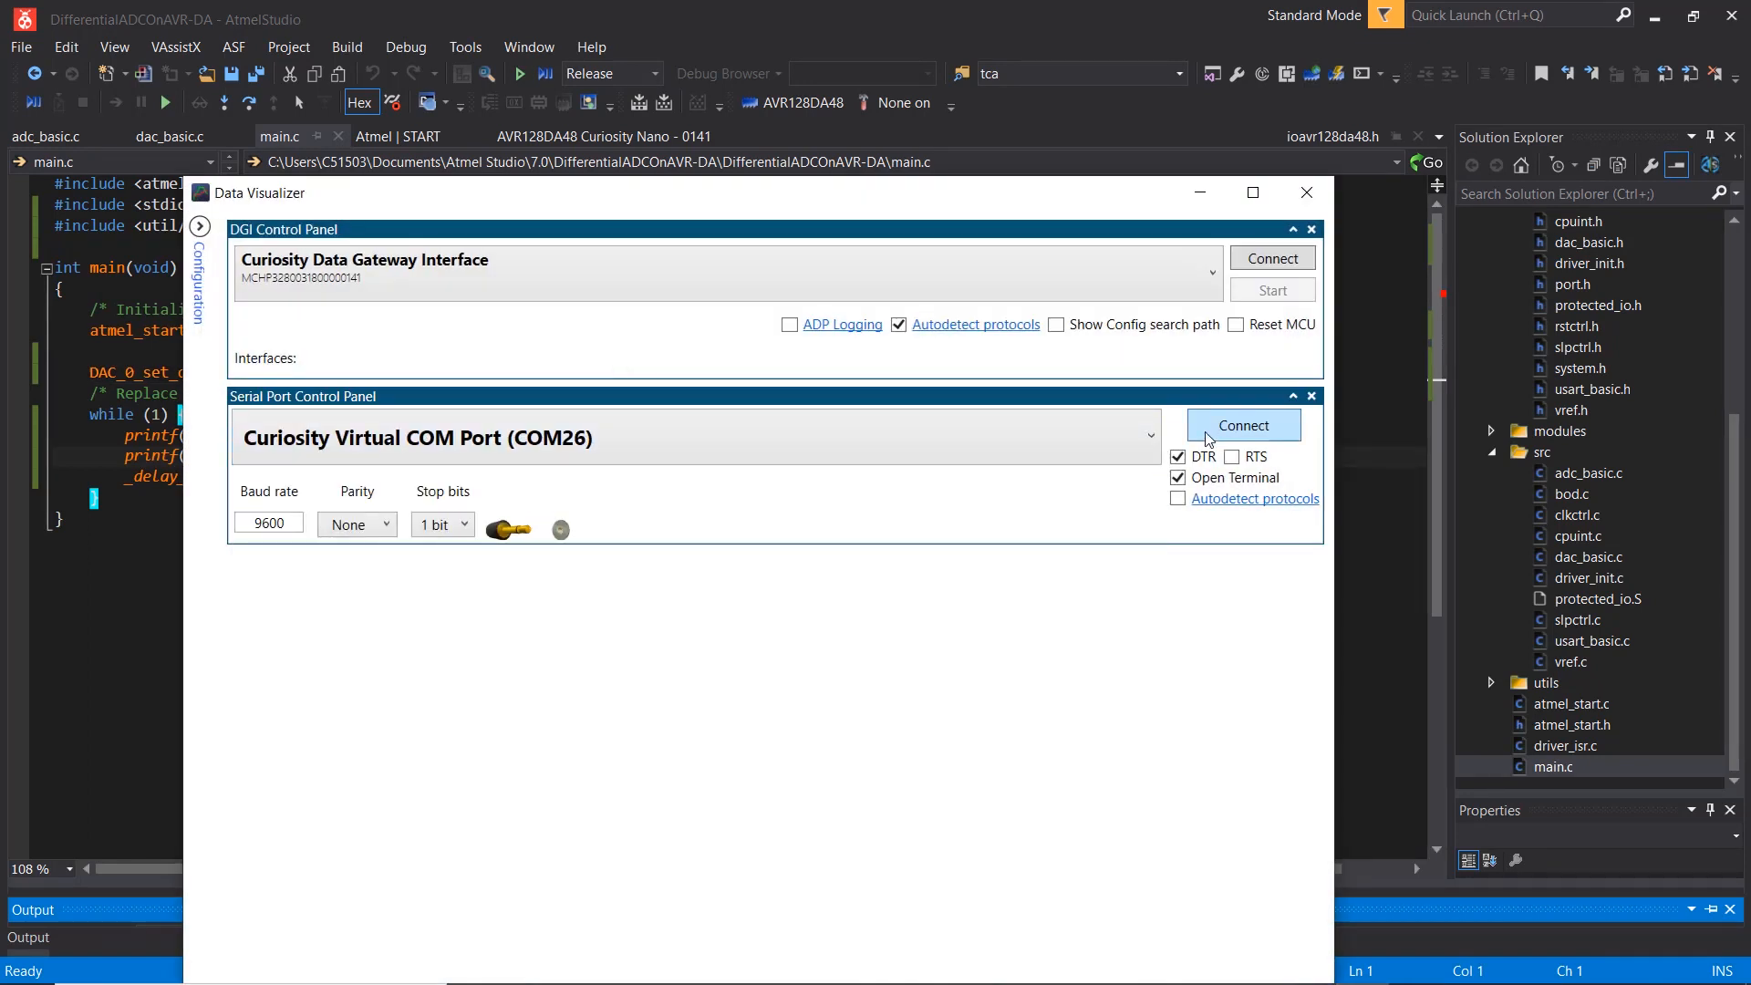
mouse_move(1192, 436)
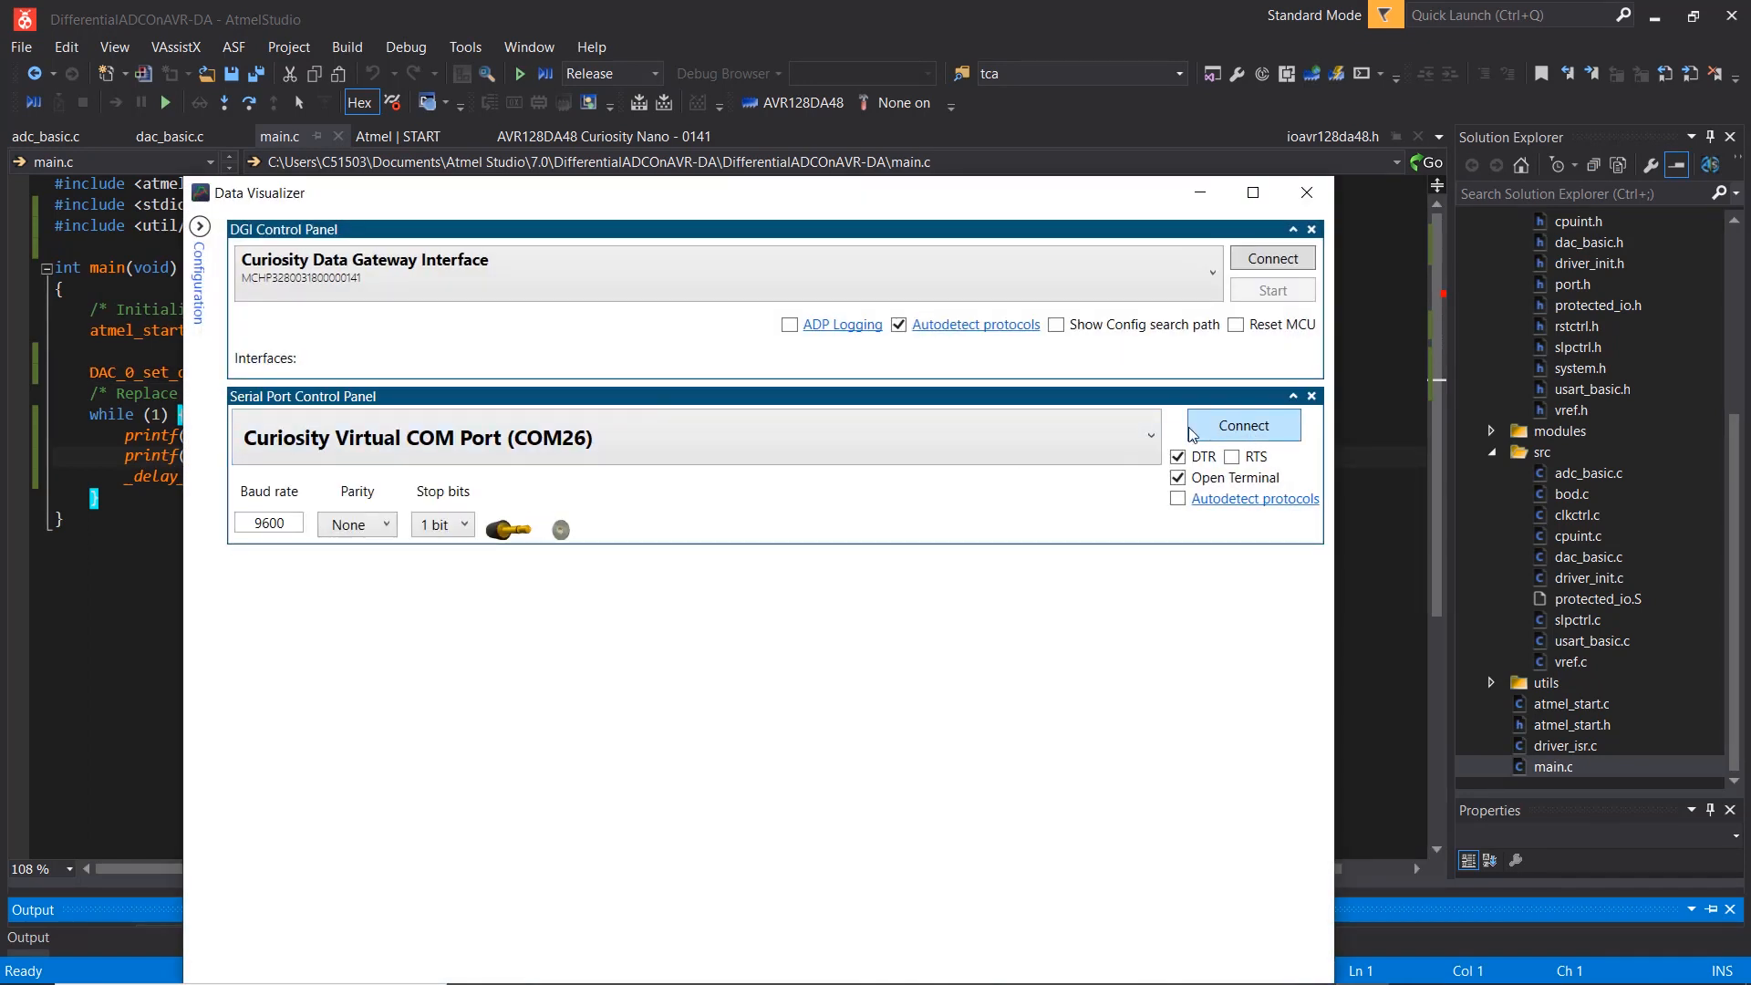